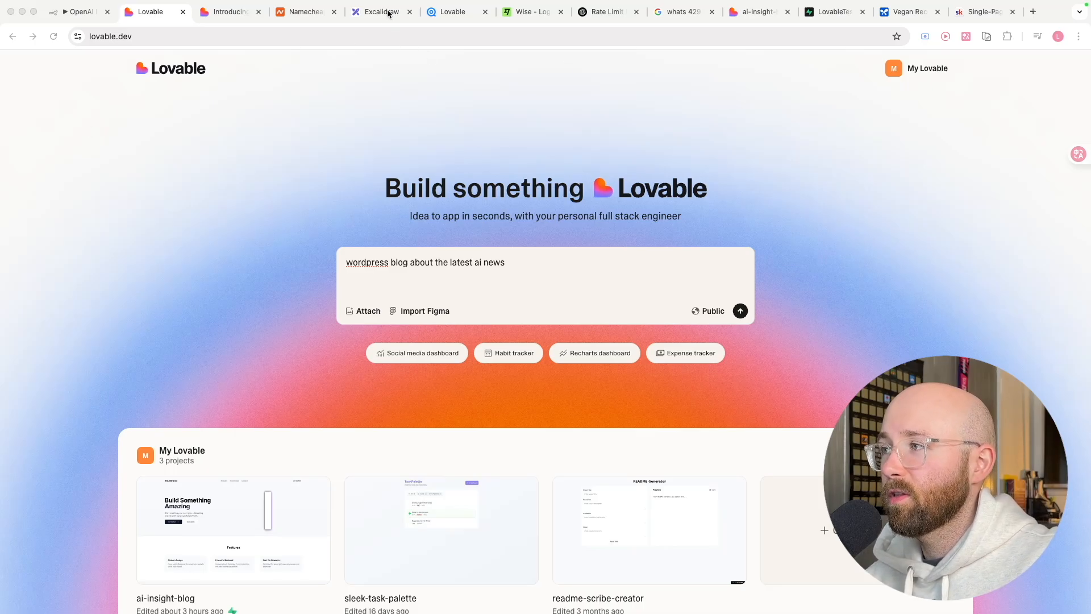
# - Flip between the Lovable home page, 2.0 announcement post and overview board, clearing the selection
pyautogui.click(380, 12)
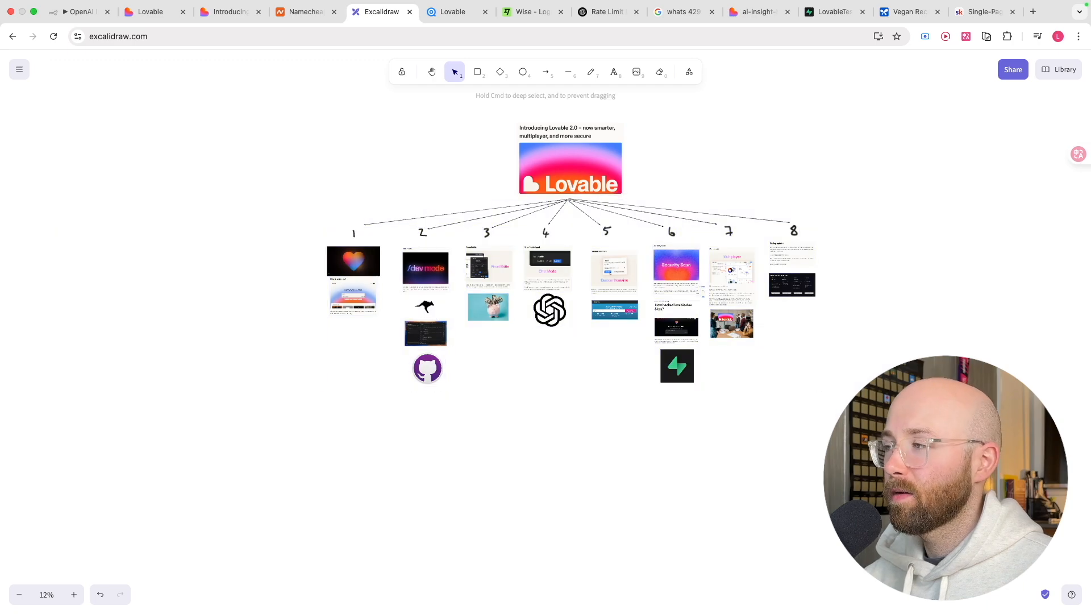
pyautogui.click(149, 12)
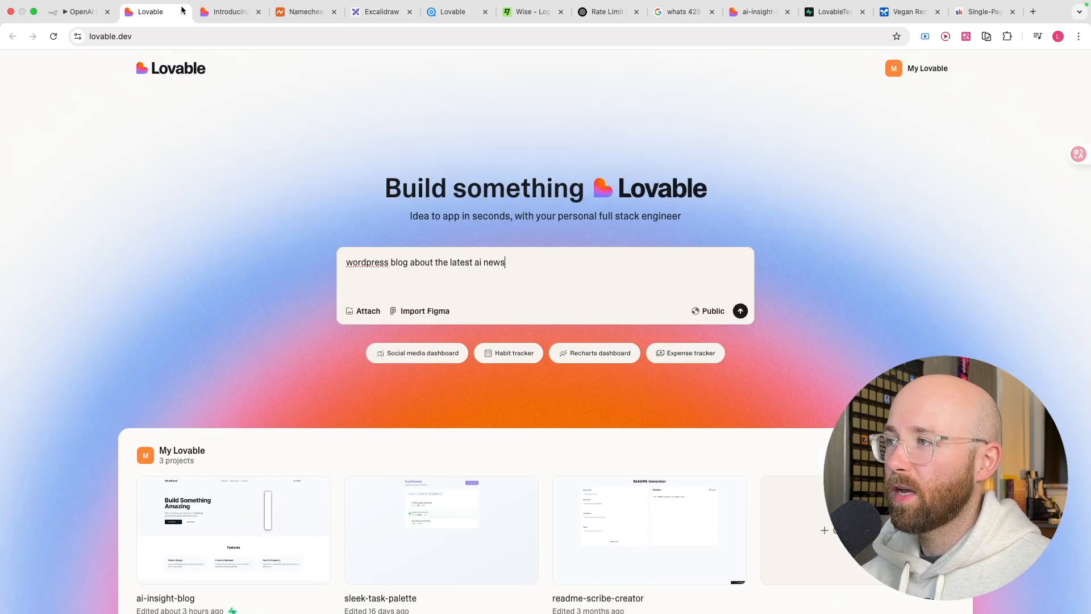
pyautogui.click(226, 12)
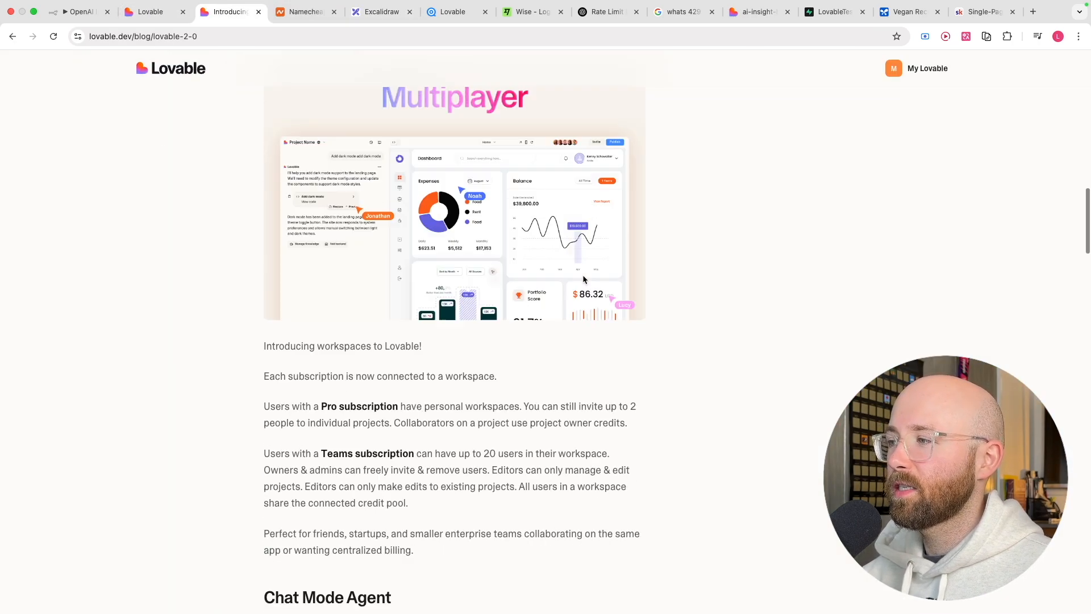
pyautogui.scroll(3)
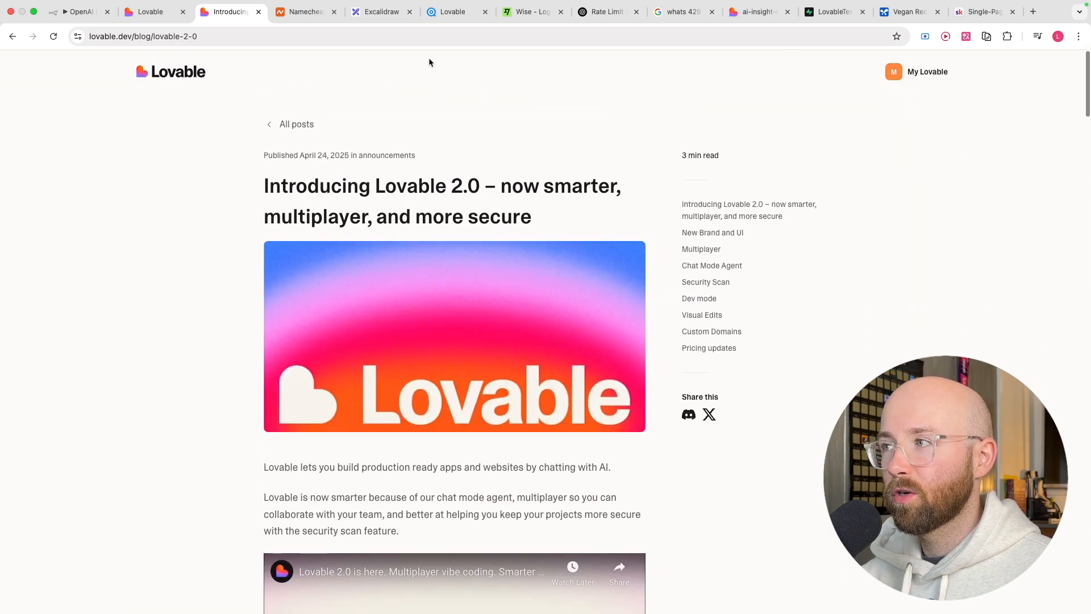
pyautogui.click(380, 12)
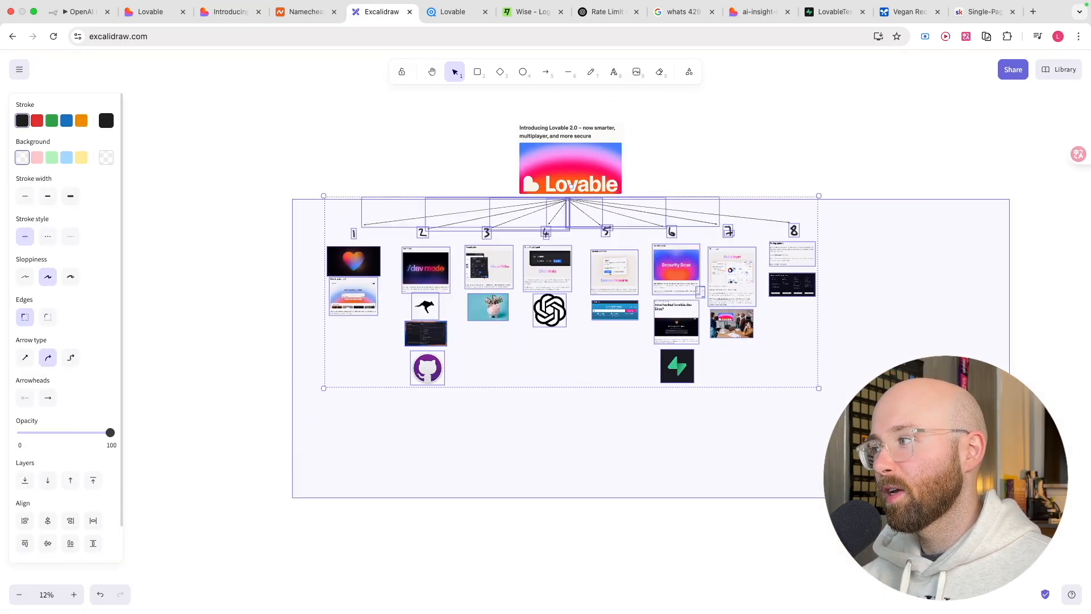
pyautogui.click(487, 452)
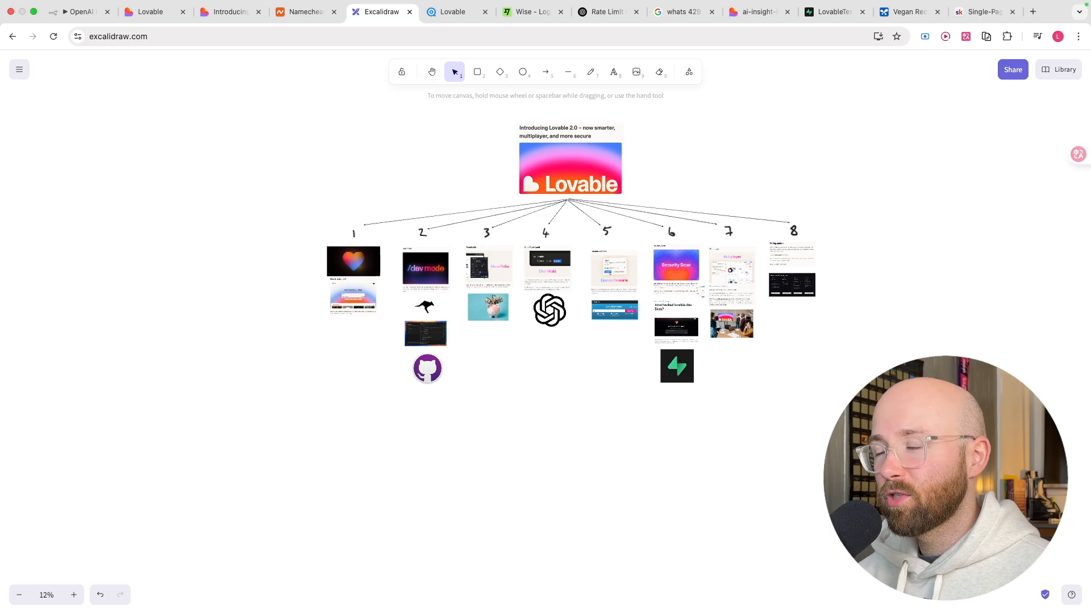
pyautogui.moveTo(174, 21)
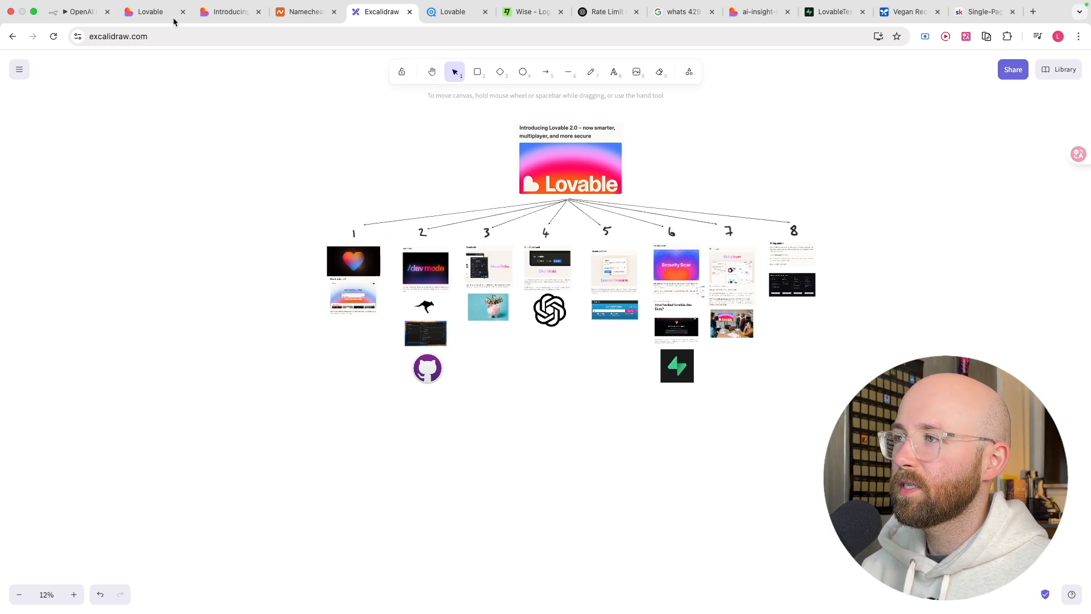
# - Return to the Lovable home page and scroll through it
pyautogui.click(149, 12)
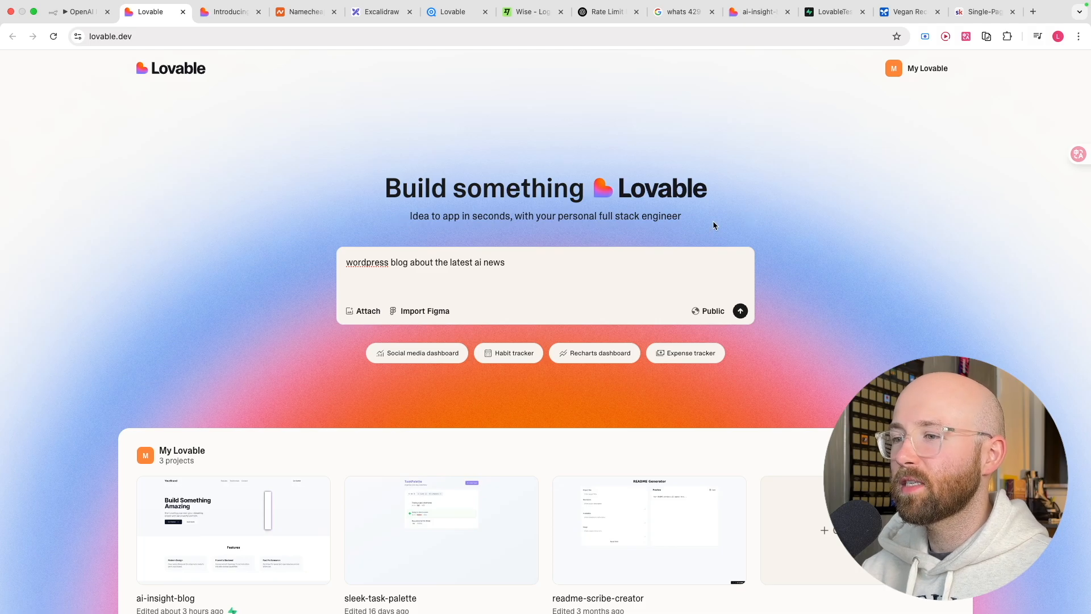
pyautogui.click(515, 266)
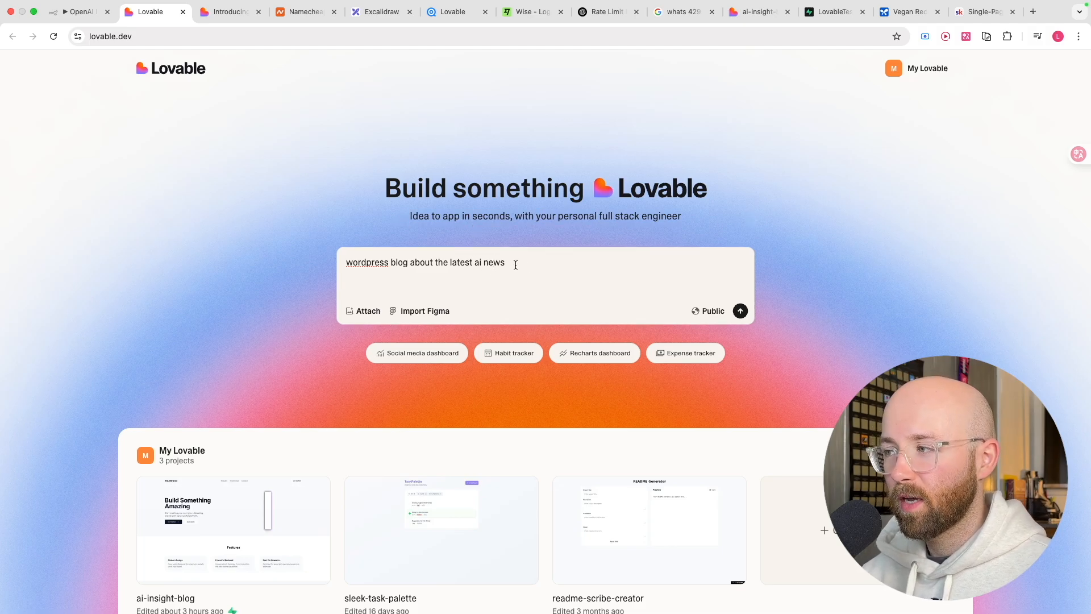
pyautogui.scroll(-3)
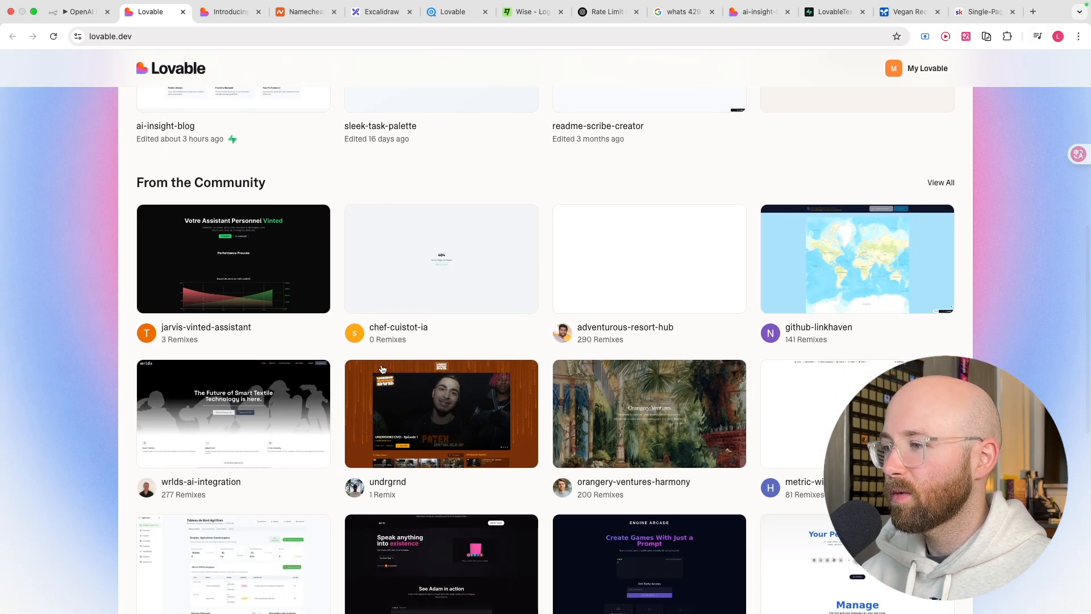
pyautogui.scroll(3)
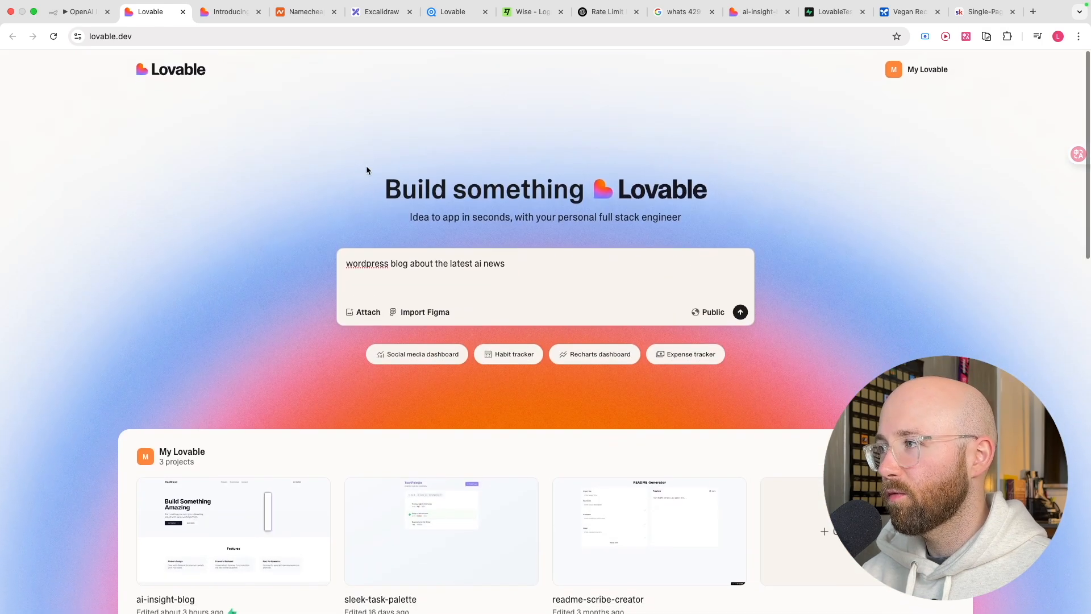
# - Zoom into the New Brand and UI card on the overview board, briefly revisiting the home page
pyautogui.click(381, 12)
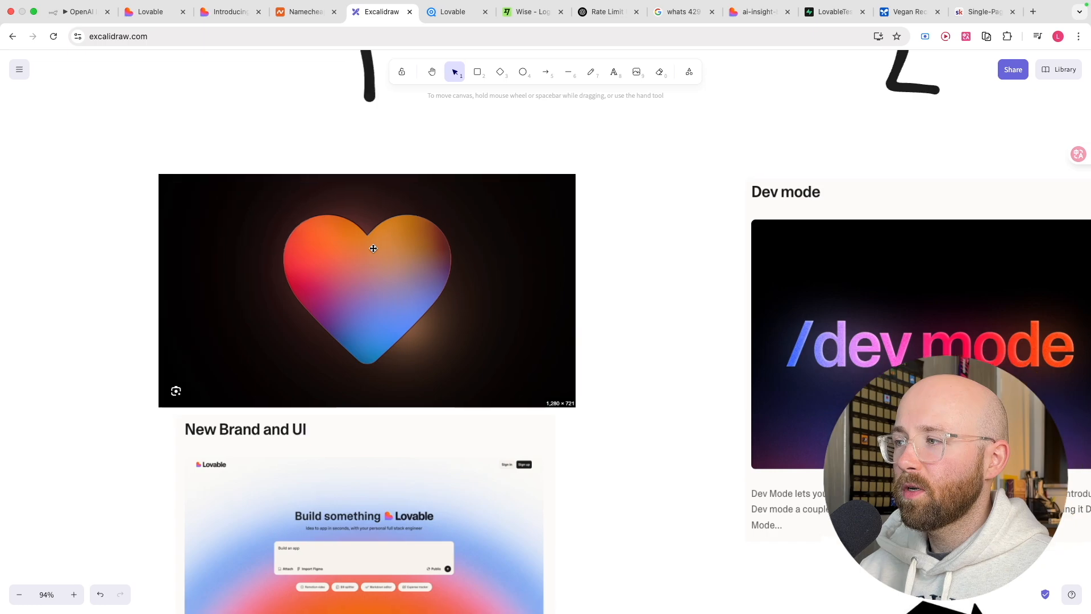
pyautogui.scroll(-3)
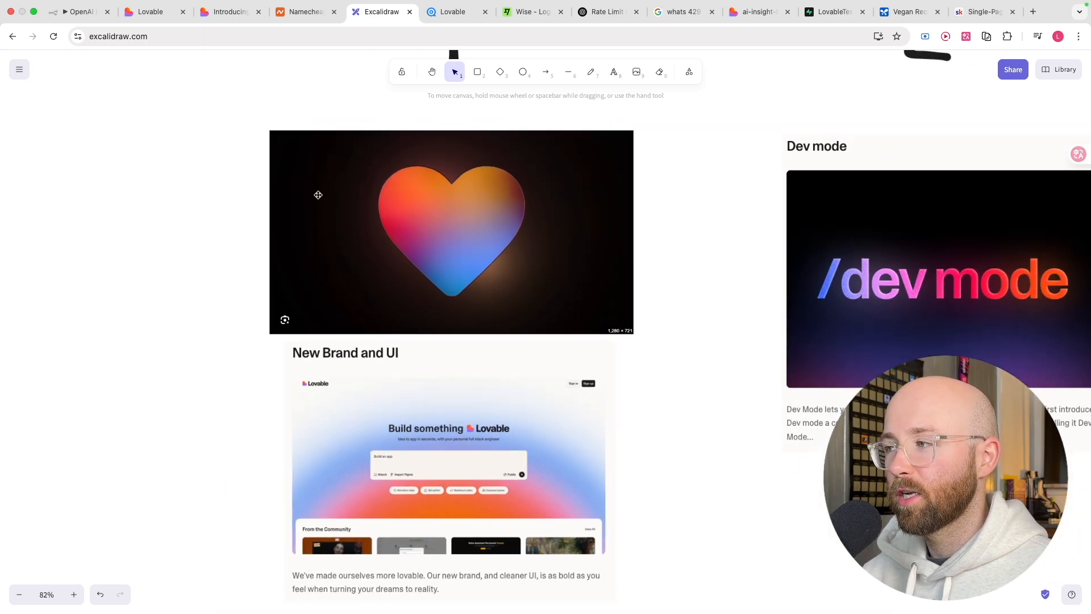
pyautogui.moveTo(365, 240)
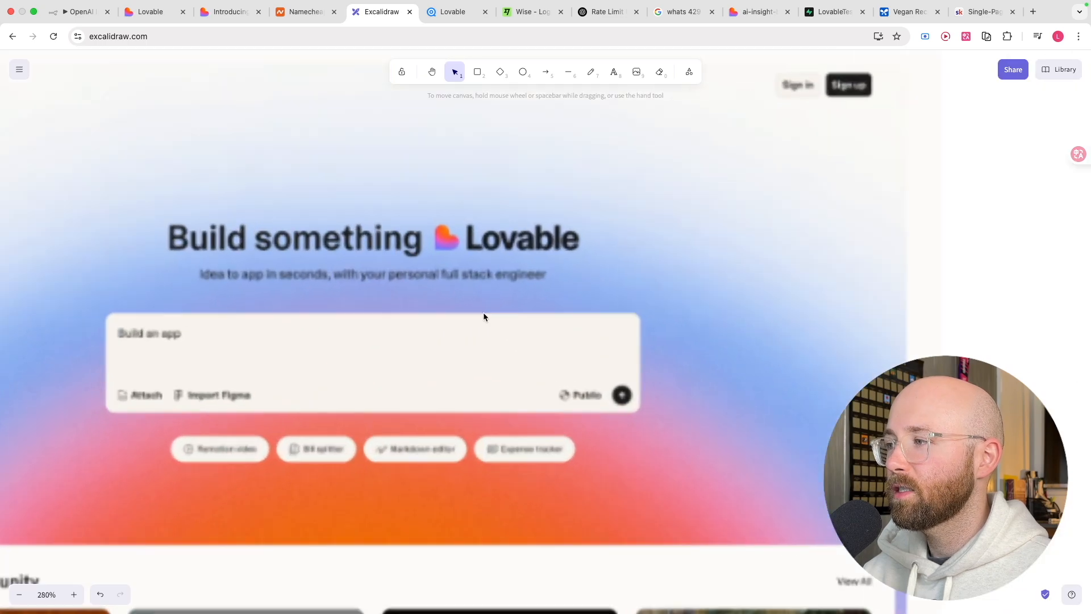
pyautogui.scroll(-3)
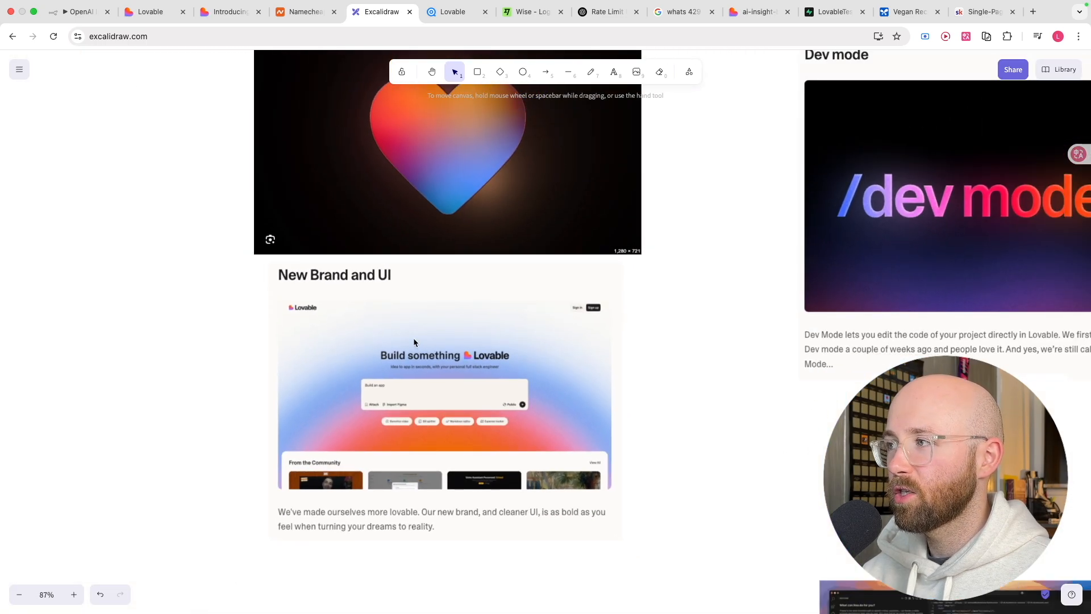
pyautogui.click(153, 12)
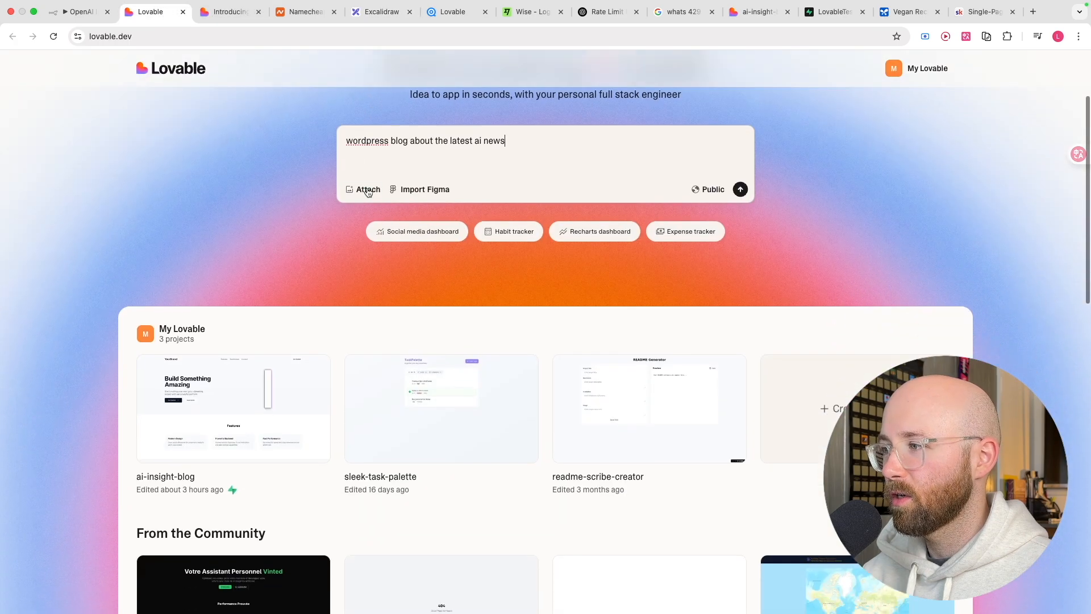
pyautogui.scroll(3)
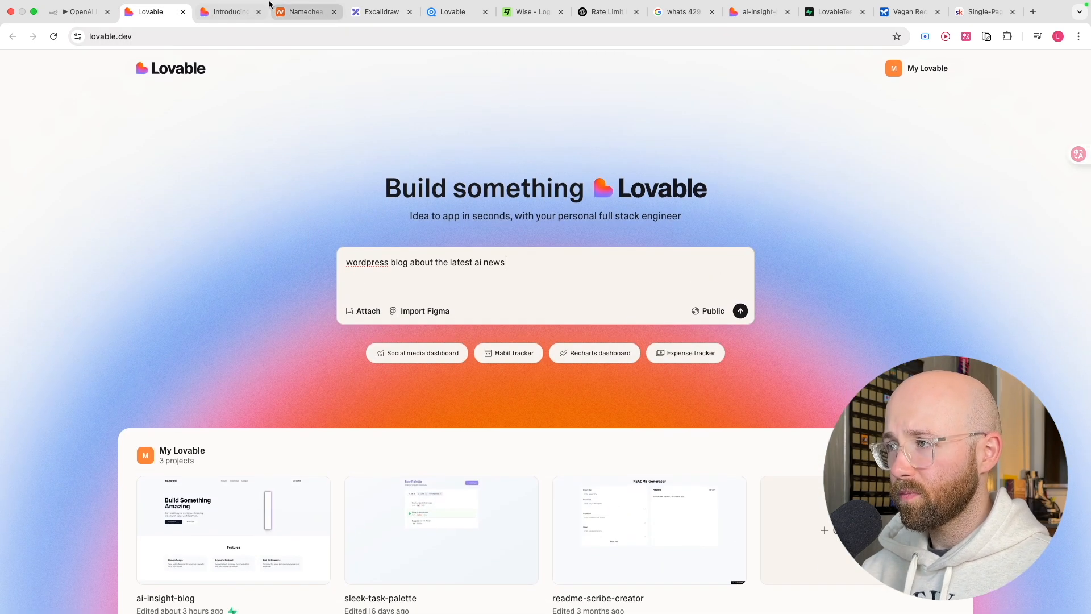
pyautogui.click(382, 12)
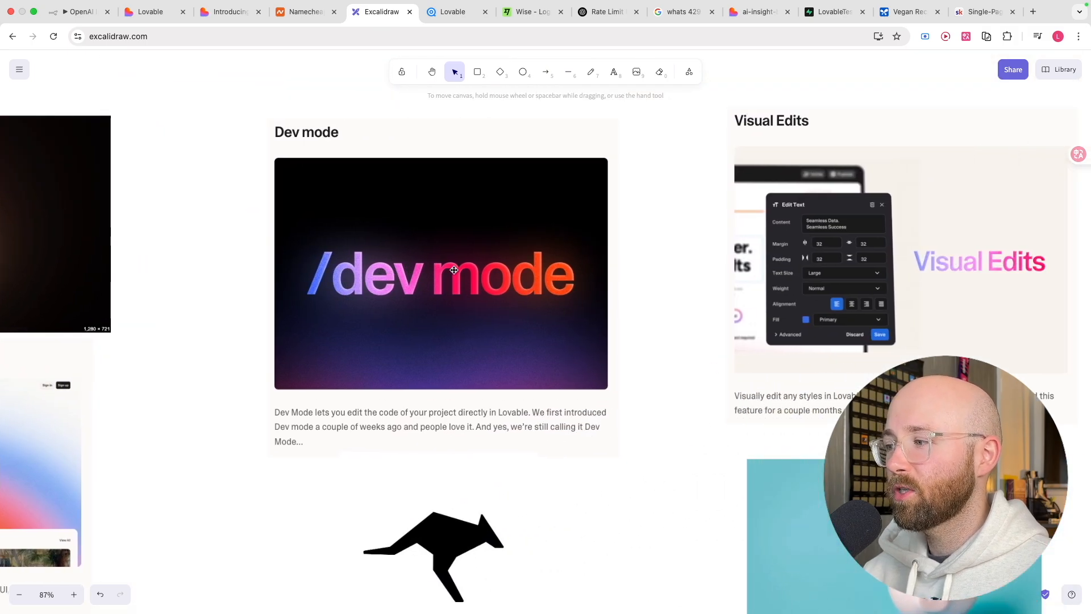
# - Select the Dev Mode card and set a red, medium-width freehand stroke for the underline
pyautogui.scroll(-3)
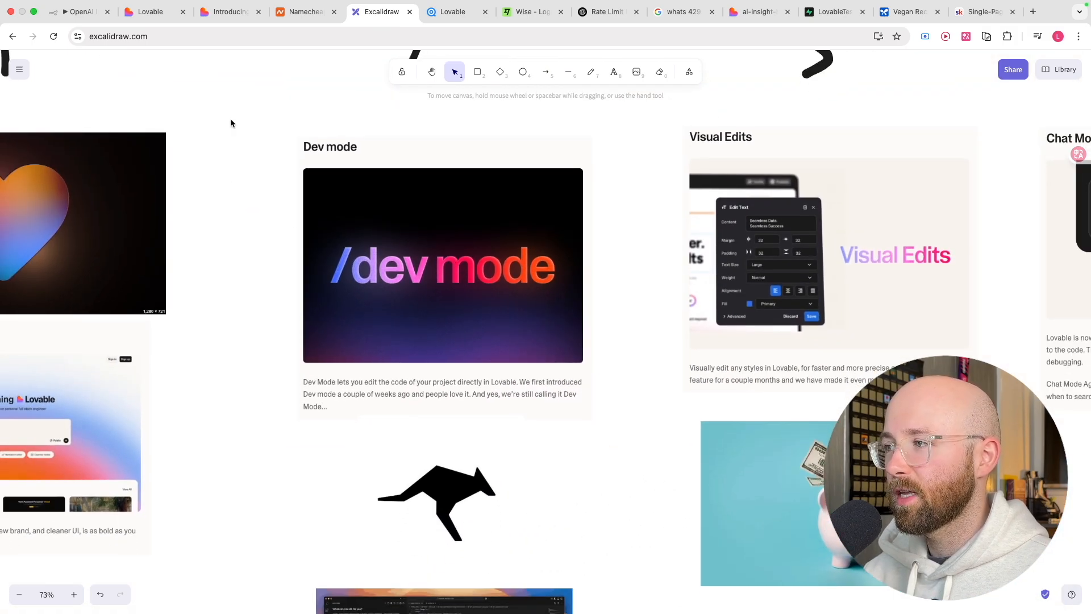
pyautogui.click(443, 264)
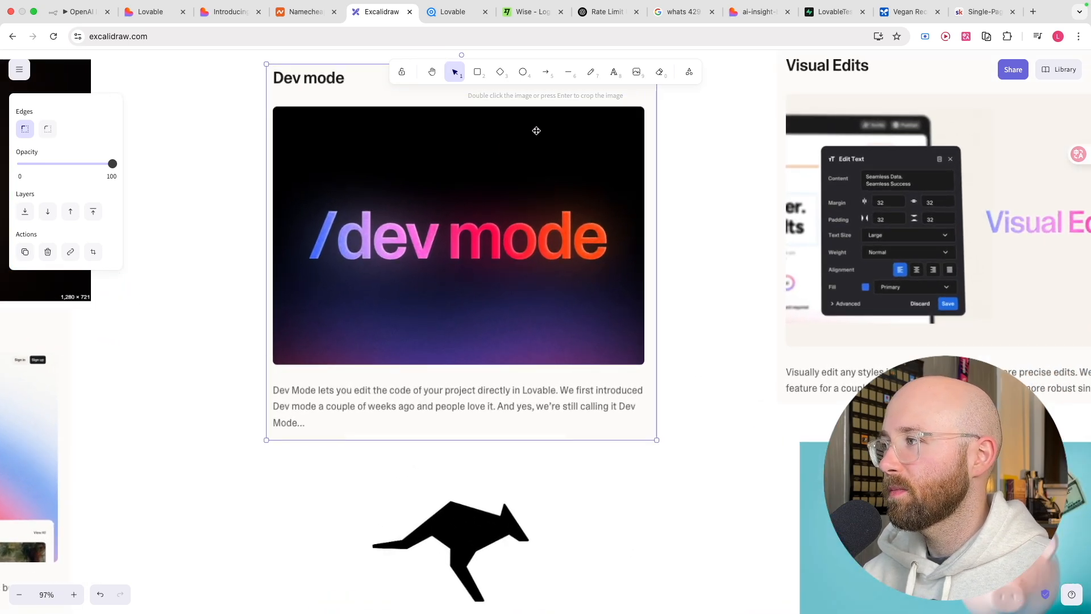
pyautogui.click(591, 72)
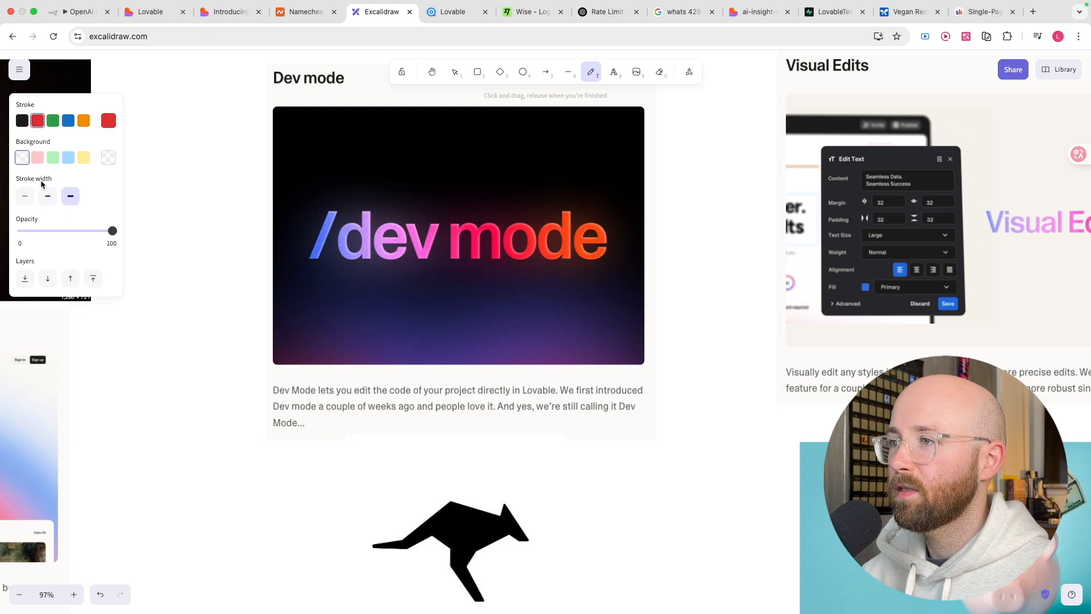
pyautogui.click(47, 196)
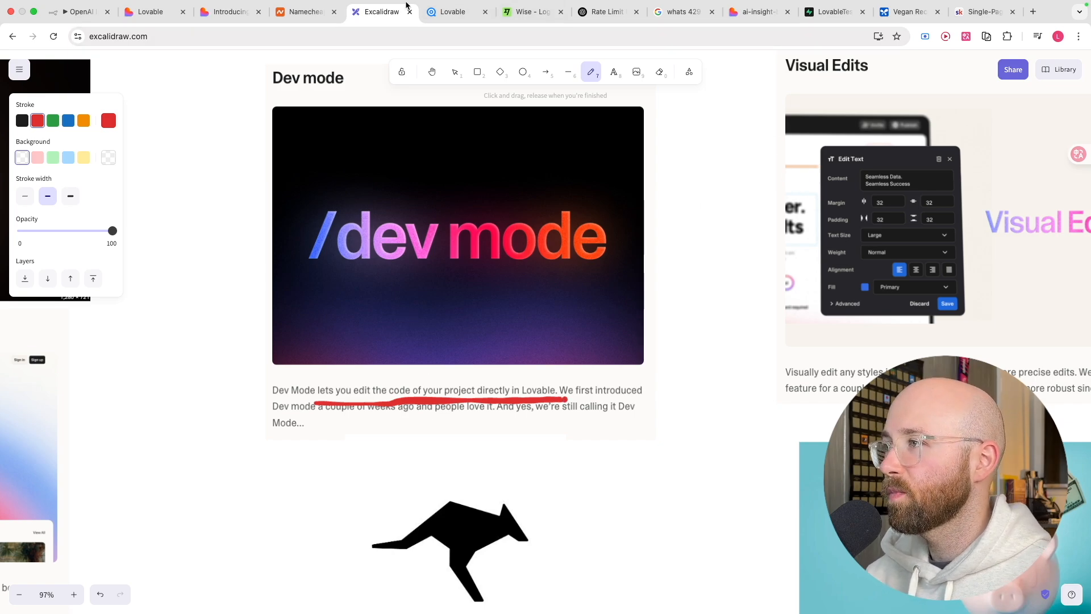
# - Open the ai-insight-blog code viewer and display src/pages/Index.tsx
pyautogui.click(757, 12)
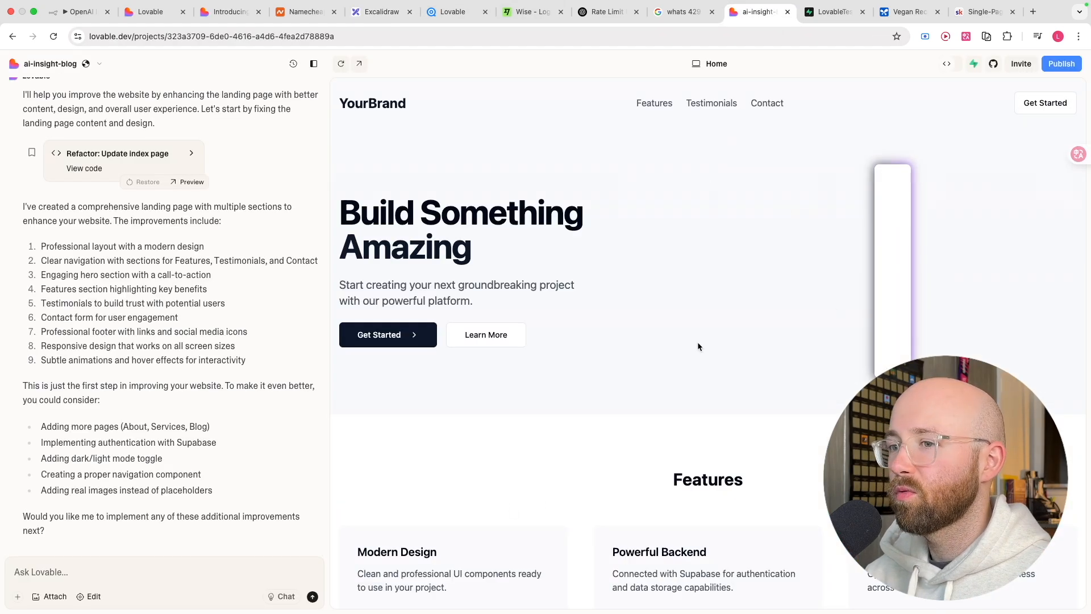
pyautogui.scroll(-3)
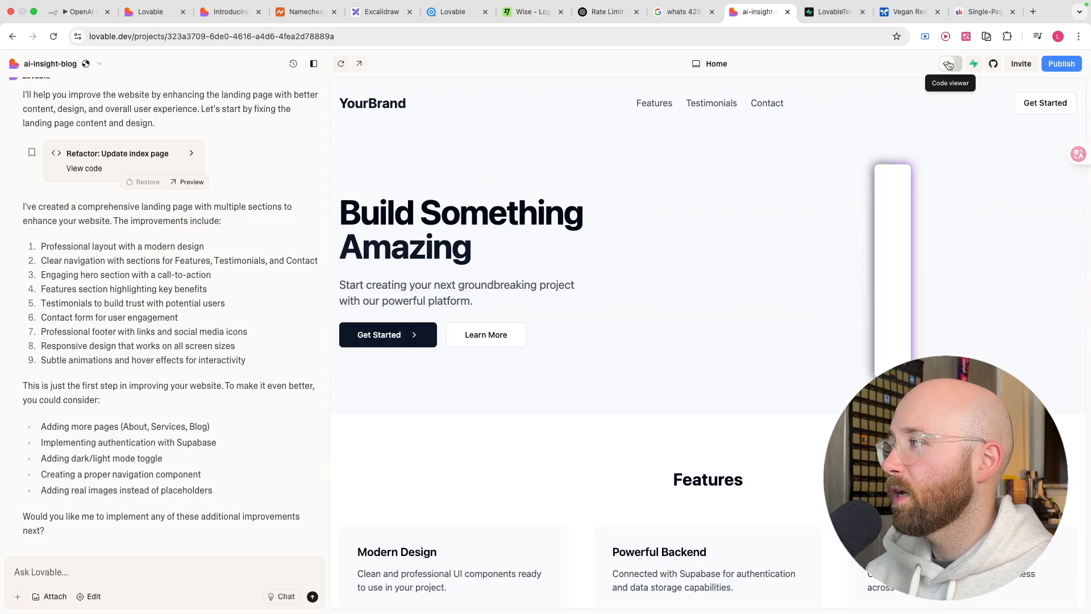
pyautogui.click(949, 63)
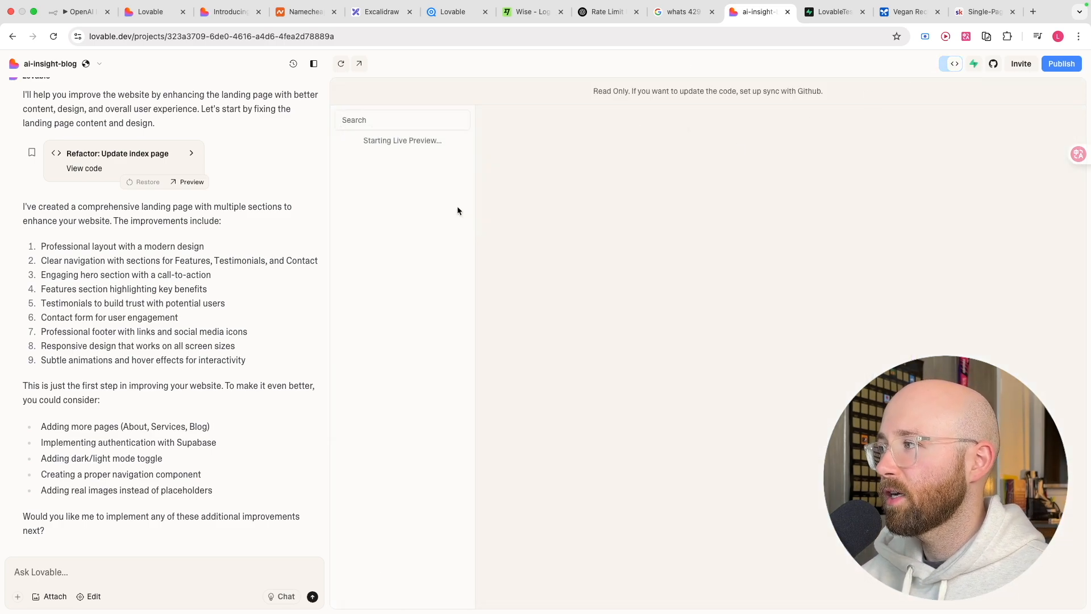
pyautogui.click(84, 168)
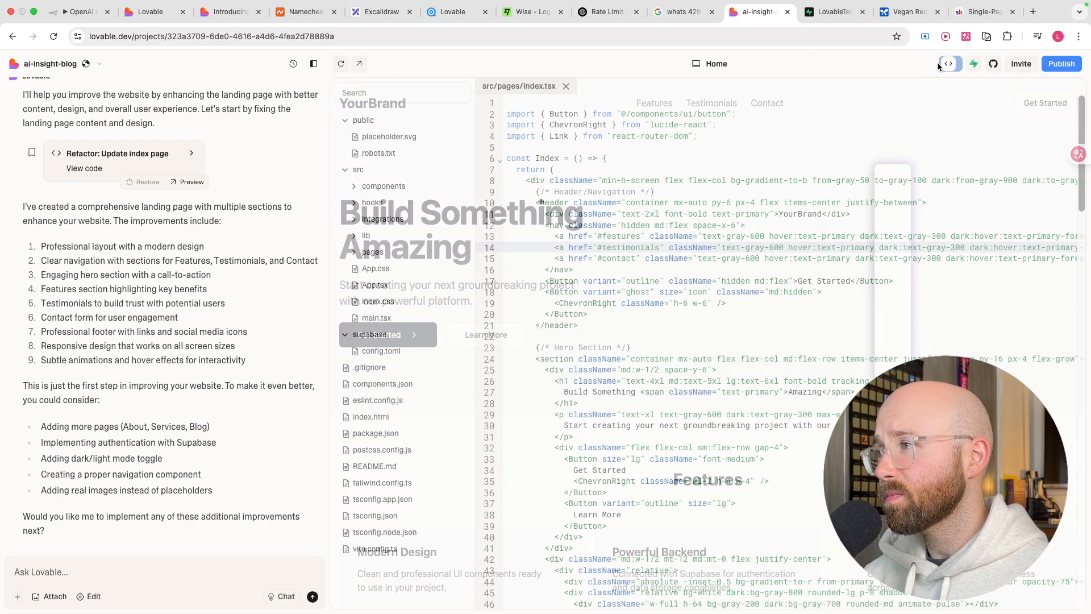
# - Return via the announcement post to the board and scroll to the red-outlined editor screenshot
pyautogui.click(230, 11)
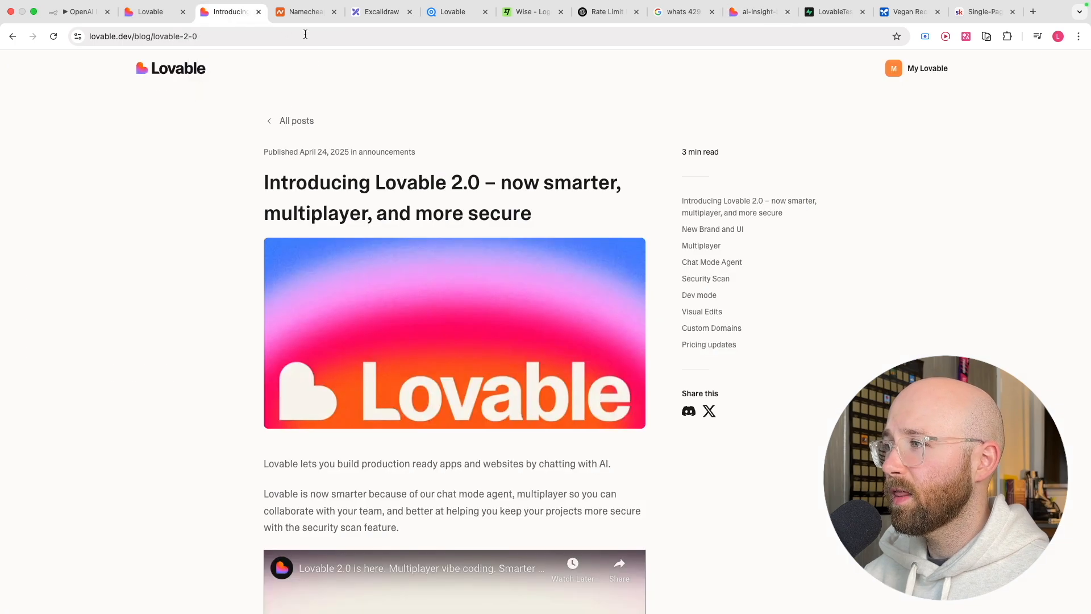
pyautogui.click(381, 12)
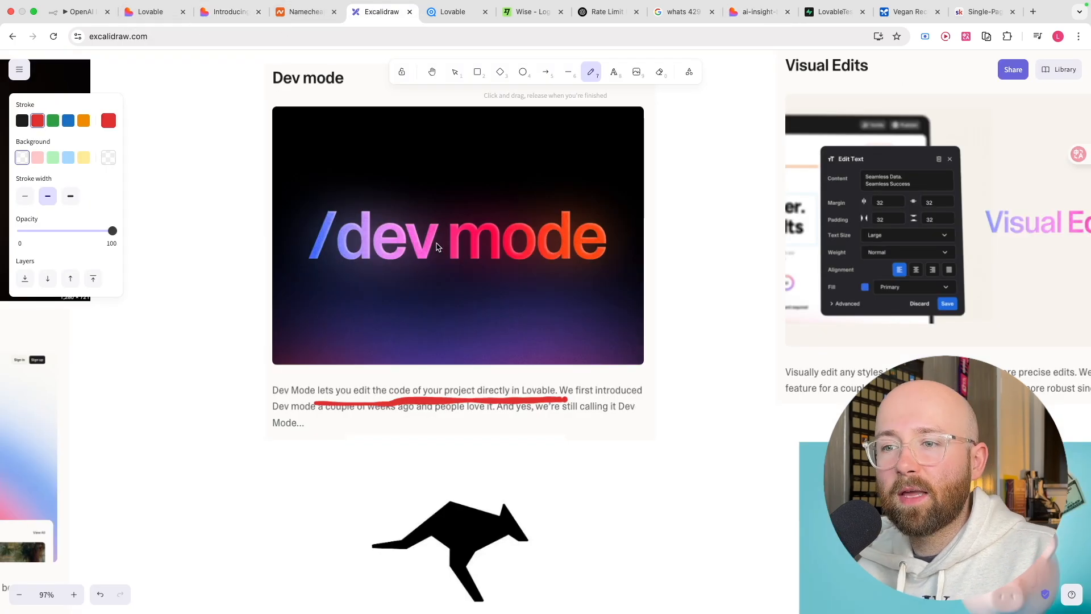
pyautogui.scroll(-3)
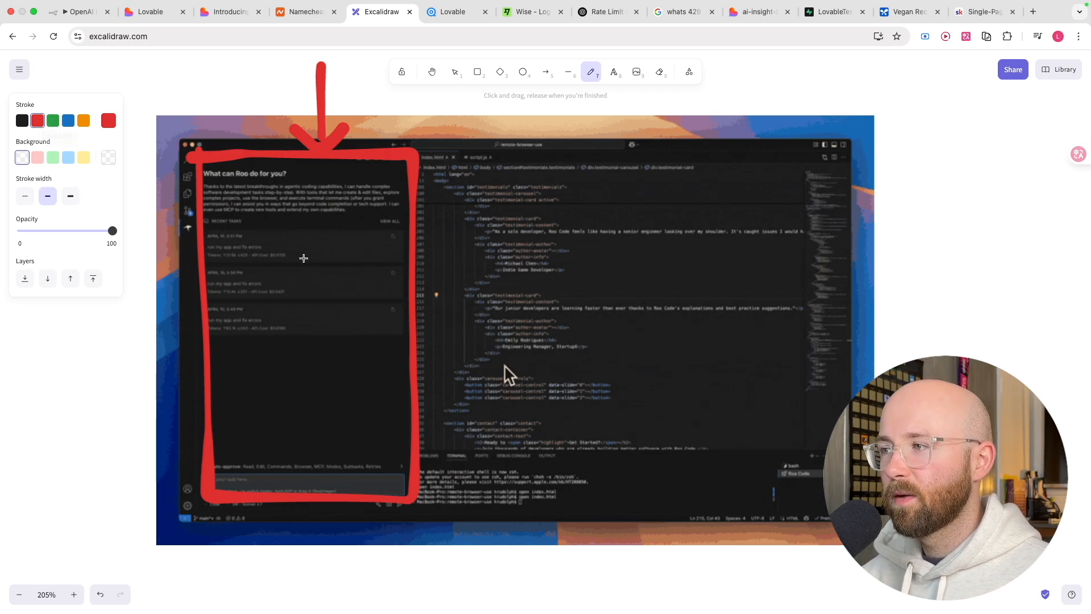
pyautogui.moveTo(266, 215)
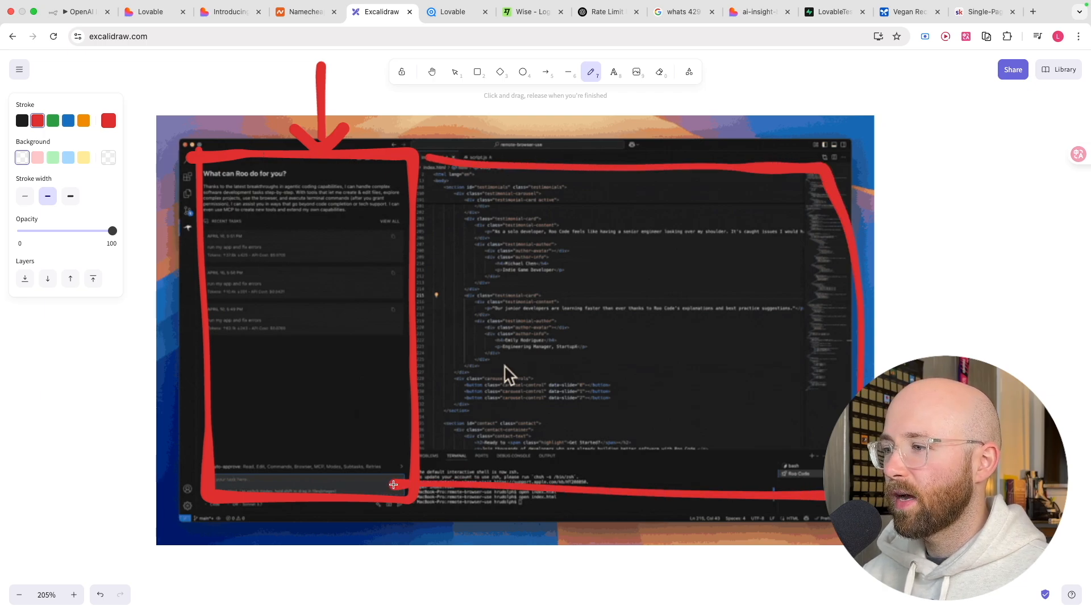
pyautogui.moveTo(334, 306)
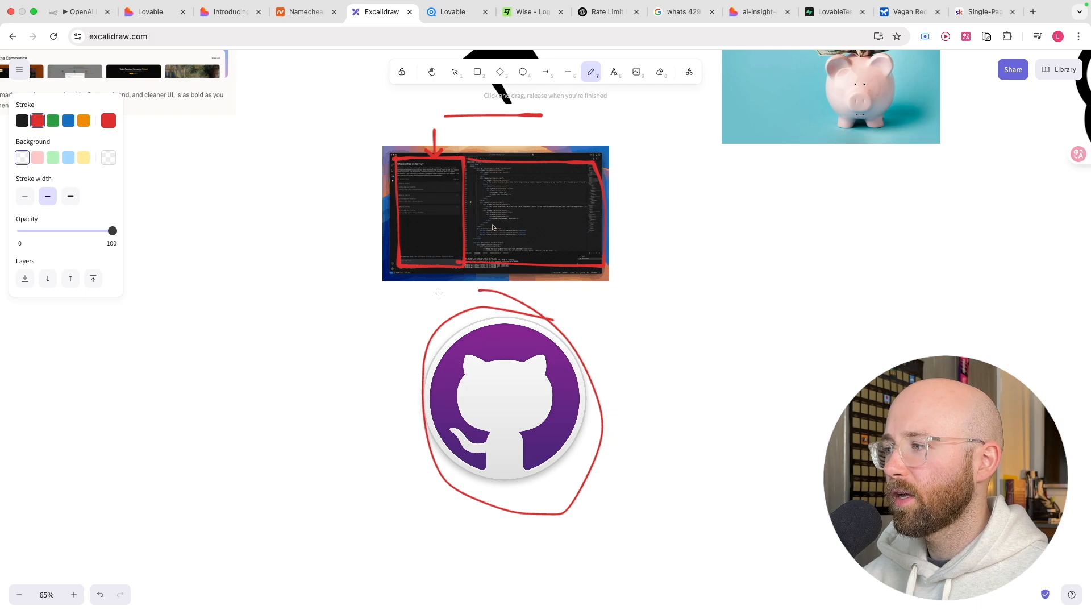
# - Open the ai-insight-blog project and show its GitHub sync panel
pyautogui.click(757, 11)
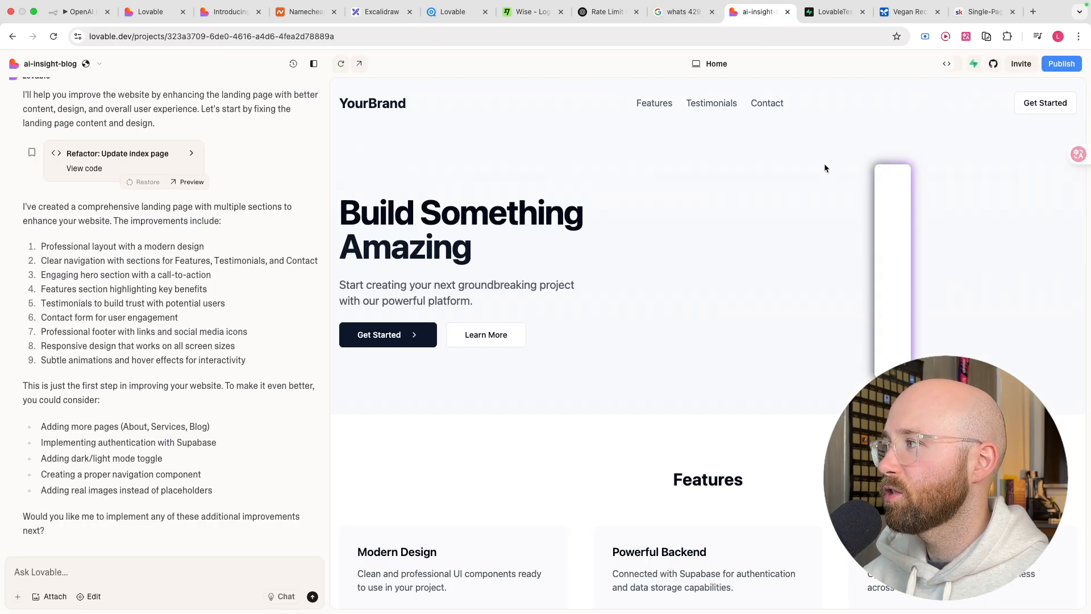
pyautogui.moveTo(993, 63)
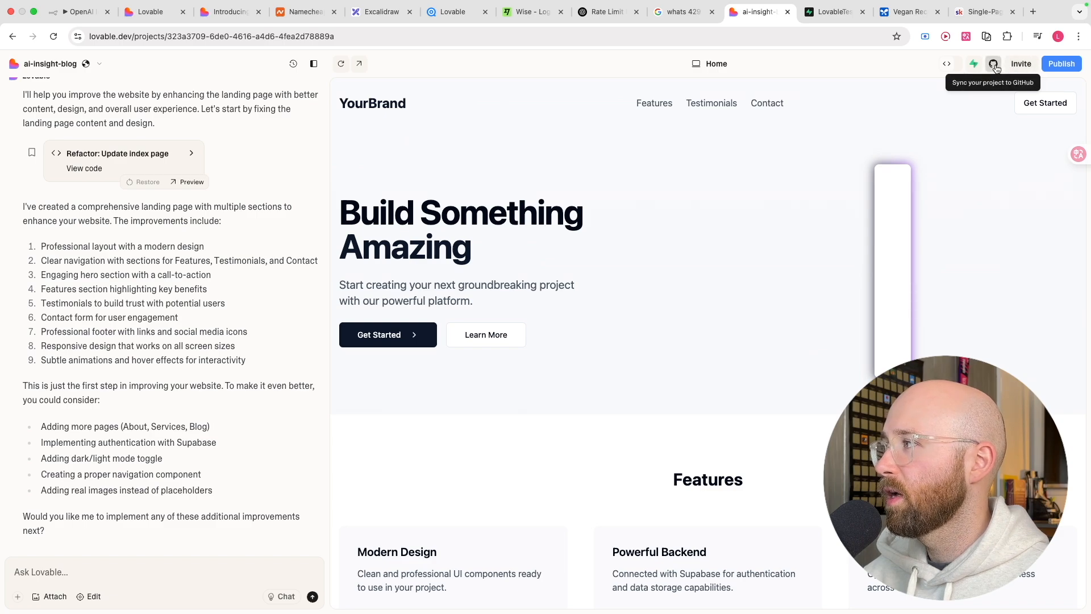
pyautogui.click(994, 63)
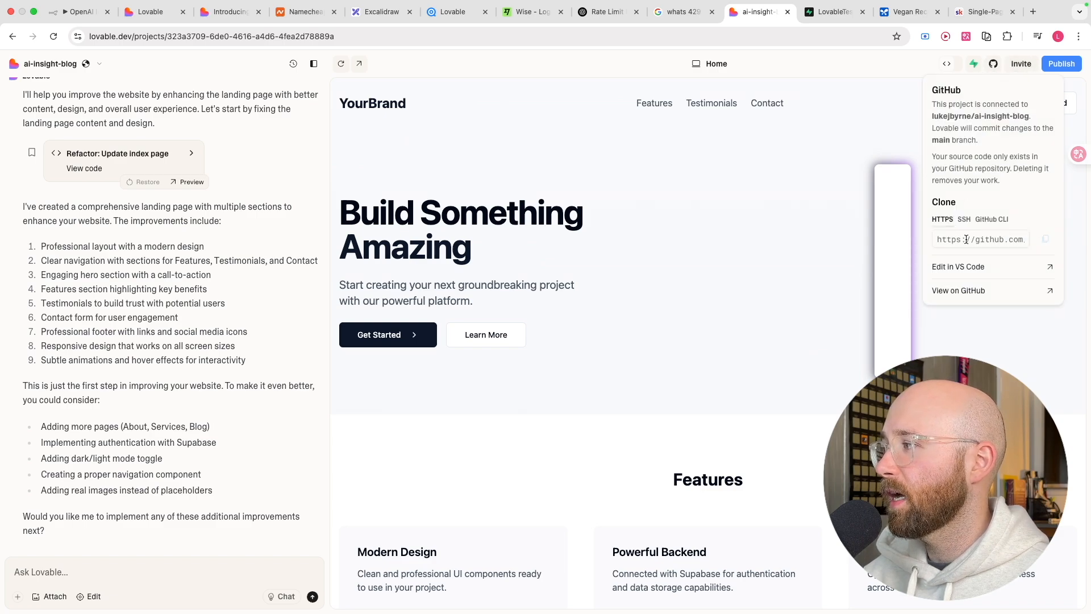
pyautogui.moveTo(959, 290)
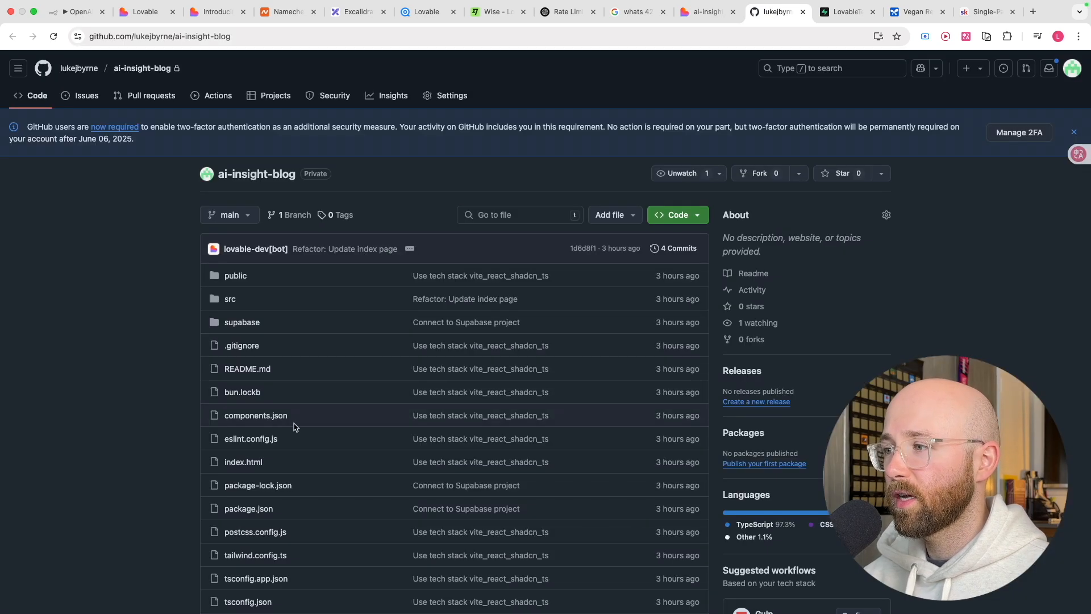
# - Scroll the lukejbyrne/ai-insight-blog repository page showing its files and lovable-dev[bot] commits
pyautogui.scroll(-3)
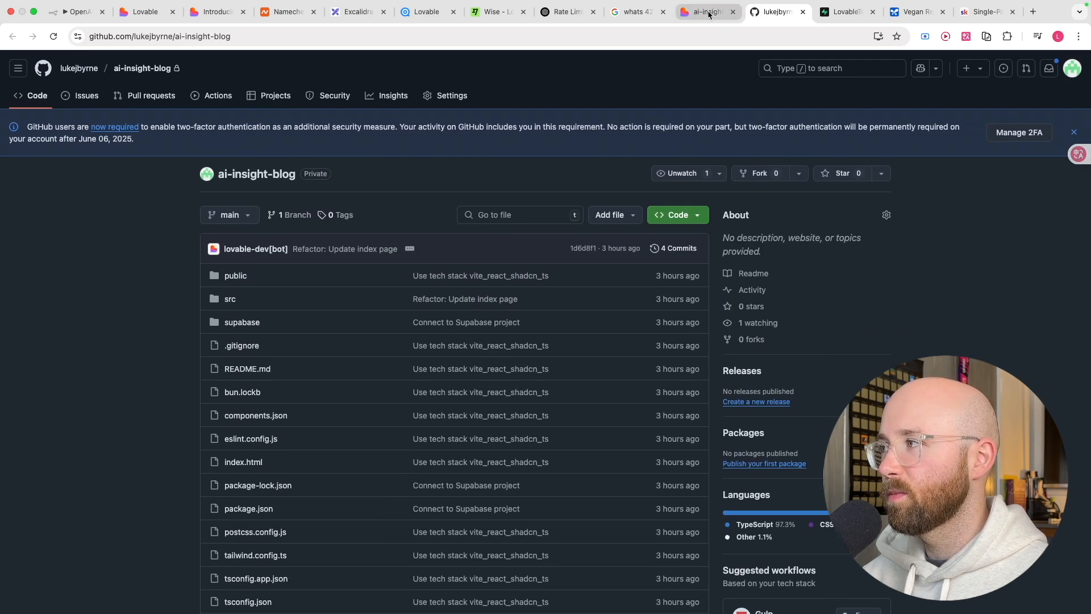
pyautogui.moveTo(359, 26)
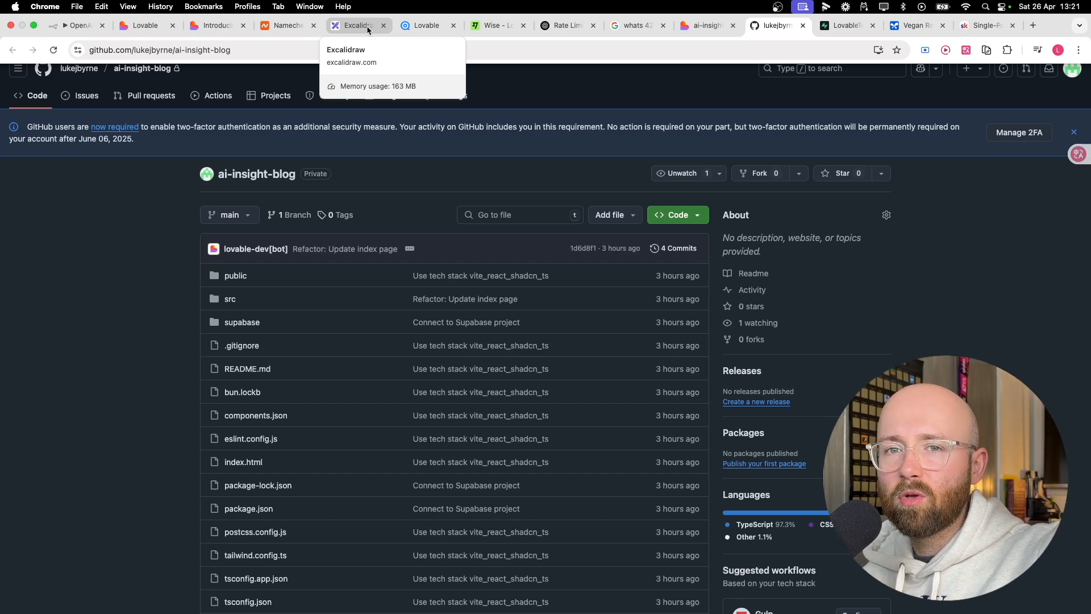
# - Go to the whiteboard, recheck Lovable's GitHub connection panel, then return to the board
pyautogui.click(354, 12)
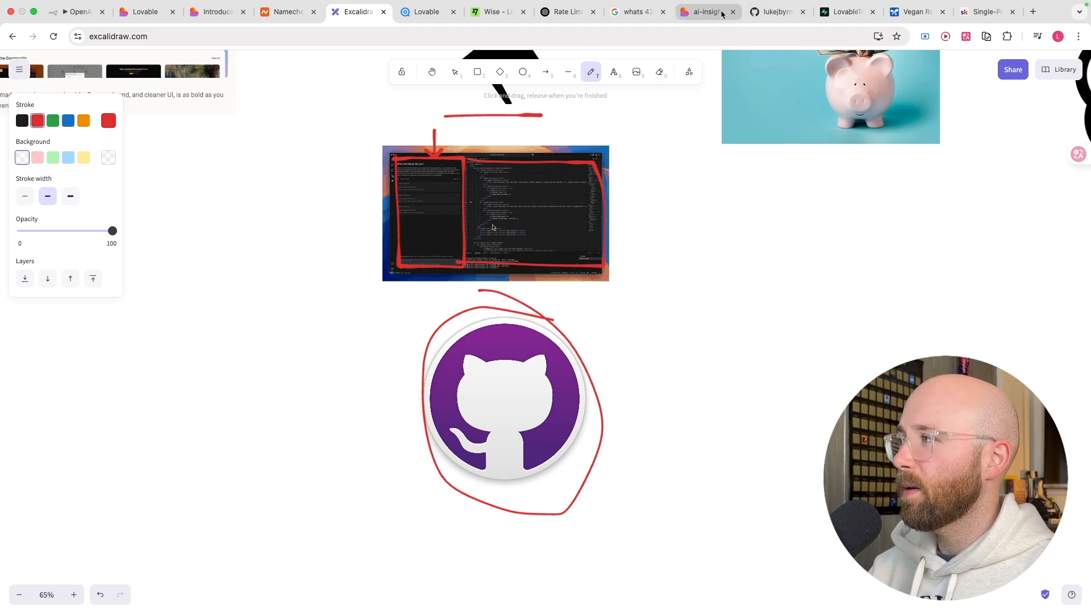
pyautogui.moveTo(709, 12)
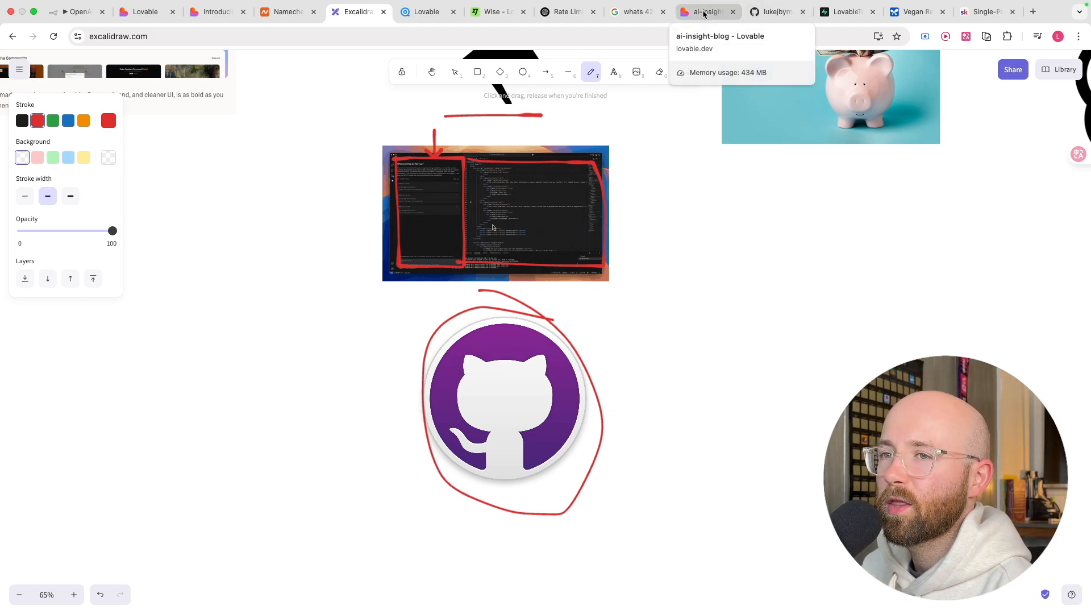
pyautogui.moveTo(505, 193)
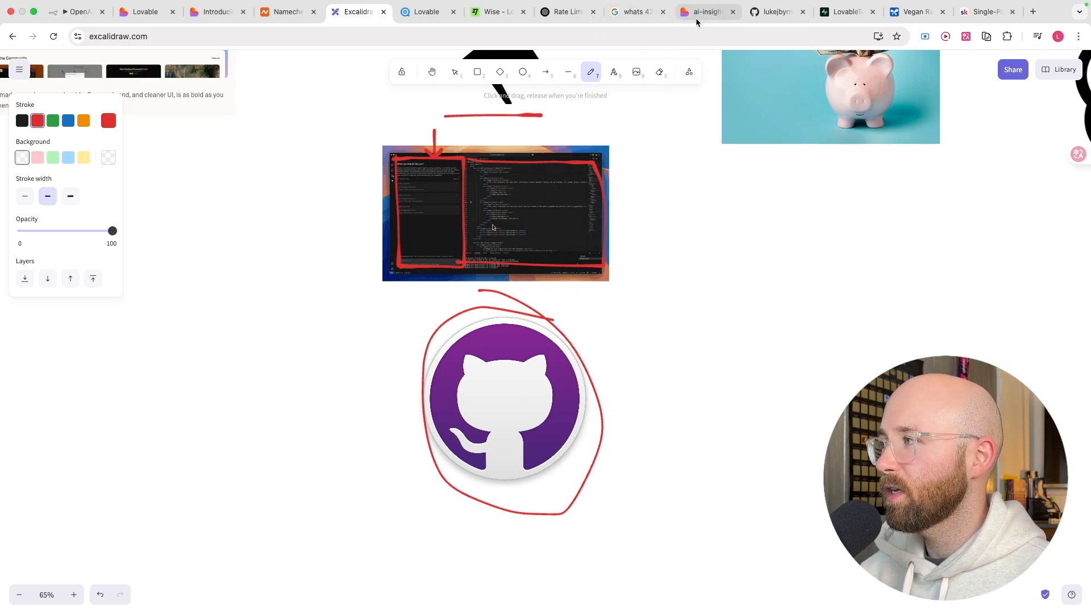
pyautogui.click(705, 11)
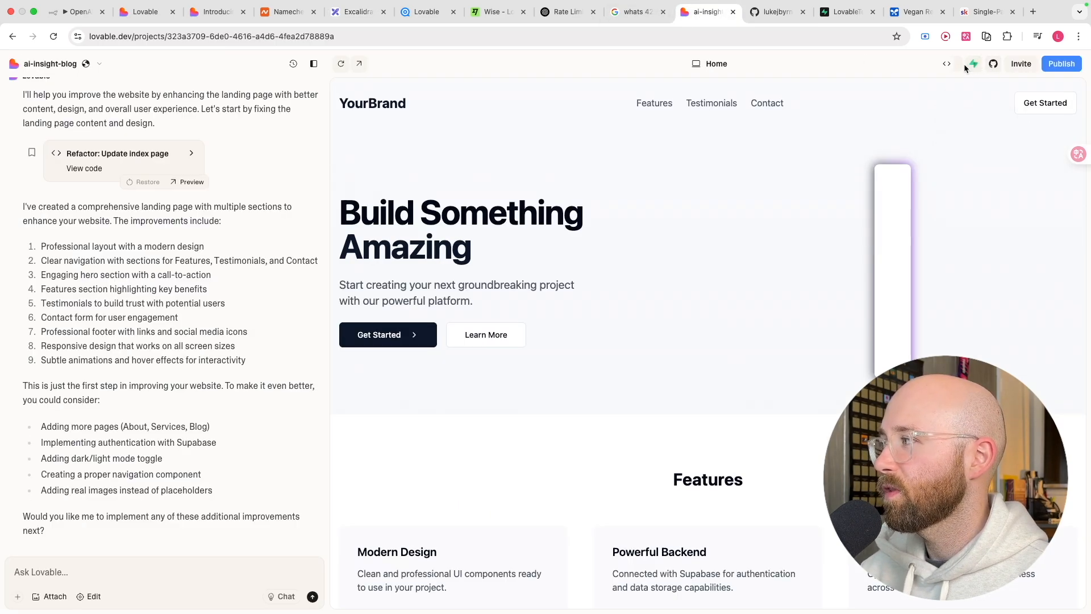
pyautogui.click(992, 63)
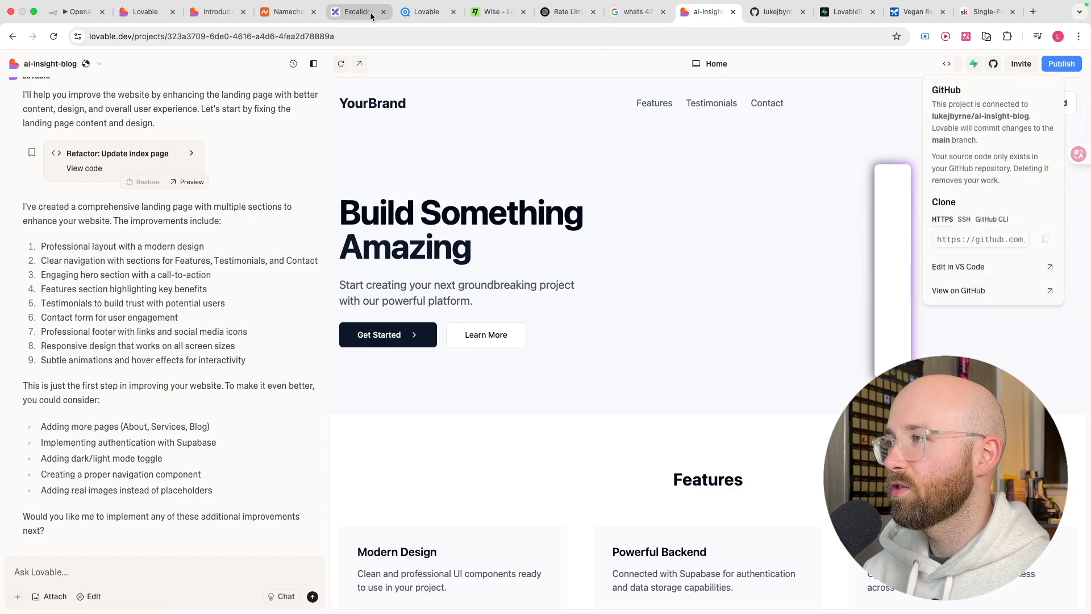
pyautogui.click(358, 11)
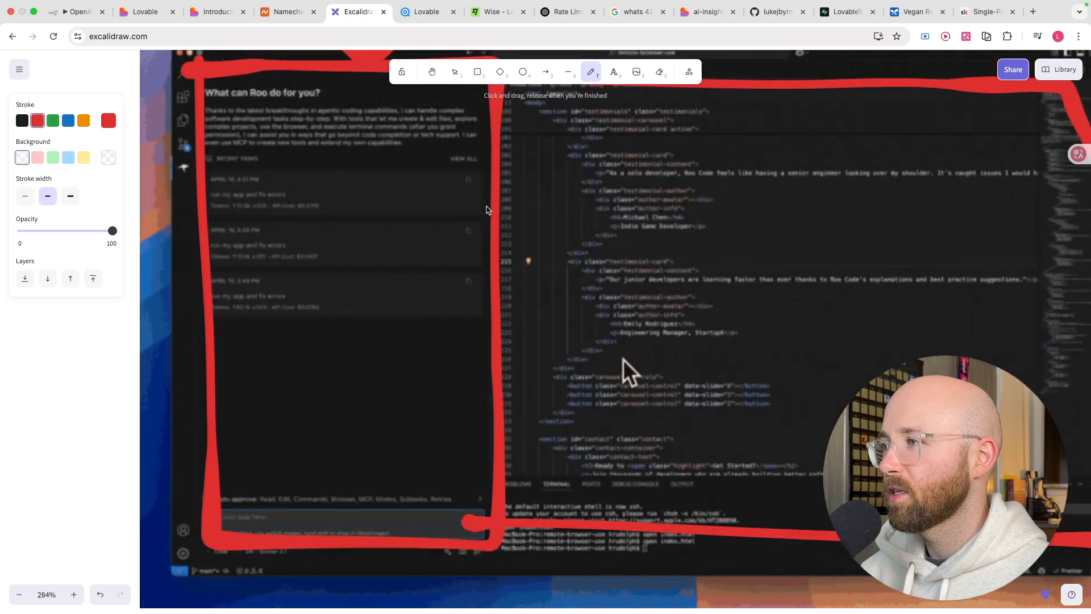
# - Zoom out to show the whole Roo Code editor screenshot with its red outlines
pyautogui.scroll(-3)
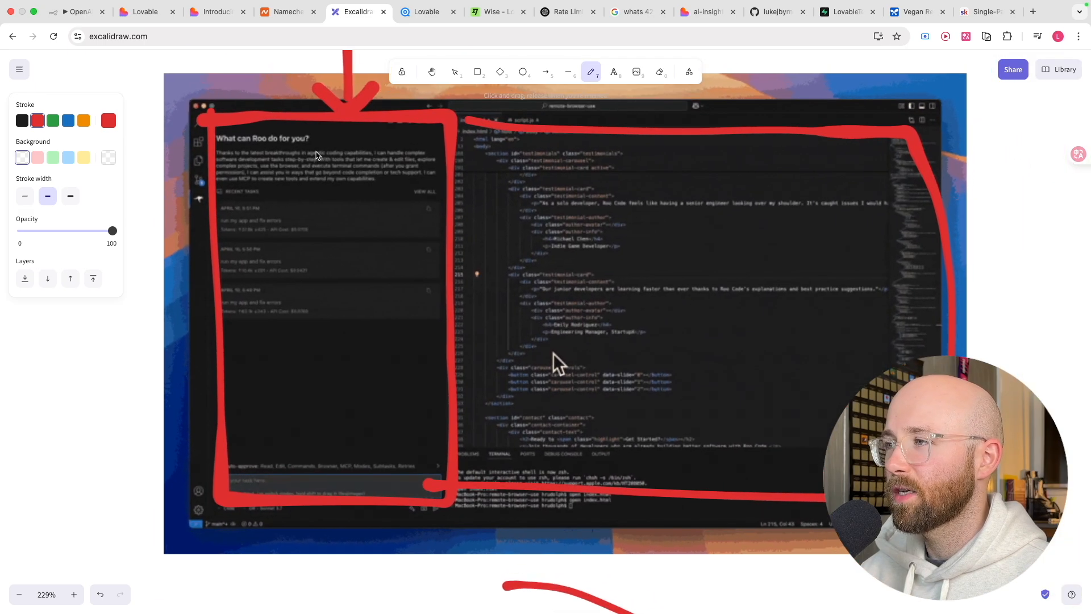
pyautogui.moveTo(407, 145)
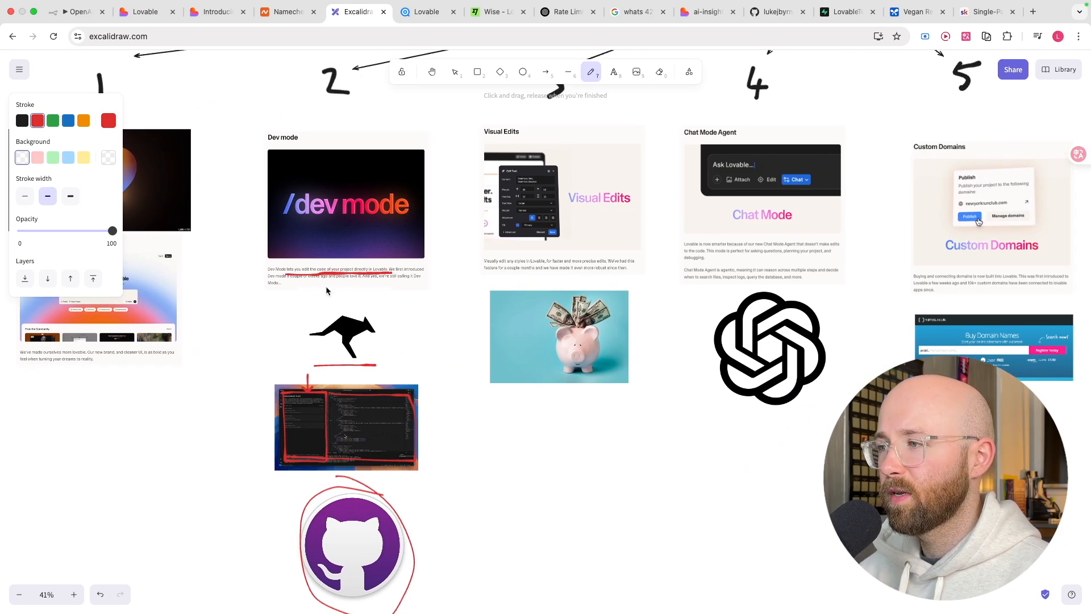
pyautogui.moveTo(376, 280)
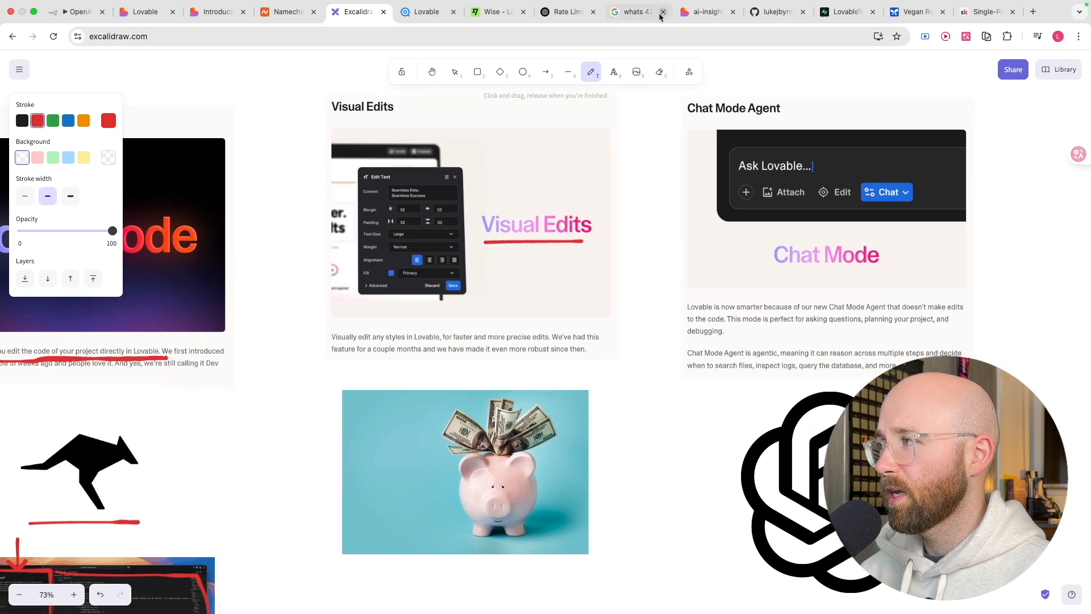
# - Close the GitHub popover in ai-insight-blog and turn on visual Edit mode
pyautogui.click(706, 11)
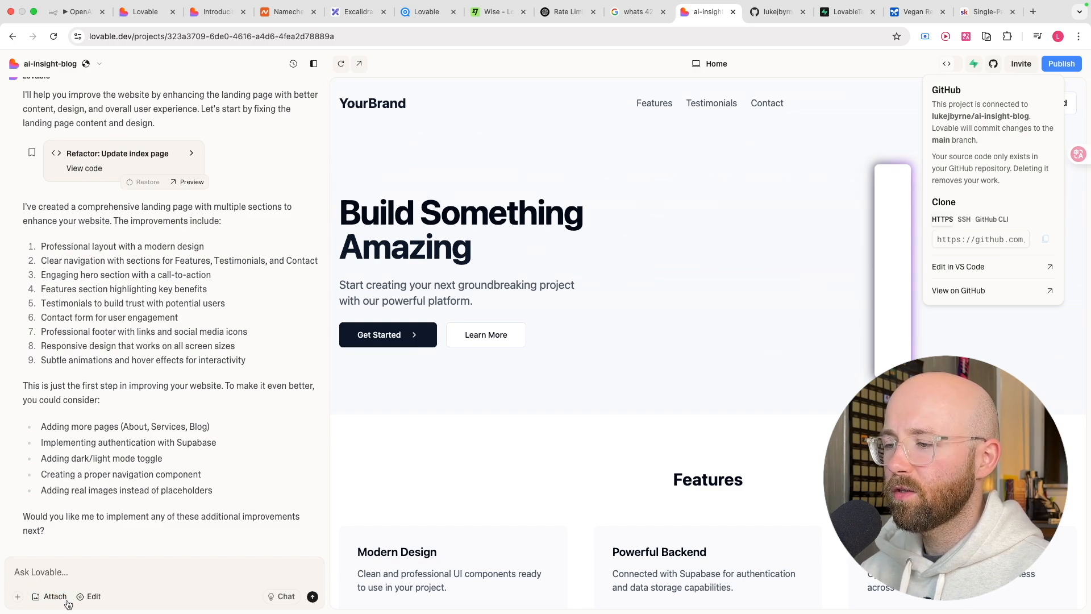
pyautogui.click(93, 596)
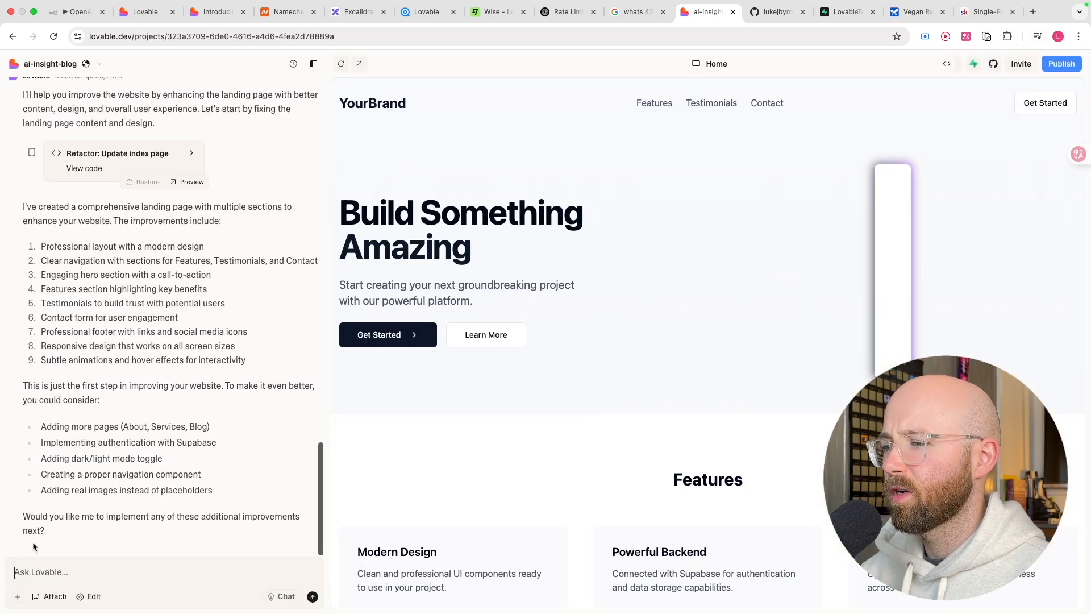
pyautogui.click(92, 596)
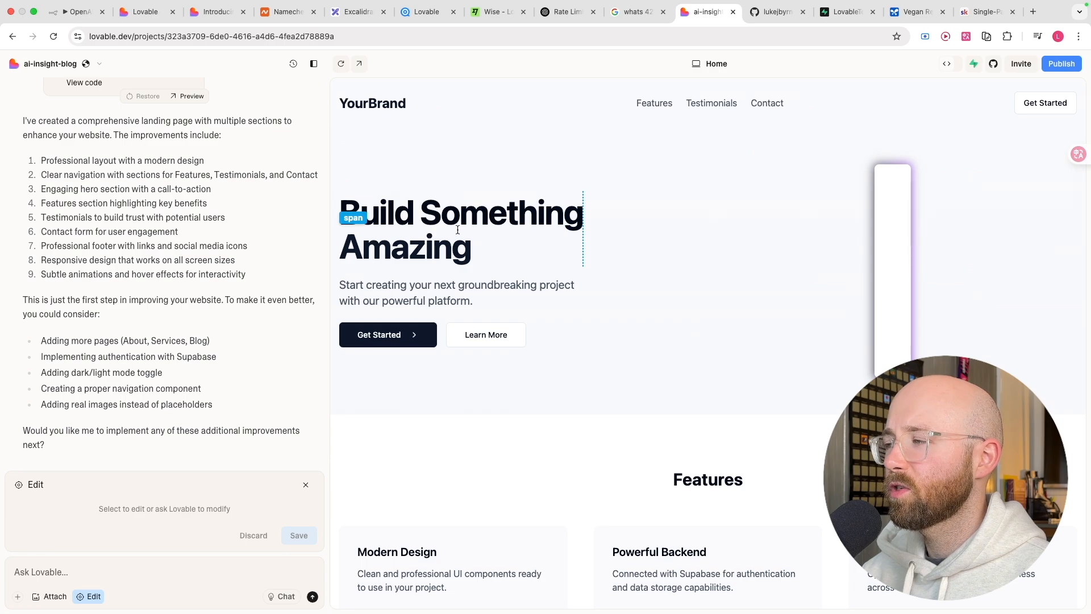
# - Make the headline word 'Amazing!' 4XL and yellow, and save the visual edit
pyautogui.click(404, 247)
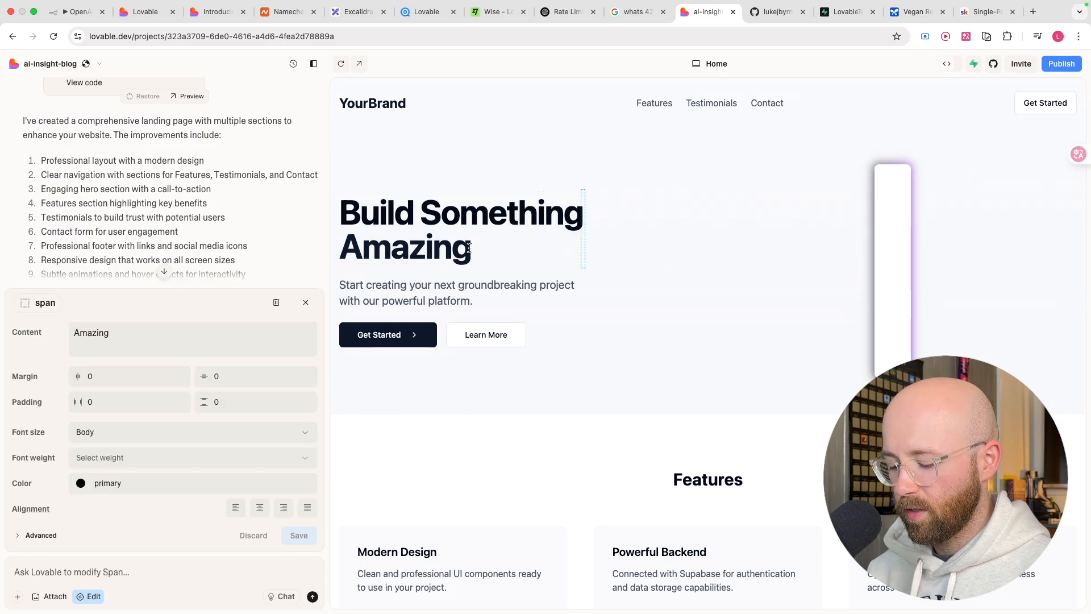
pyautogui.click(192, 431)
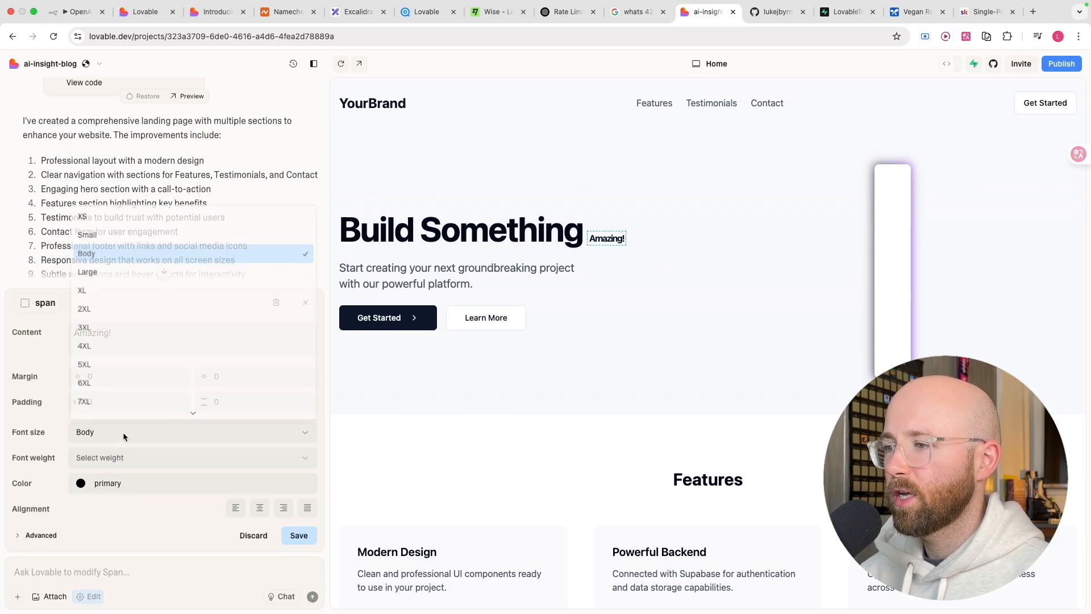
pyautogui.click(83, 346)
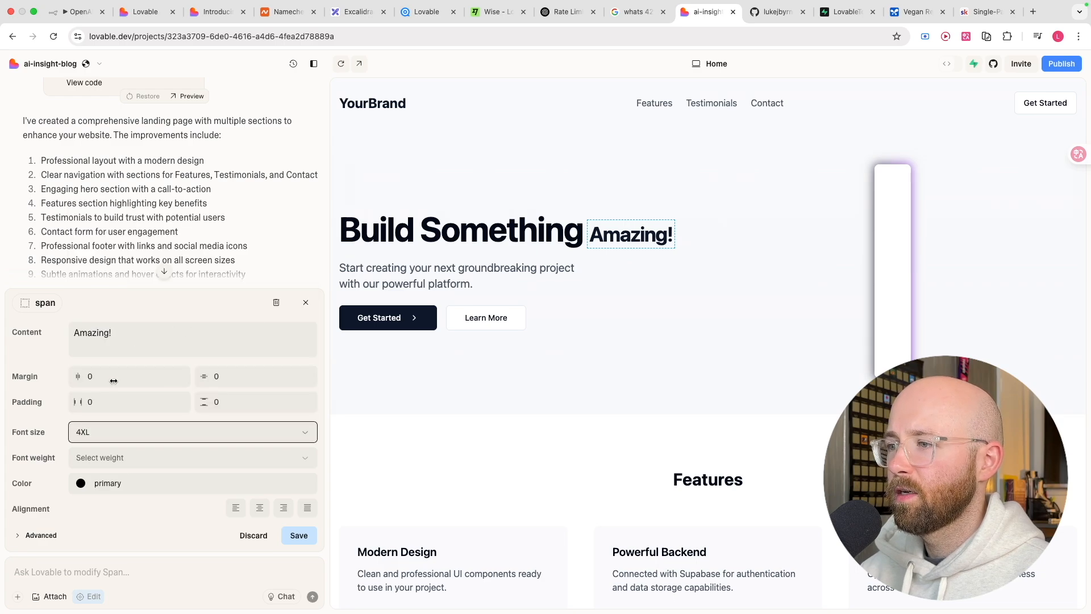
pyautogui.click(80, 483)
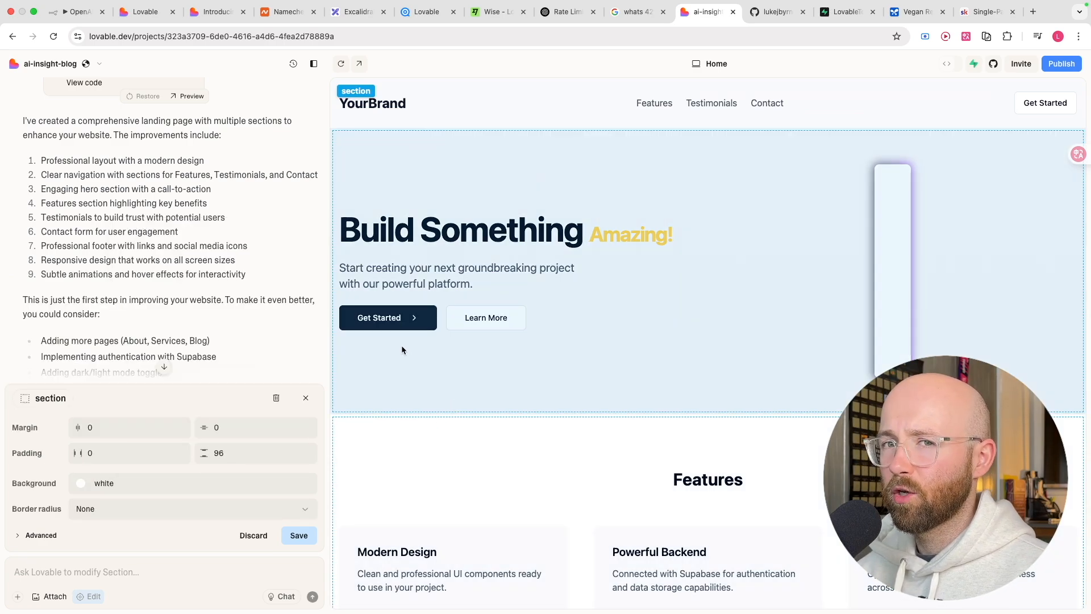
pyautogui.click(629, 235)
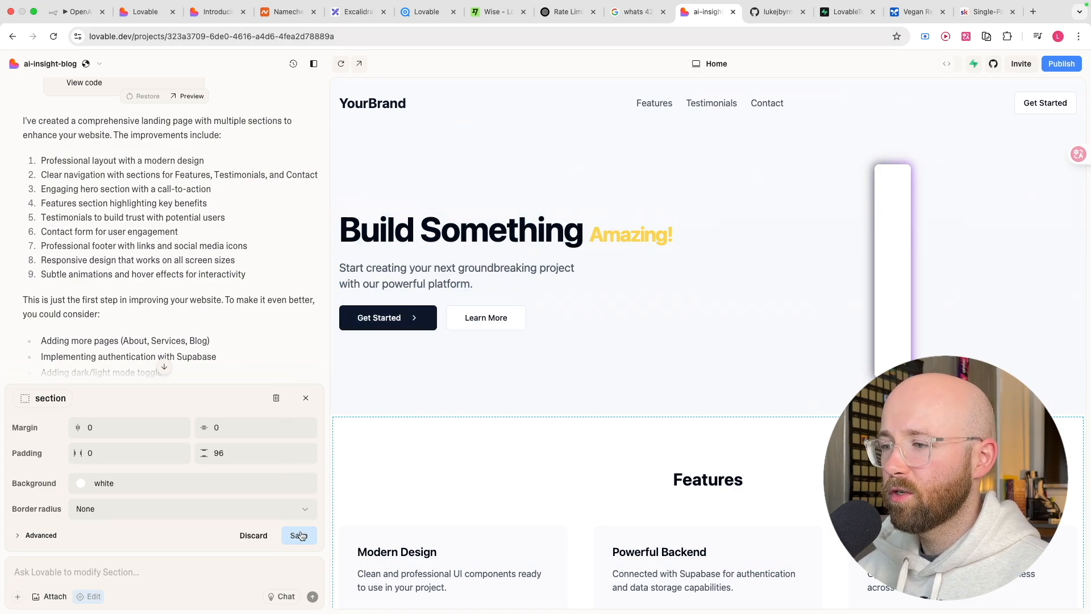
pyautogui.click(298, 535)
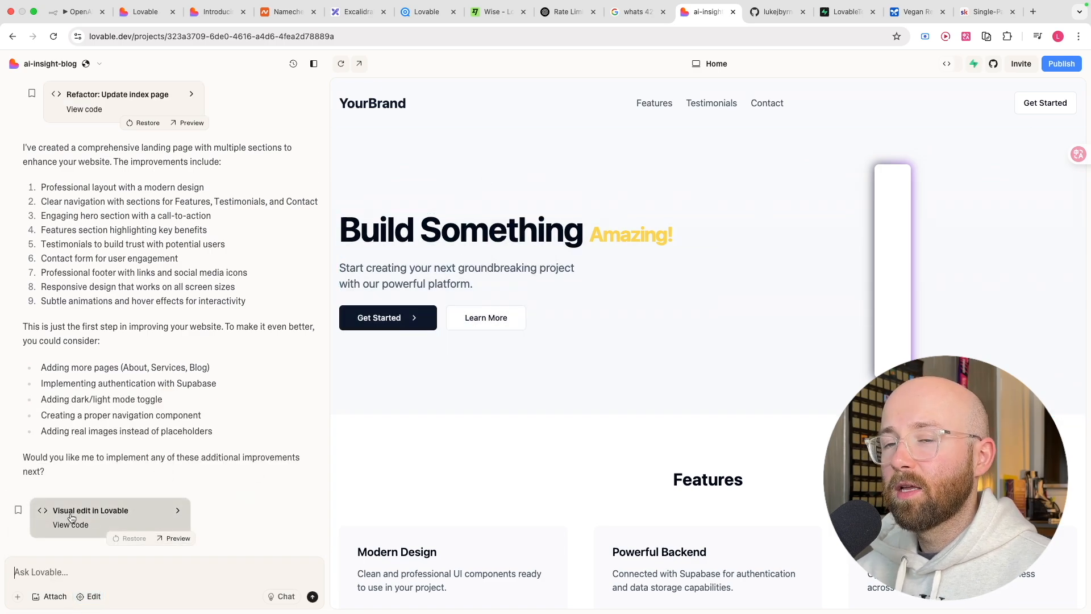
pyautogui.moveTo(135, 588)
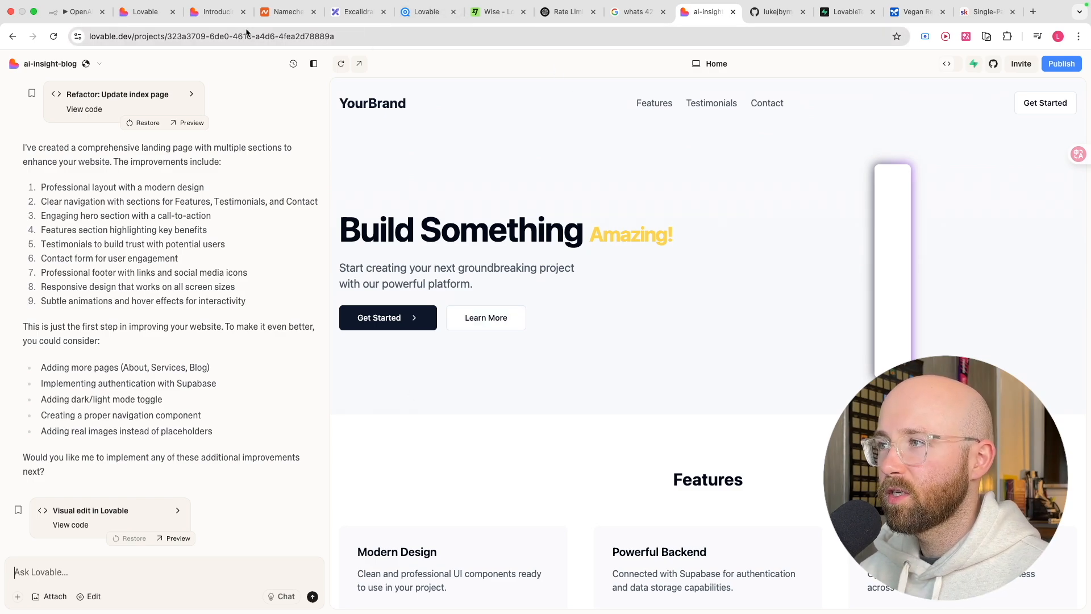
# - Send Lovable's chat the question 'does the color sequence make sense - any improvements?'
pyautogui.click(355, 12)
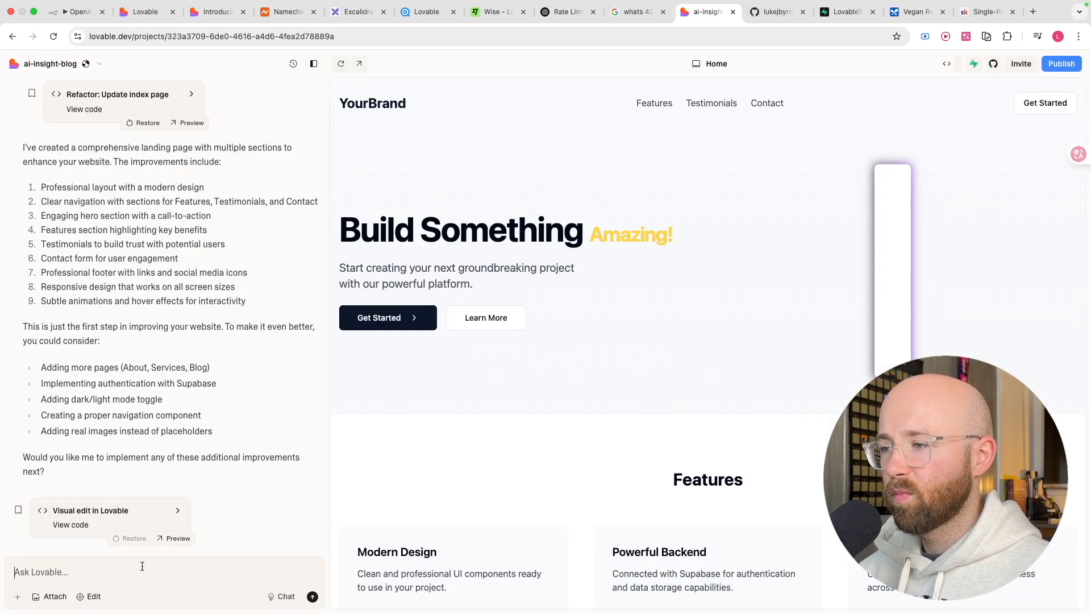
pyautogui.click(285, 596)
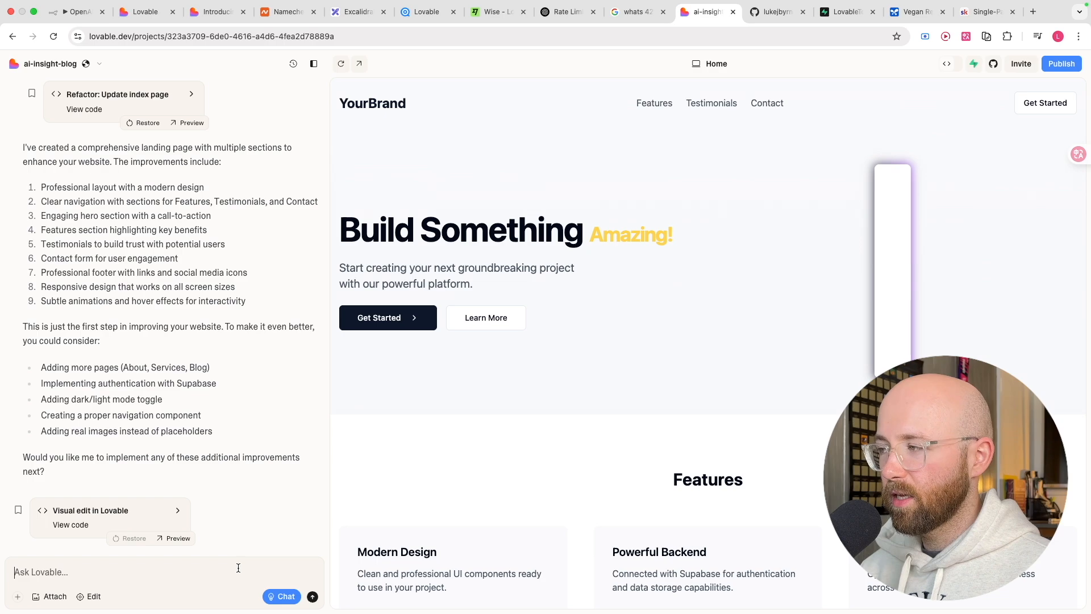
pyautogui.write('do')
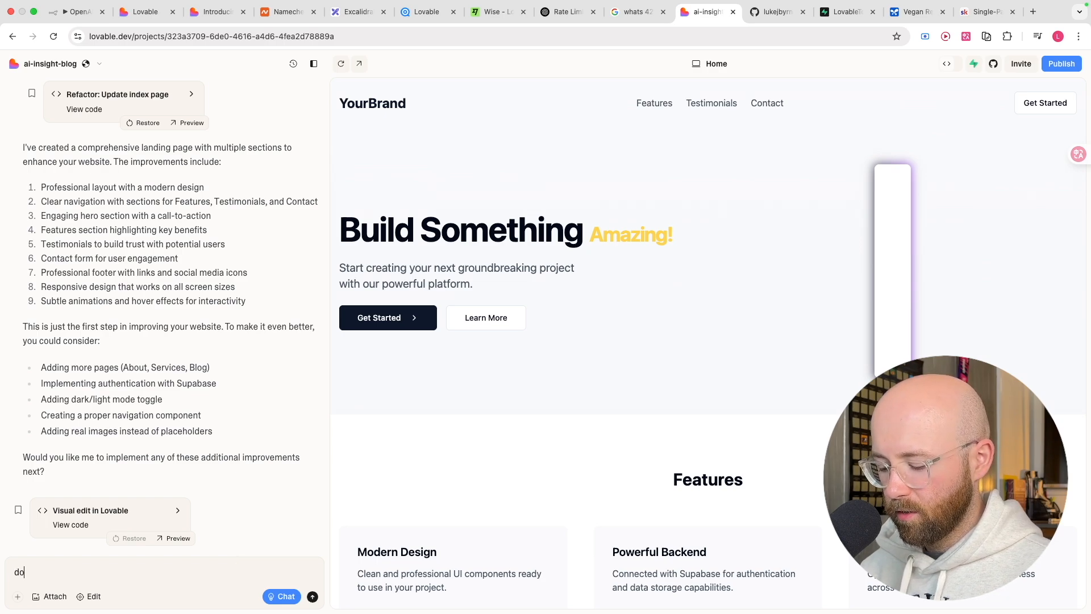
pyautogui.write('does the color')
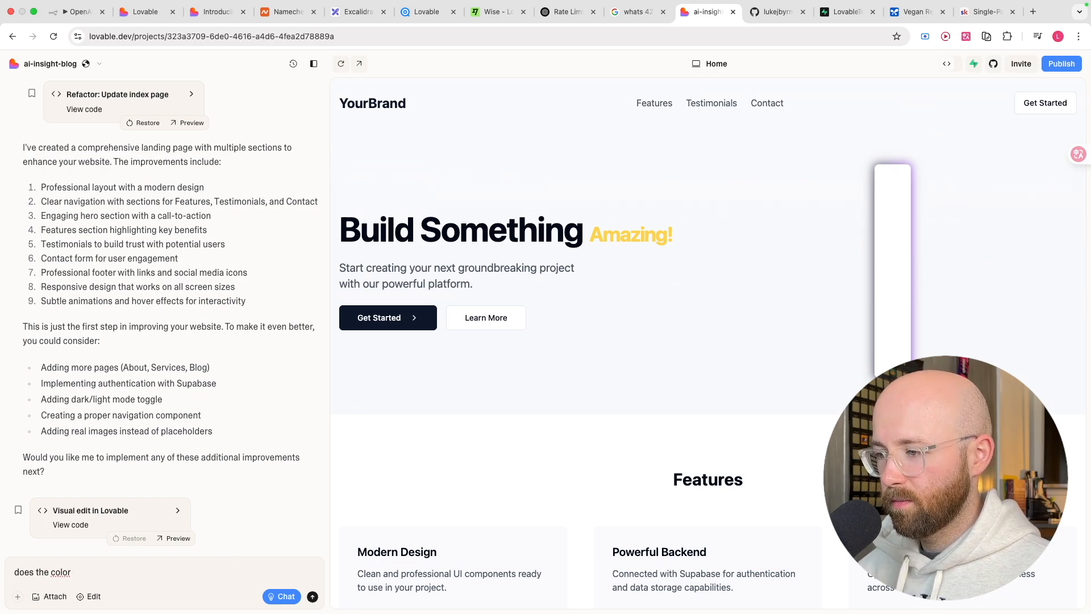
pyautogui.write('sequence')
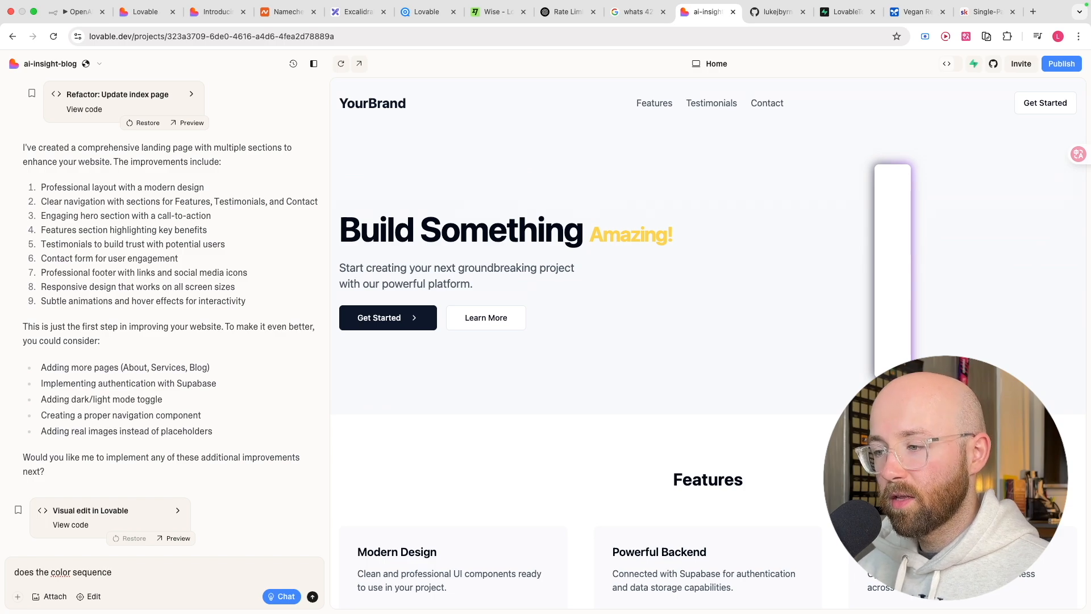
pyautogui.write('make sense')
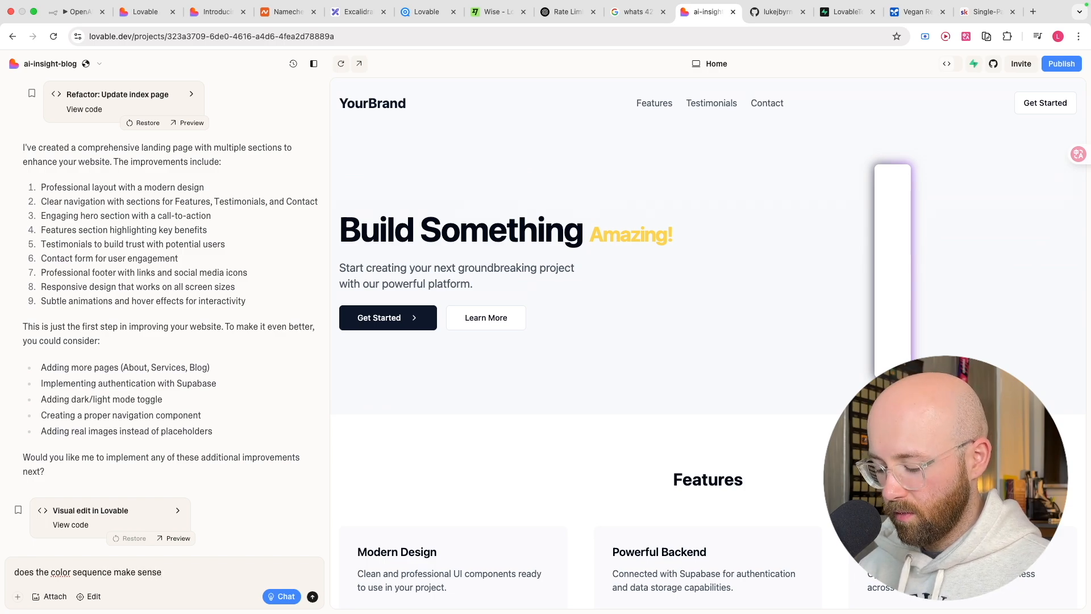
pyautogui.write('- any improvements>')
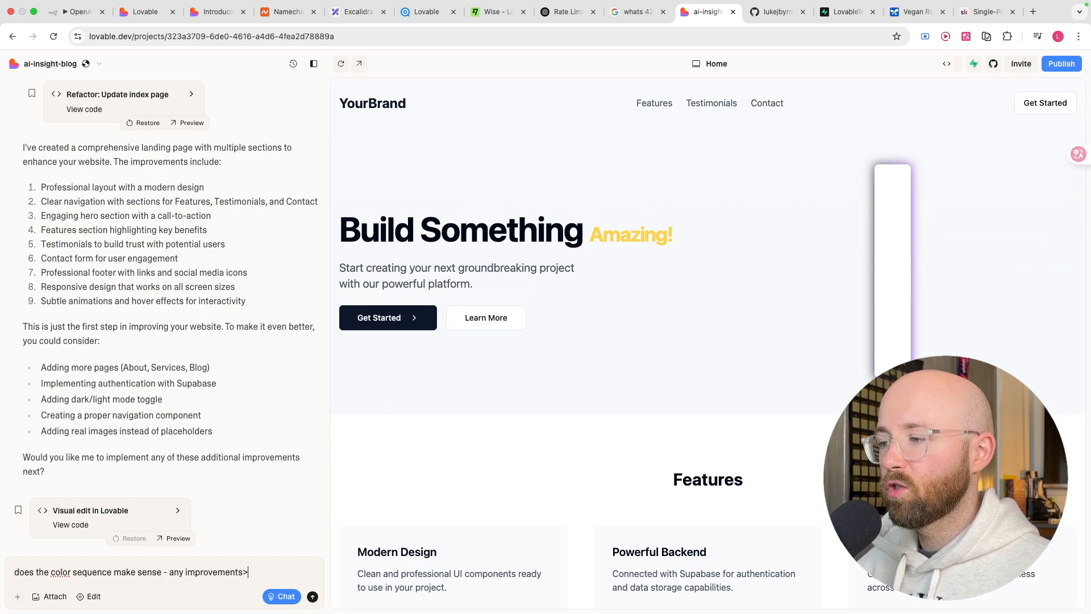
pyautogui.click(312, 595)
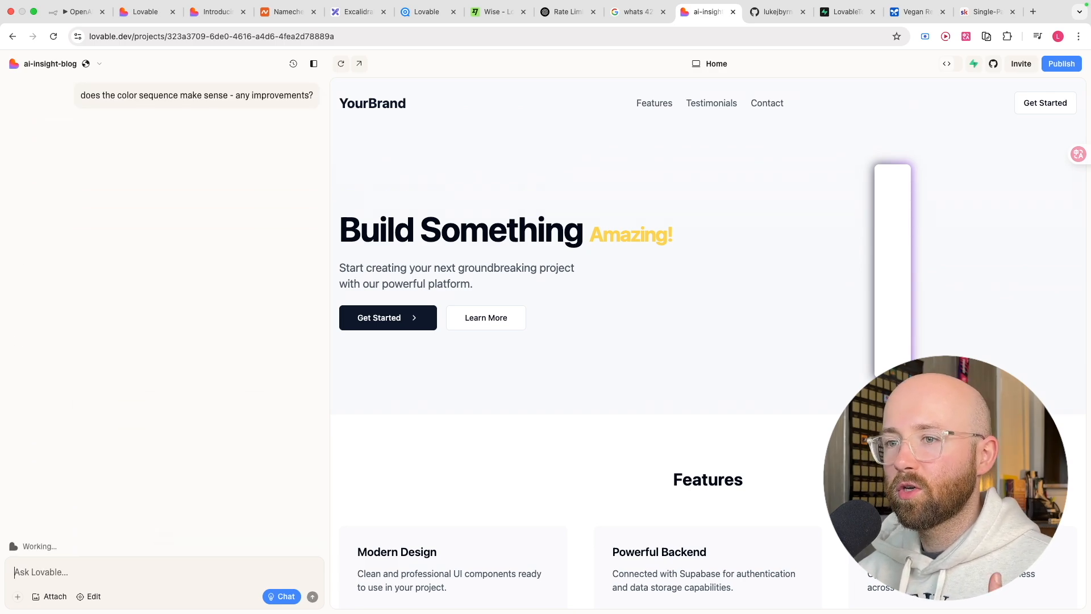
pyautogui.moveTo(136, 532)
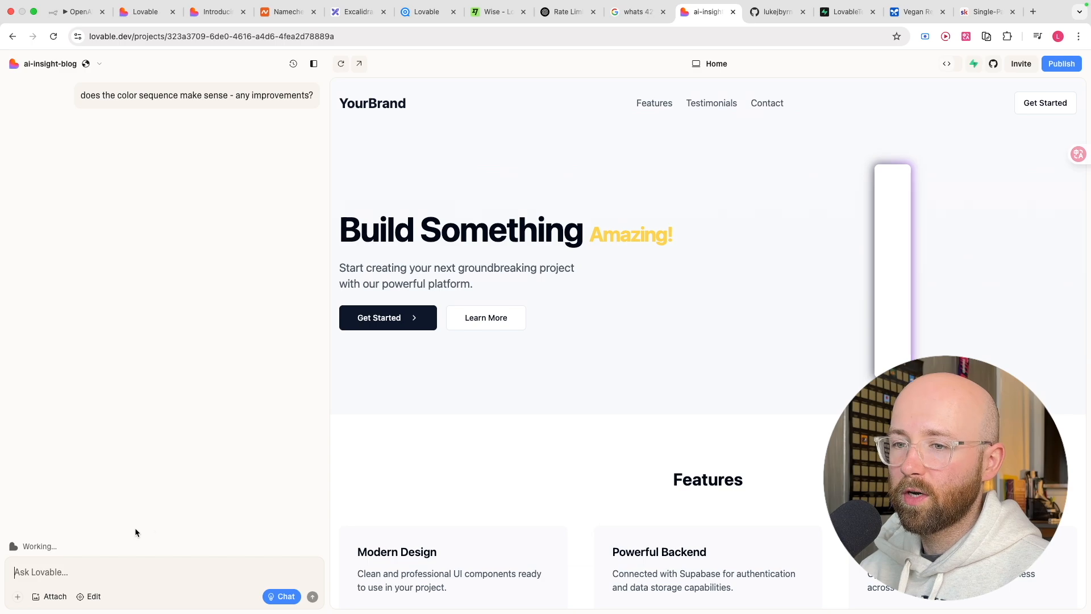
pyautogui.moveTo(390, 216)
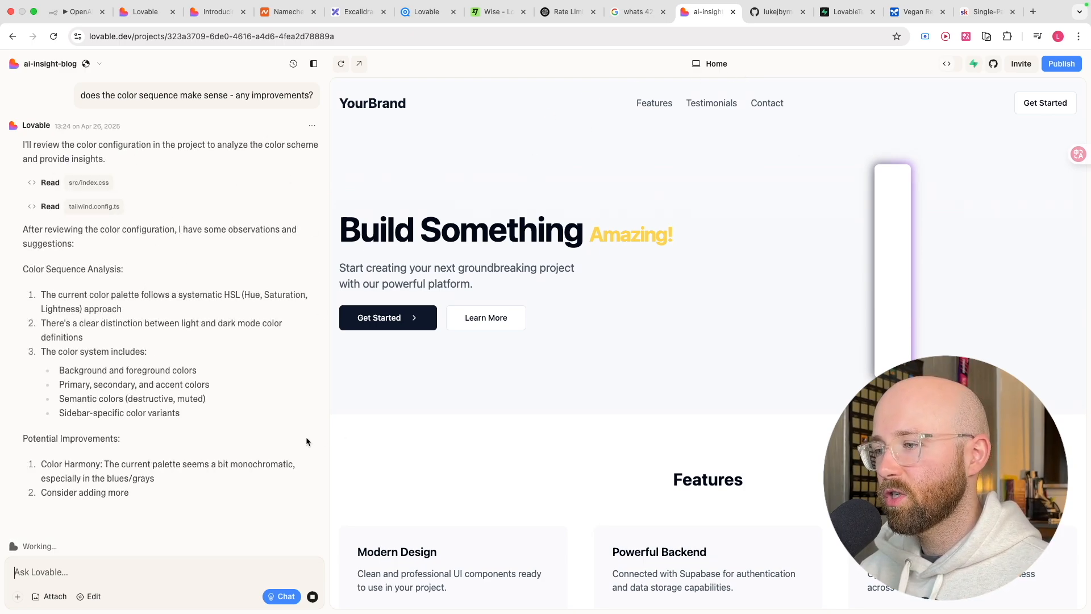
# - Scroll through Lovable's HSL colour palette analysis and improvement suggestions
pyautogui.scroll(-3)
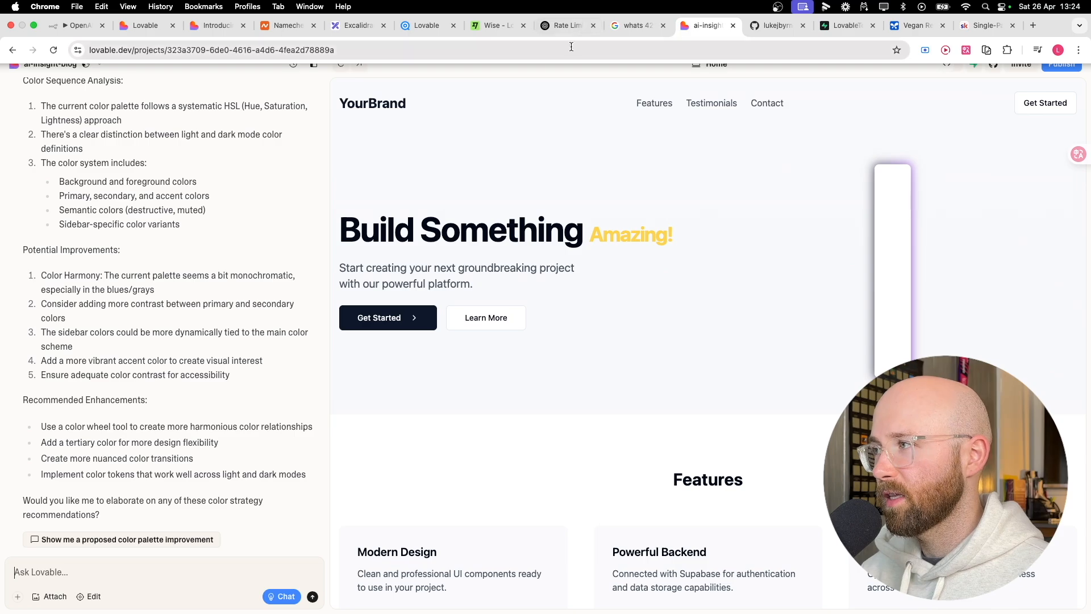
pyautogui.moveTo(357, 26)
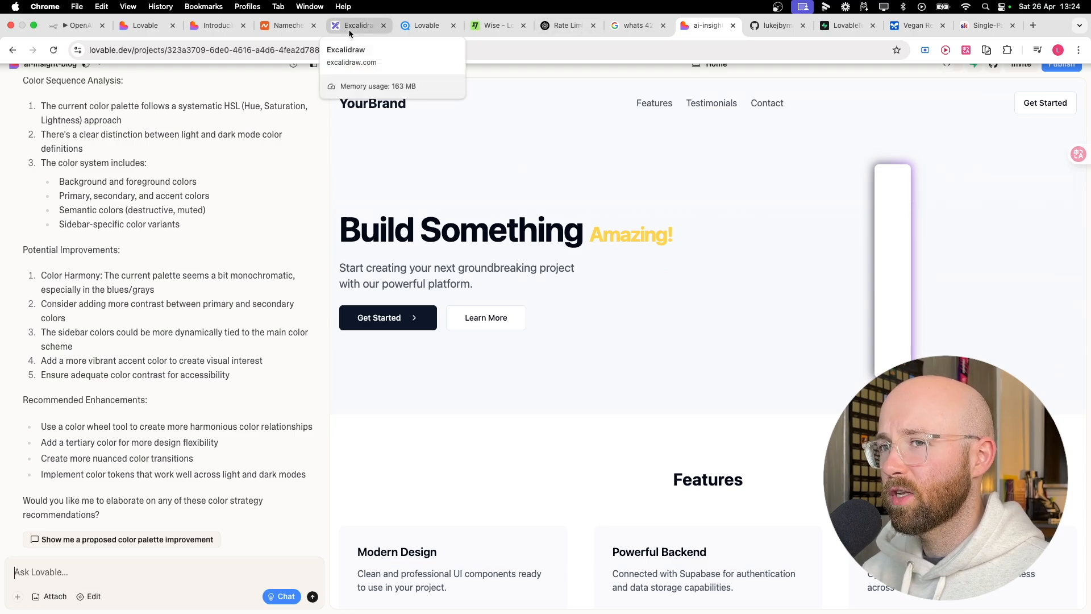
# - View the Lovable 2.0 Just Dropped post, then open the classroom's RooCode lesson
pyautogui.click(357, 26)
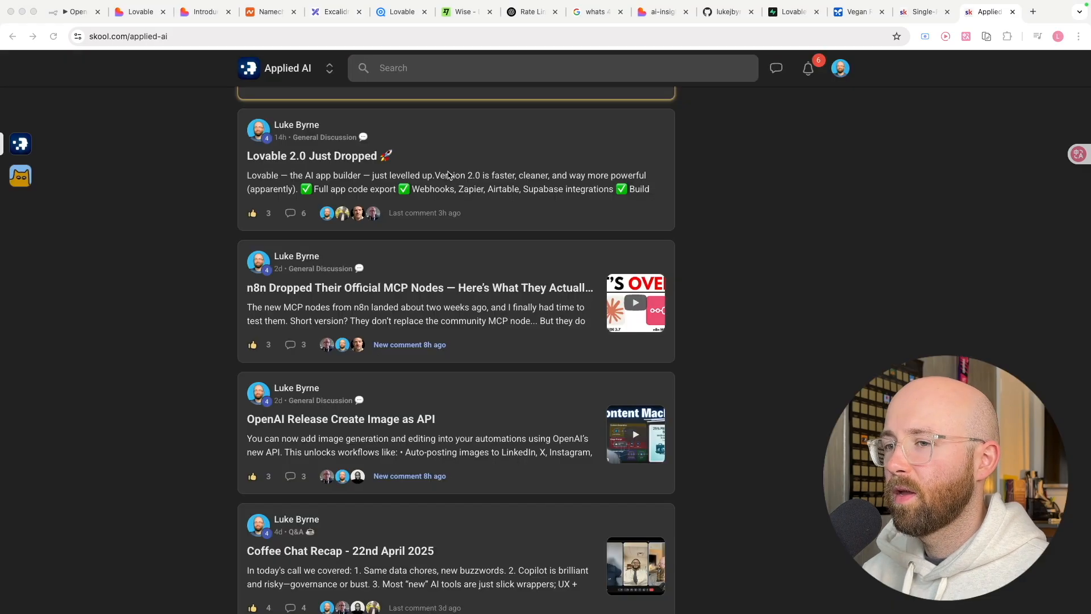
pyautogui.click(318, 156)
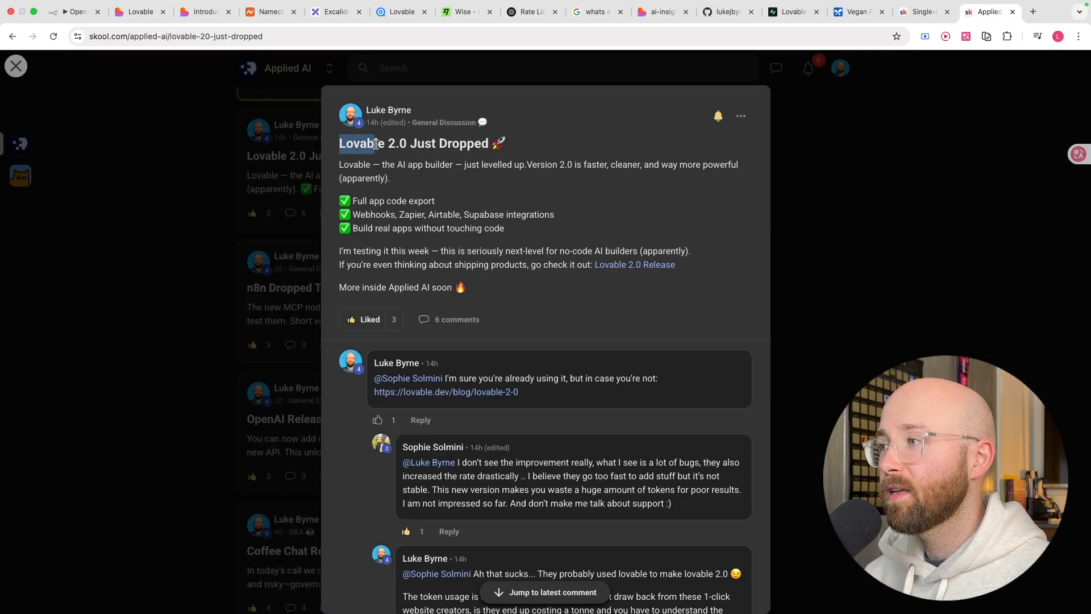
pyautogui.scroll(-3)
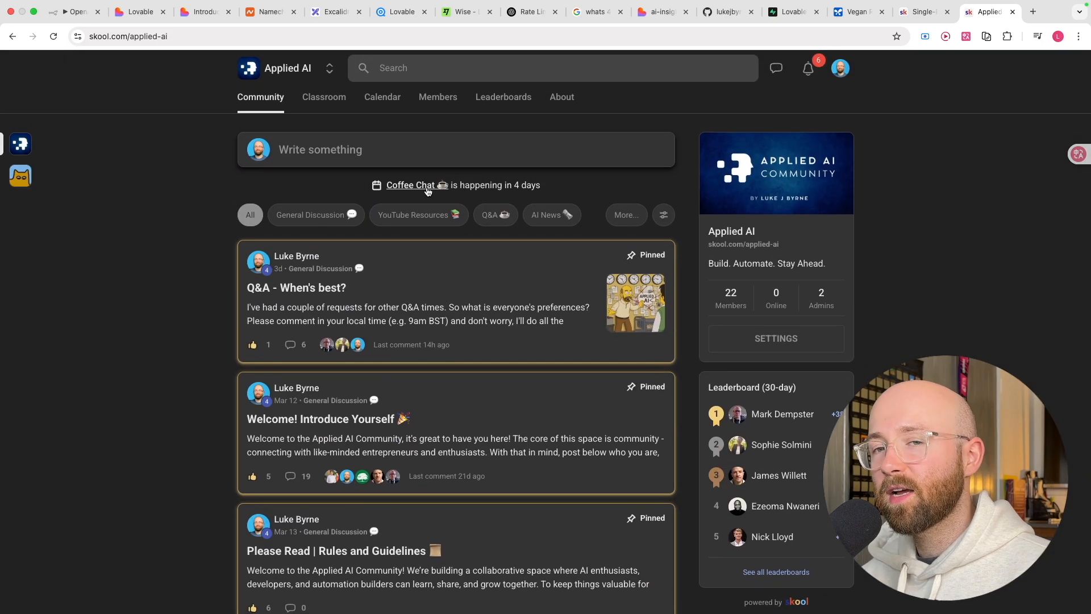
pyautogui.moveTo(520, 207)
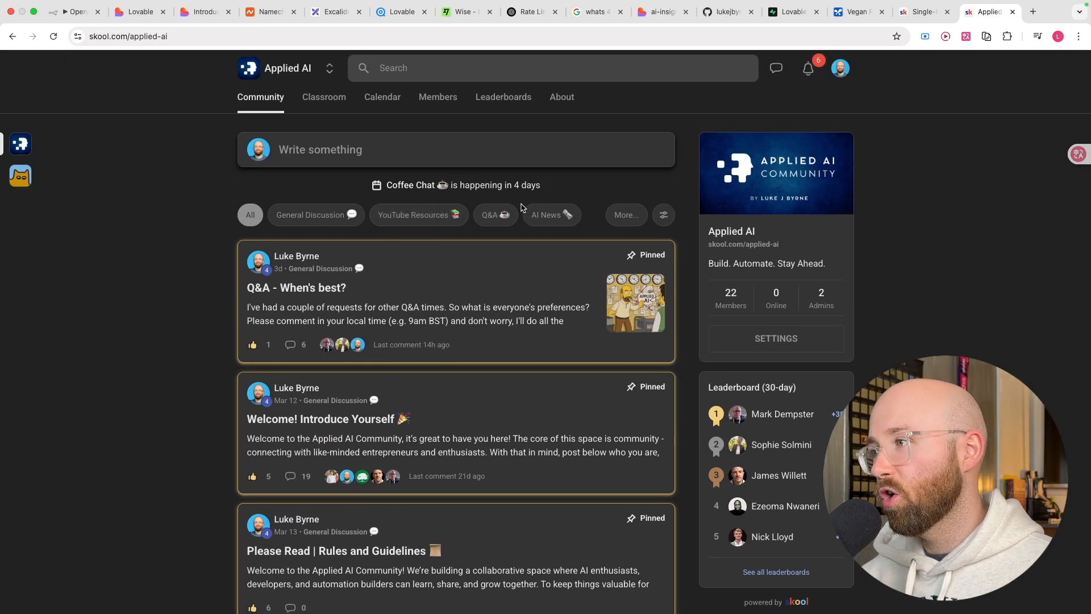
pyautogui.moveTo(381, 96)
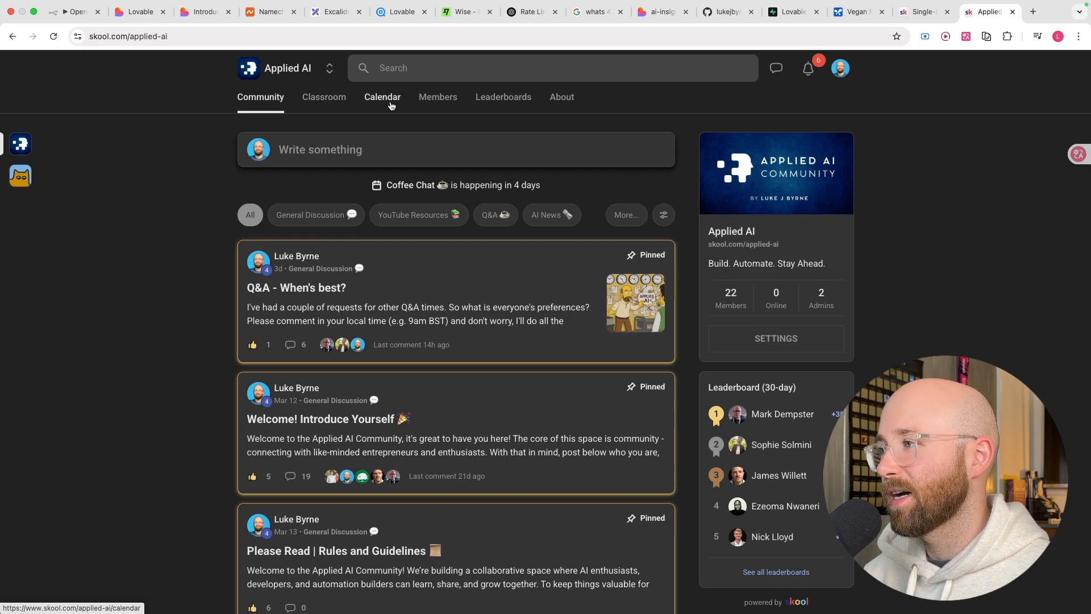
pyautogui.click(324, 96)
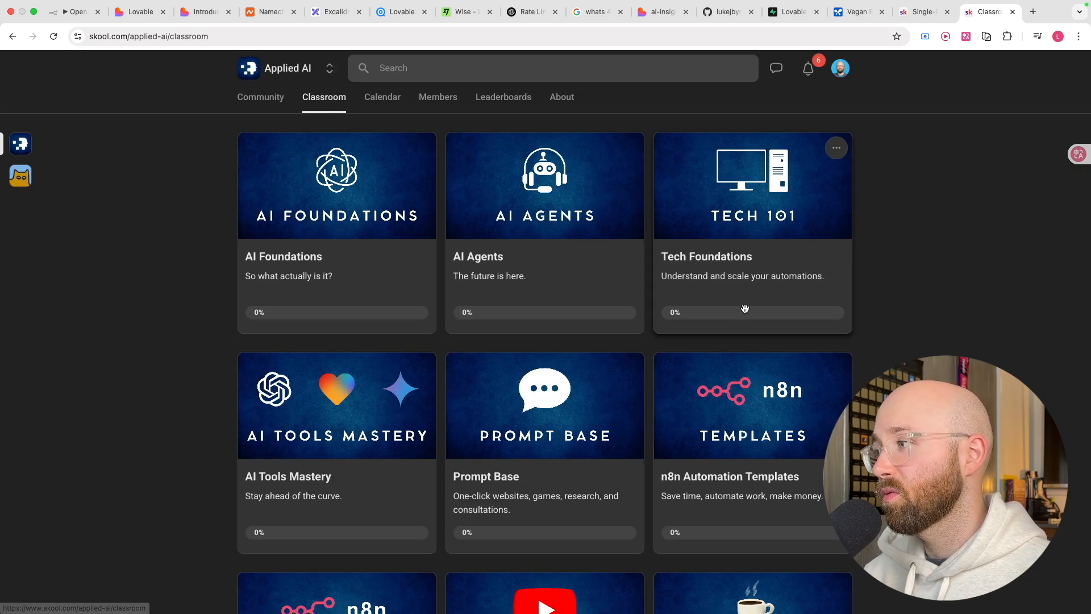
pyautogui.moveTo(492, 390)
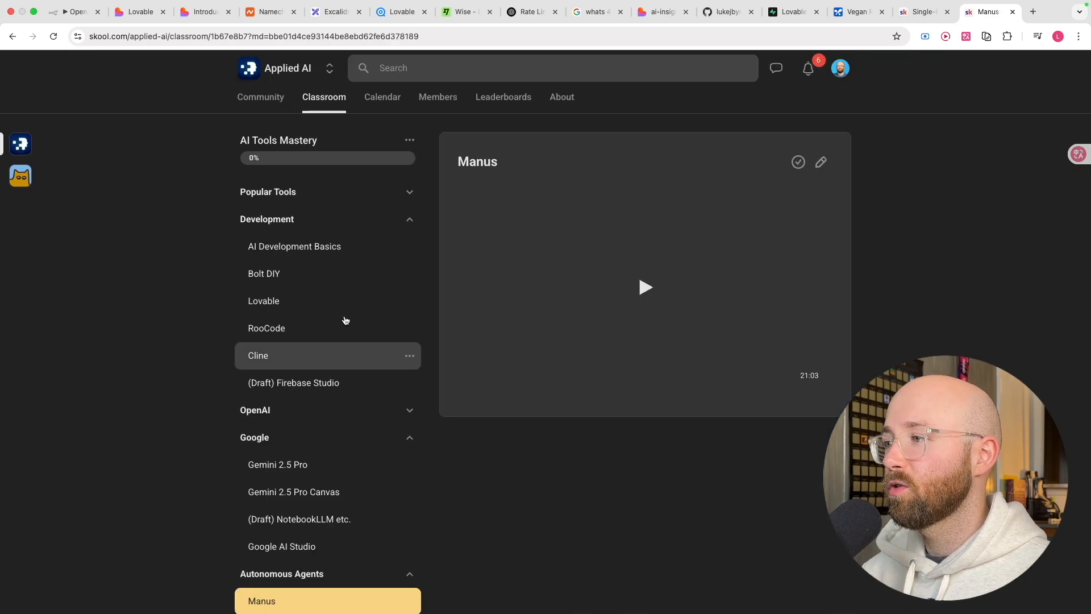
pyautogui.click(267, 328)
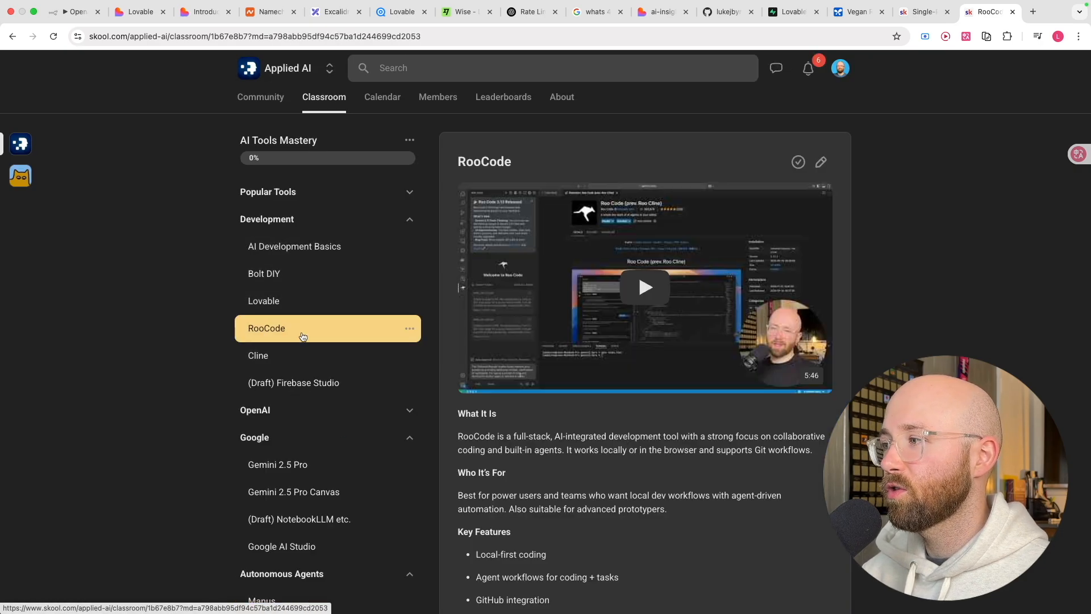
pyautogui.moveTo(598, 239)
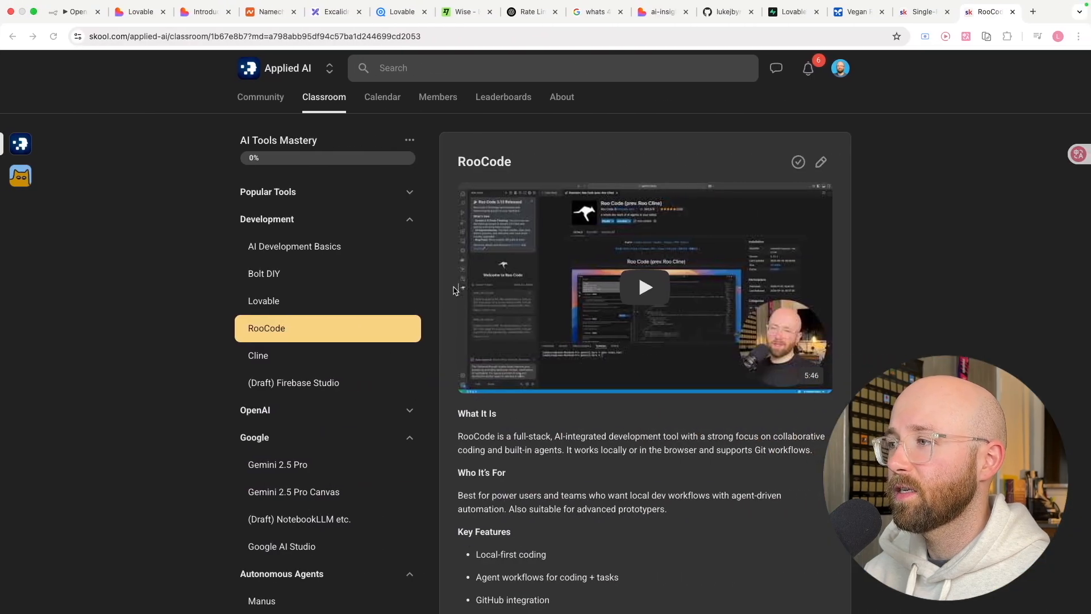
pyautogui.click(295, 246)
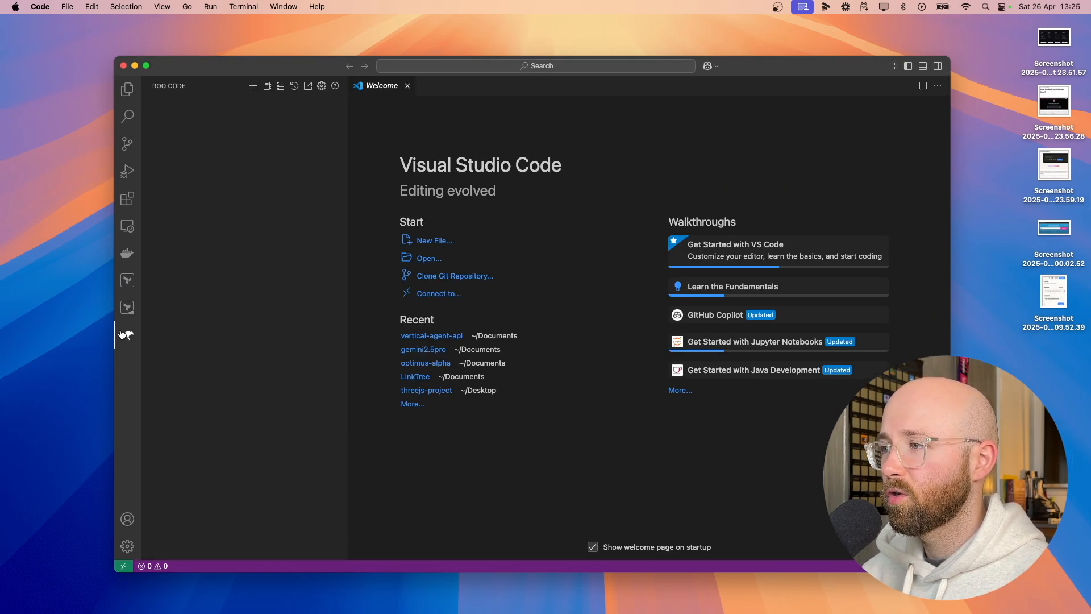
# - Show Roo Code's modes (Code, Architect, Ask, Debug, Orchestrator), then return to Excalidraw
pyautogui.click(127, 335)
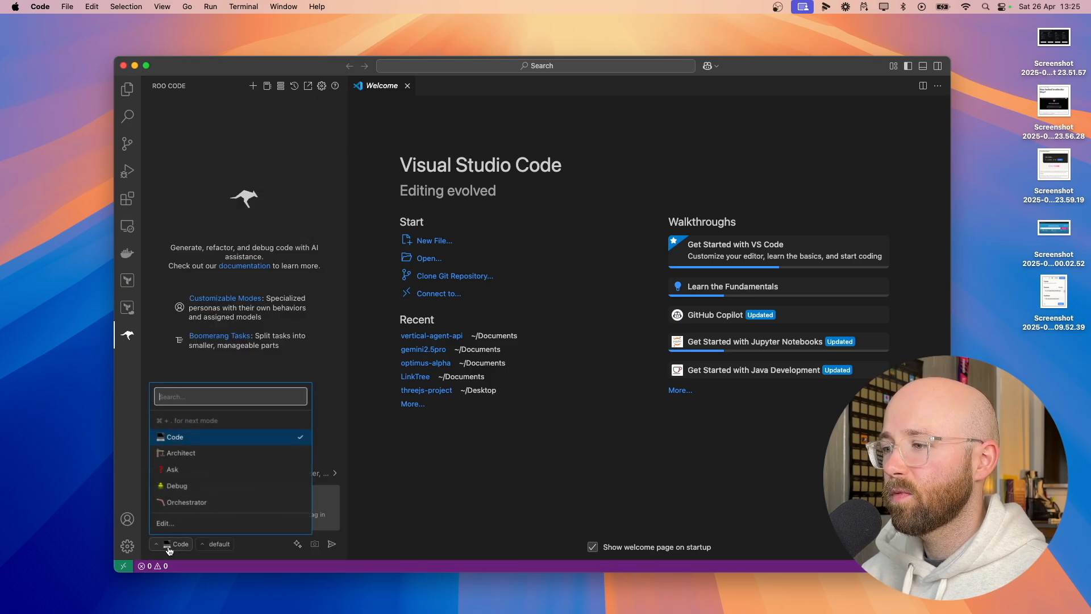
pyautogui.moveTo(183, 469)
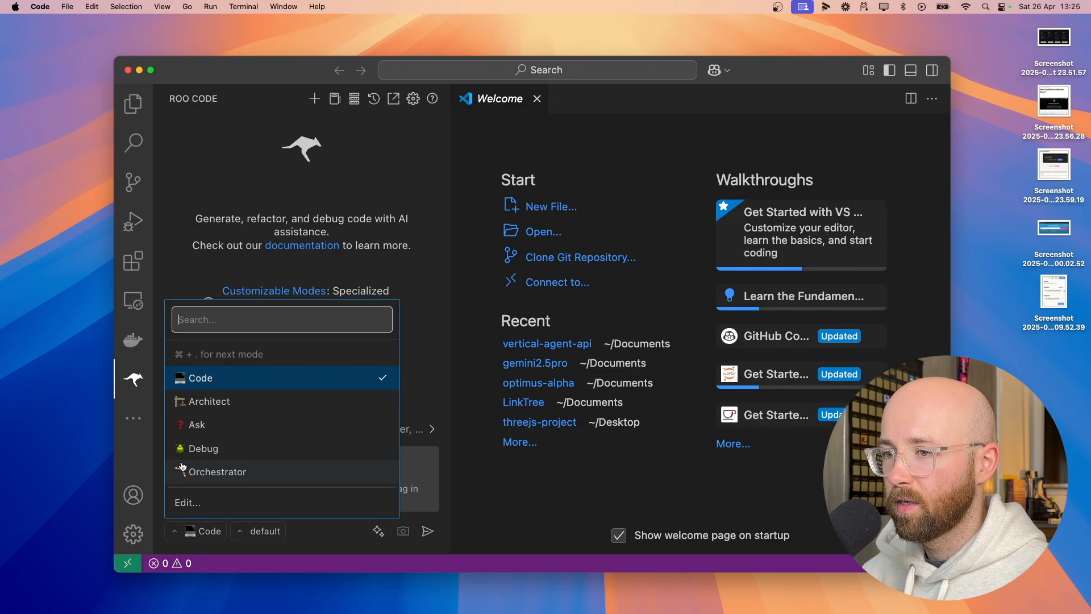
pyautogui.click(198, 424)
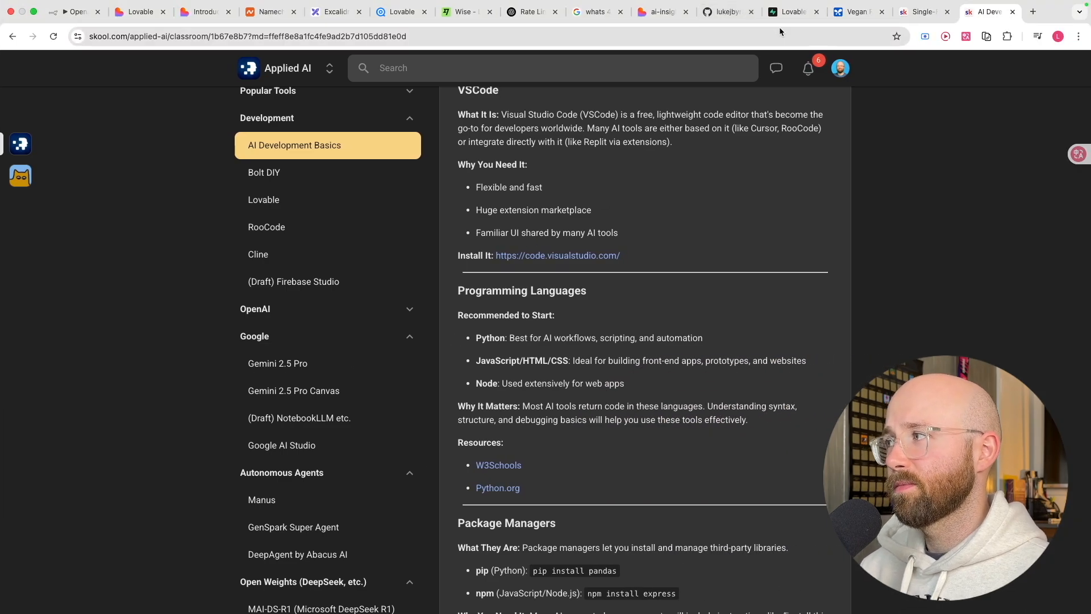
pyautogui.click(334, 12)
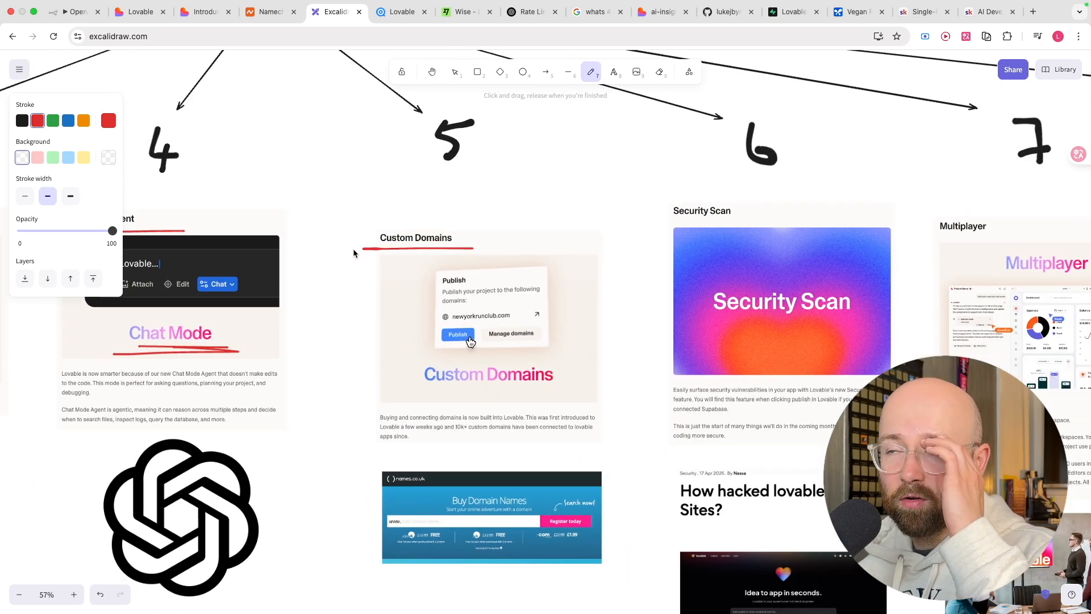
# - Review ai-insight-blog's Publish and Domains settings, view the Lovable 2.0 post, then return to Excalidraw
pyautogui.click(661, 12)
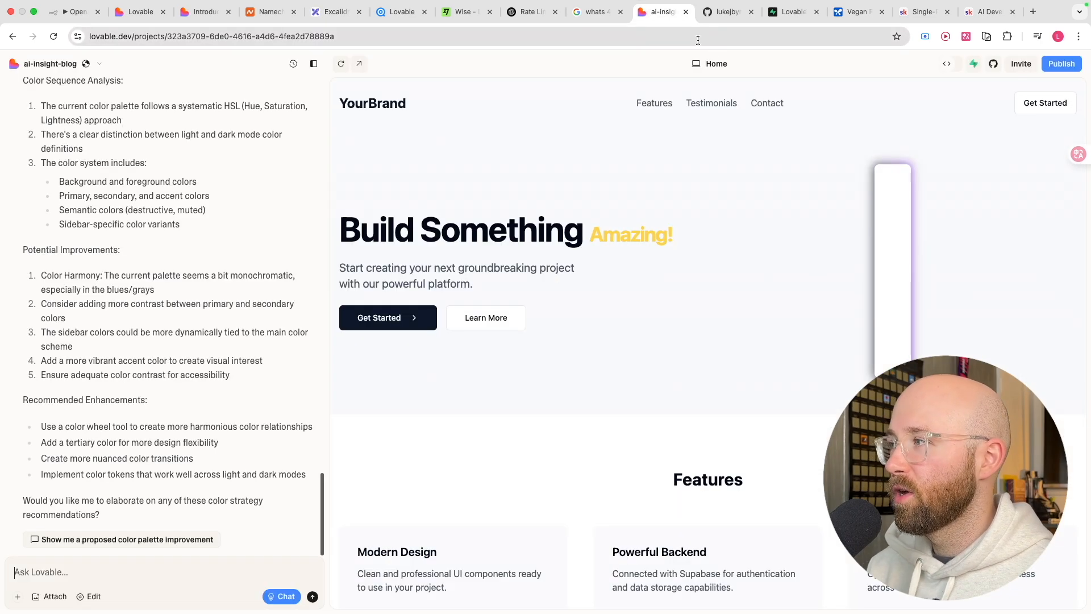
pyautogui.click(1061, 63)
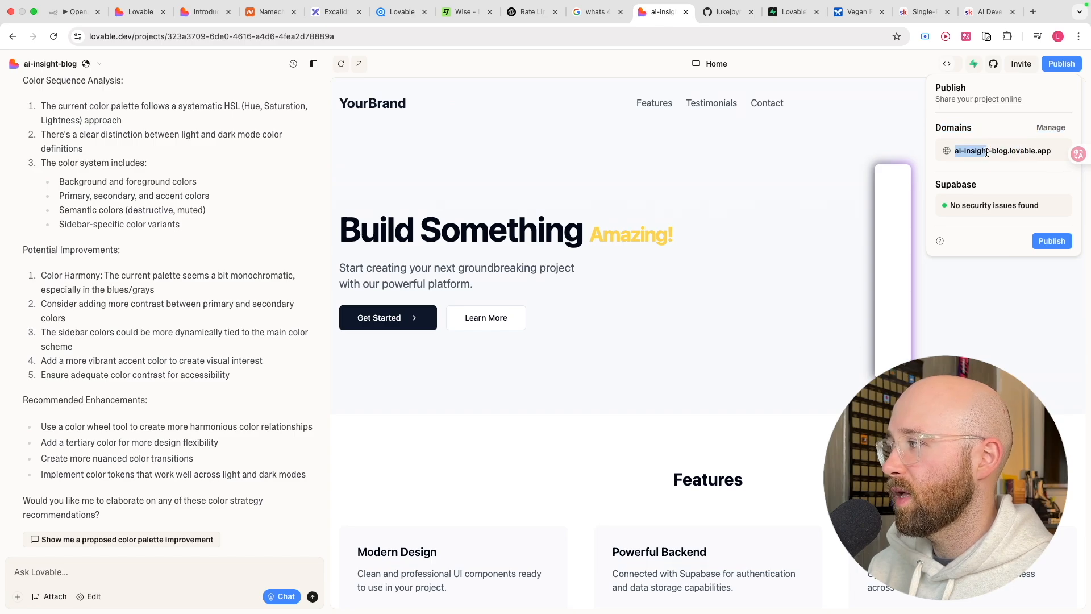
pyautogui.click(1049, 127)
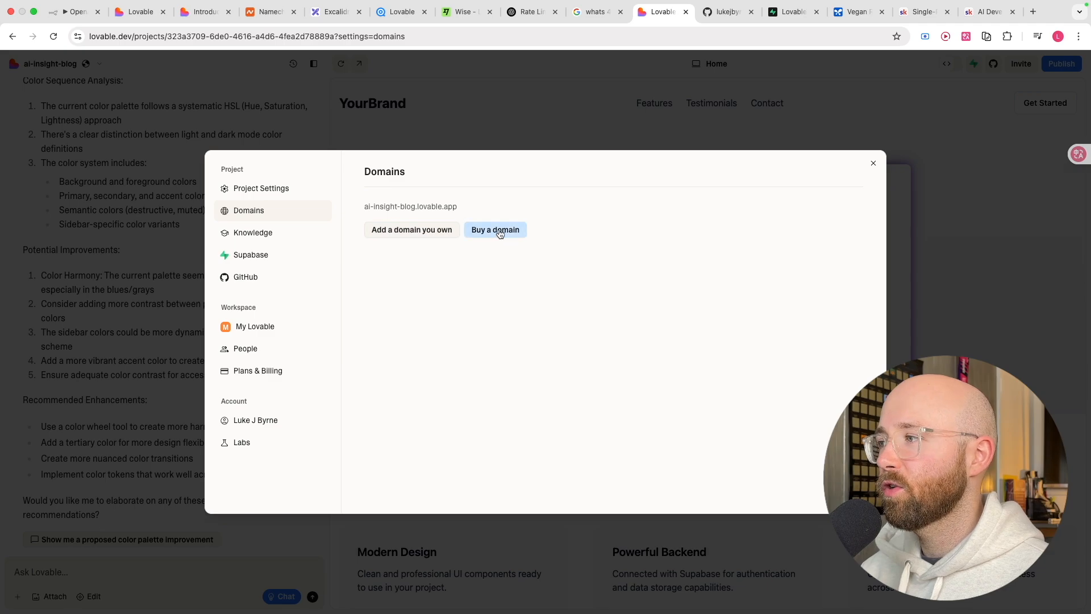
pyautogui.click(203, 12)
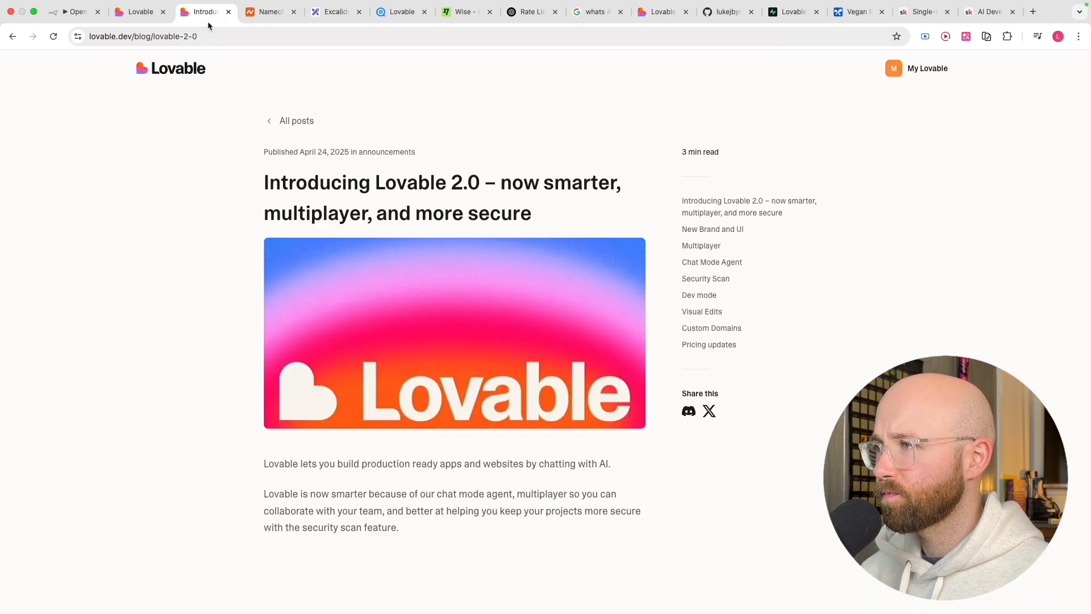
pyautogui.click(335, 12)
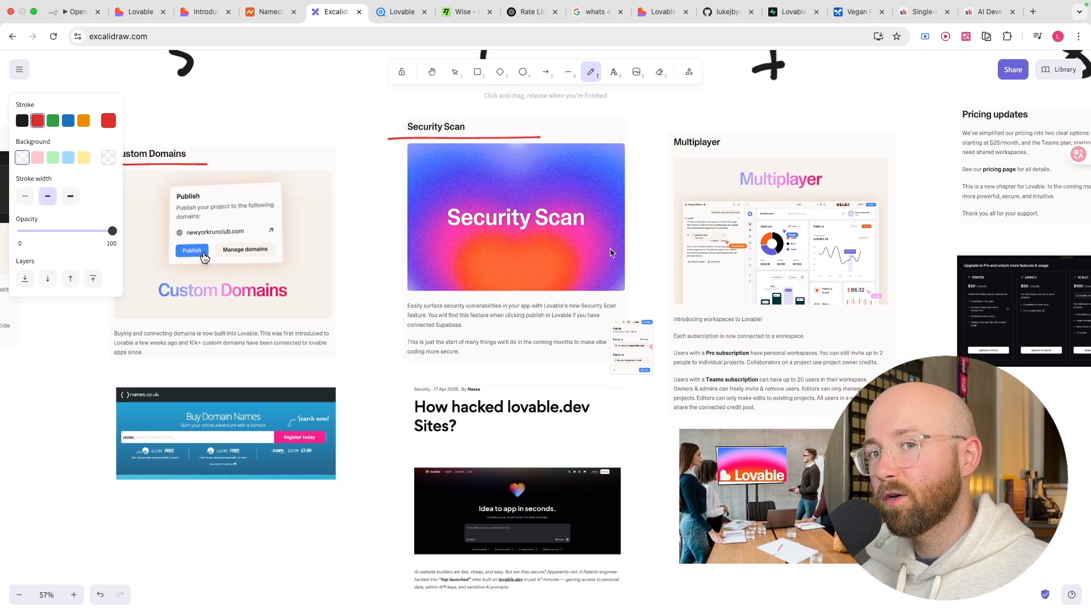
pyautogui.moveTo(484, 362)
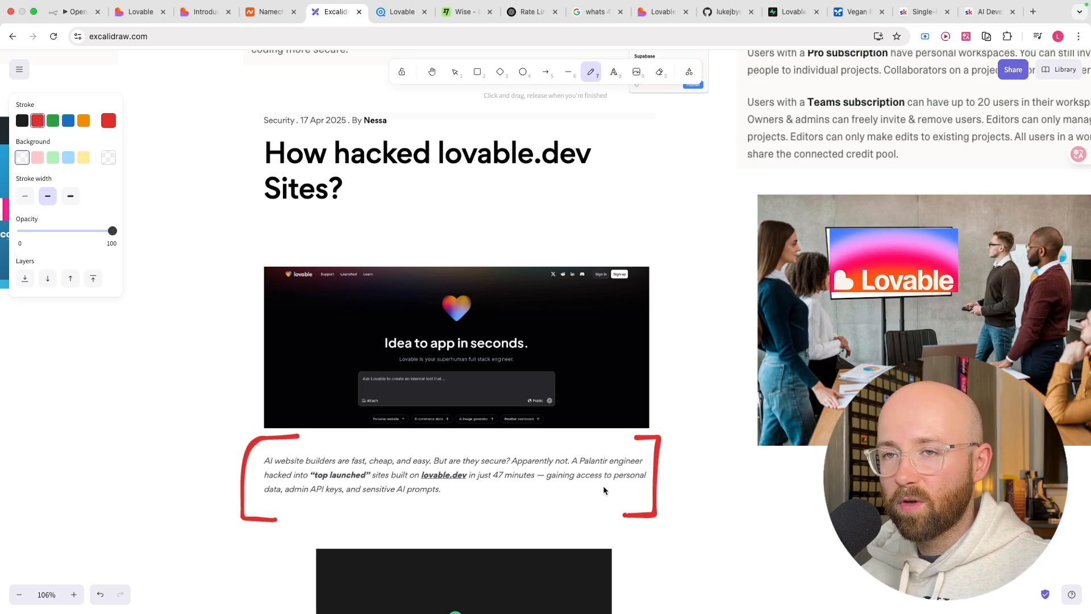
pyautogui.moveTo(742, 498)
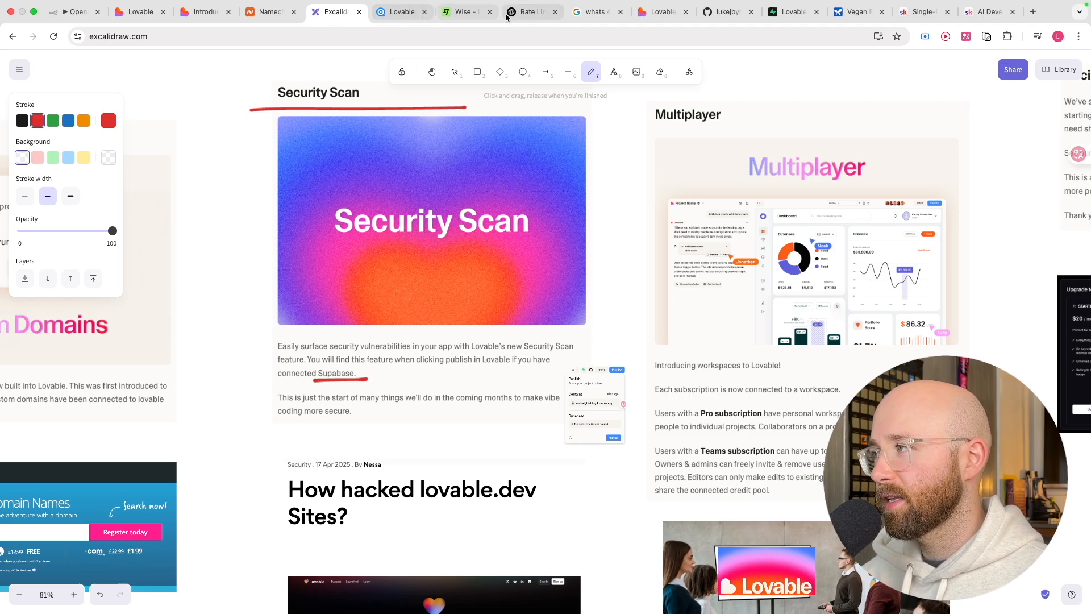
pyautogui.moveTo(660, 12)
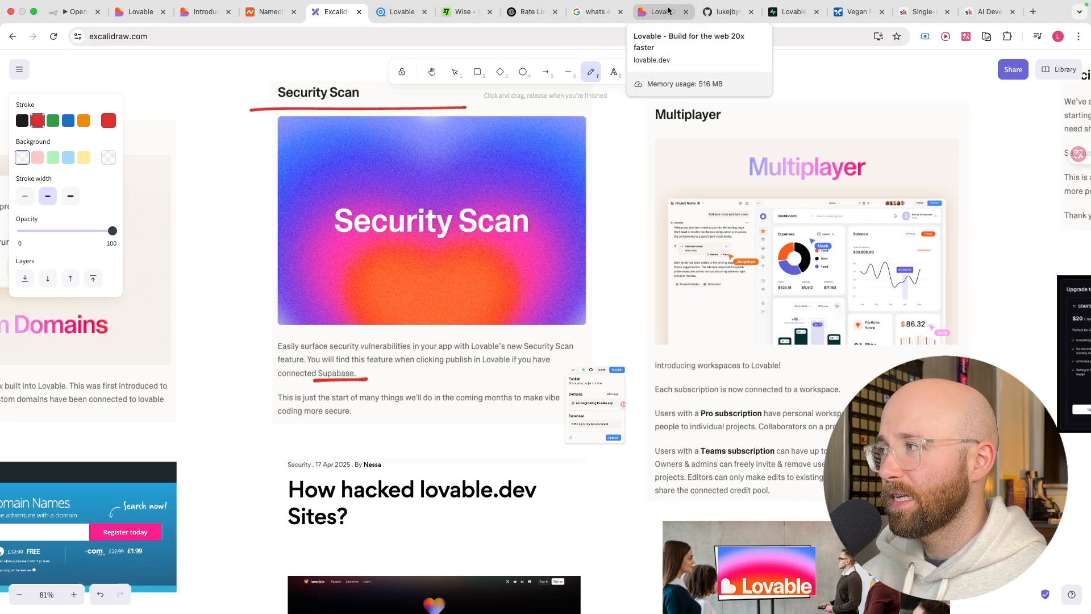
pyautogui.click(660, 11)
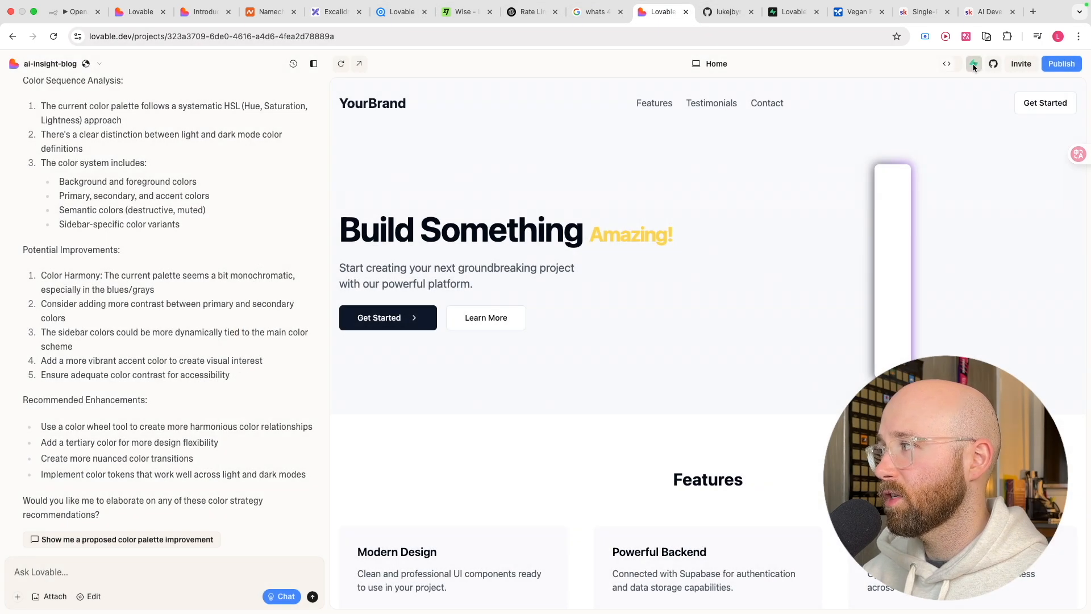
pyautogui.click(973, 63)
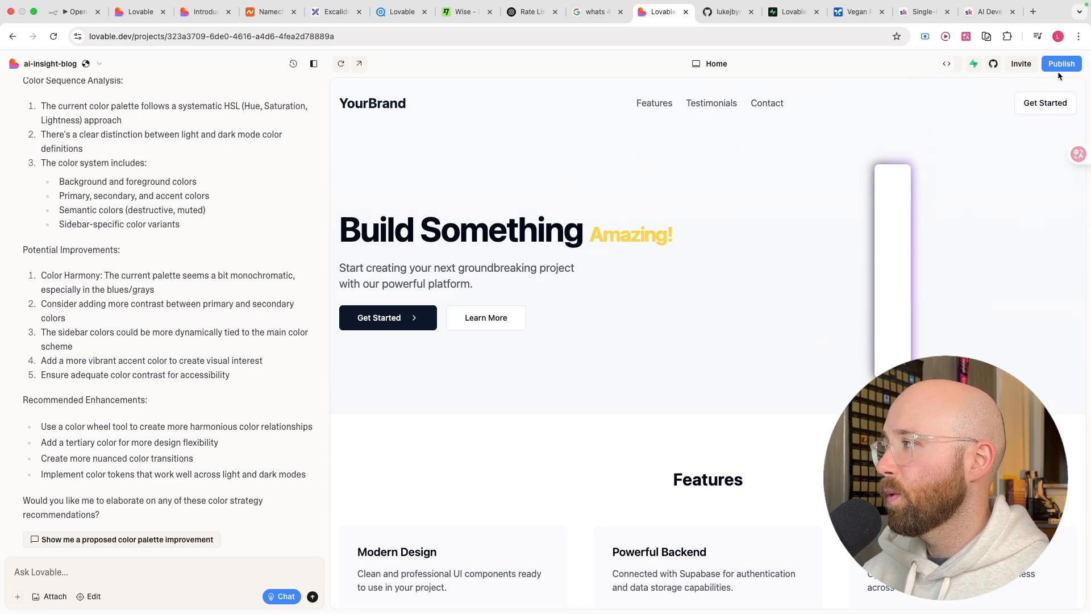
pyautogui.click(1060, 63)
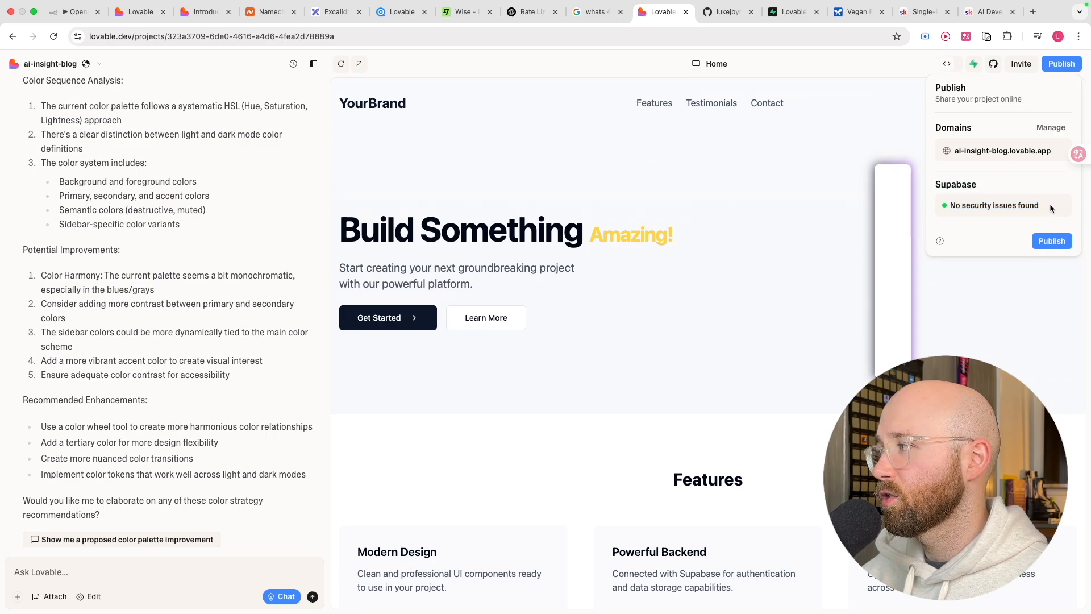
pyautogui.moveTo(1041, 229)
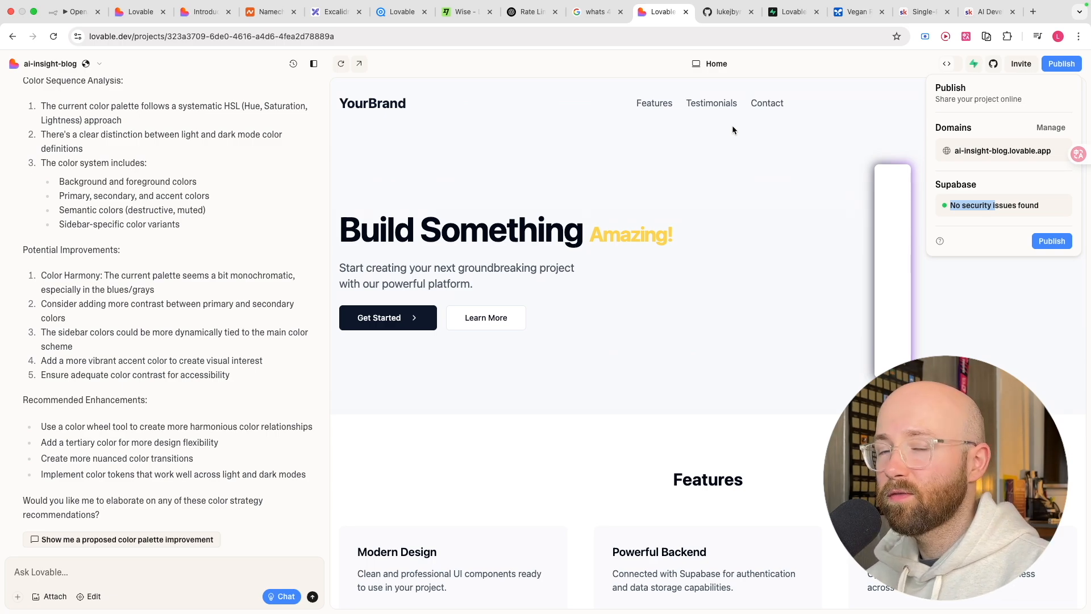
pyautogui.moveTo(360, 362)
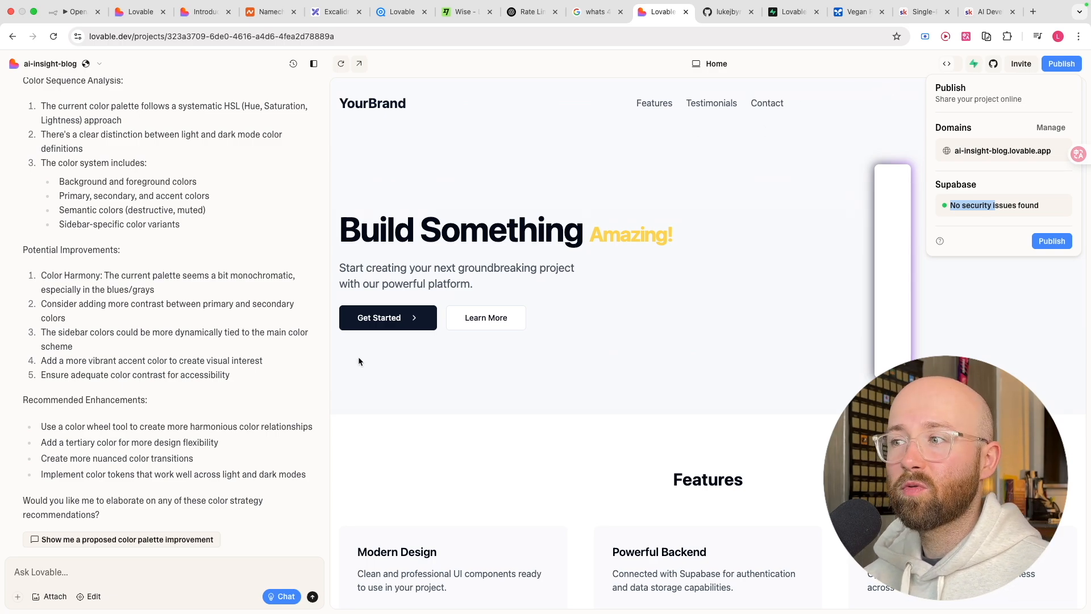
pyautogui.moveTo(284, 399)
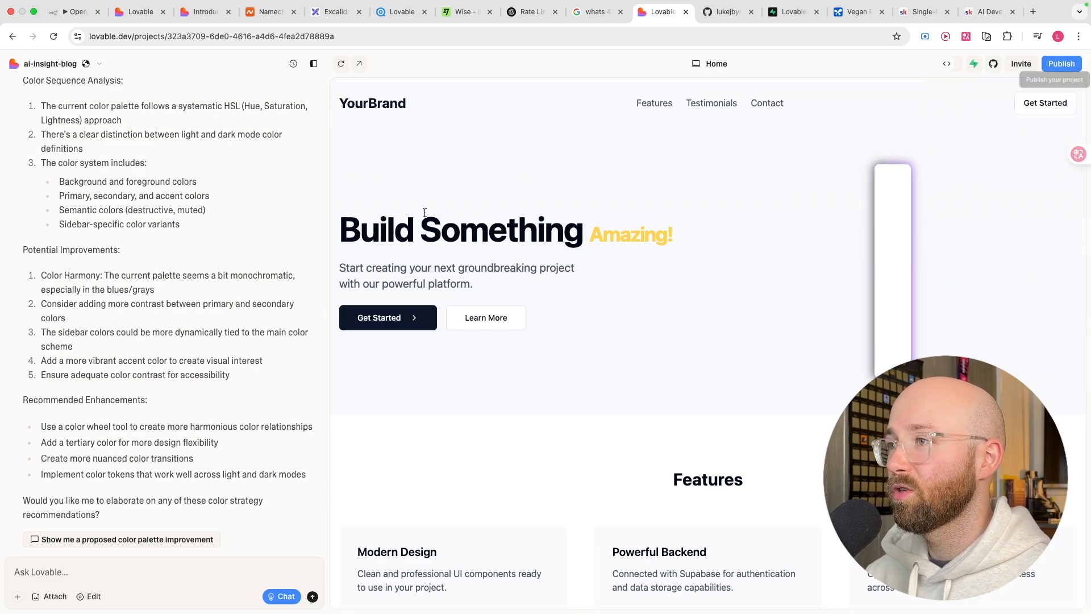
pyautogui.moveTo(428, 88)
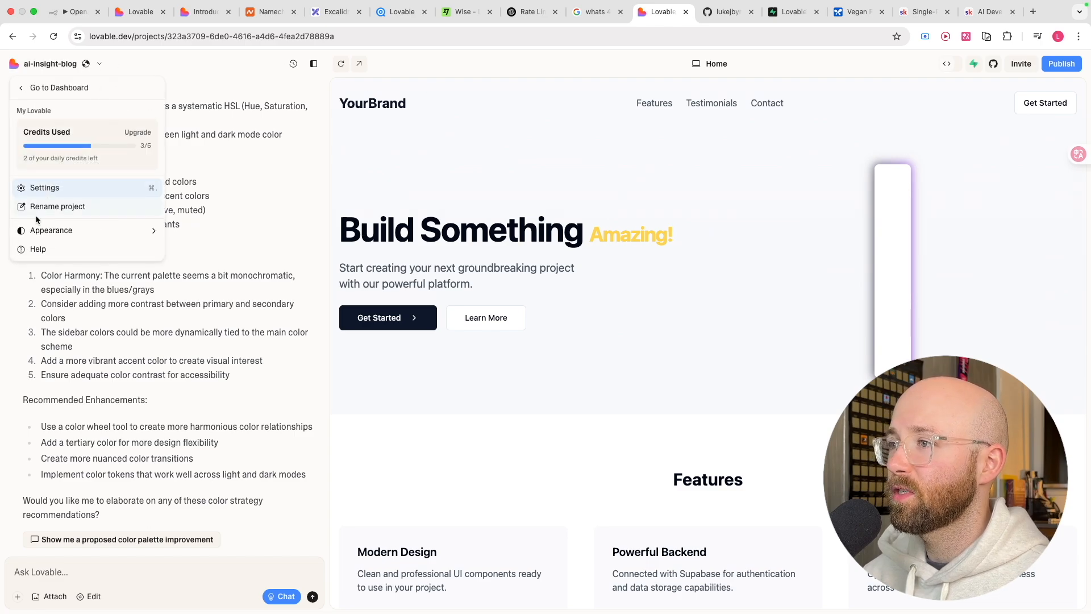
pyautogui.click(44, 187)
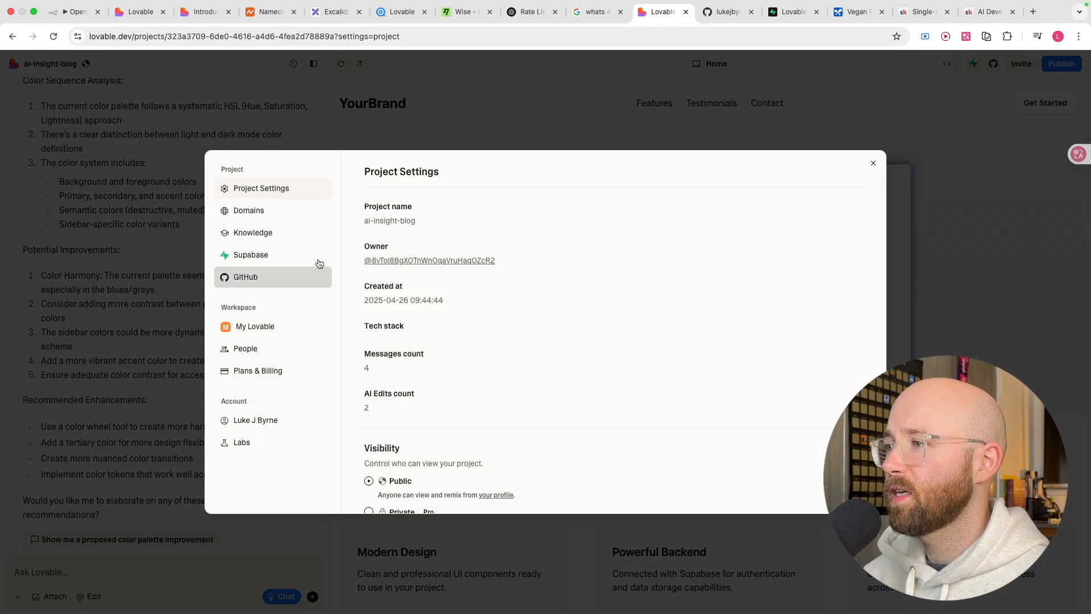
pyautogui.moveTo(292, 377)
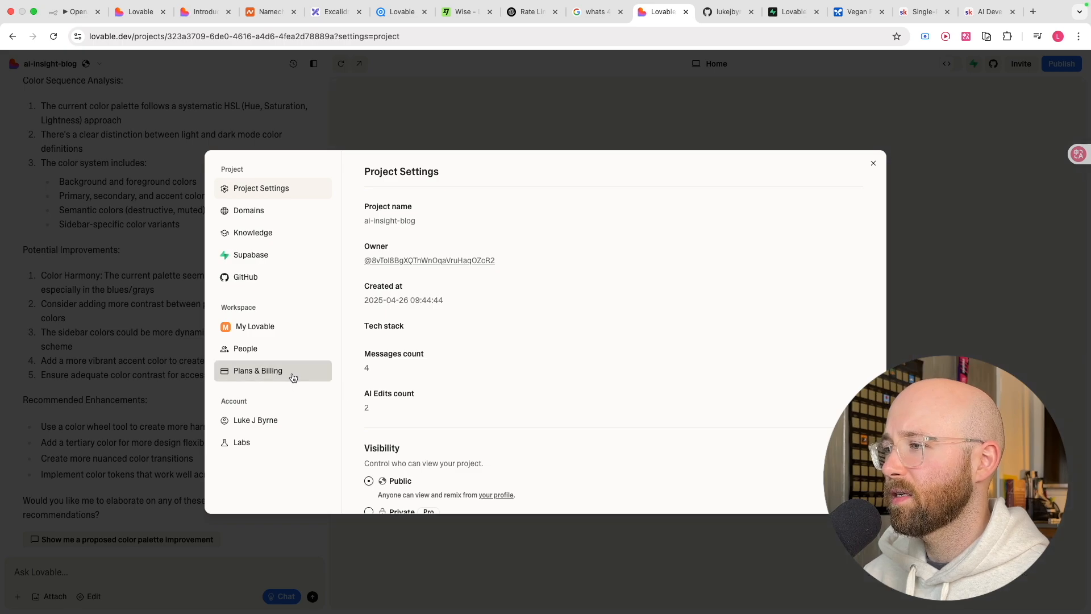
pyautogui.scroll(-3)
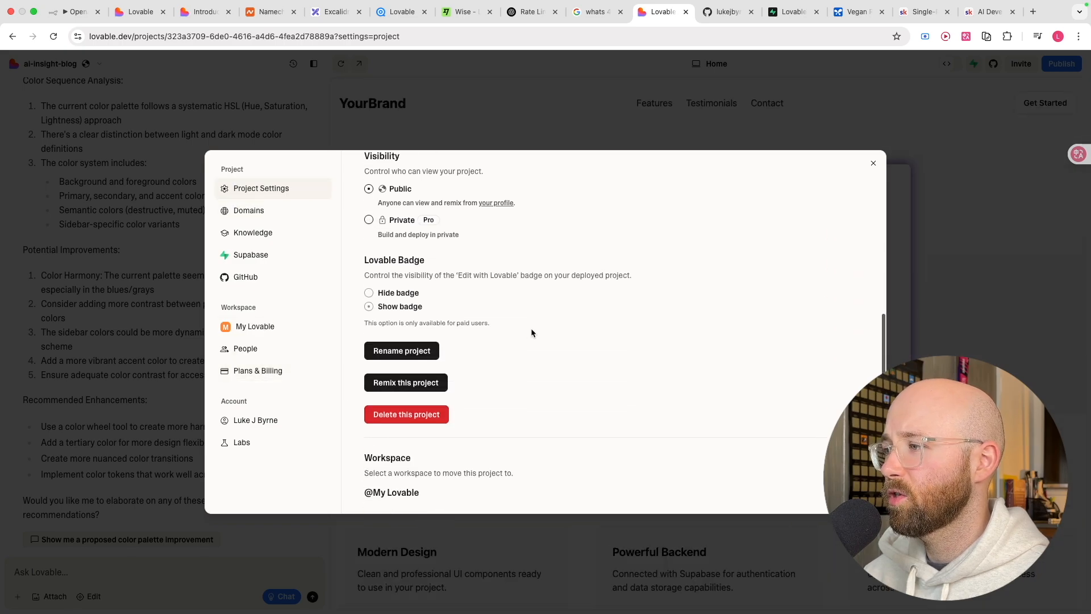
pyautogui.click(251, 254)
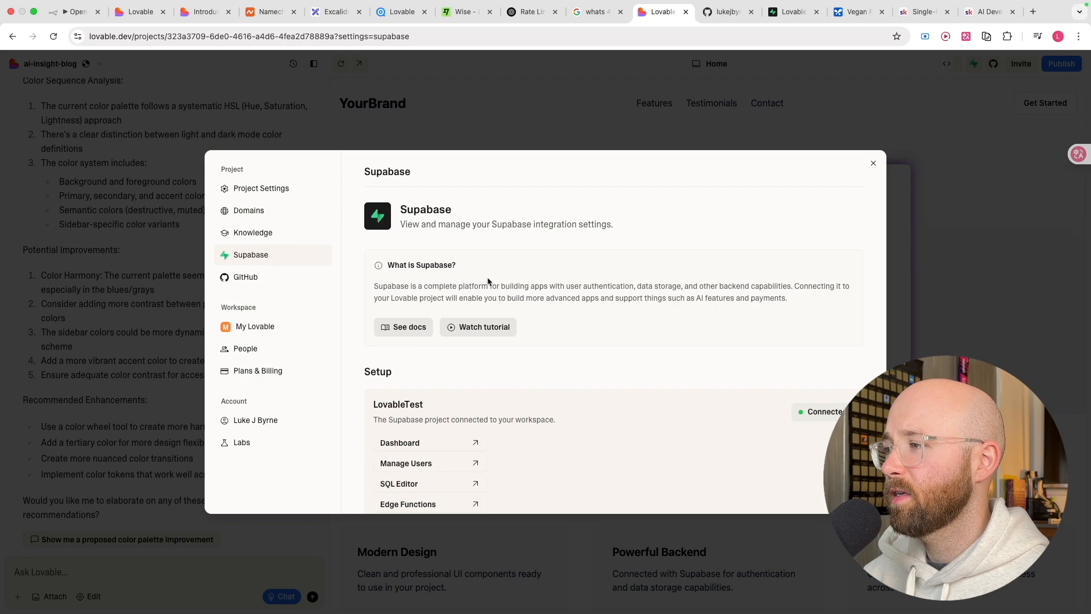
pyautogui.scroll(-3)
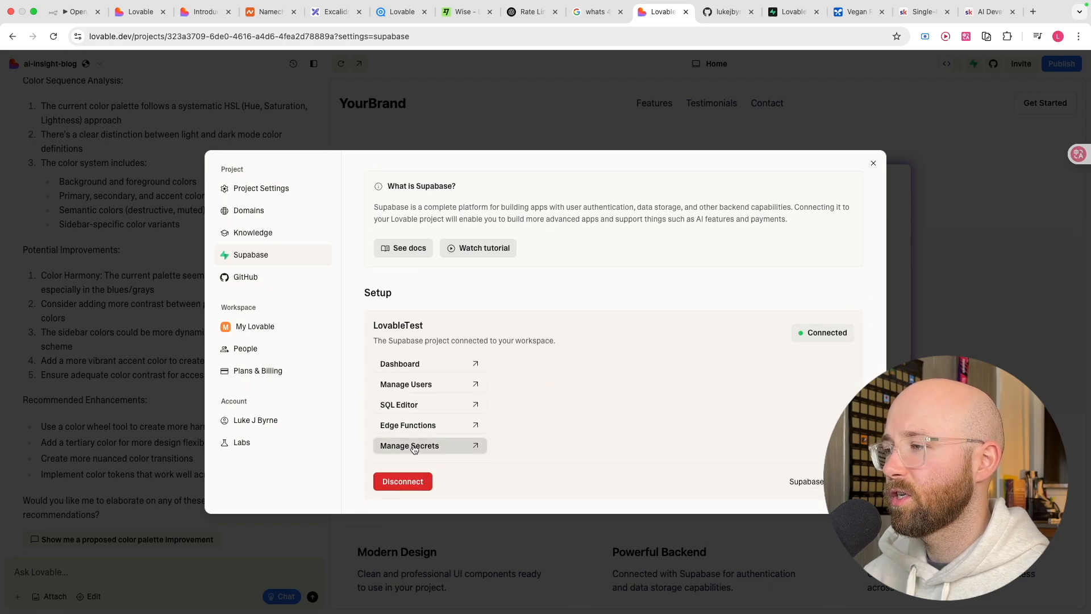
pyautogui.moveTo(450, 105)
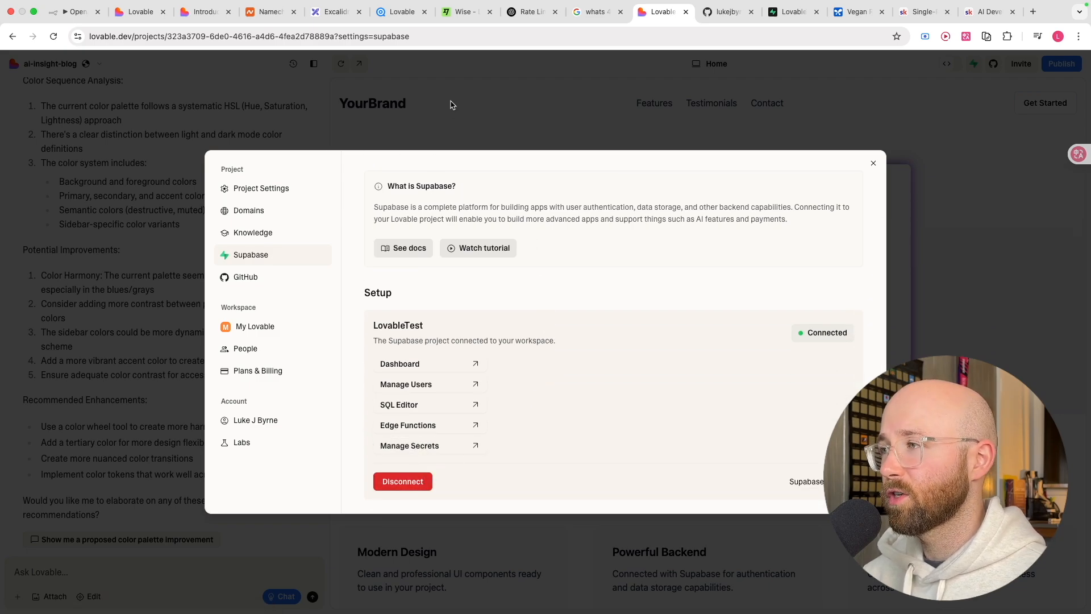
pyautogui.click(873, 163)
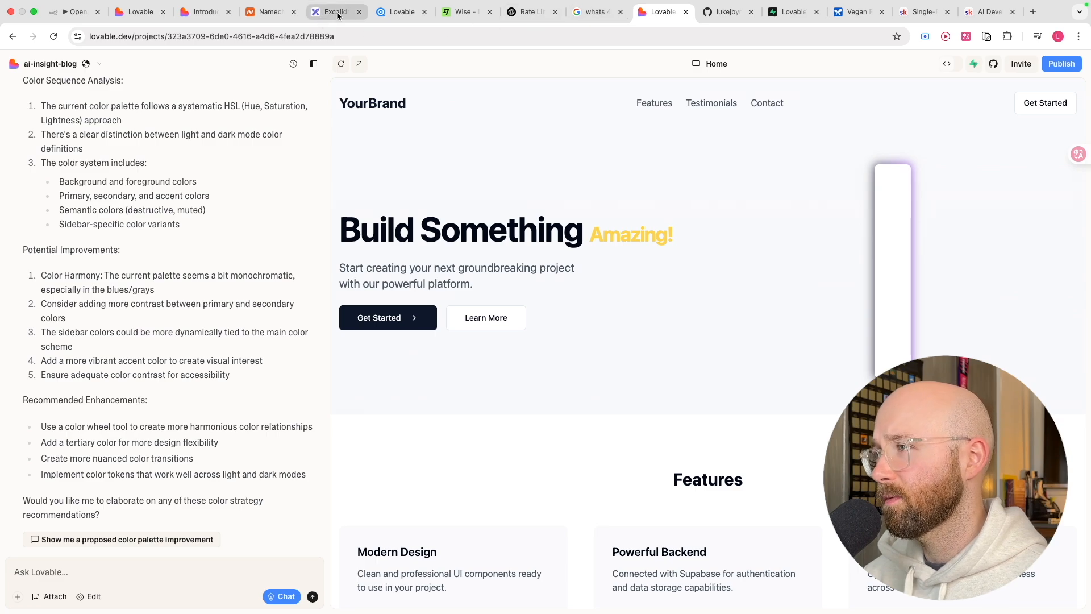
pyautogui.click(335, 12)
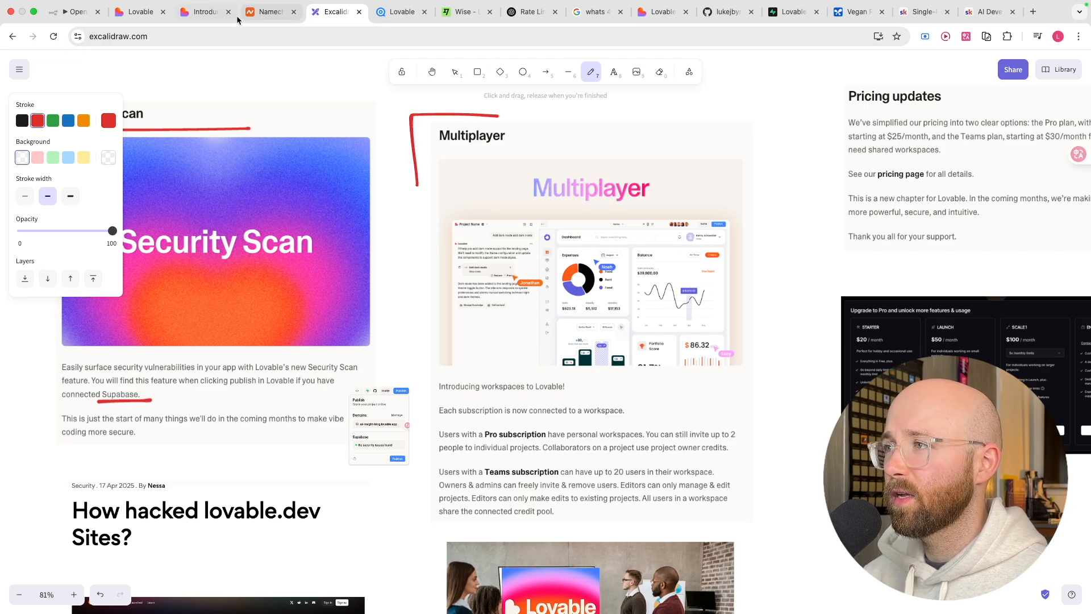
pyautogui.click(656, 12)
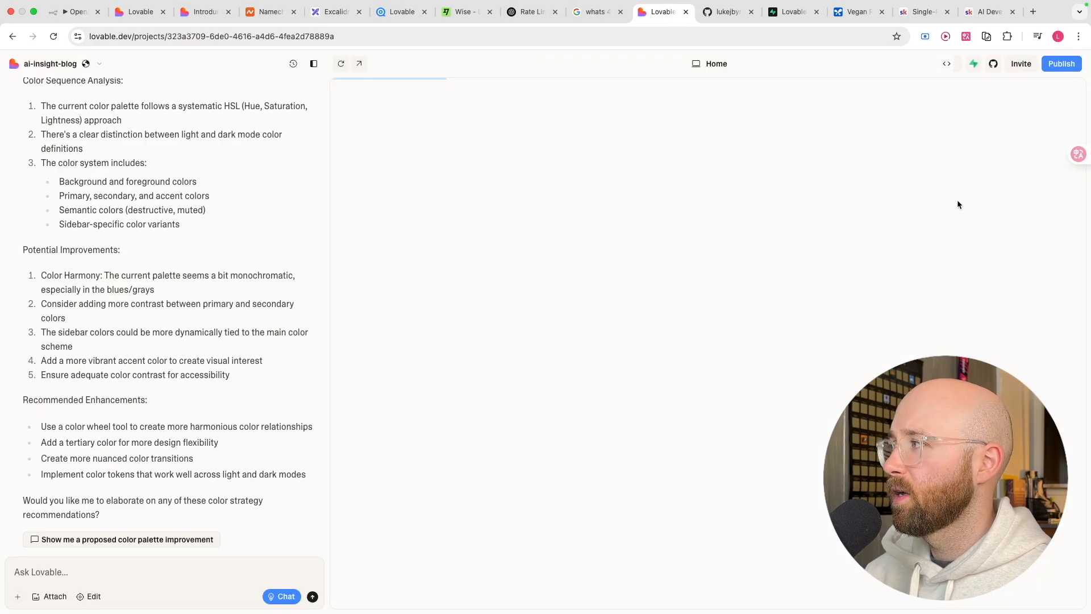
pyautogui.click(1020, 63)
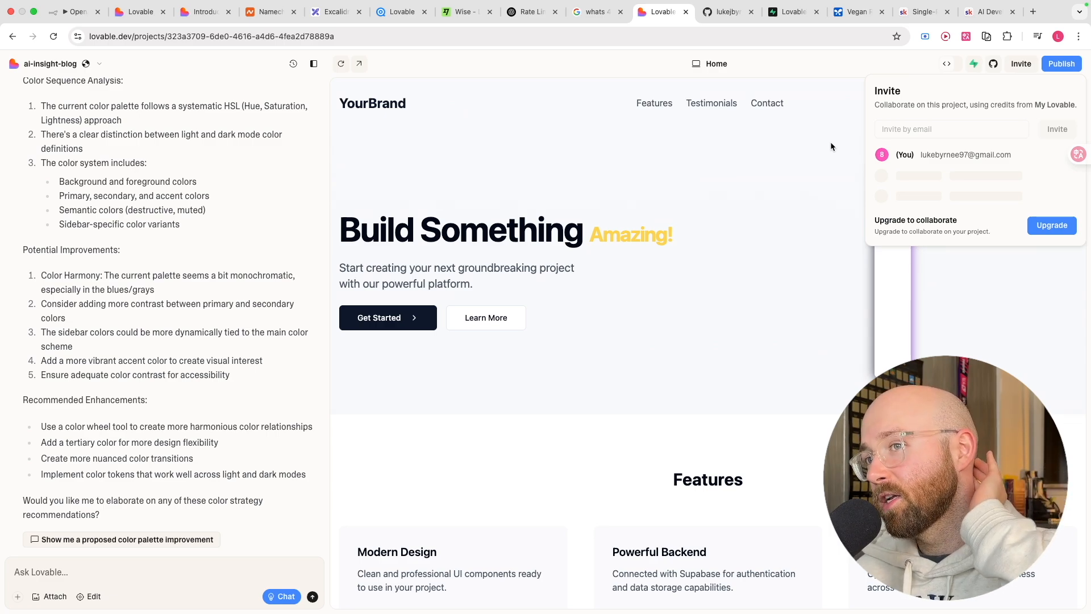
pyautogui.moveTo(729, 167)
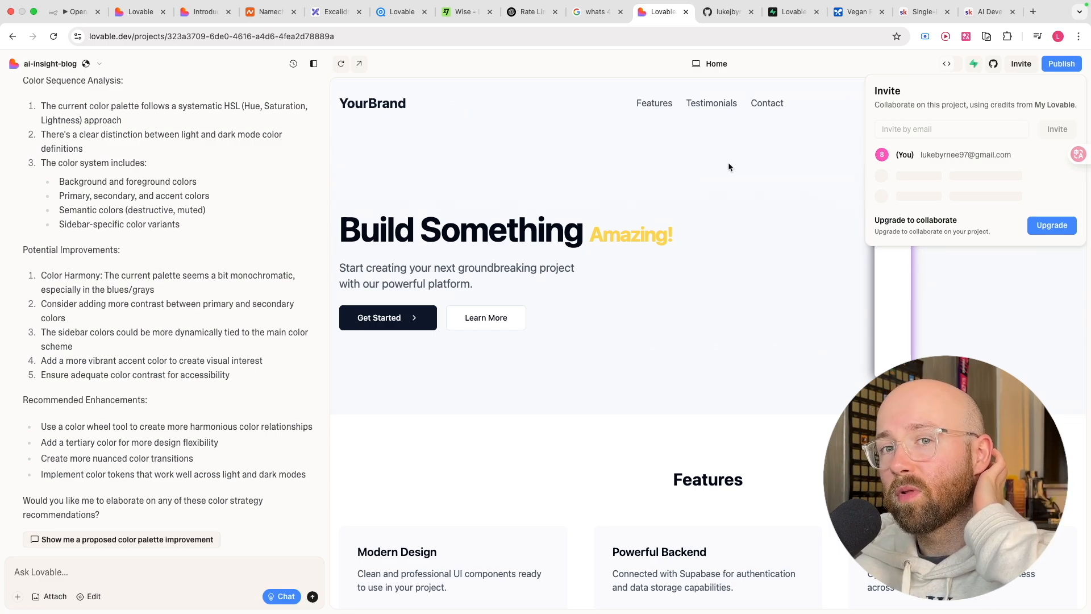
pyautogui.moveTo(785, 207)
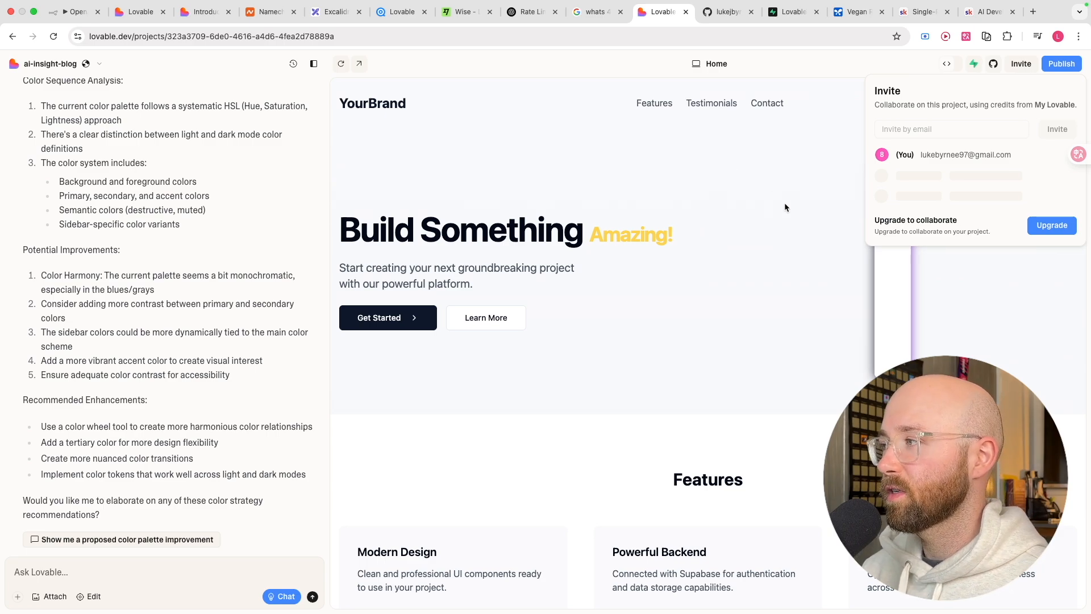
pyautogui.moveTo(156, 368)
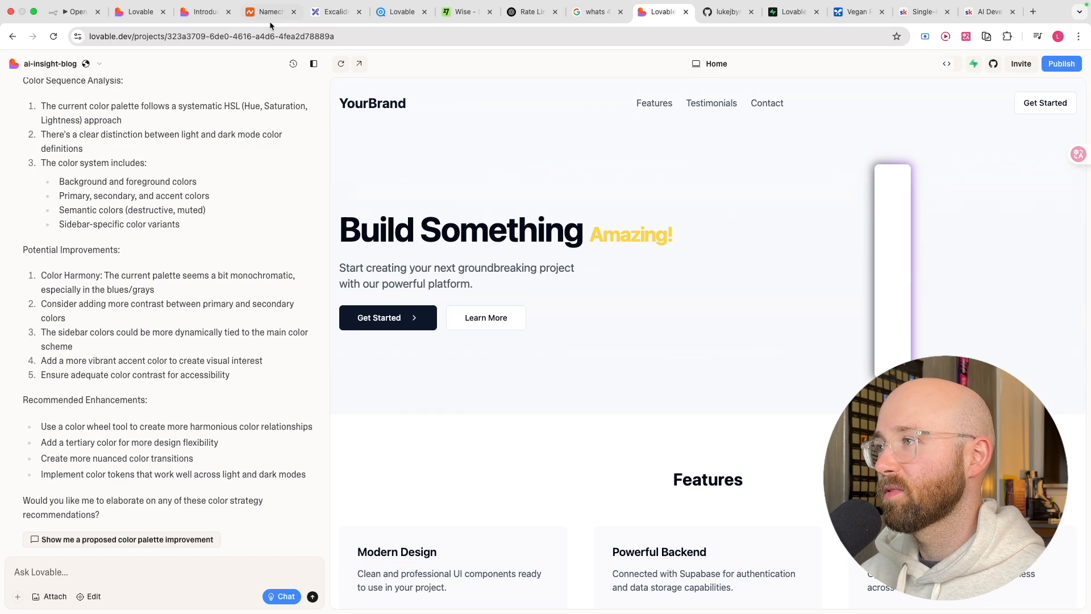
pyautogui.click(334, 12)
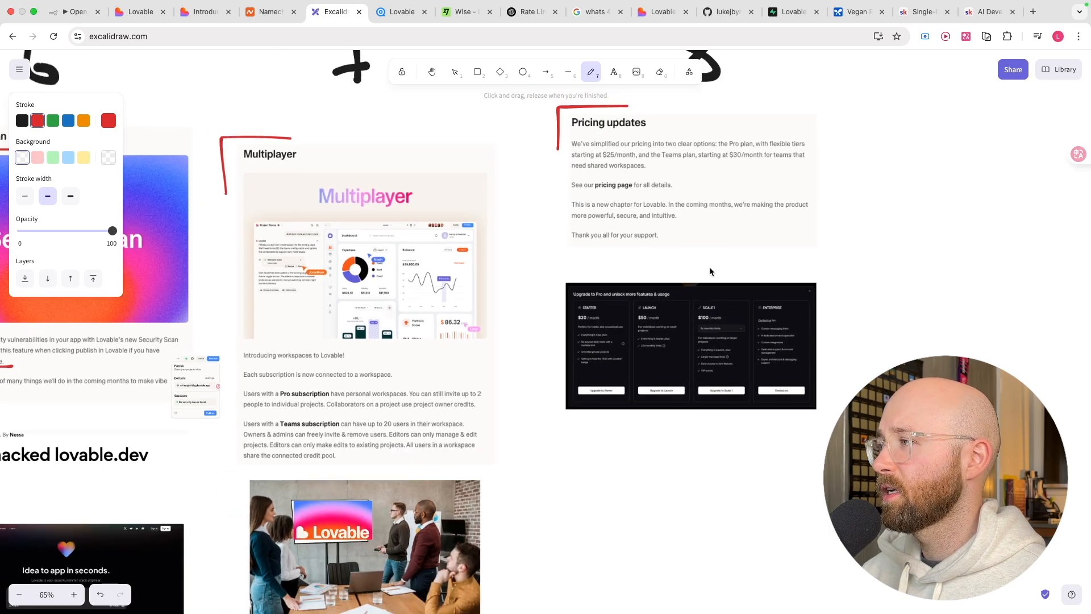
# - Scroll the Excalidraw board toward the Lovable upgrade plans
pyautogui.scroll(-3)
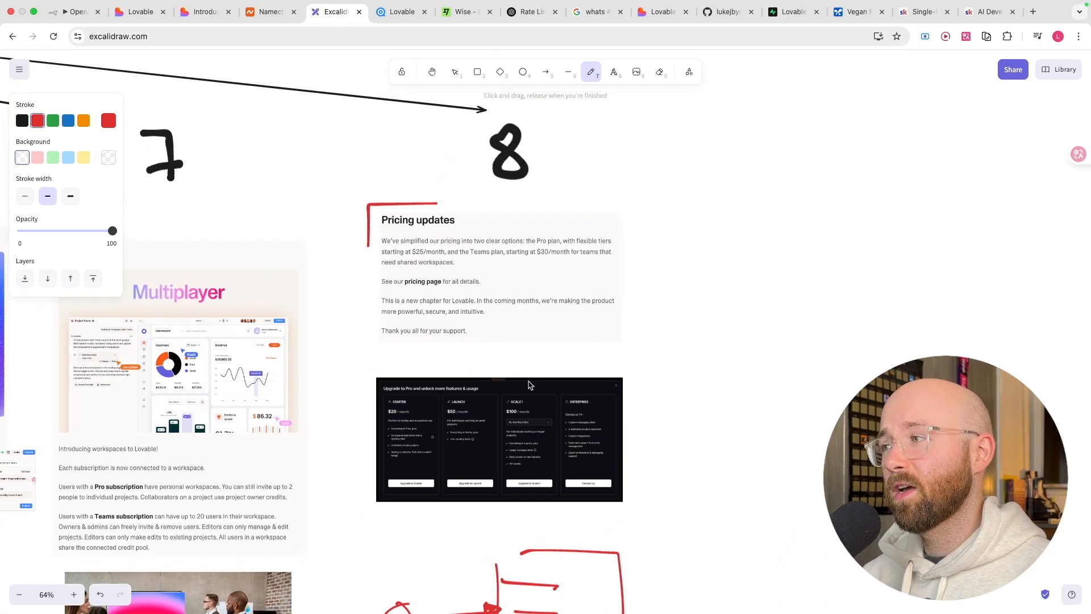
pyautogui.moveTo(564, 408)
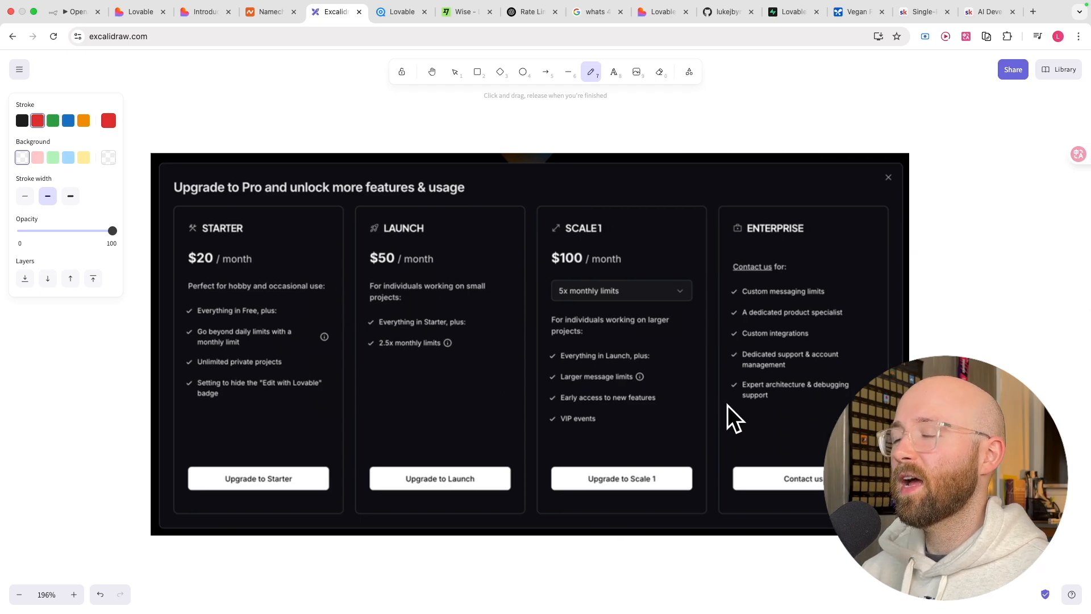
pyautogui.moveTo(618, 91)
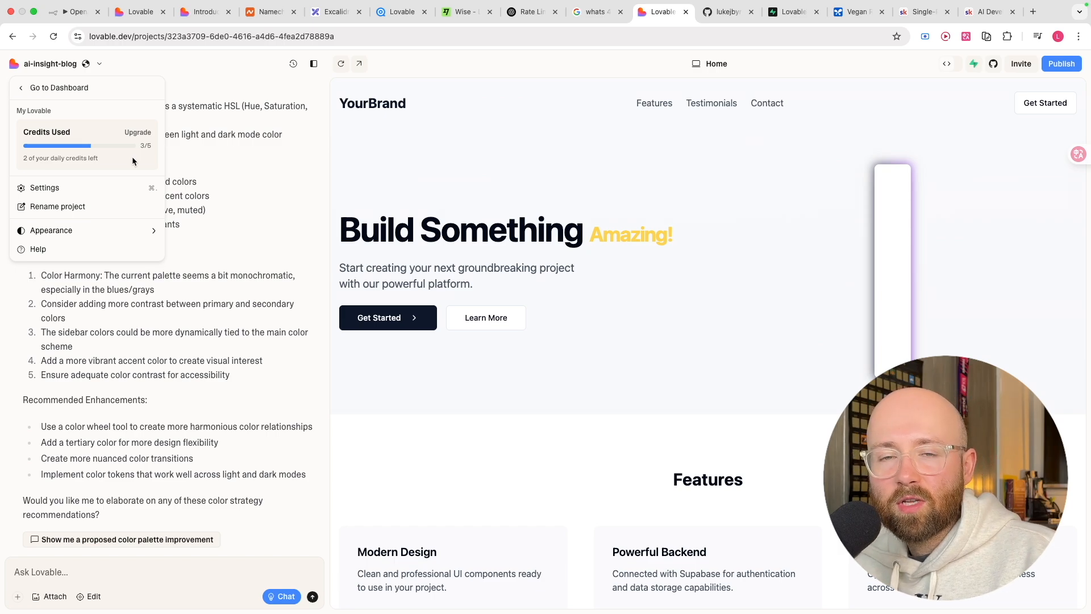
pyautogui.moveTo(180, 162)
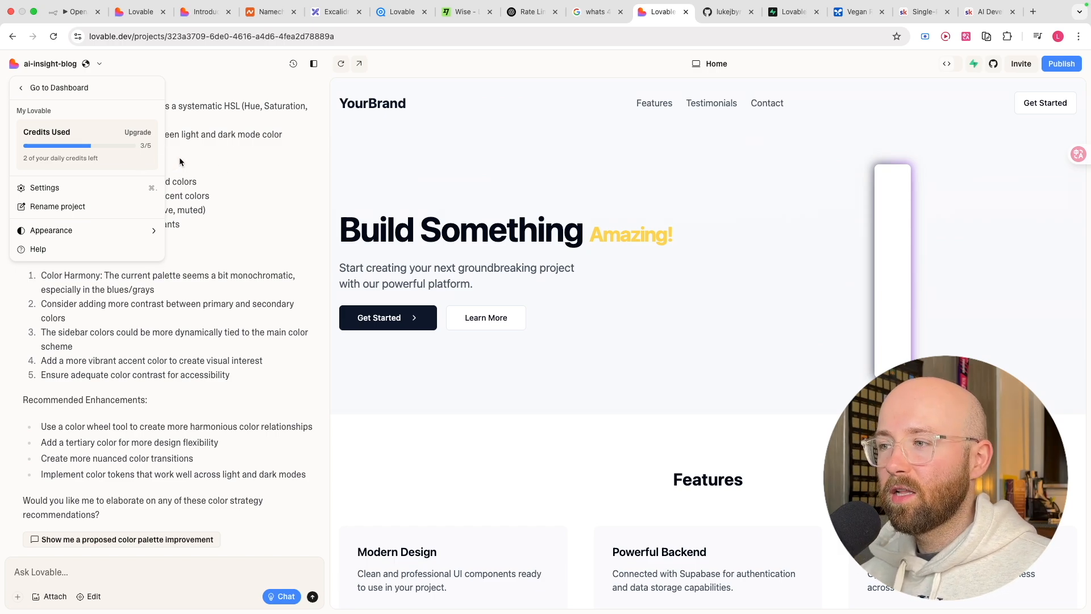
pyautogui.moveTo(251, 286)
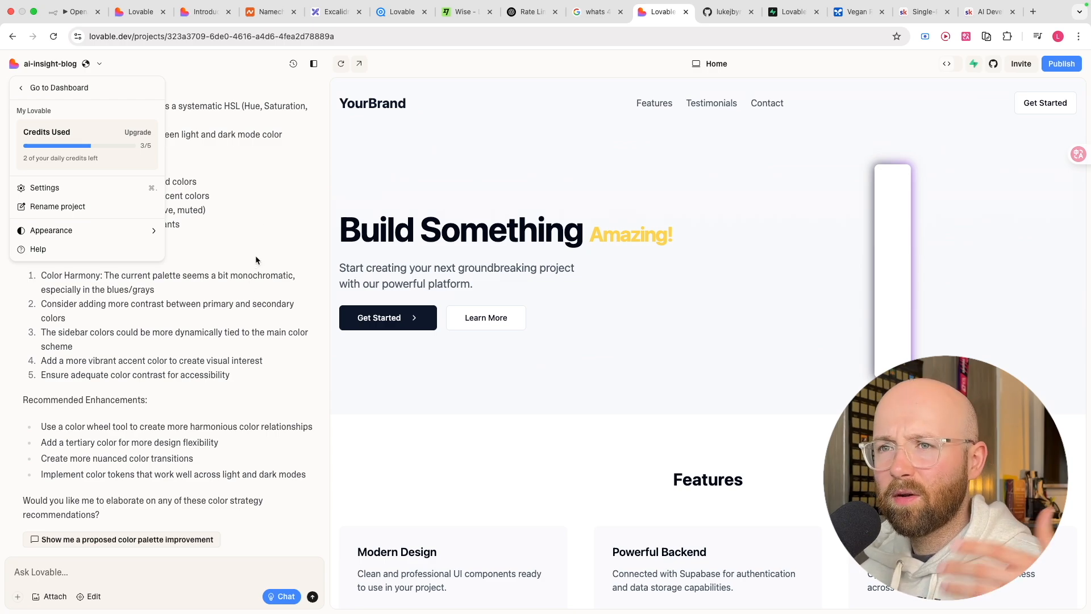
pyautogui.moveTo(279, 199)
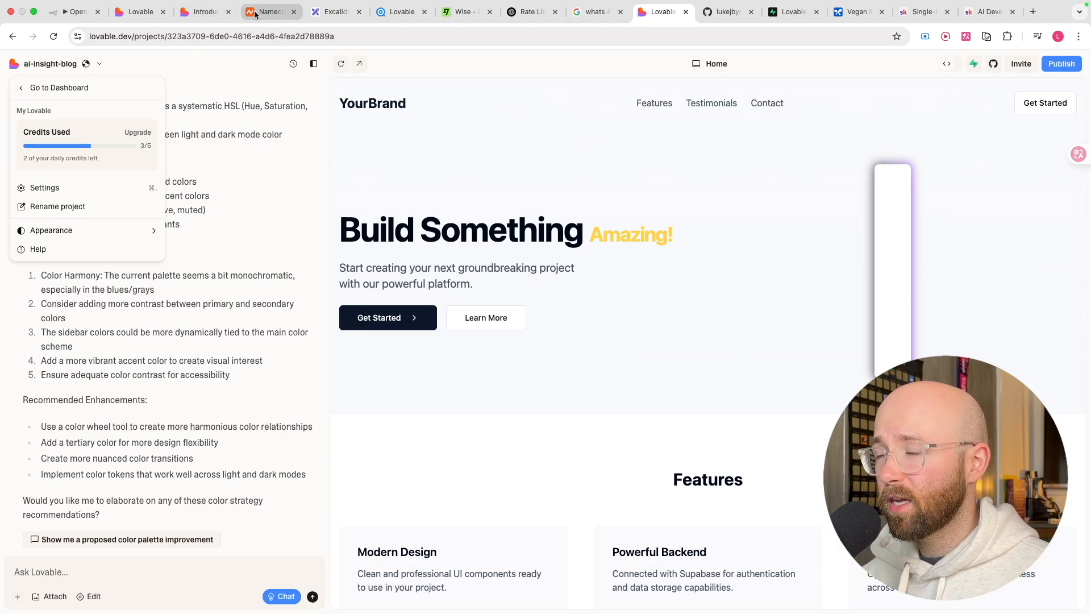
# - Switch to the Excalidraw board's pricing notes
pyautogui.click(335, 12)
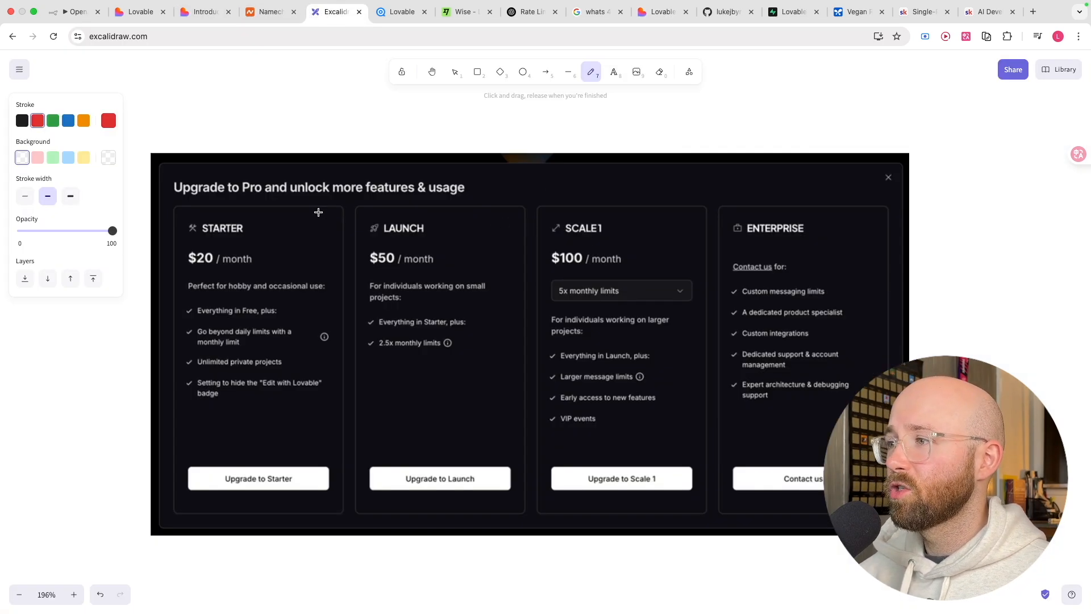
pyautogui.moveTo(283, 284)
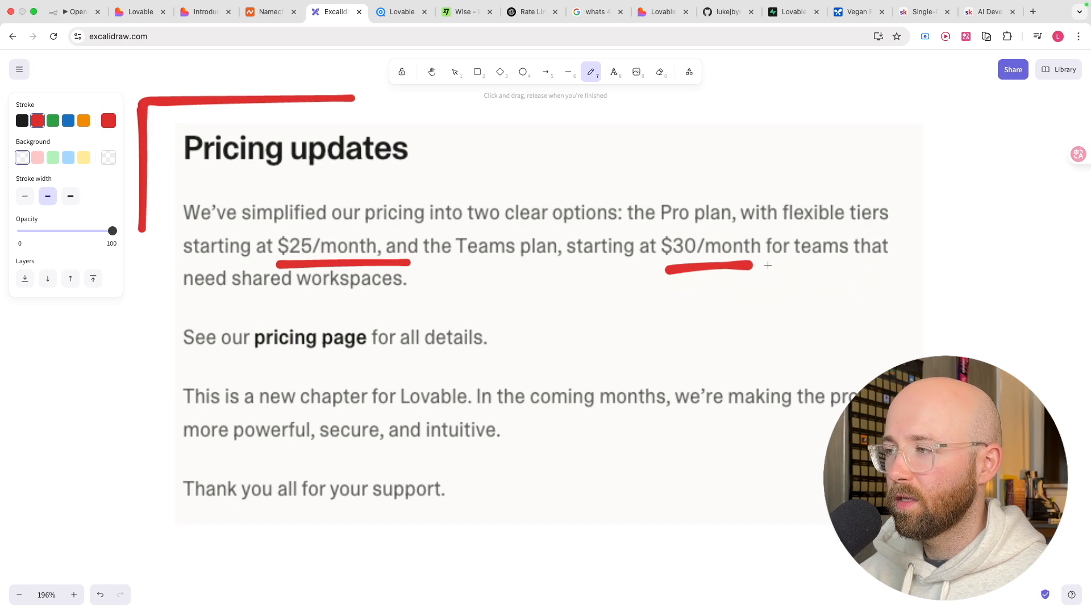
pyautogui.moveTo(225, 182)
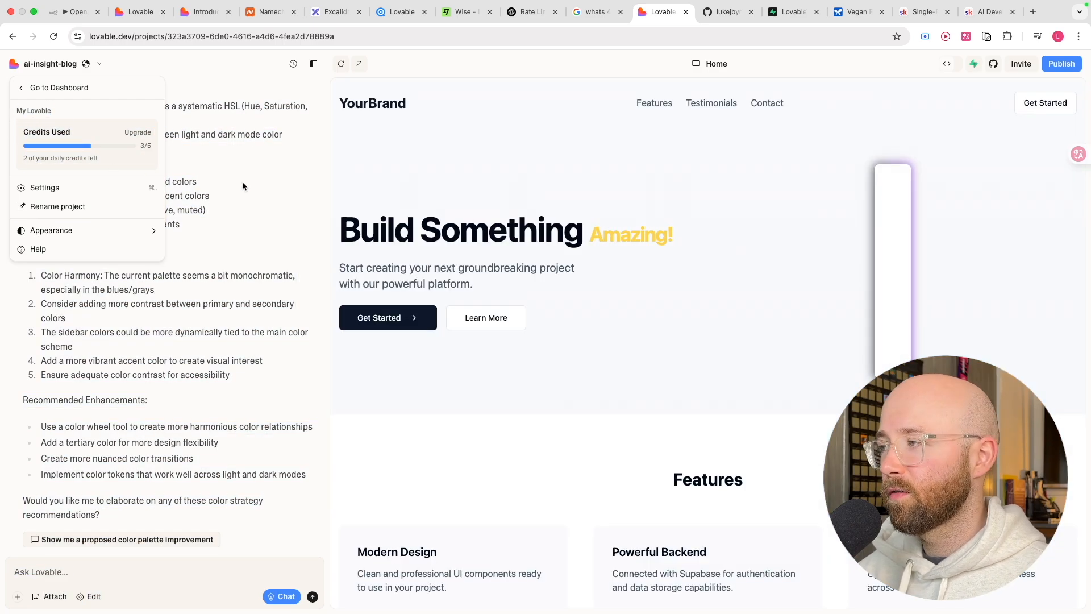
pyautogui.moveTo(257, 197)
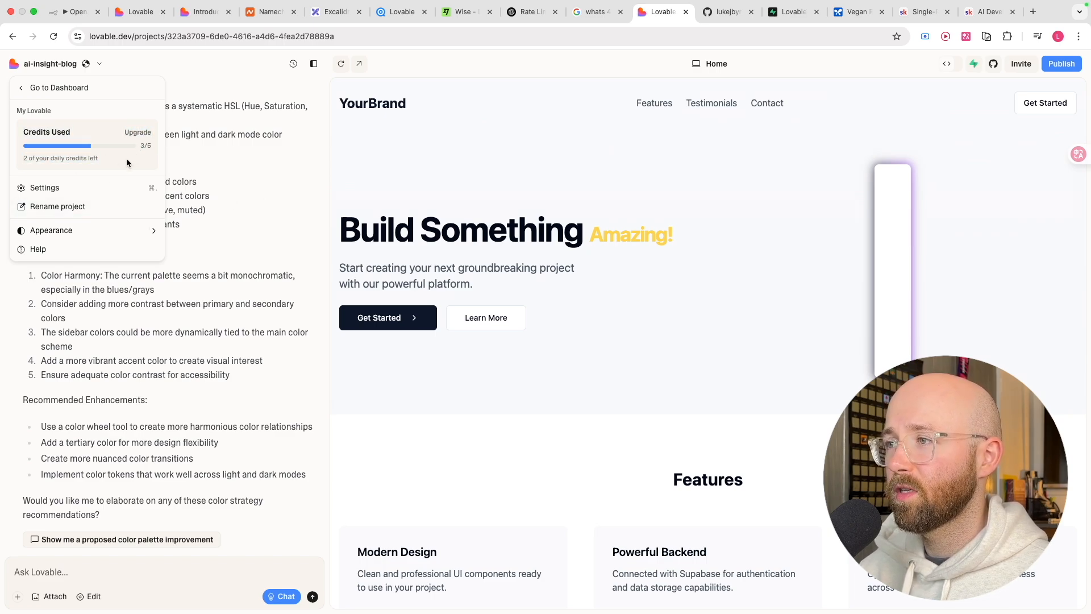
pyautogui.moveTo(226, 137)
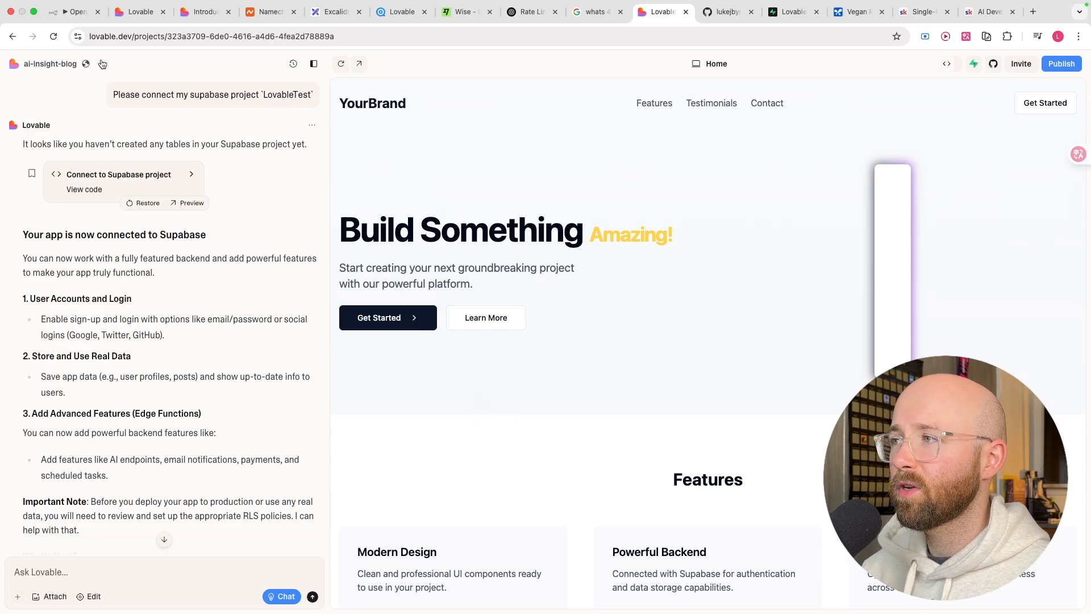
# - Open the Lovable project name menu
pyautogui.click(211, 37)
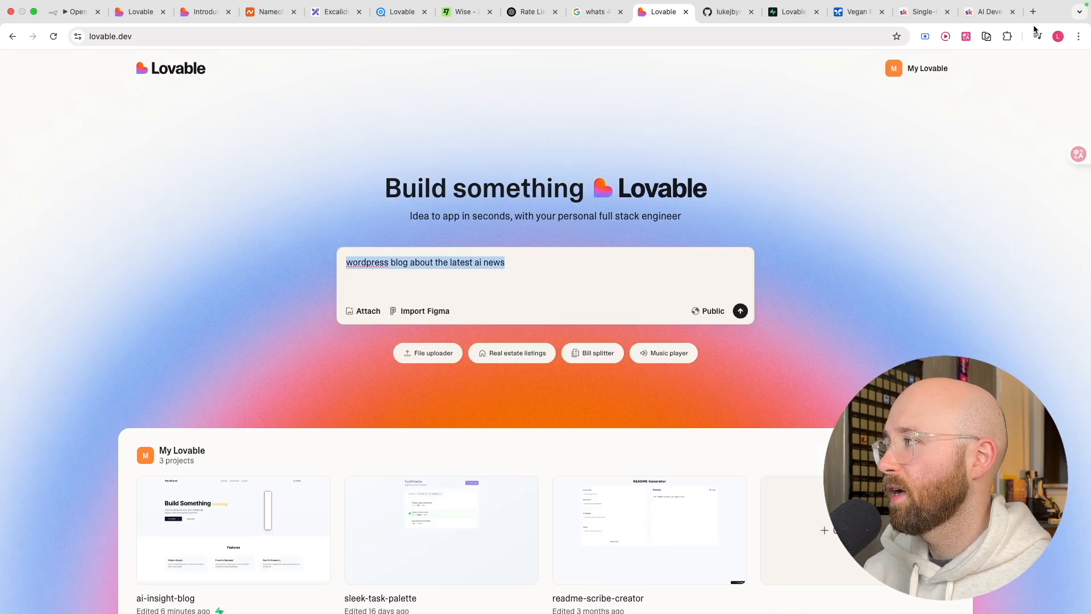
# - Look over the prompts page and Excalidraw drawing, then go to Lovable's home page
pyautogui.click(924, 12)
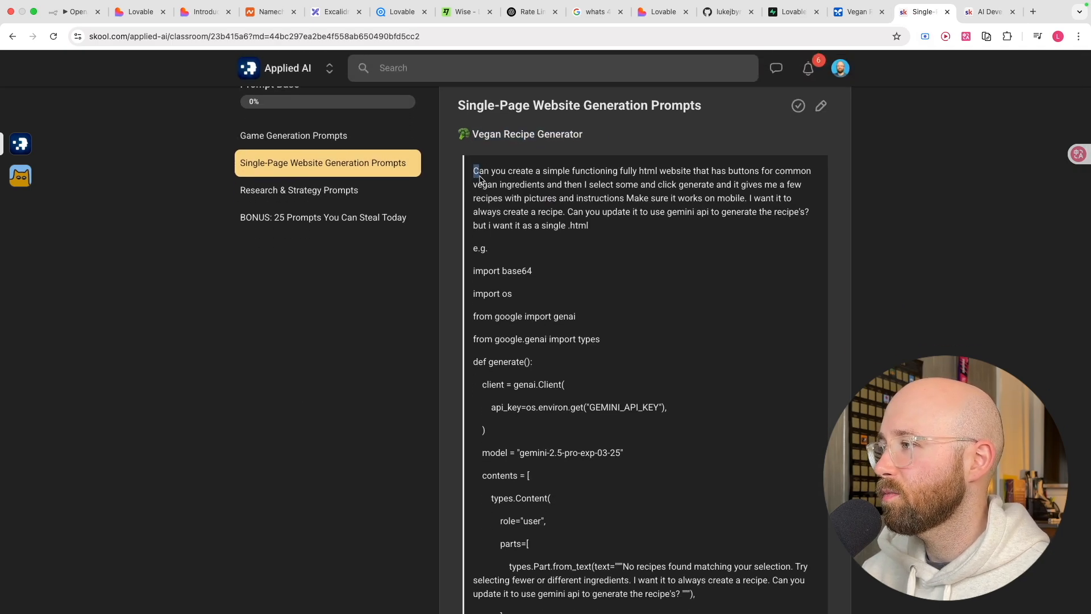
pyautogui.scroll(-3)
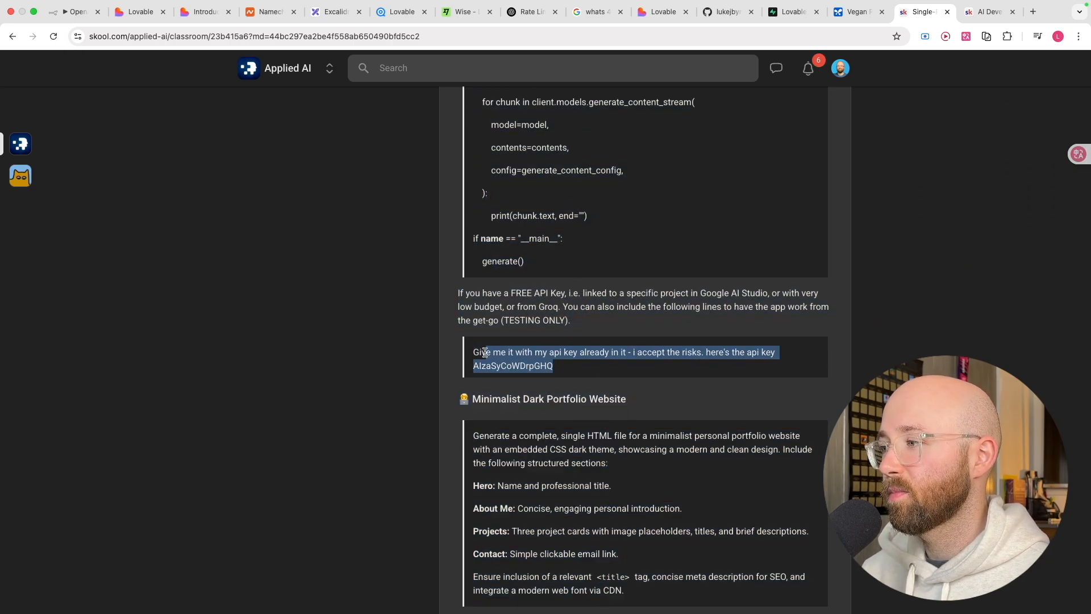
pyautogui.moveTo(313, 62)
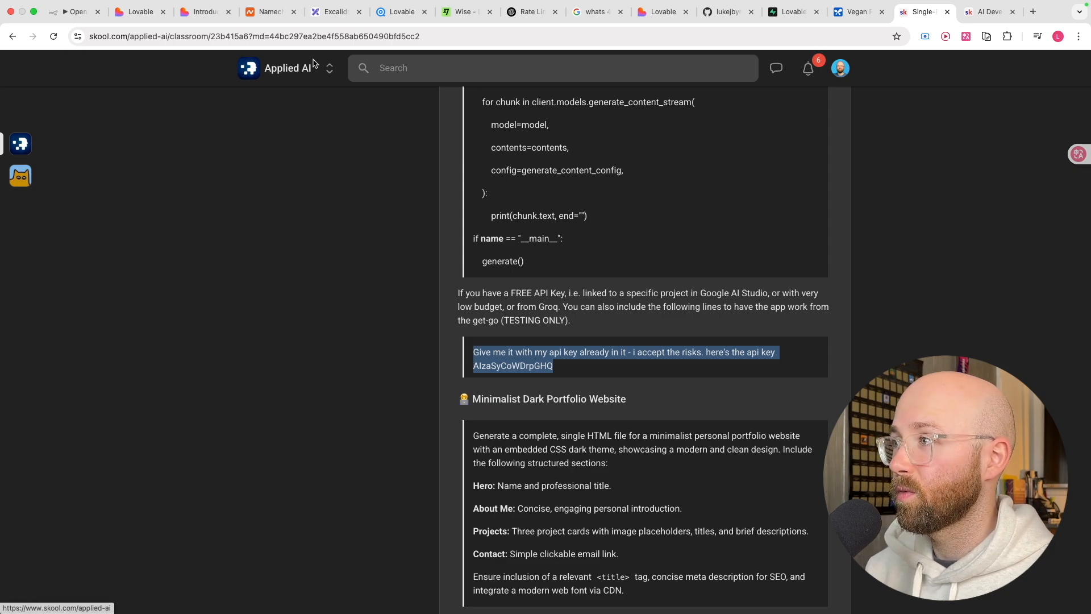
pyautogui.click(335, 11)
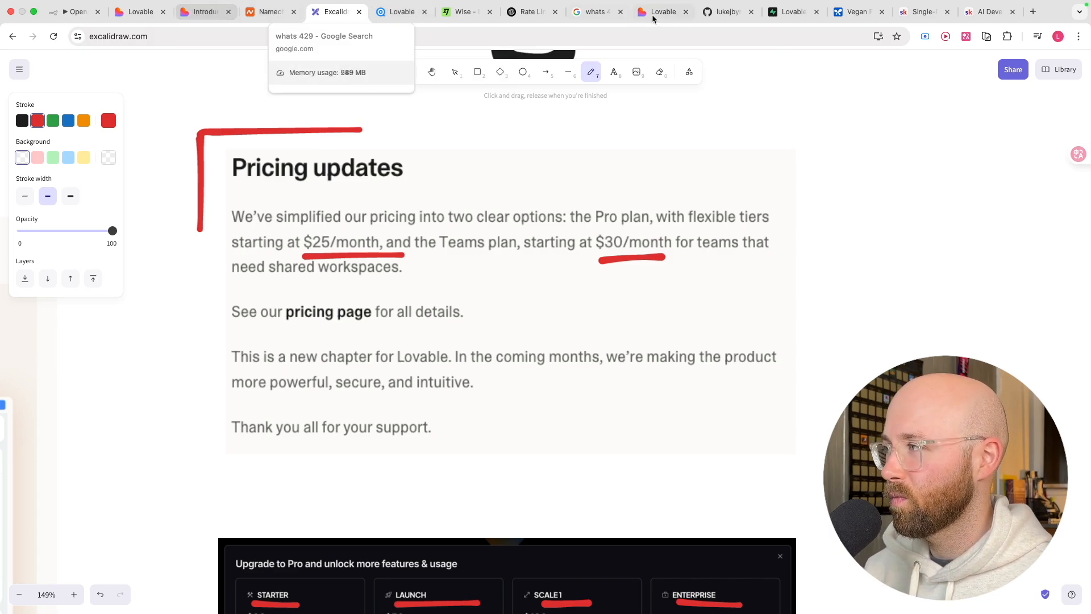
pyautogui.click(661, 12)
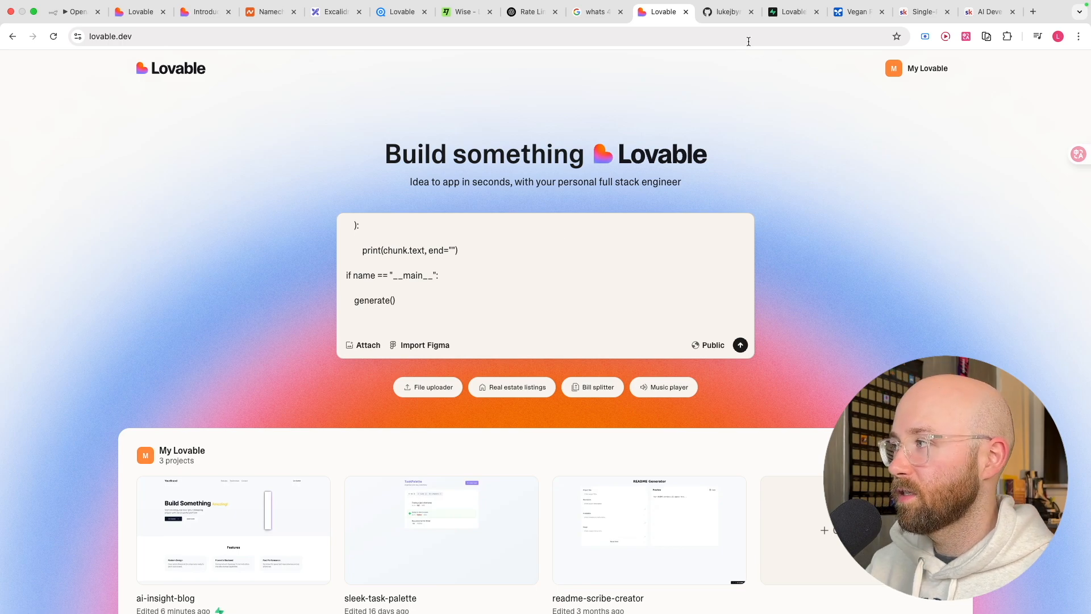
pyautogui.moveTo(858, 12)
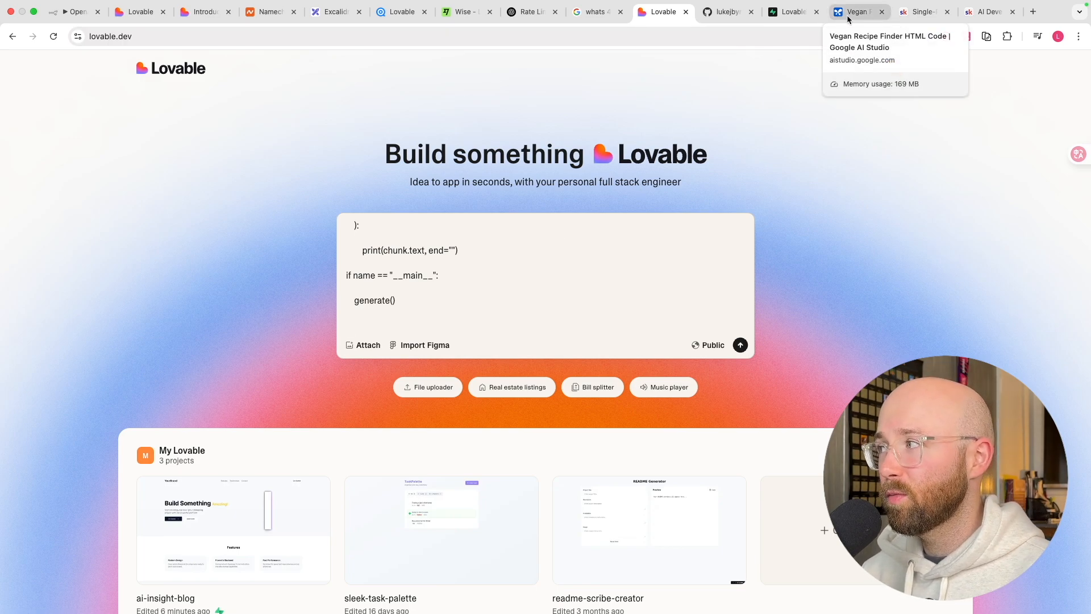
# - Gather the Vegan Recipe Generator prompt from the earlier chat and prompts page into Lovable
pyautogui.click(855, 12)
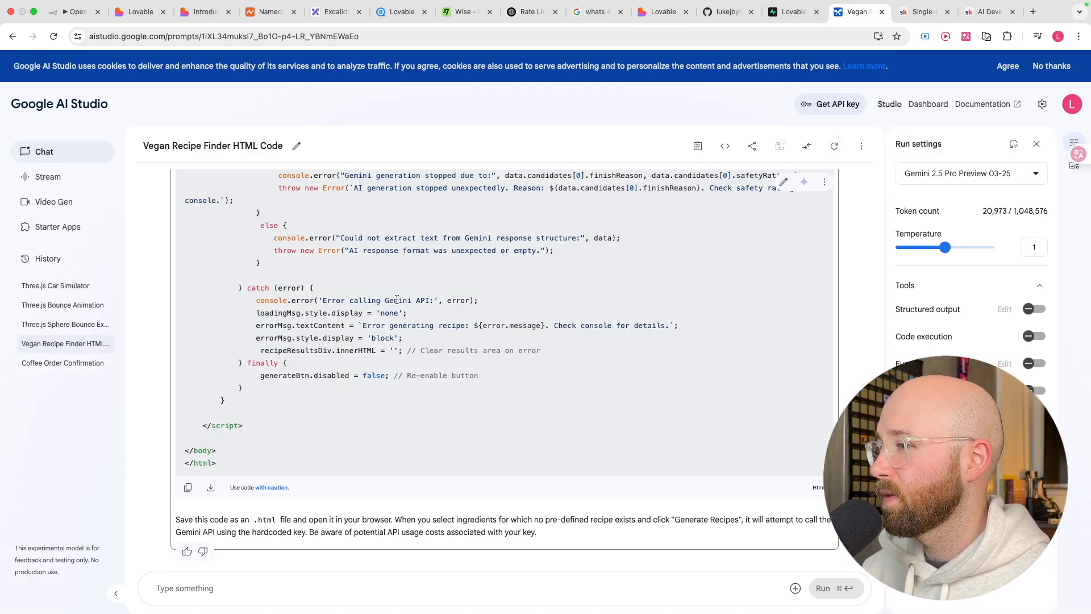
pyautogui.click(922, 12)
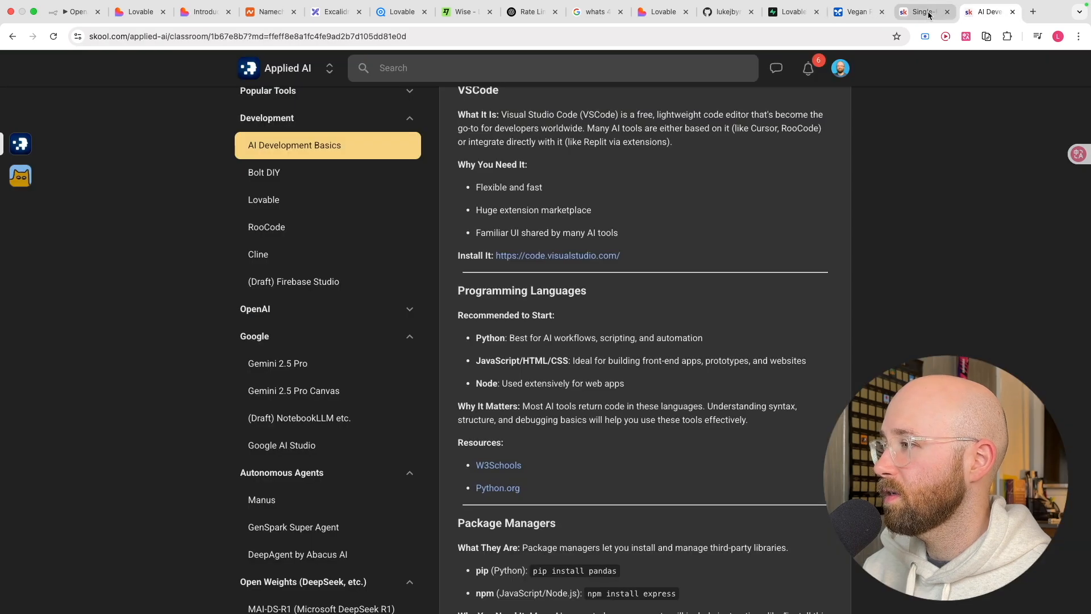
pyautogui.click(924, 12)
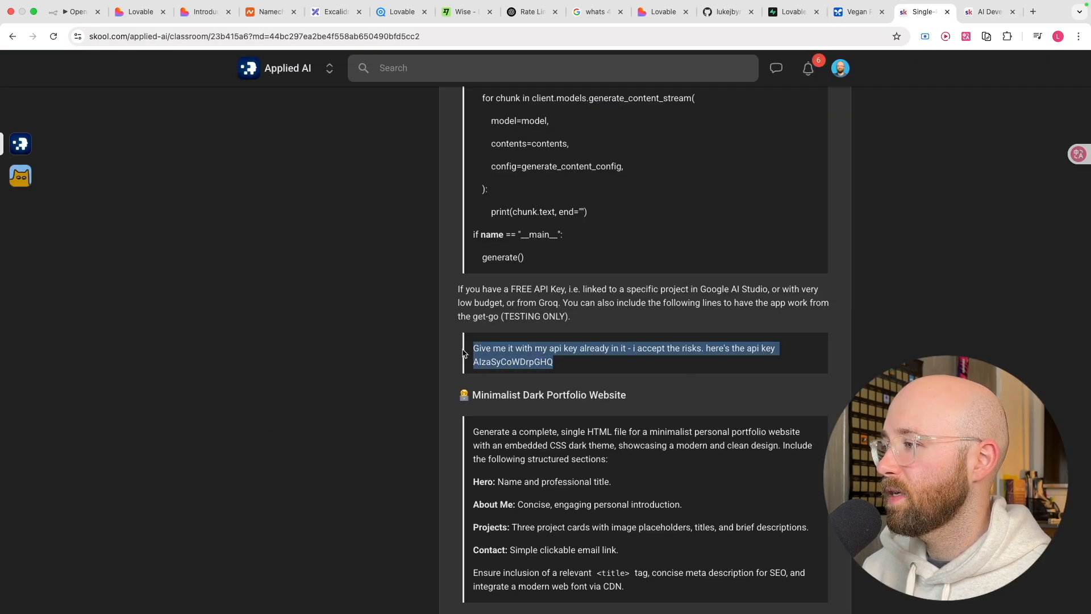
pyautogui.click(549, 212)
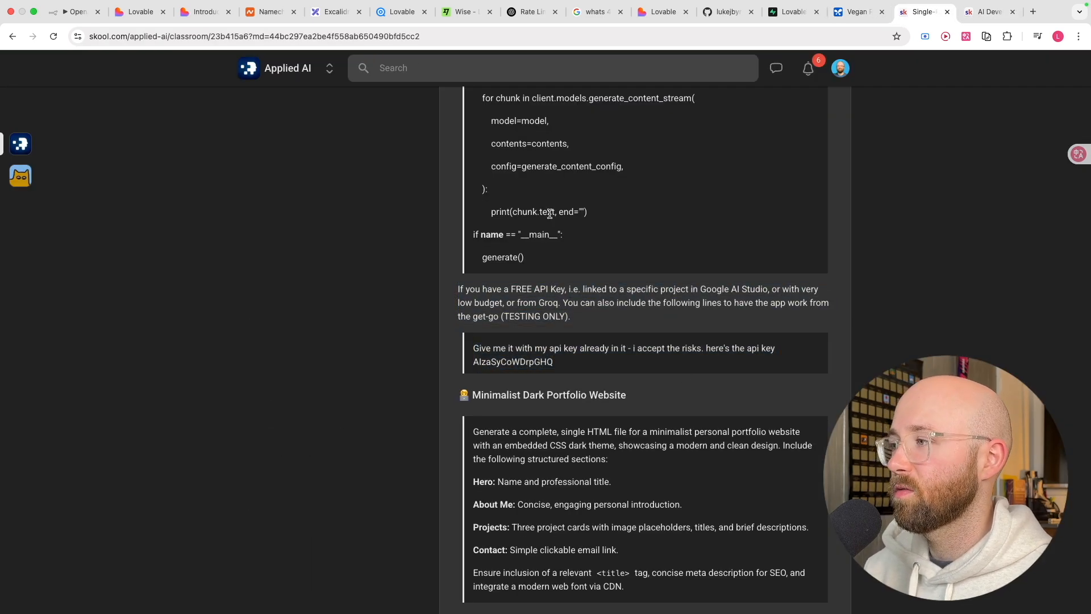
pyautogui.click(663, 12)
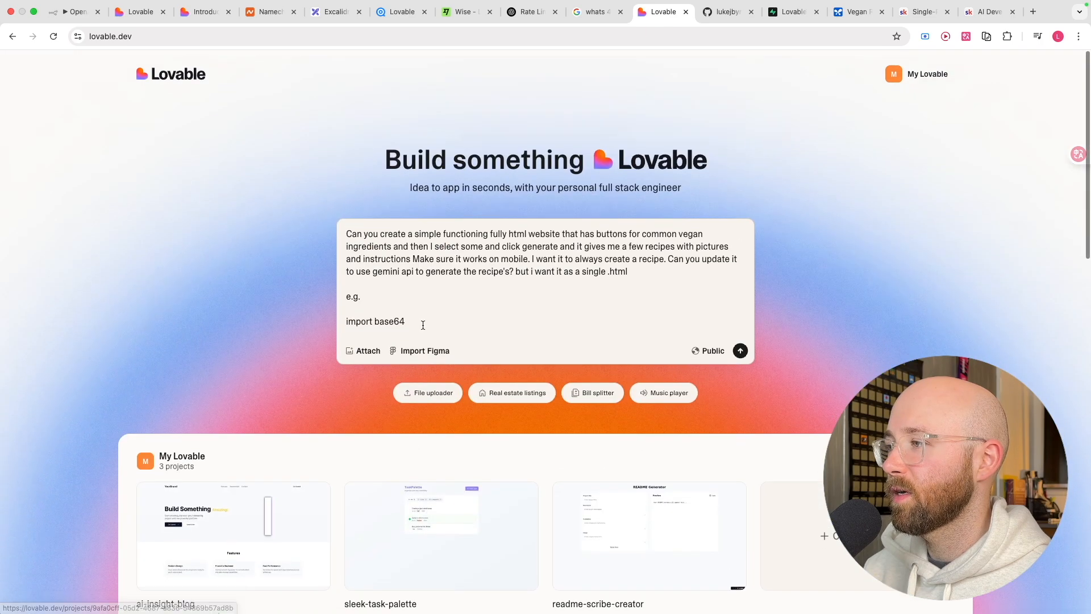
# - Open Google AI Studio's API keys page and browse the Cloud projects and existing keys
pyautogui.click(858, 12)
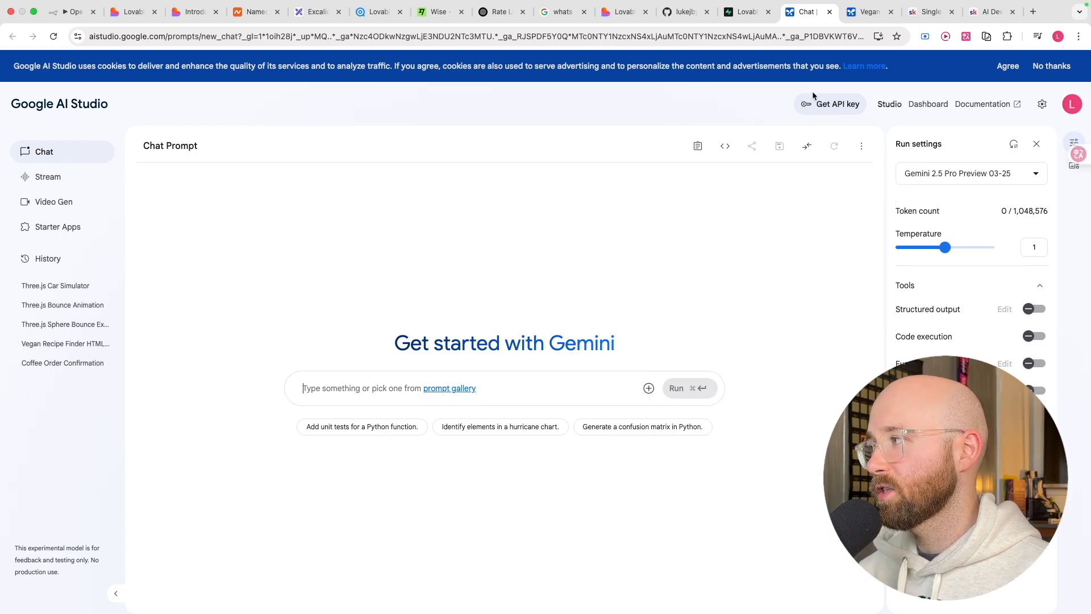
pyautogui.click(829, 104)
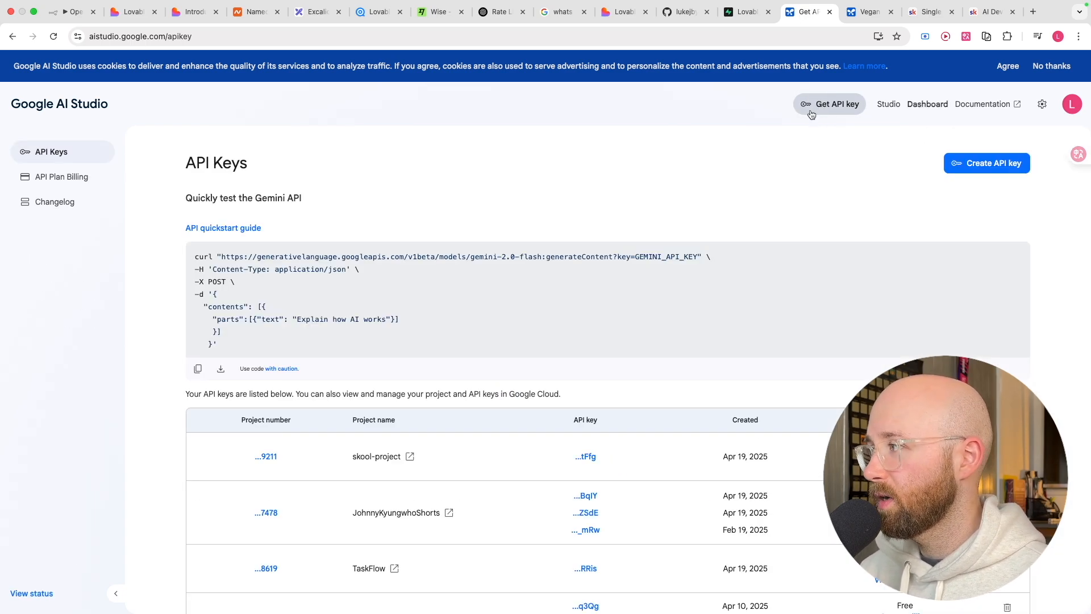
pyautogui.click(986, 163)
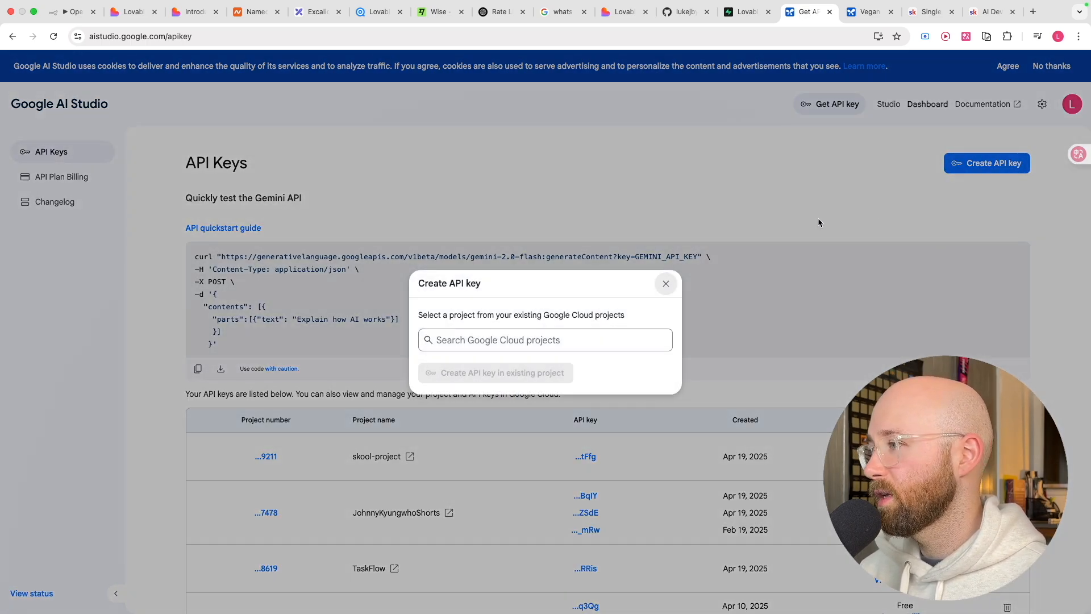
pyautogui.click(545, 340)
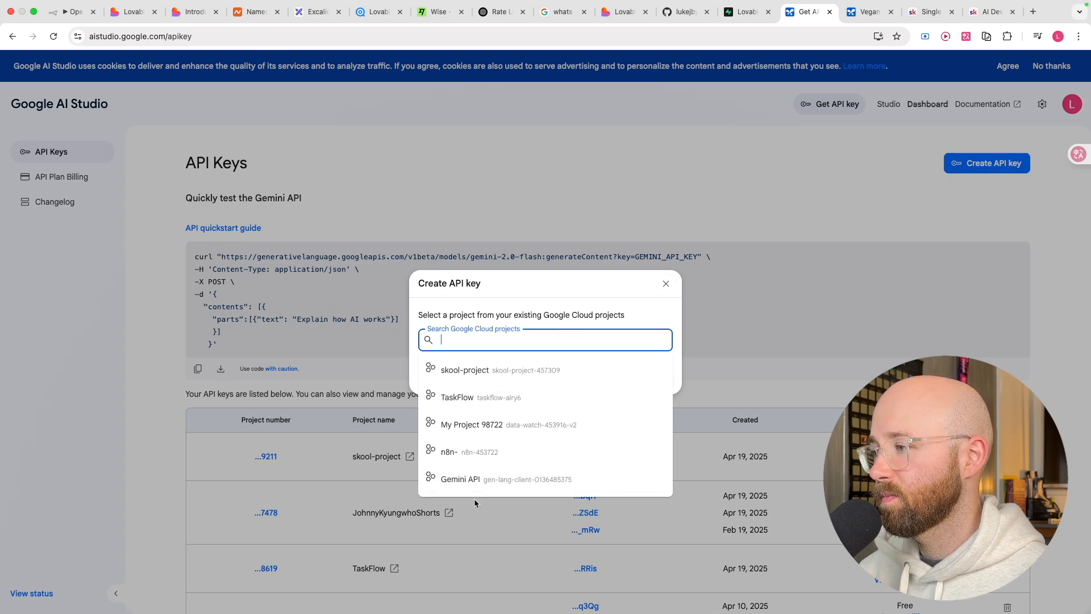
pyautogui.click(665, 285)
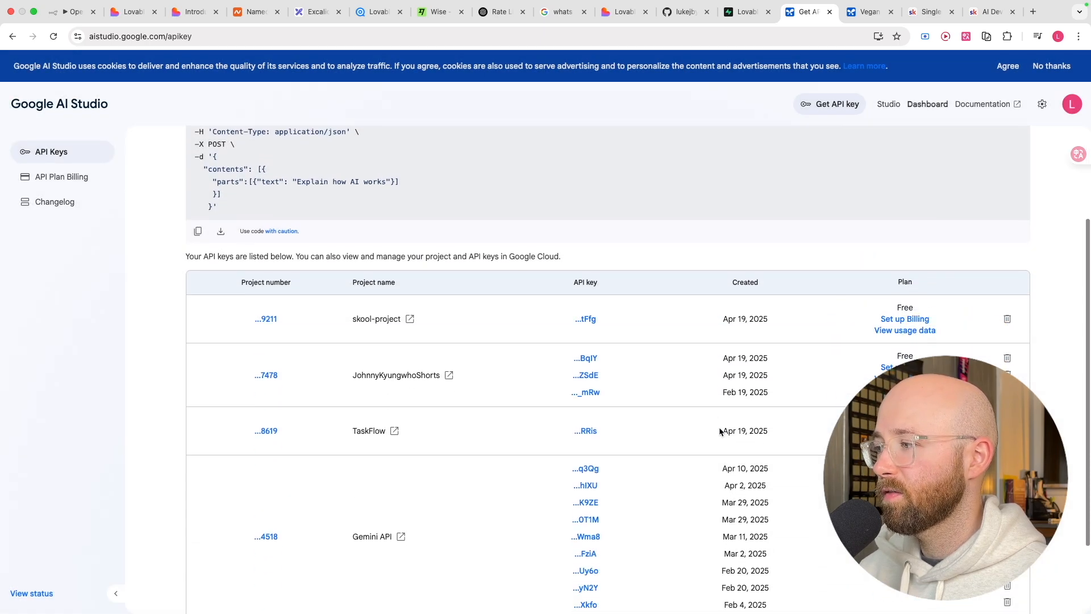
pyautogui.scroll(-3)
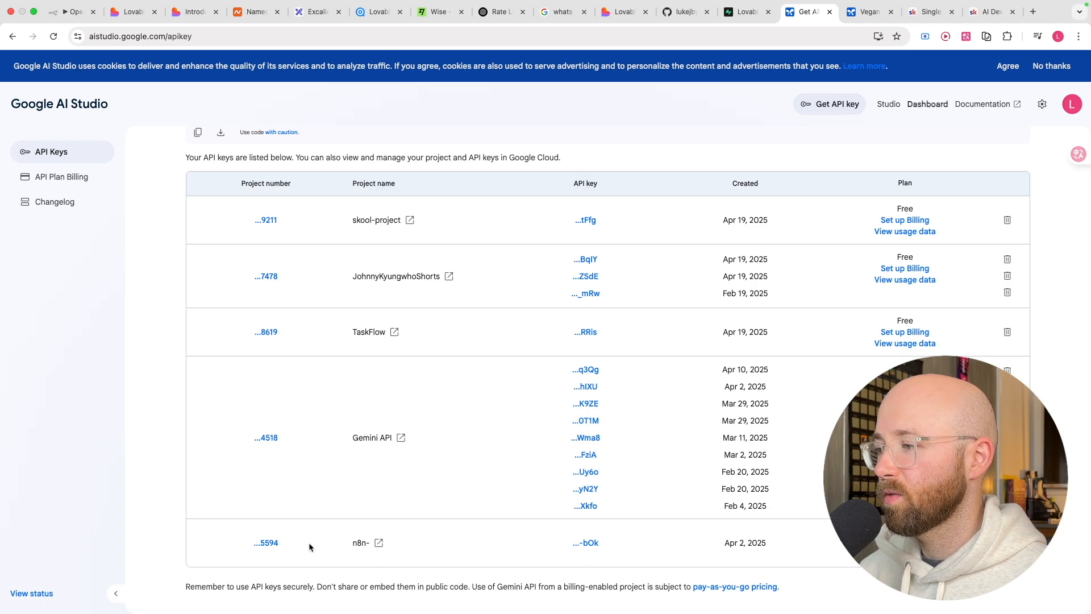
pyautogui.scroll(3)
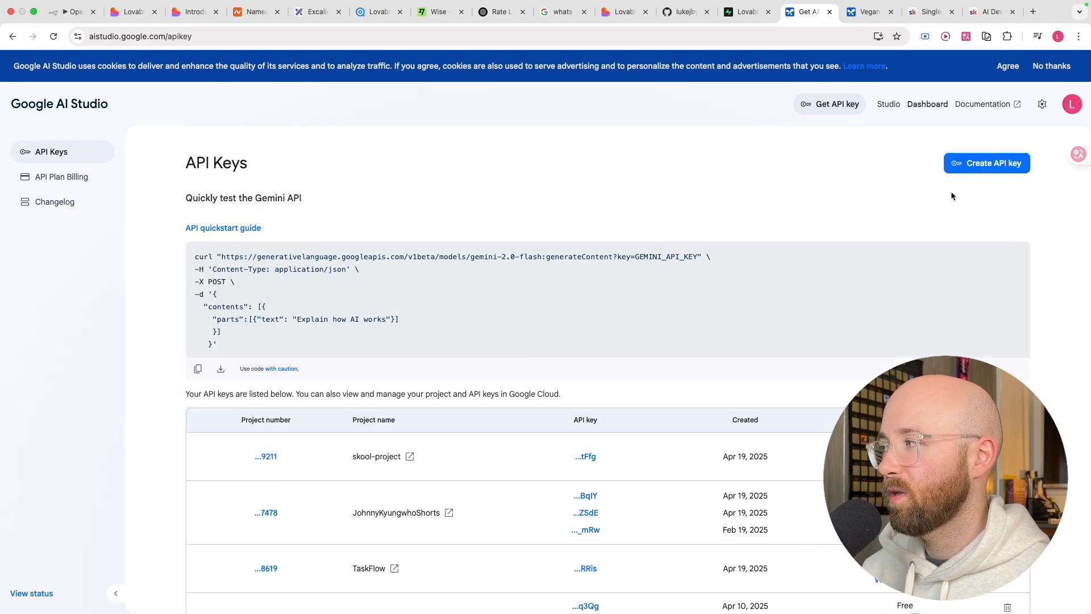
# - Generate the key in the existing n8n- project, copy it and close the notice
pyautogui.click(985, 163)
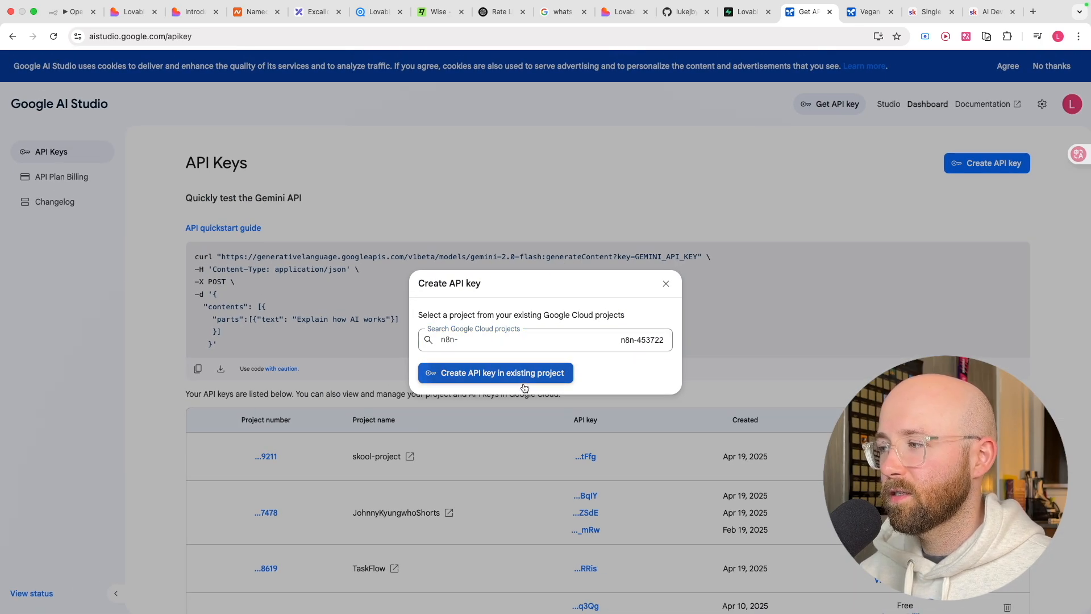
pyautogui.click(496, 372)
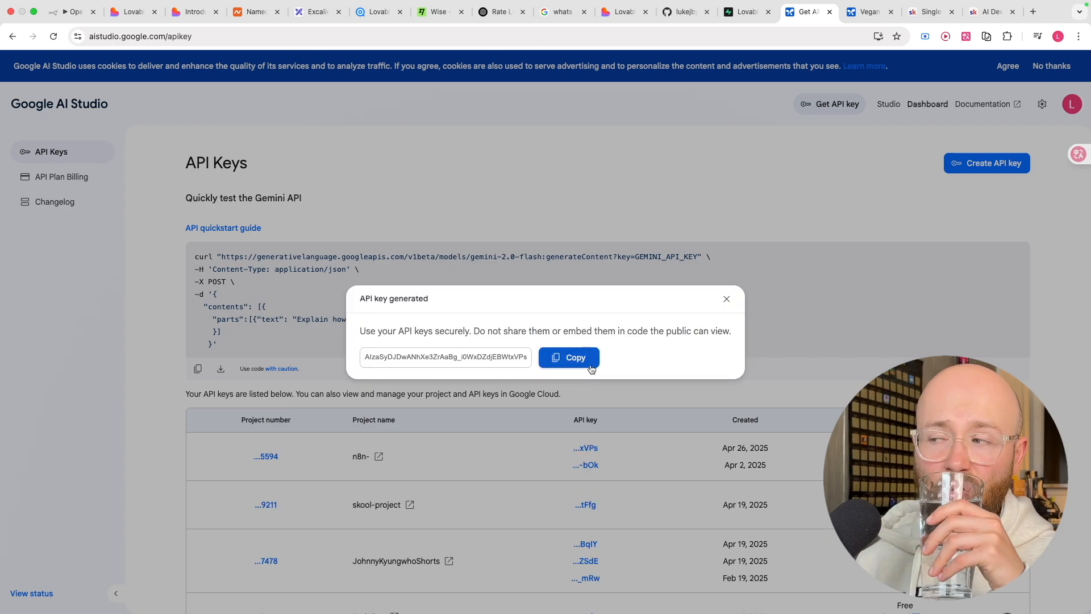
pyautogui.click(568, 357)
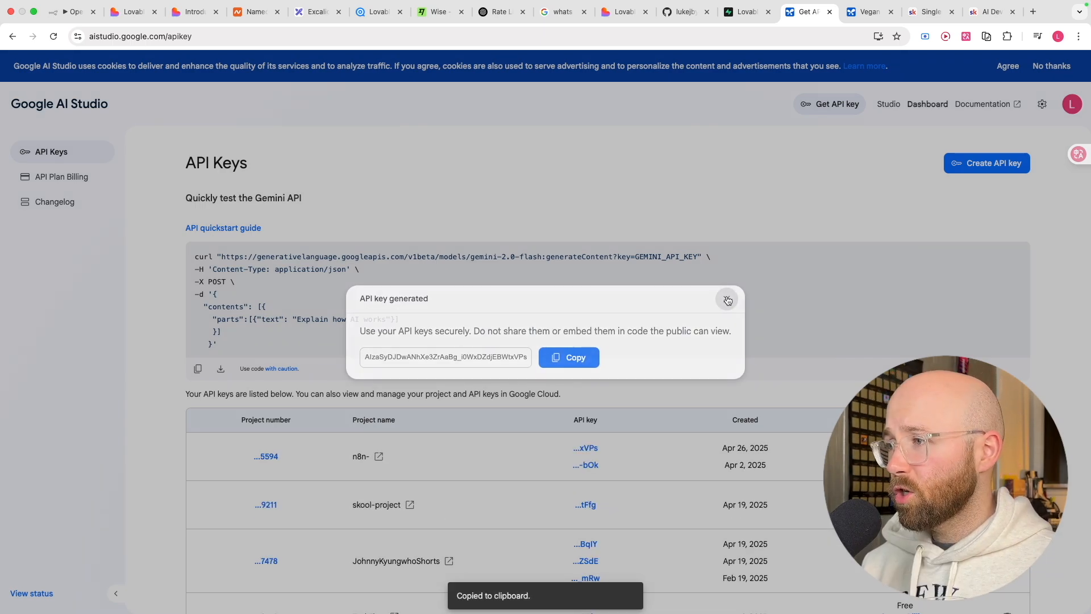
pyautogui.click(621, 12)
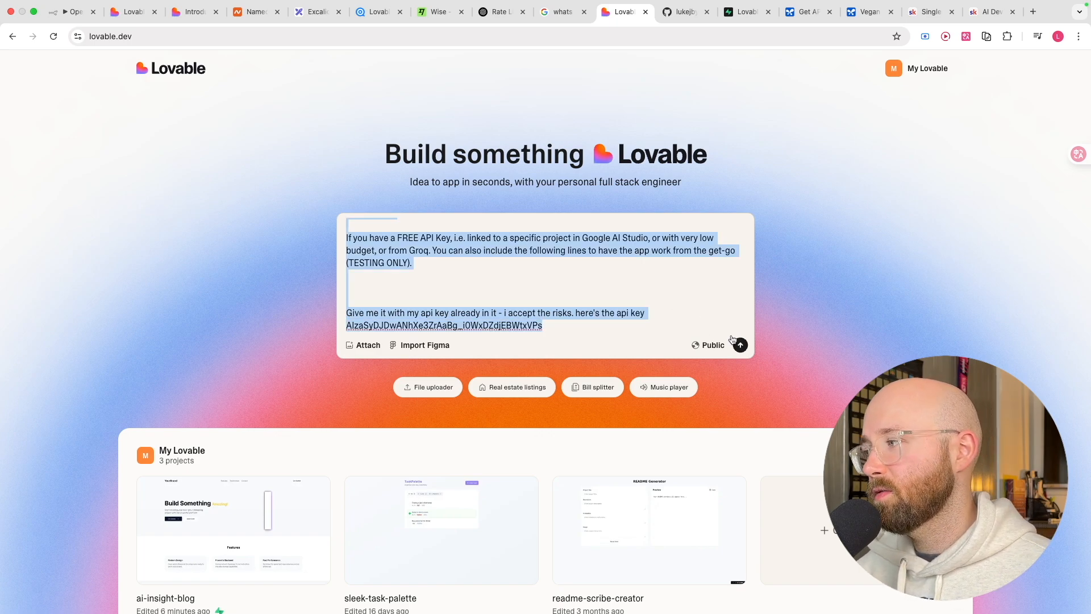
# - Submit the vegan recipe prompt in Lovable, then run the same prompt in a fresh Gemini chat
pyautogui.click(740, 344)
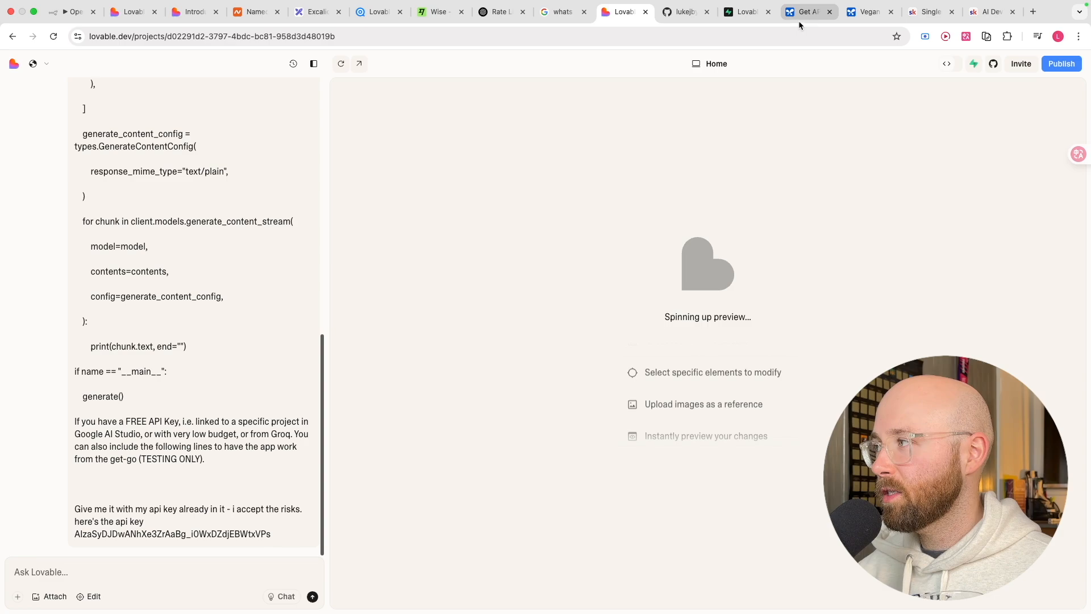
pyautogui.click(807, 11)
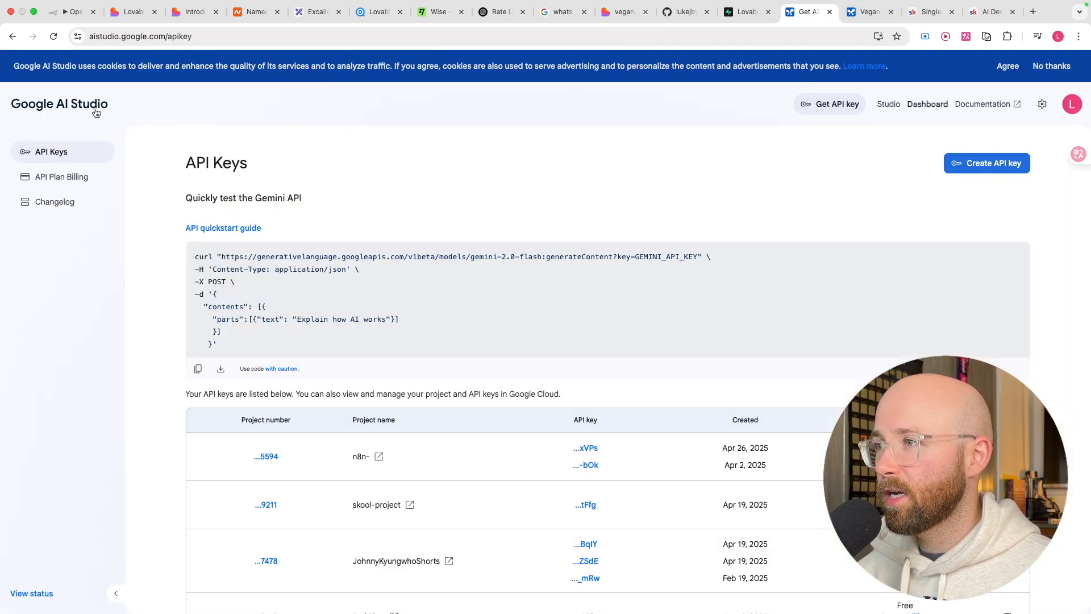
pyautogui.click(888, 103)
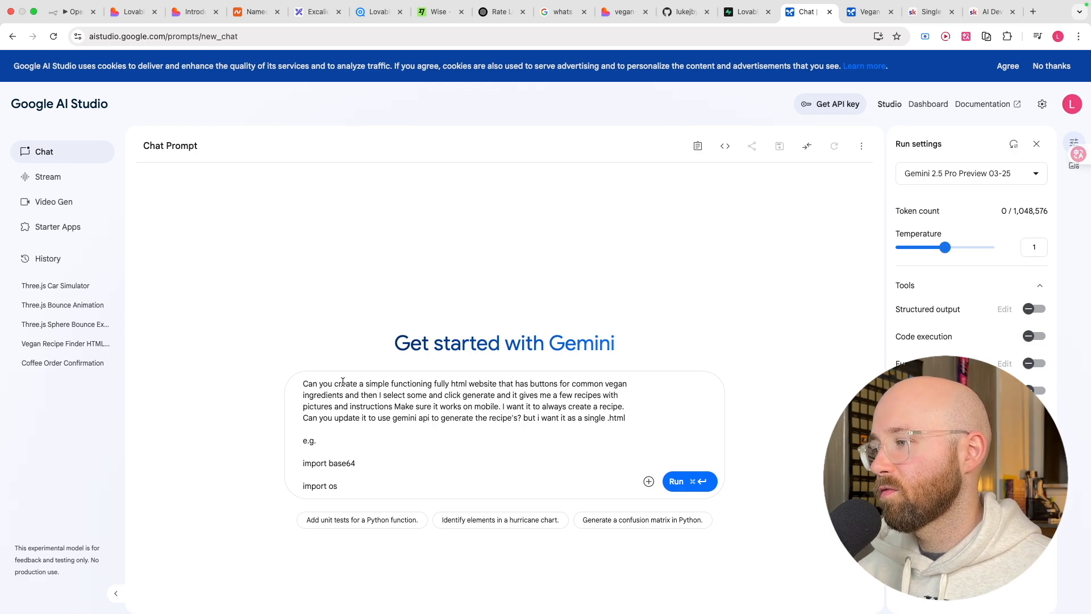
pyautogui.click(688, 480)
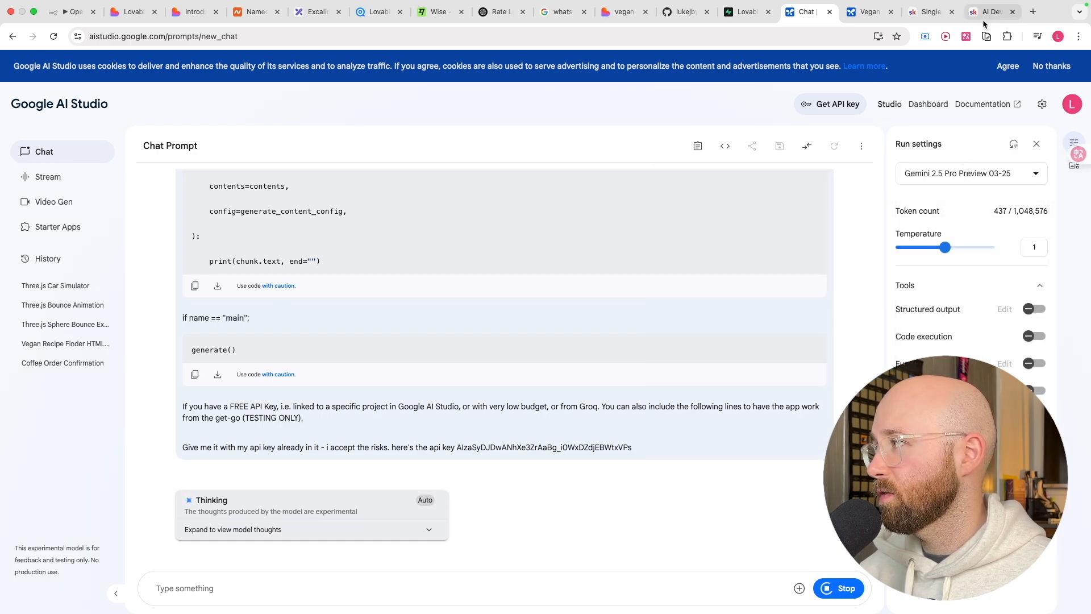
pyautogui.click(991, 12)
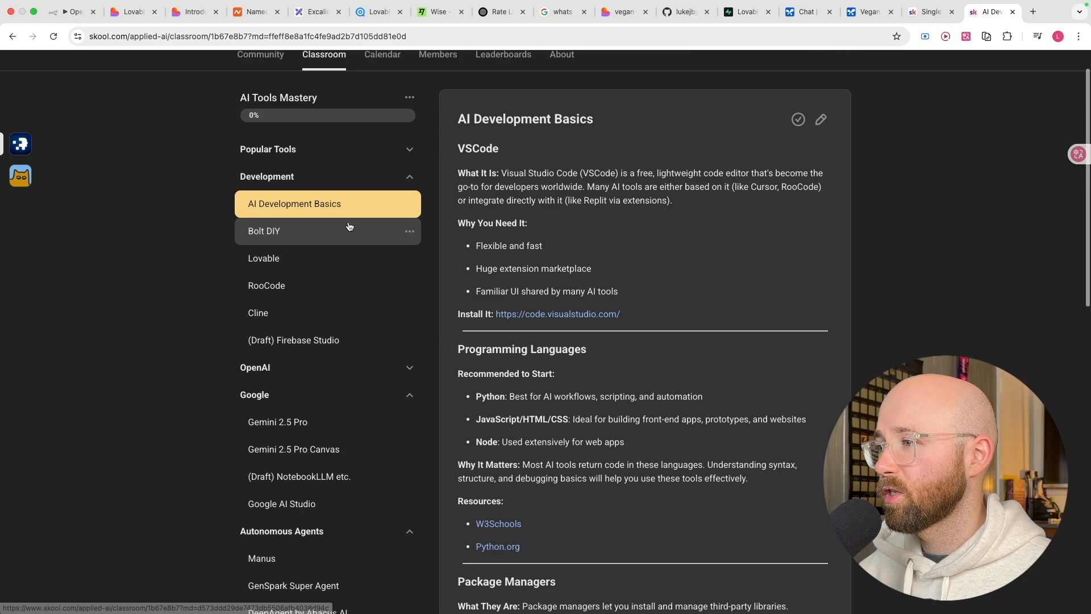
# - Check the Lovable build progress and look over the available Supabase projects in settings
pyautogui.scroll(-3)
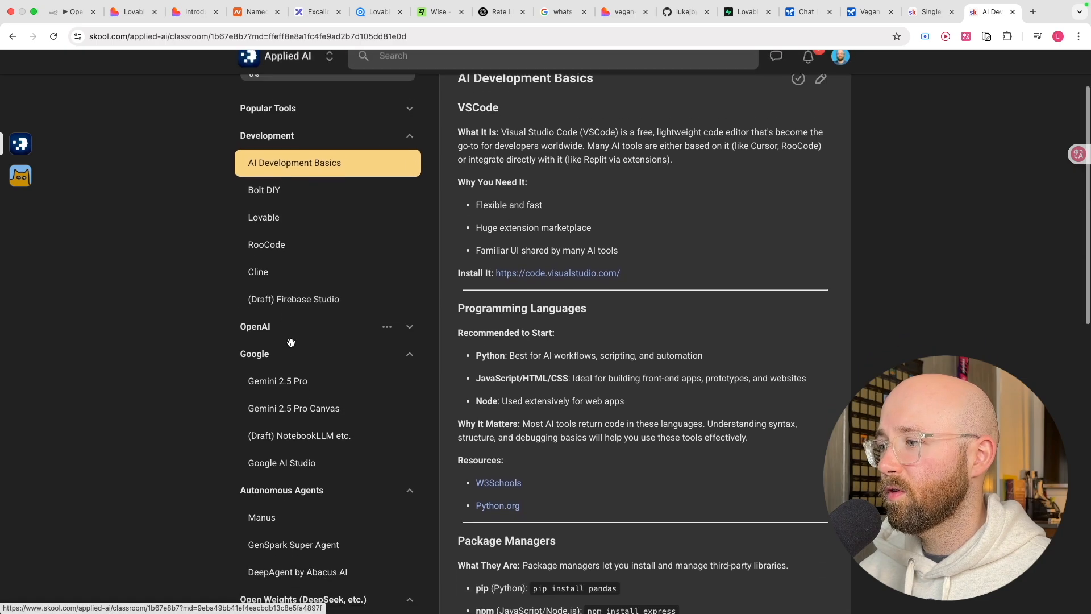
pyautogui.click(281, 462)
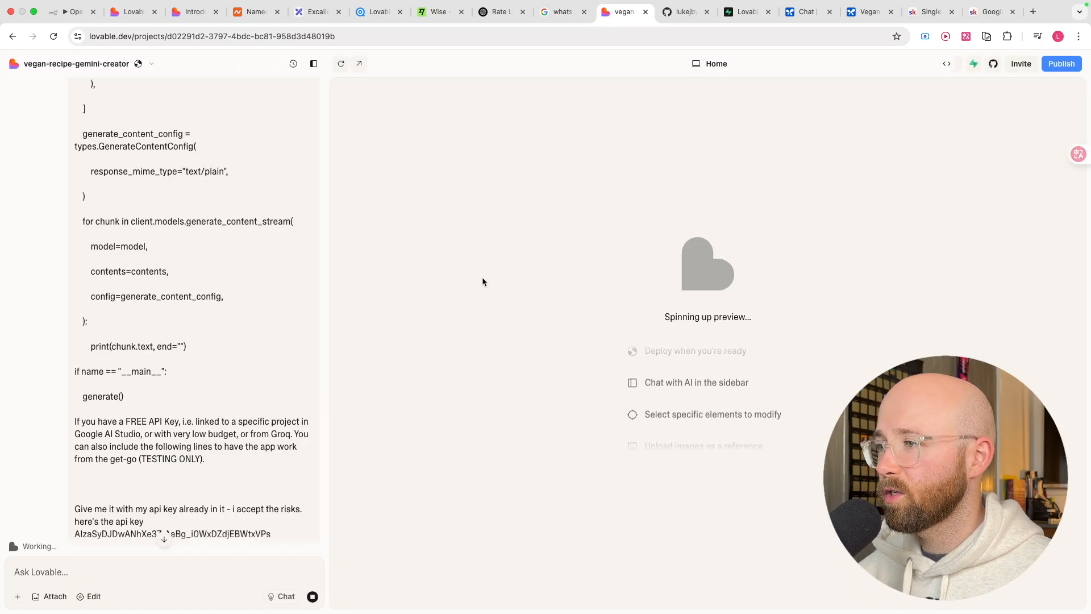
pyautogui.scroll(-3)
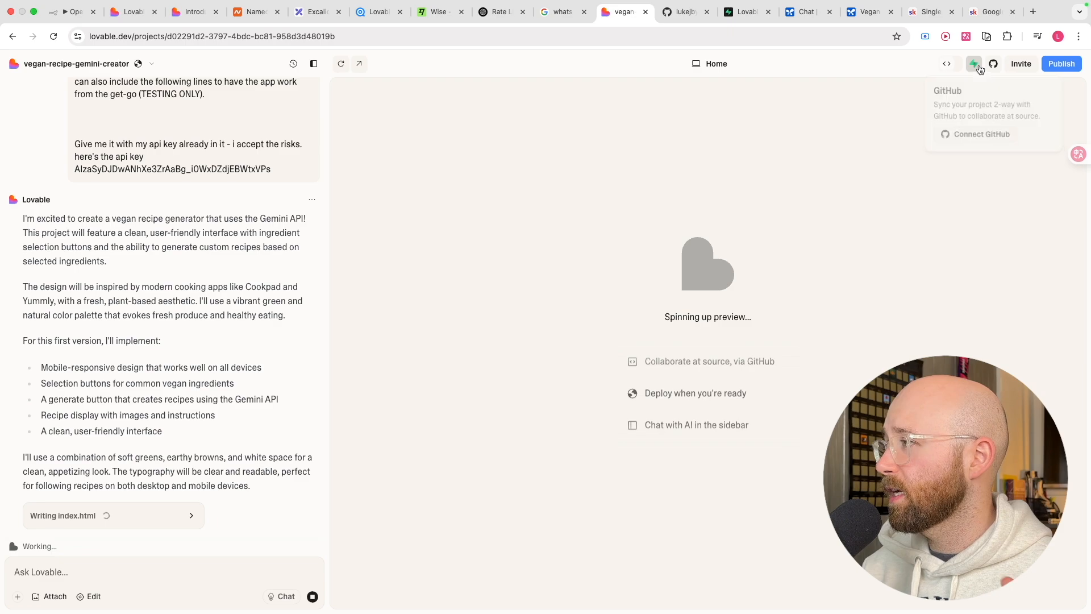
pyautogui.click(974, 63)
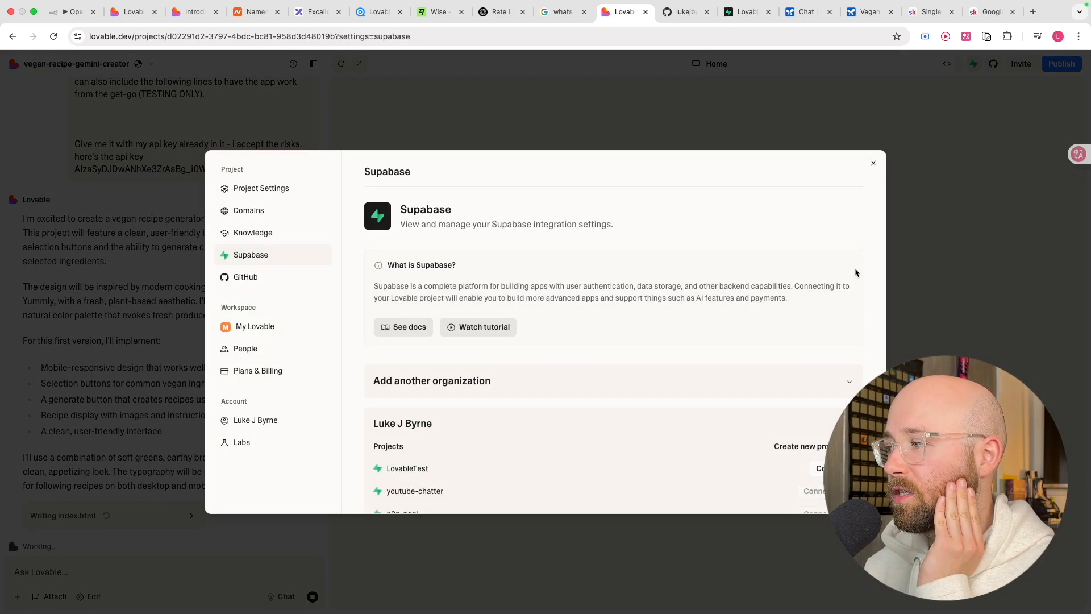
pyautogui.scroll(-3)
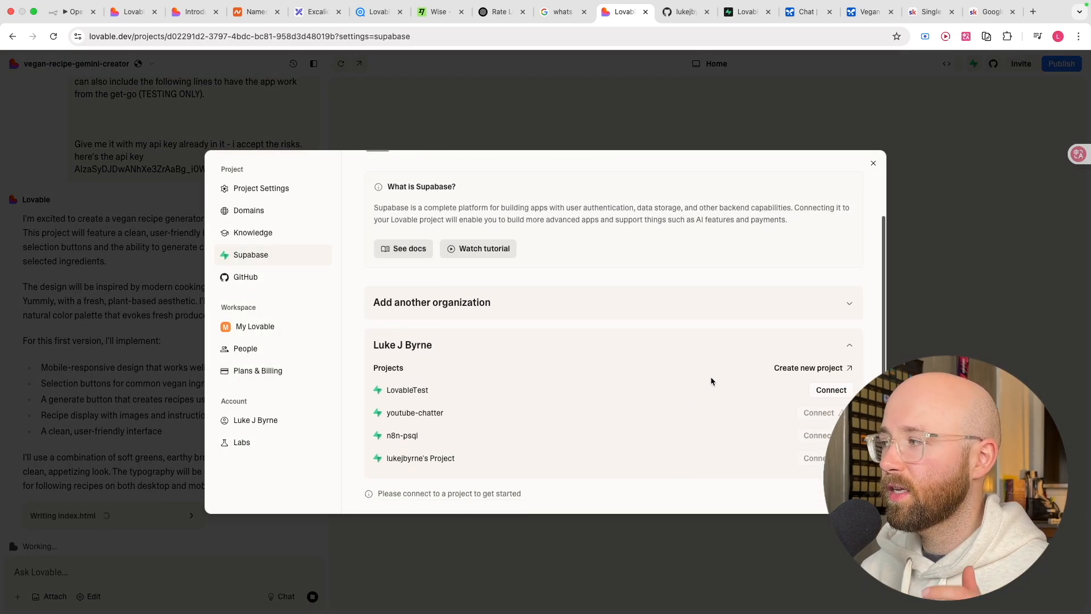
pyautogui.click(1013, 12)
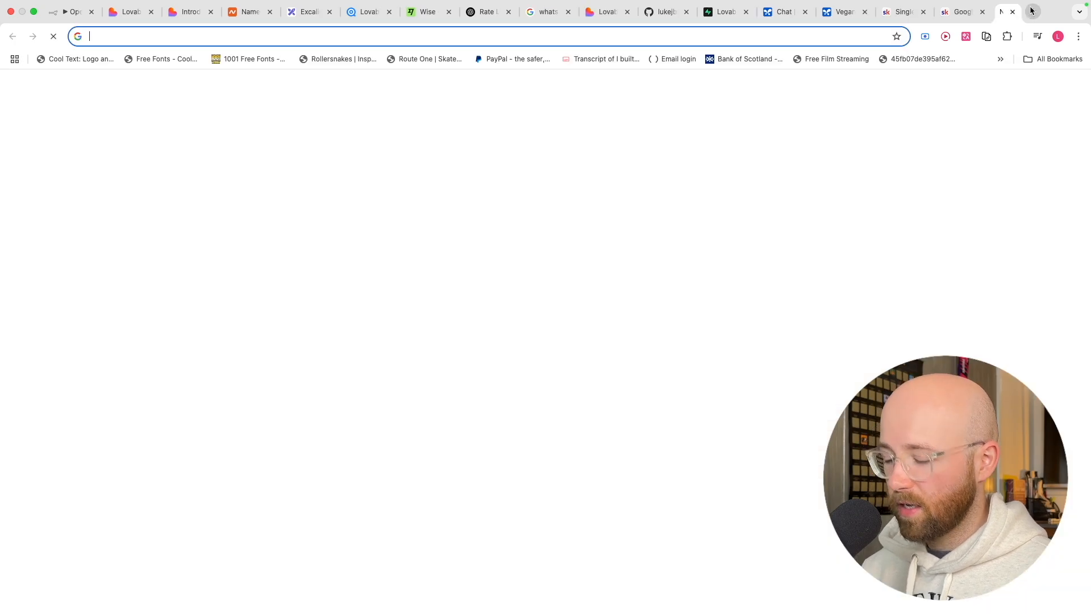
# - Browse the supabase.com homepage, then switch to the LovableTest project dashboard
pyautogui.write('supabase.com')
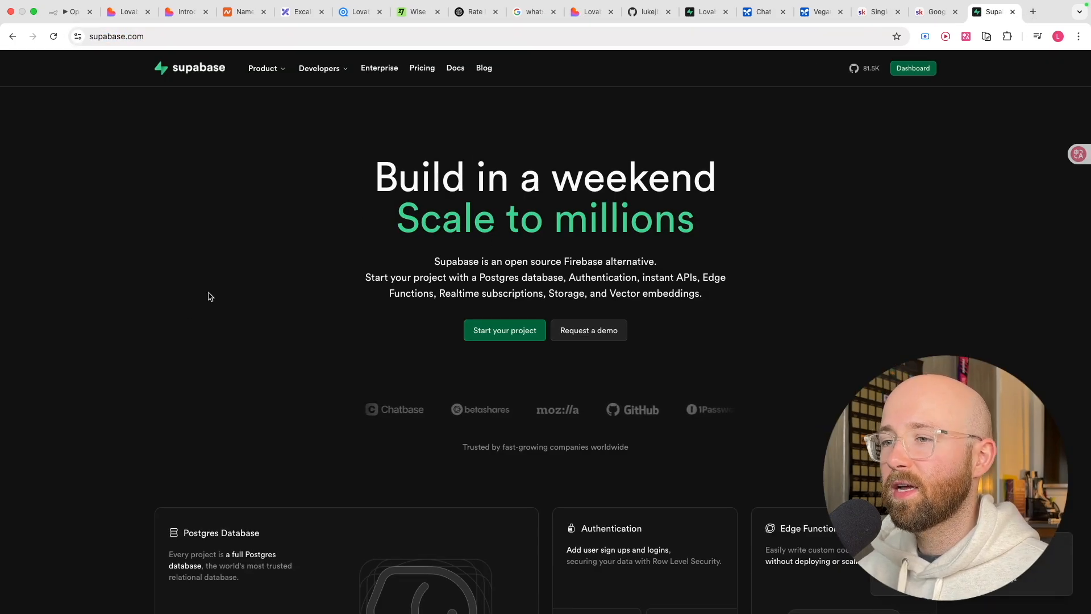
pyautogui.moveTo(293, 273)
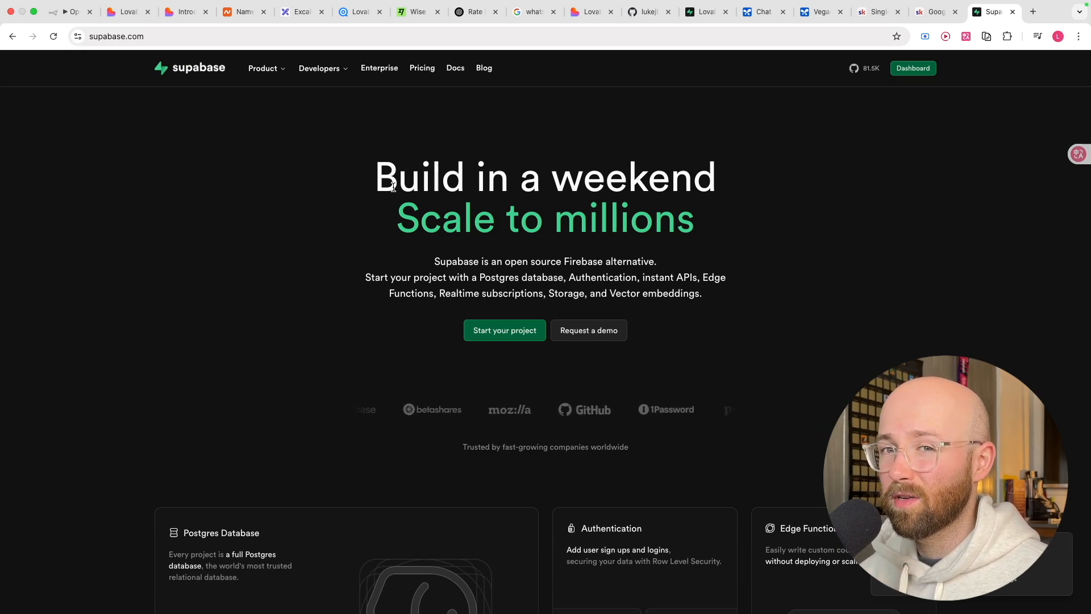
pyautogui.scroll(-3)
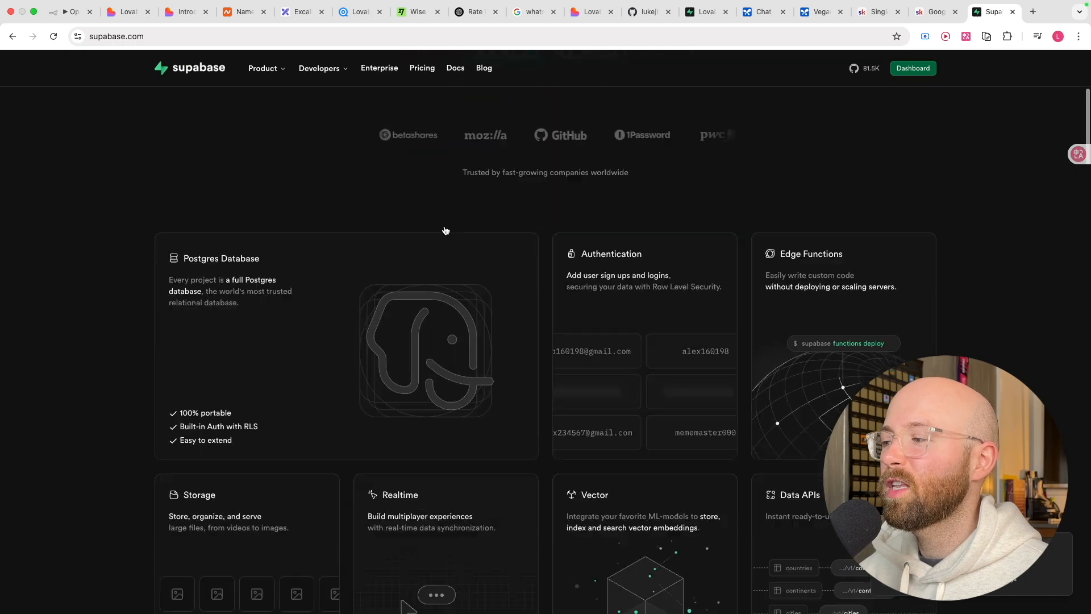
pyautogui.scroll(3)
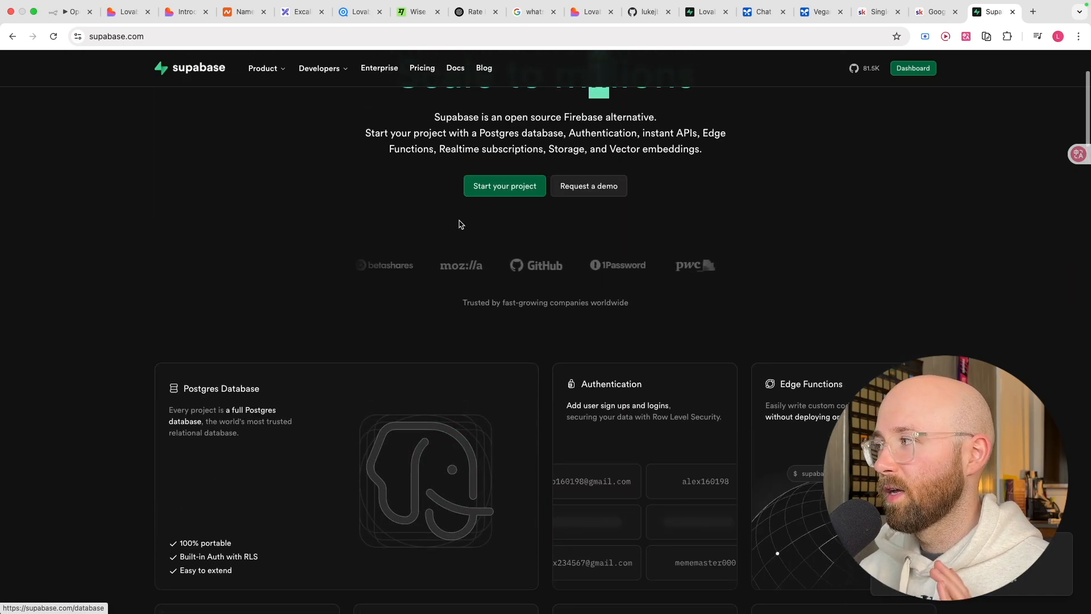
pyautogui.scroll(3)
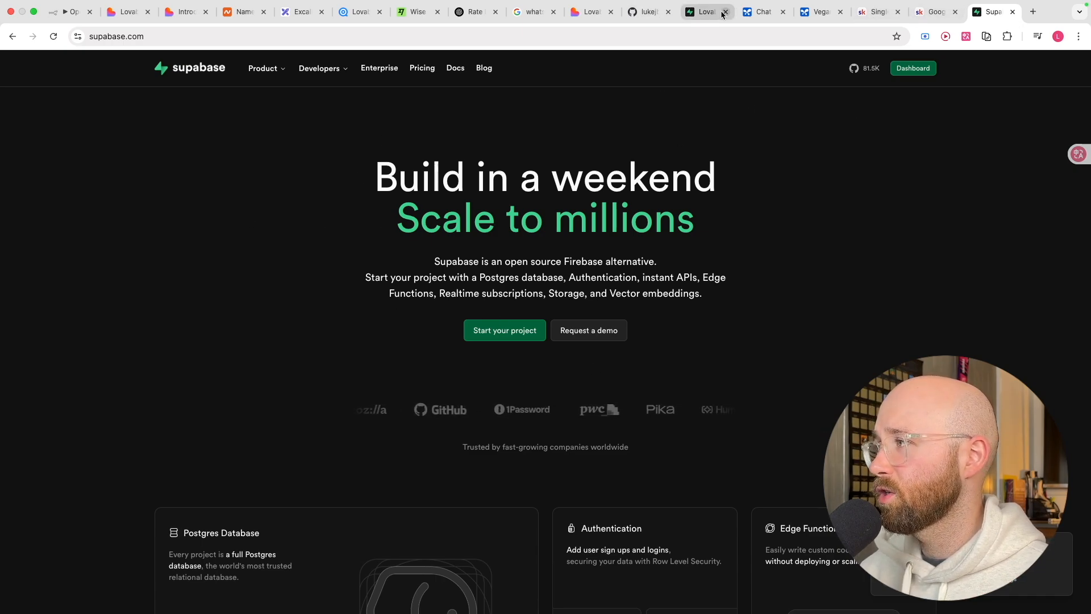
pyautogui.click(723, 11)
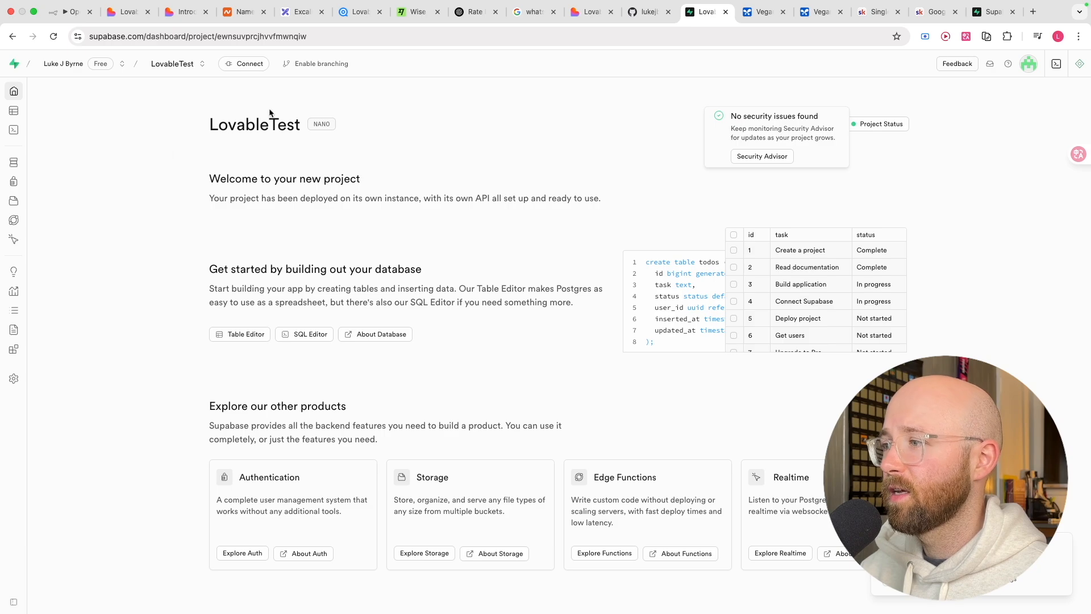
pyautogui.moveTo(193, 217)
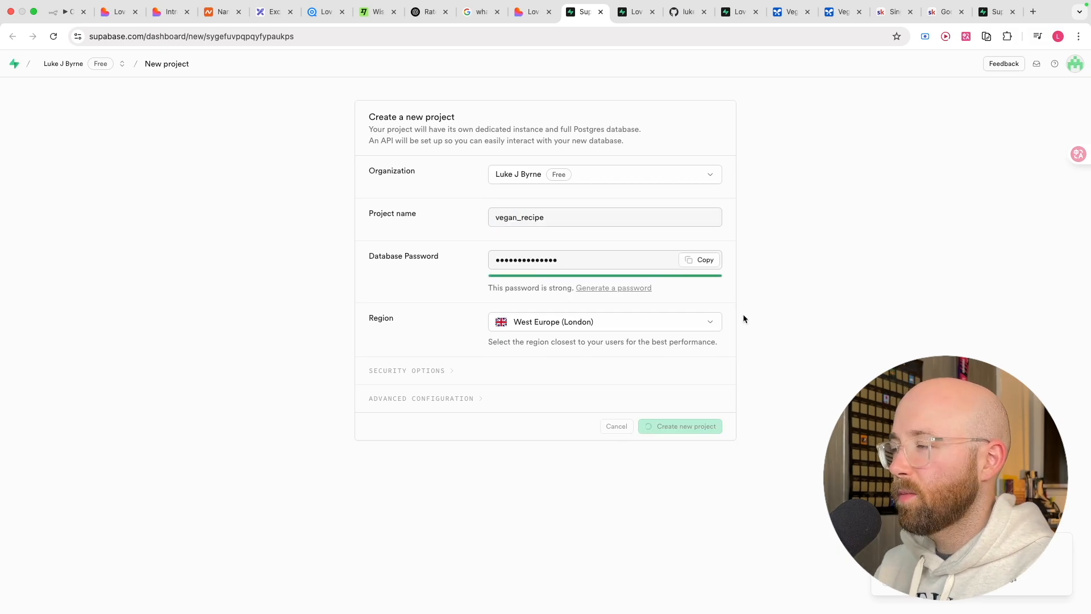
pyautogui.moveTo(740, 182)
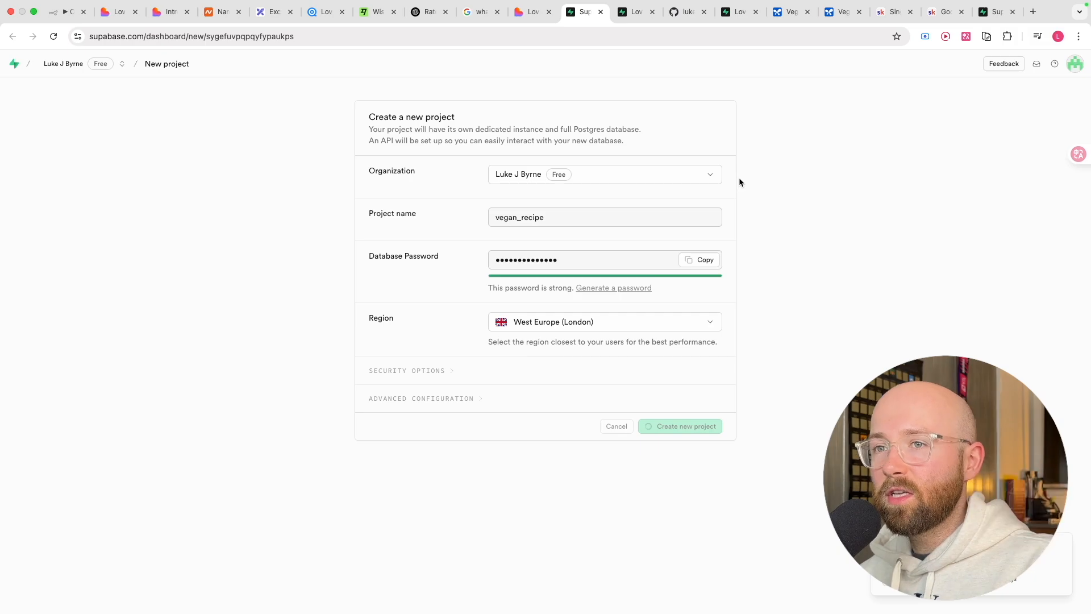
# - Create the vegan_recipe Supabase project and select it for connection in Lovable
pyautogui.click(685, 426)
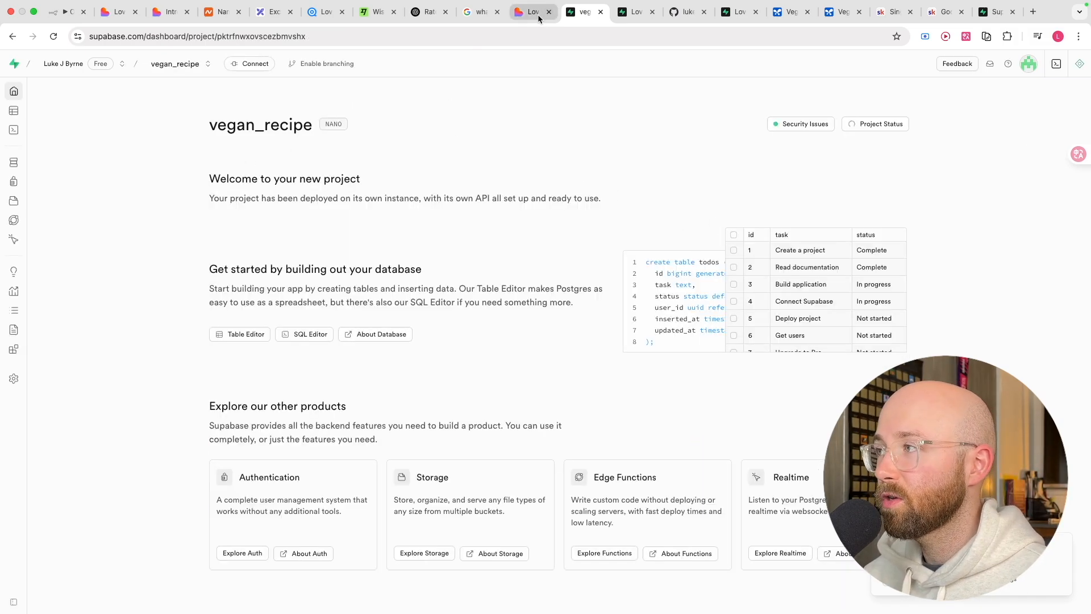
pyautogui.click(533, 11)
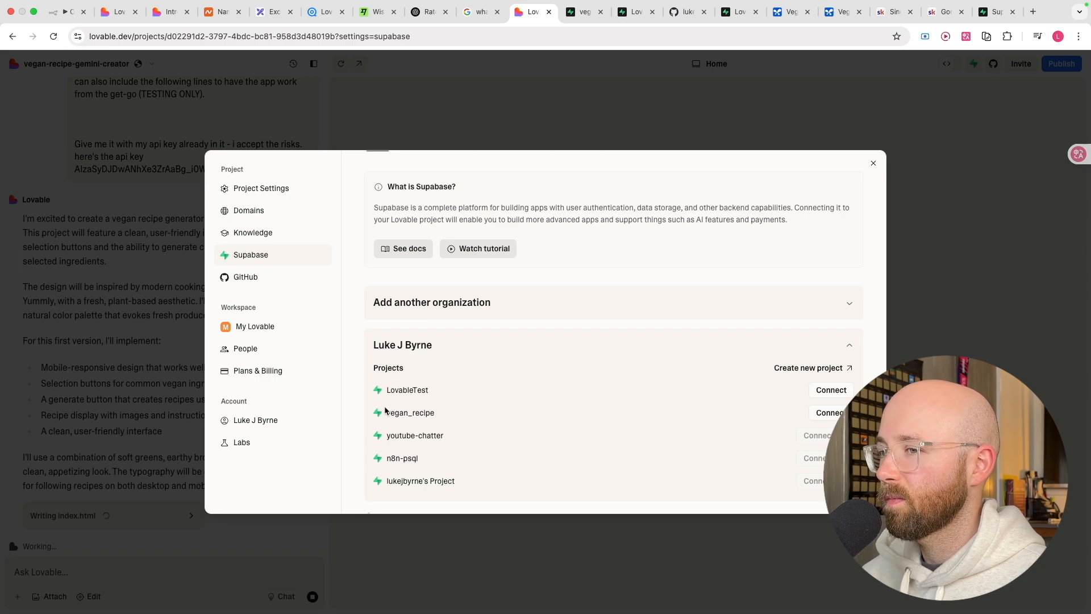
pyautogui.click(828, 412)
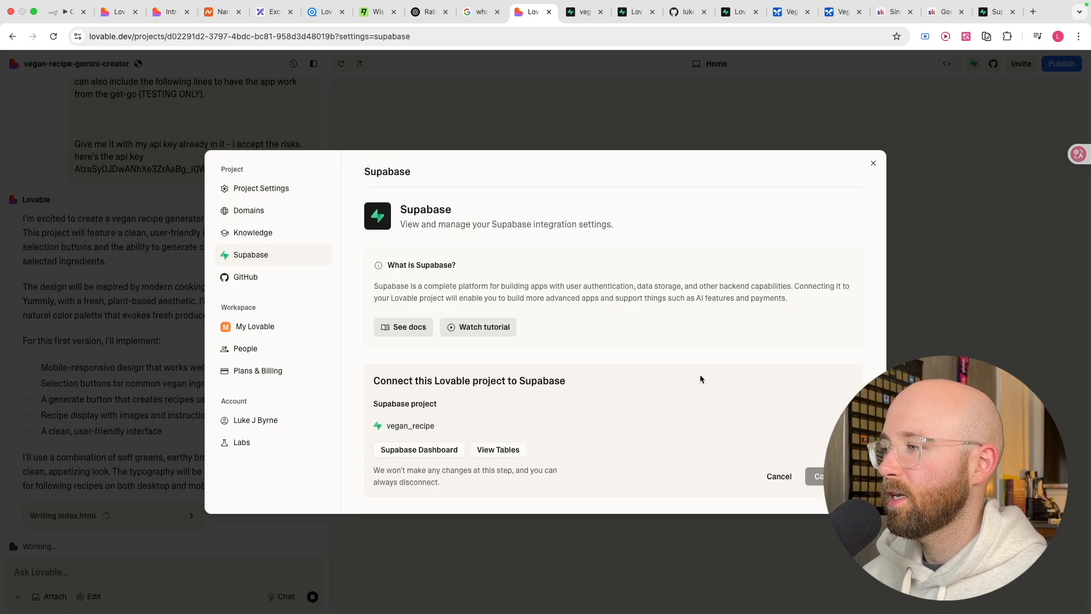
pyautogui.moveTo(534, 402)
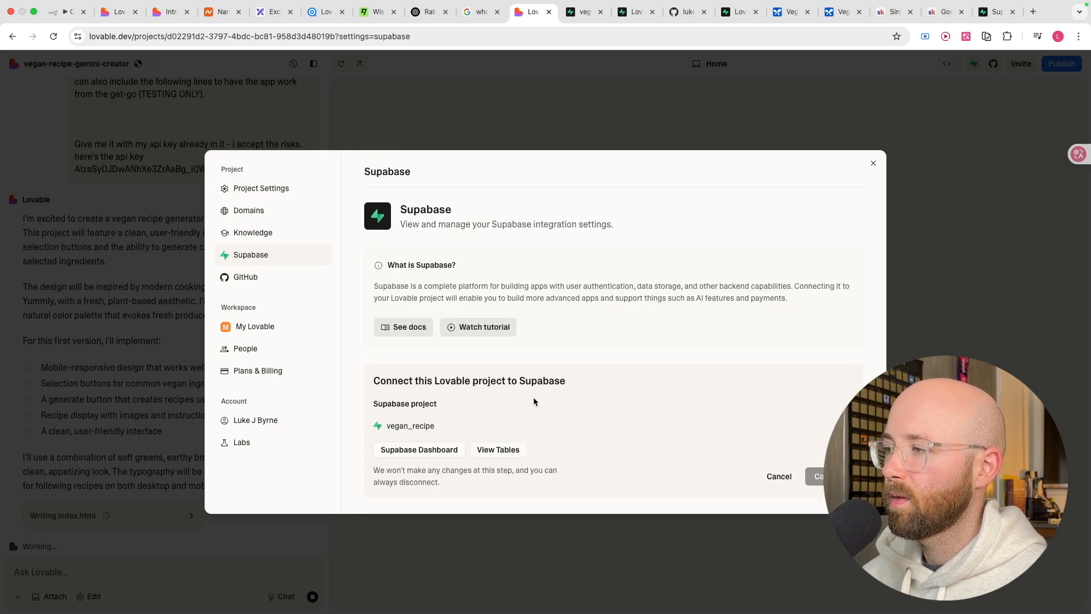
pyautogui.moveTo(638, 450)
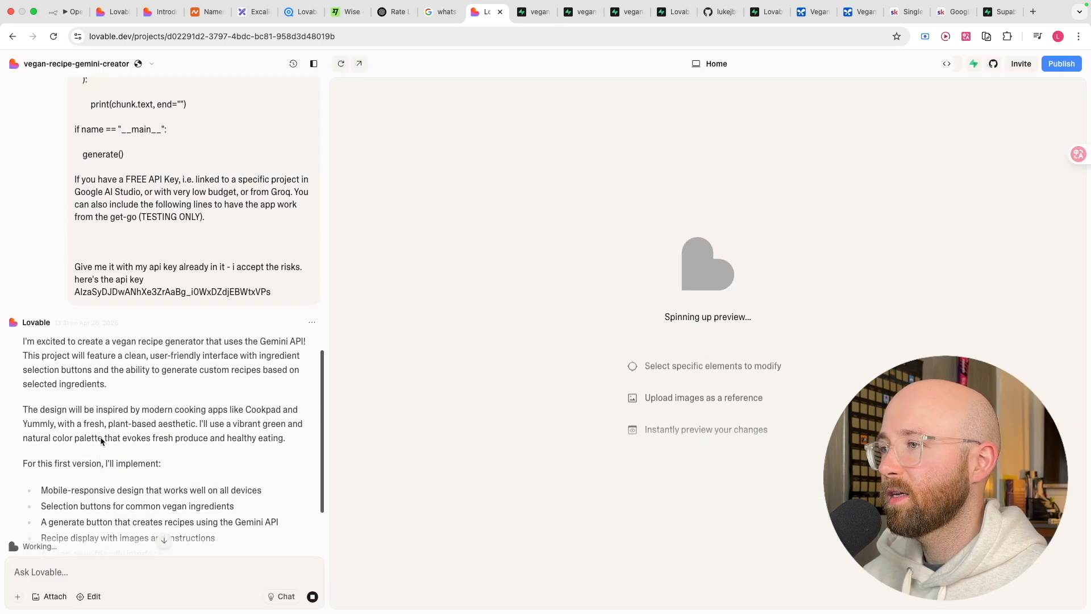
# - Scroll Lovable's GitHub settings, which show the project not connected
pyautogui.scroll(-3)
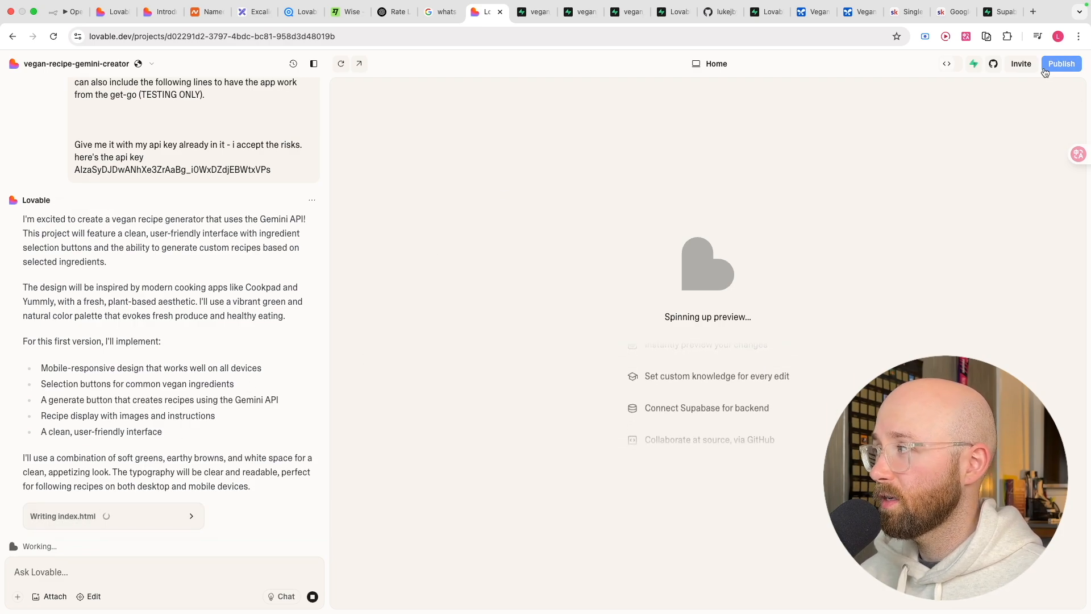
pyautogui.moveTo(992, 63)
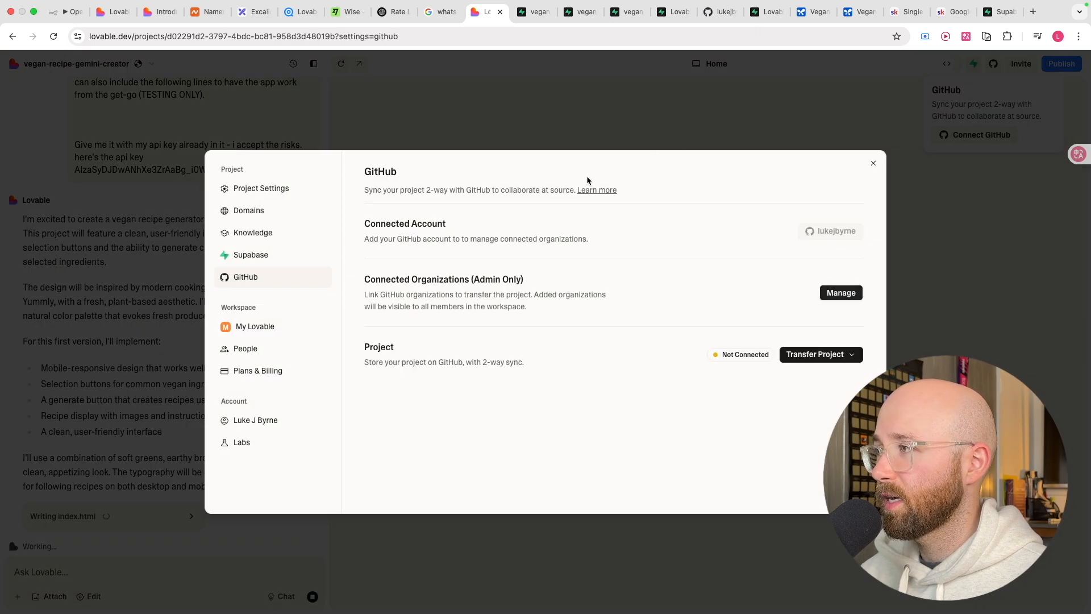
pyautogui.moveTo(704, 252)
pyautogui.write('github\\')
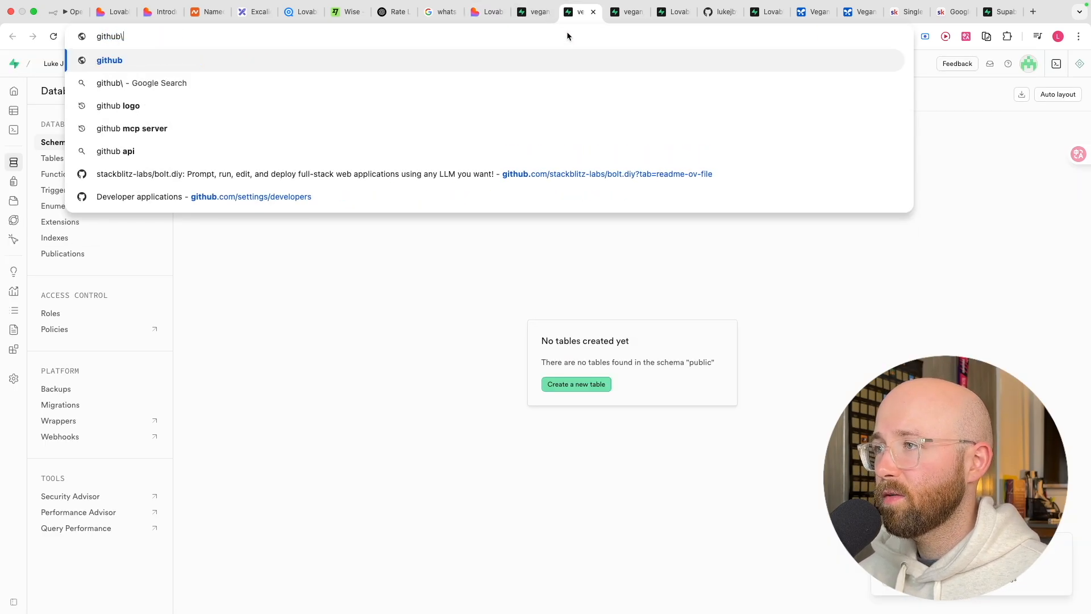
# - Load GitHub, browse a repository README and the lukejbyrne profile, then return to Lovable
pyautogui.press('Return')
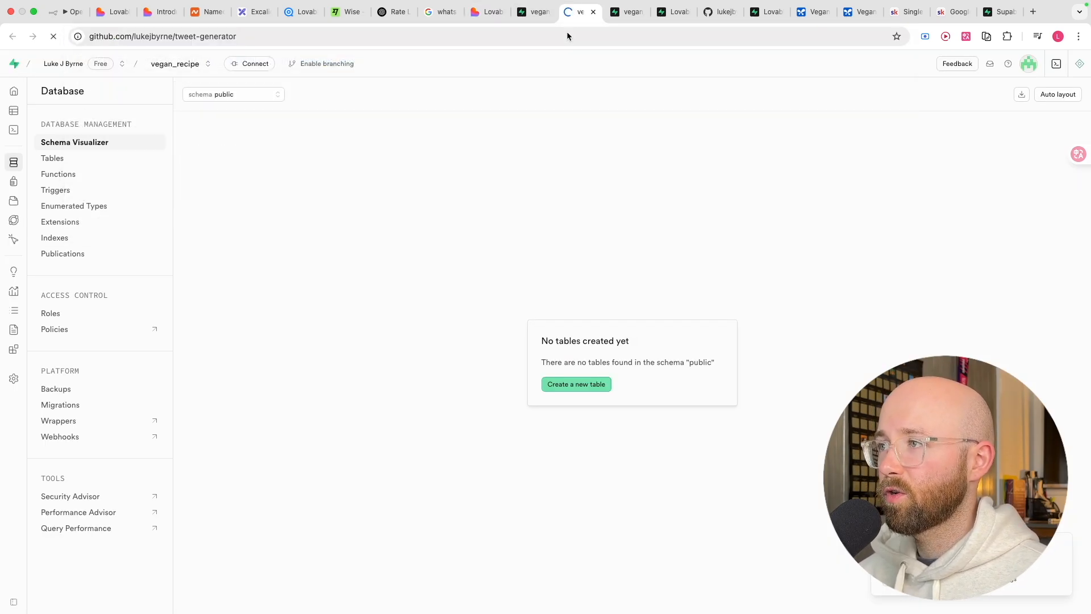
pyautogui.click(579, 12)
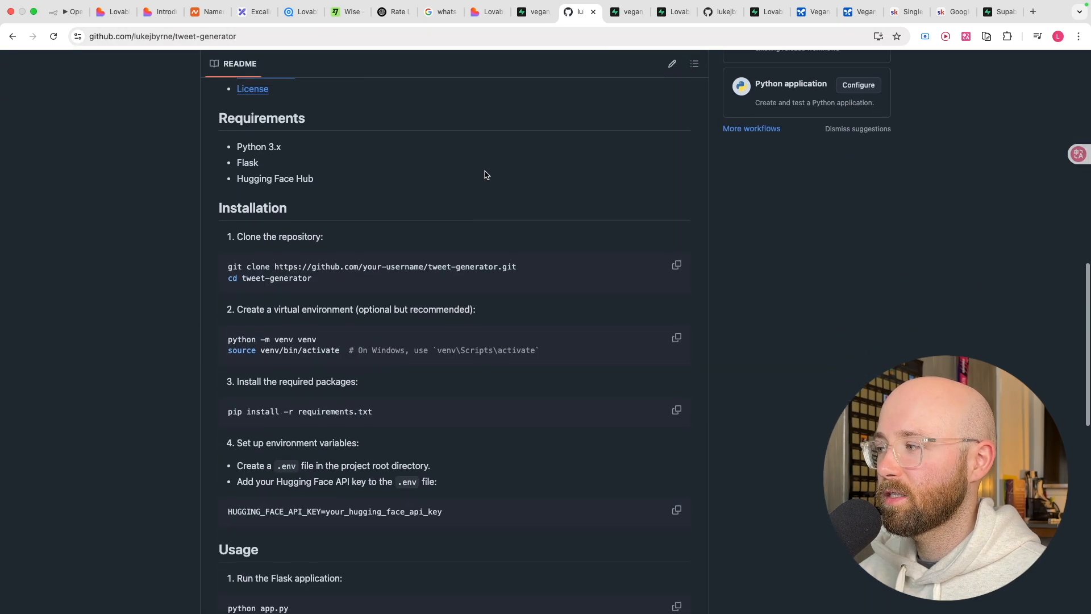
pyautogui.scroll(3)
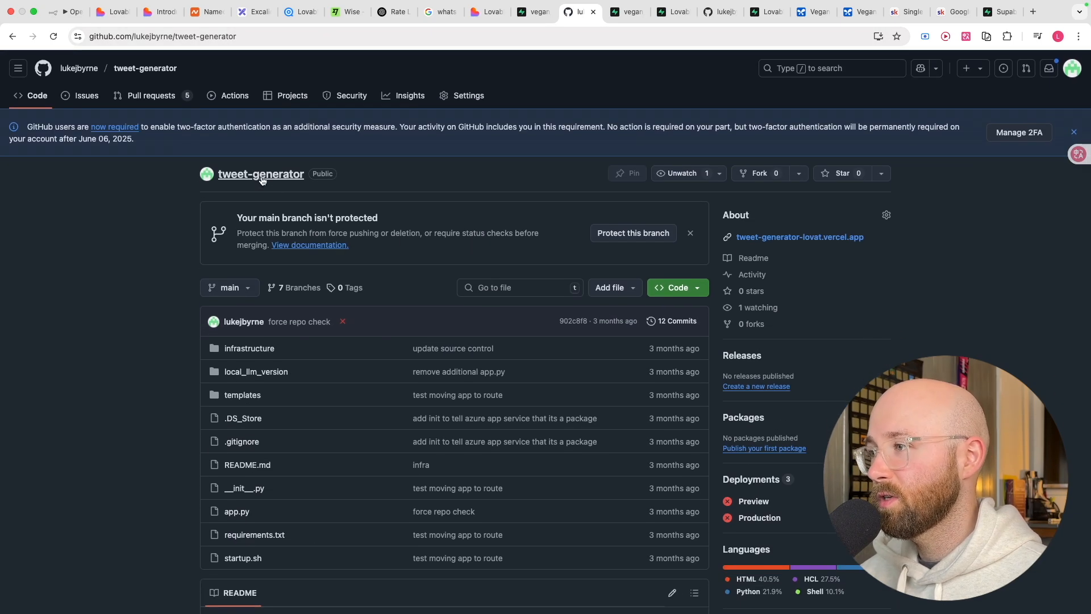
pyautogui.click(79, 68)
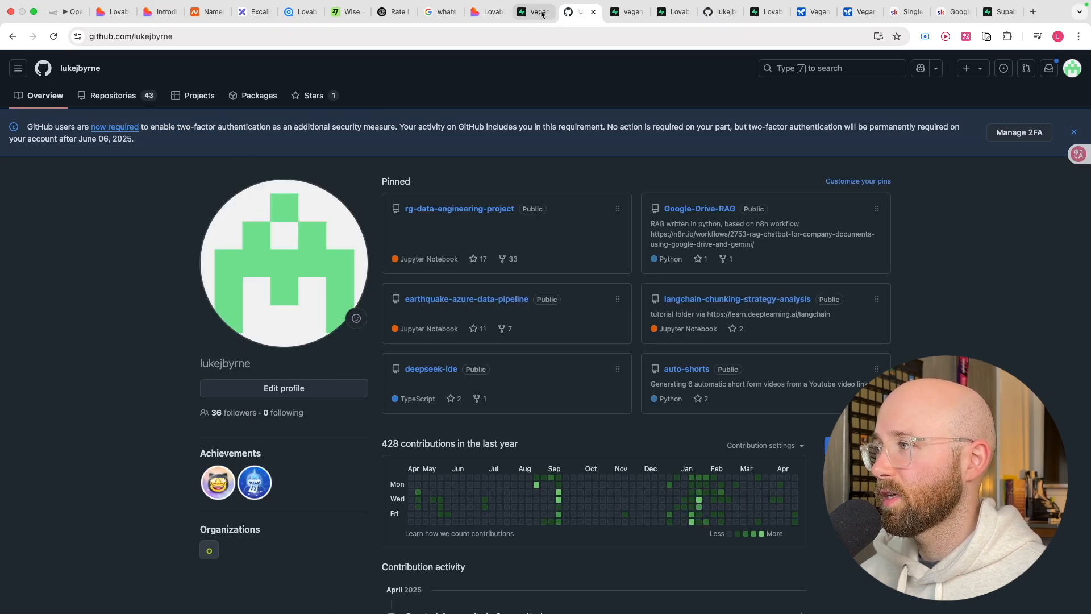
pyautogui.click(488, 12)
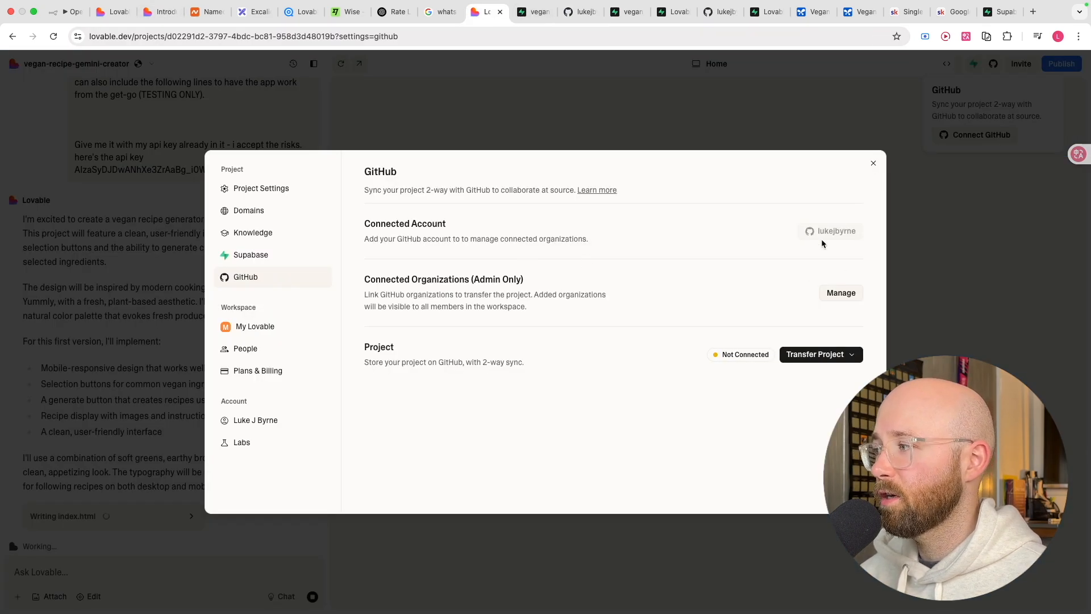
# - Inspect the Transfer Project organization dropdown, then close settings to reveal index.html
pyautogui.click(816, 354)
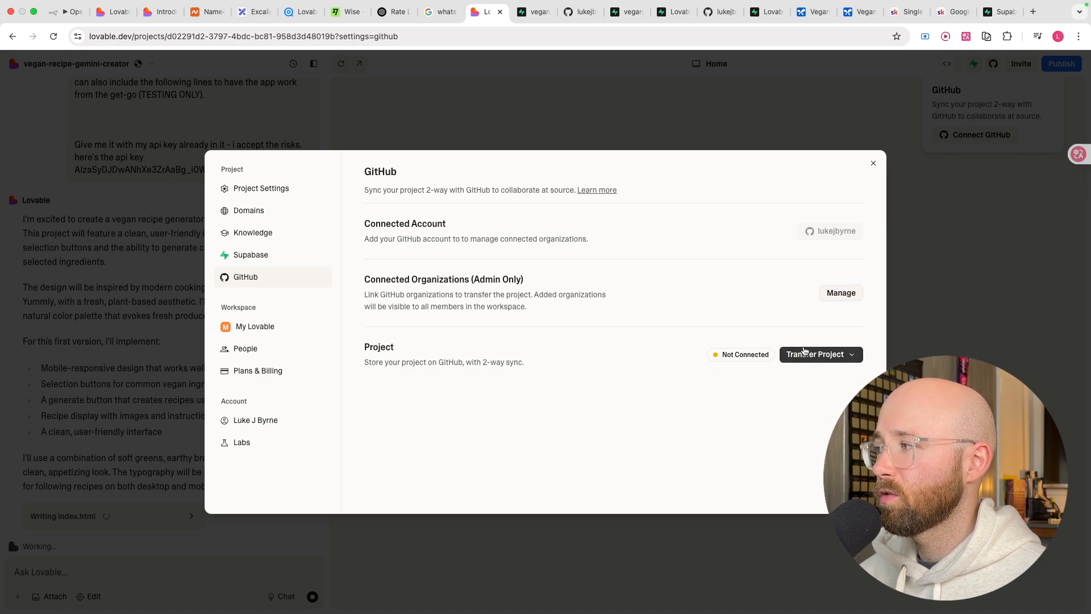
pyautogui.click(815, 354)
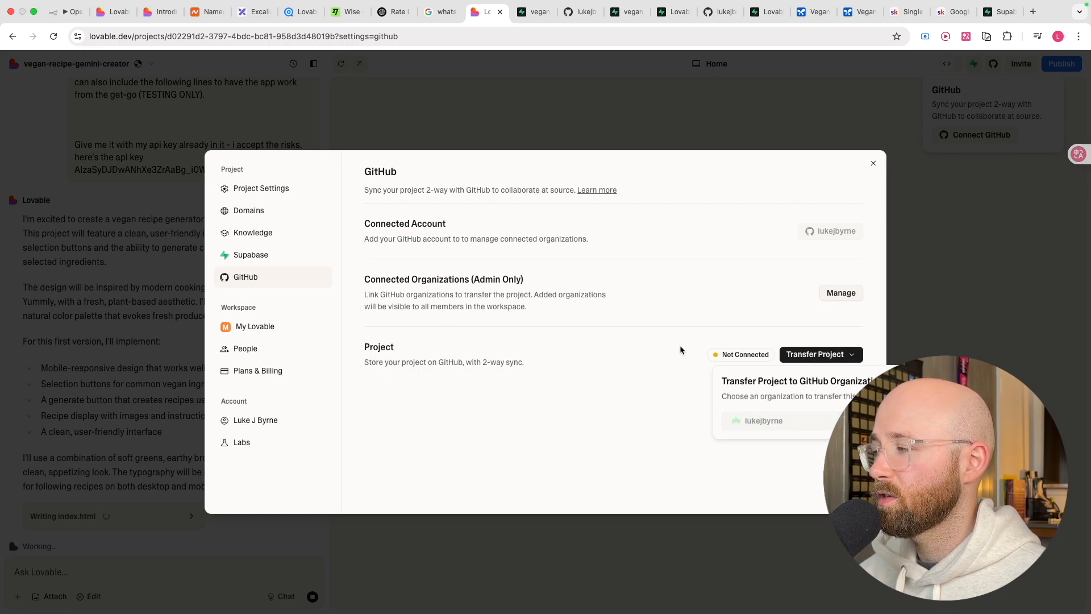
pyautogui.moveTo(718, 427)
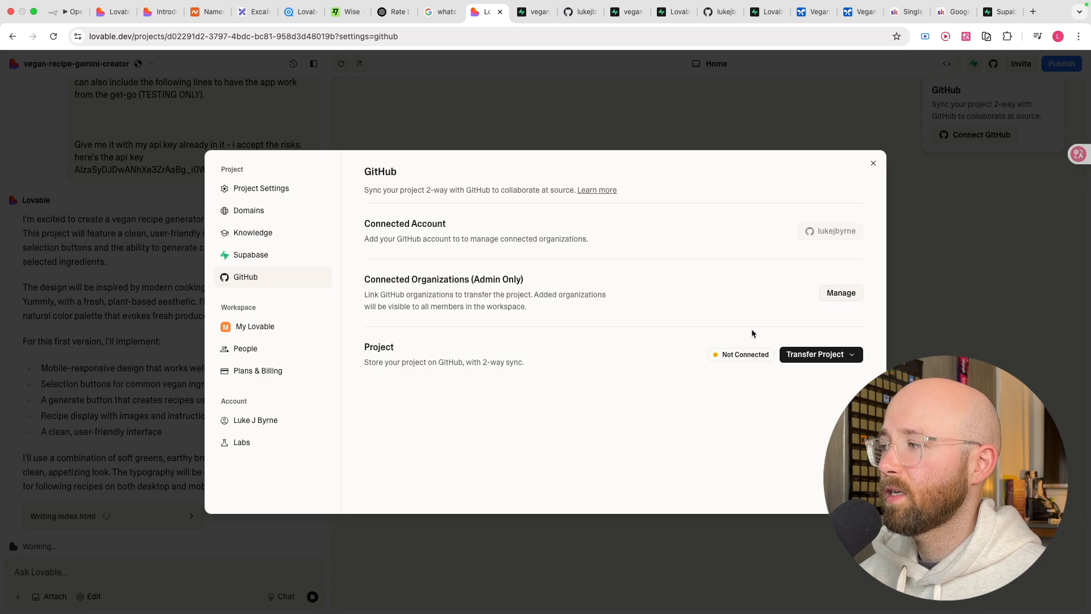
pyautogui.moveTo(301, 282)
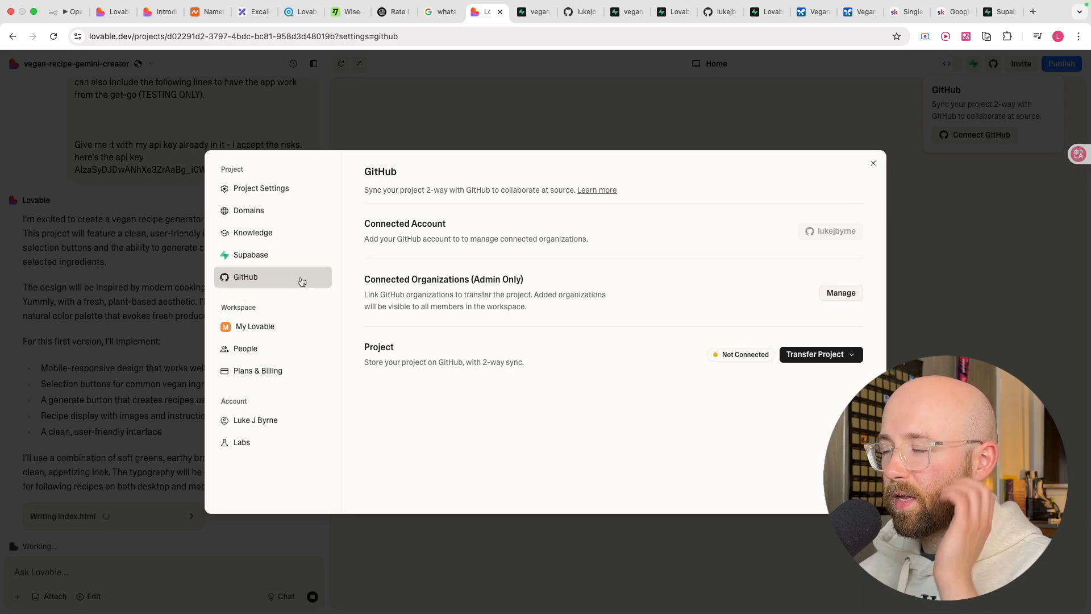
pyautogui.moveTo(888, 152)
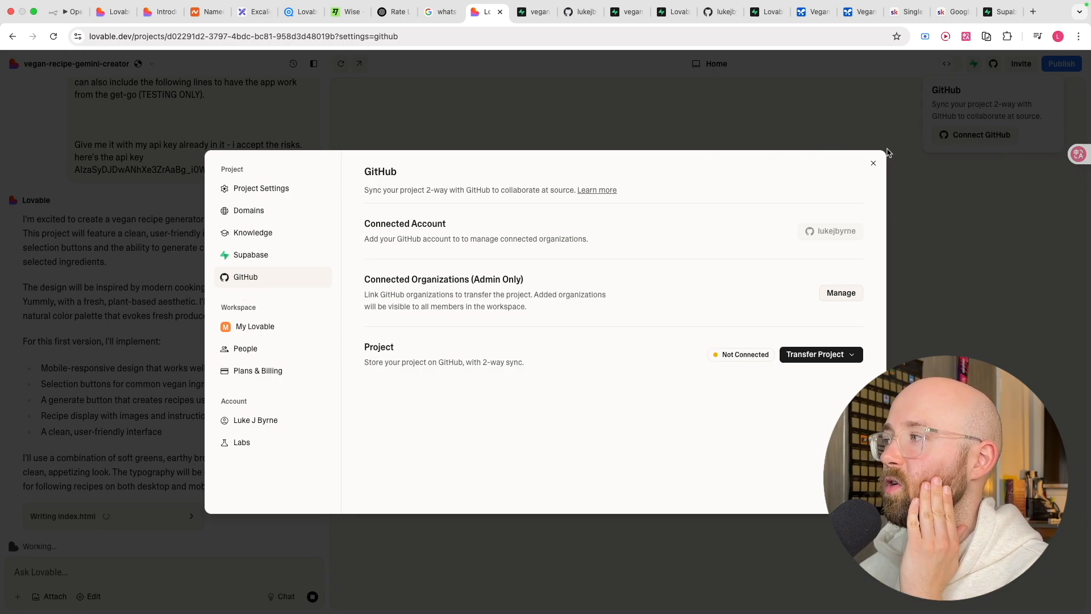
pyautogui.click(873, 163)
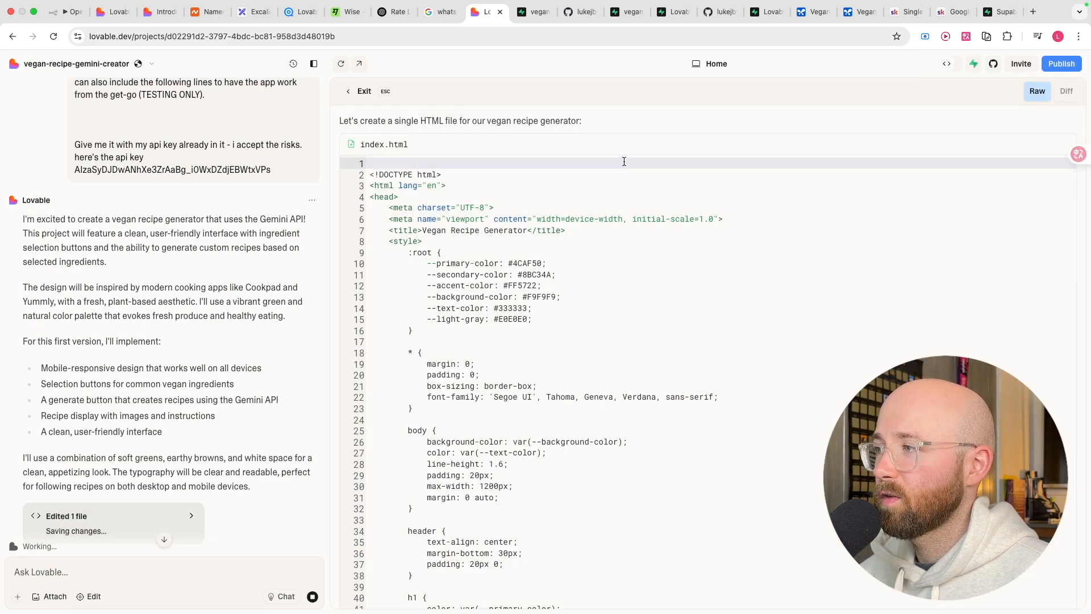
# - Exit the code view to preview the Vegan Recipe Generator's ingredient selection
pyautogui.click(363, 91)
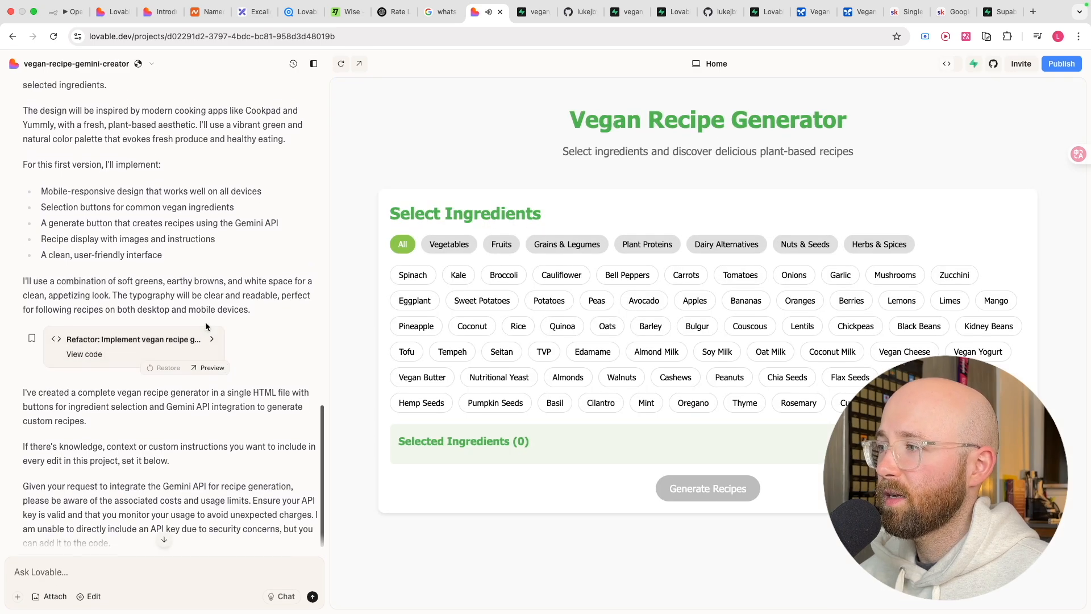
pyautogui.scroll(-3)
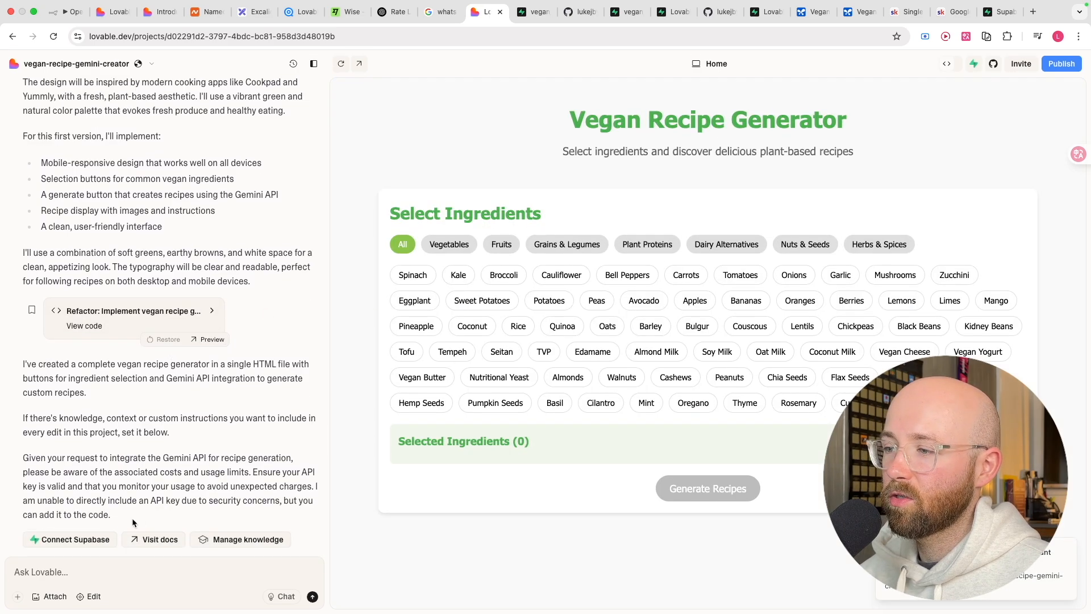
pyautogui.click(75, 539)
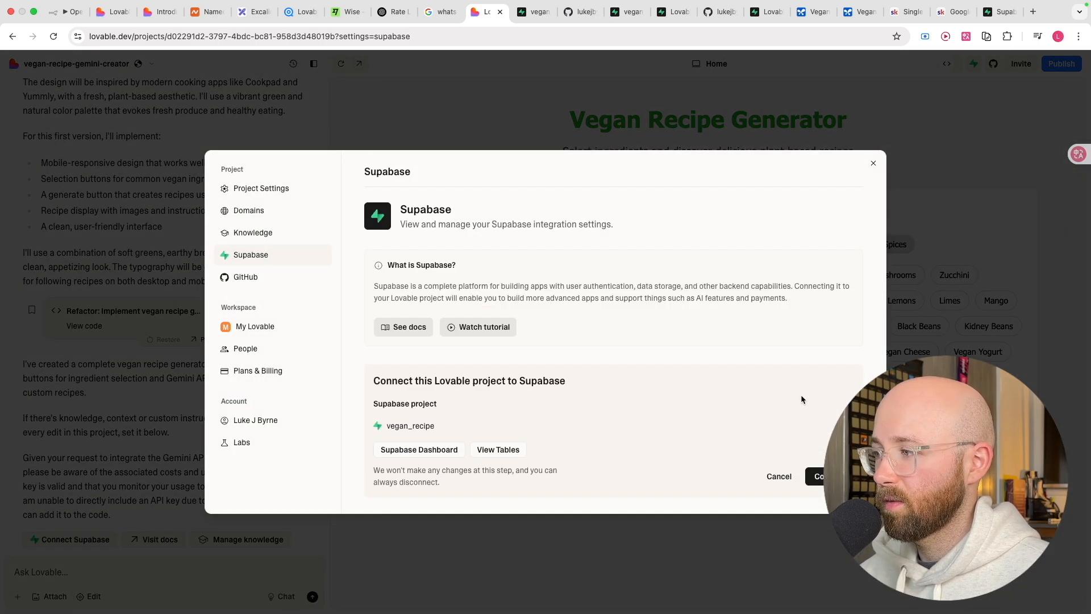
# - Connect the project to the vegan_recipe Supabase project and open the linked GitHub repository
pyautogui.click(819, 476)
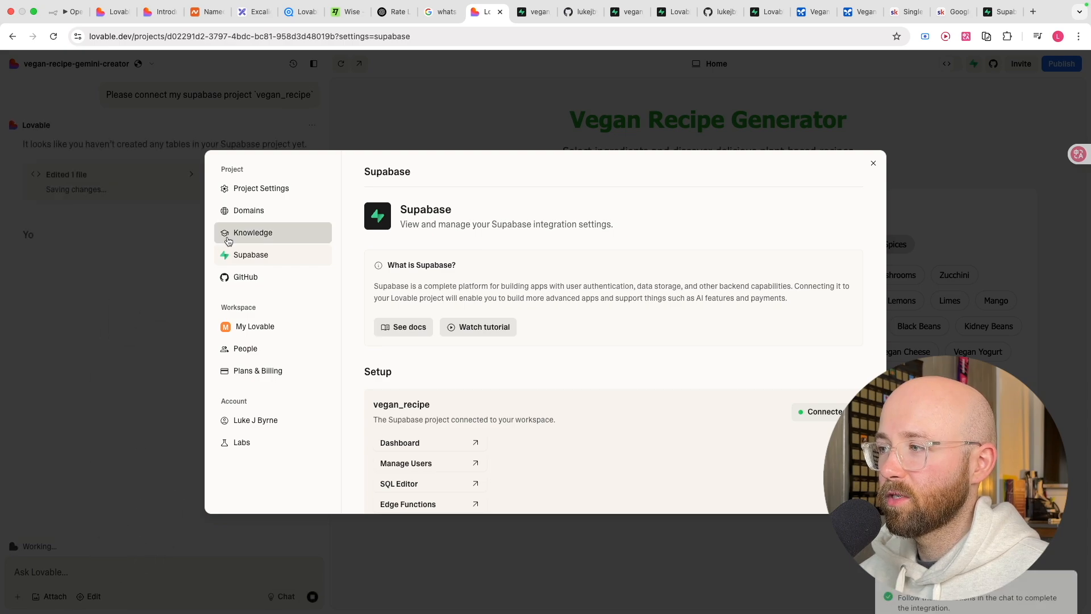
pyautogui.click(873, 163)
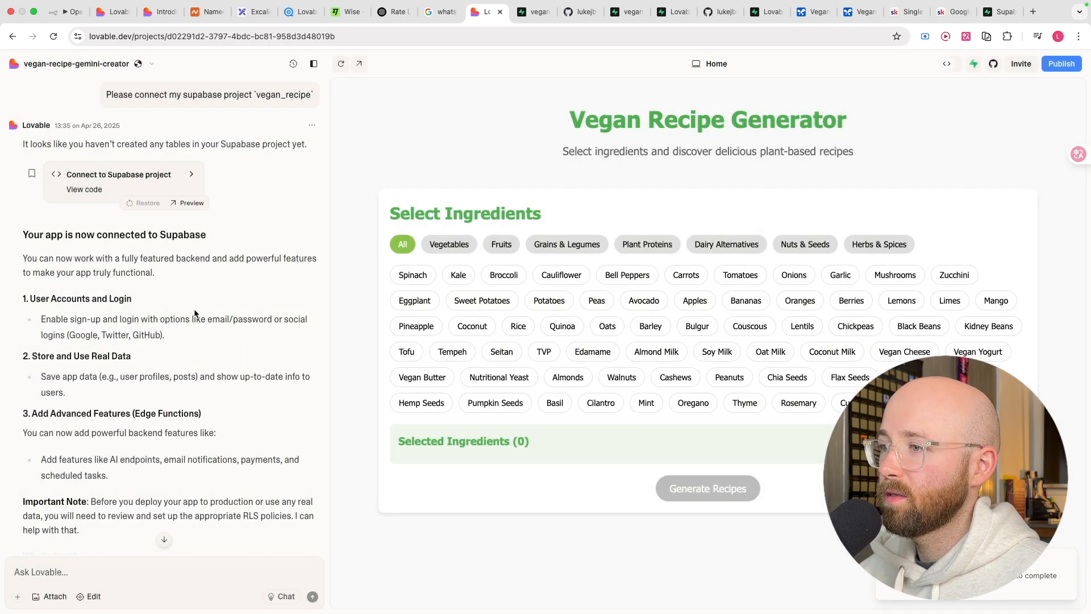
pyautogui.scroll(-3)
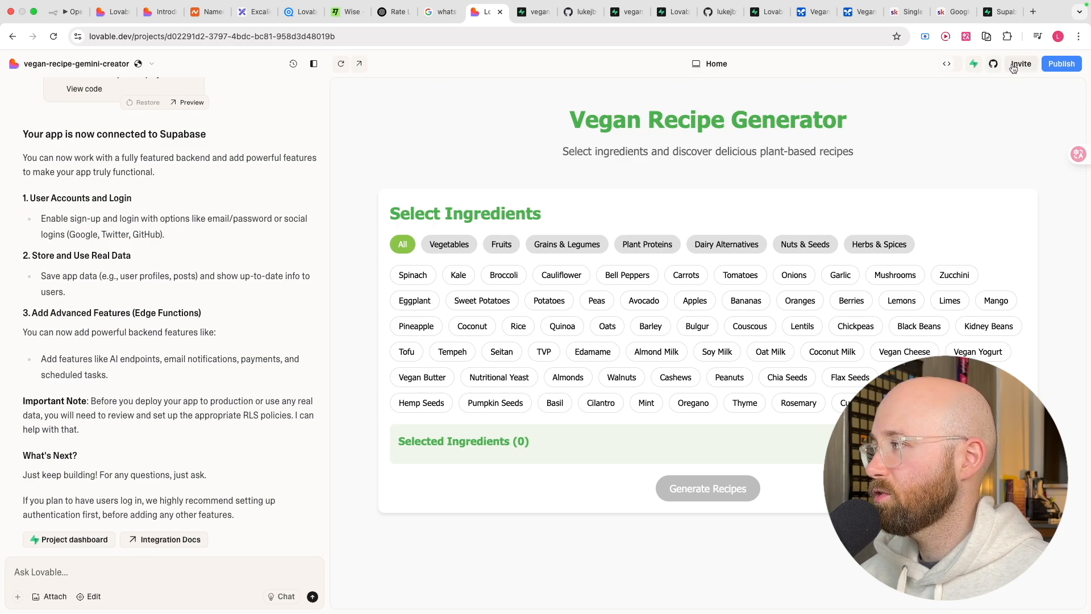
pyautogui.click(993, 63)
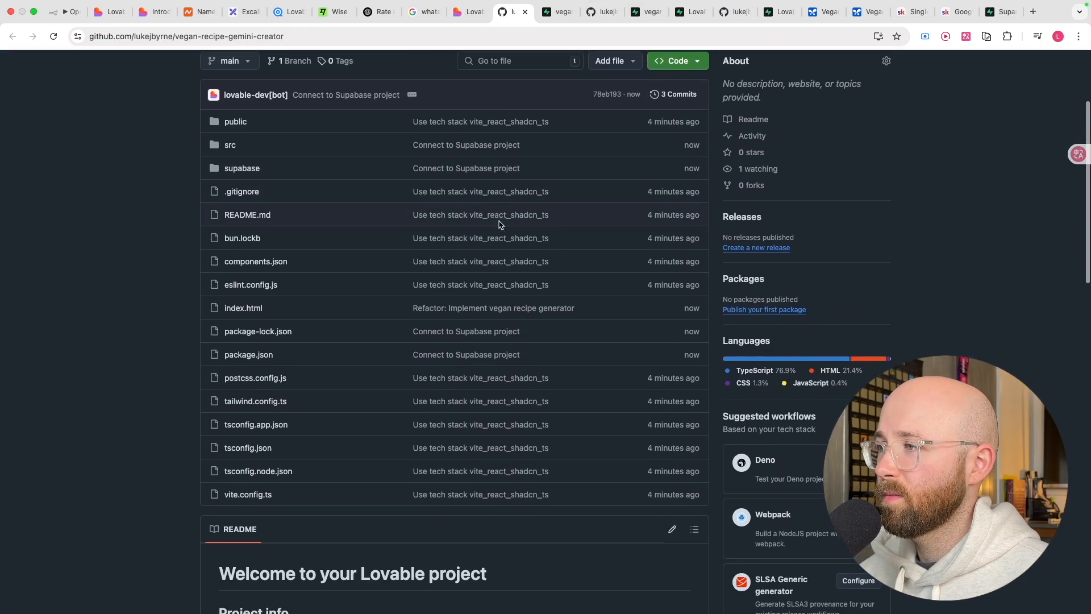
# - Scroll the repository files and README on GitHub, then return to Lovable
pyautogui.scroll(-3)
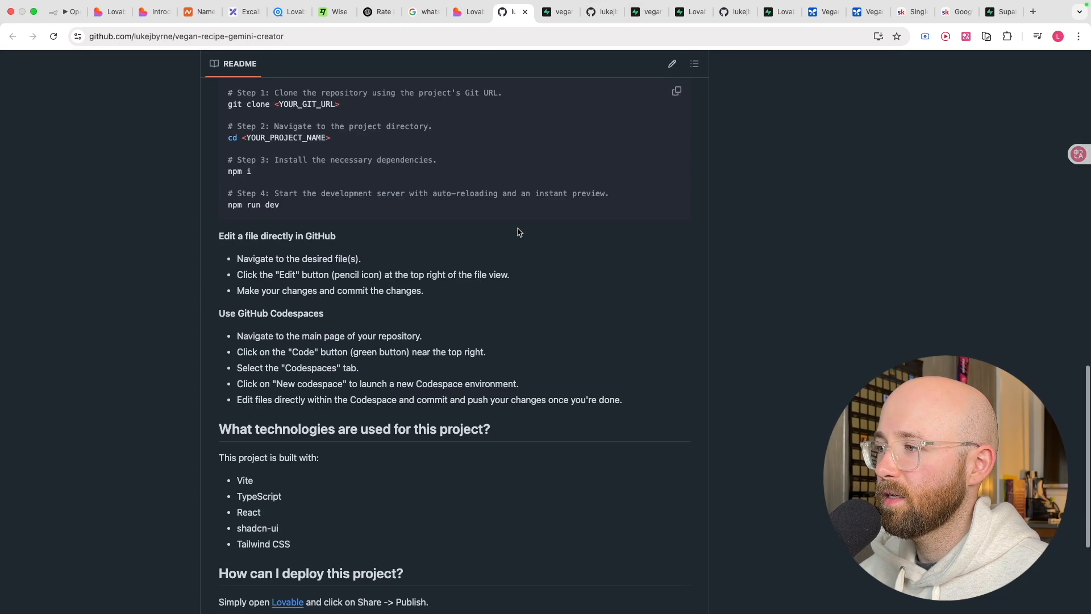
pyautogui.click(487, 12)
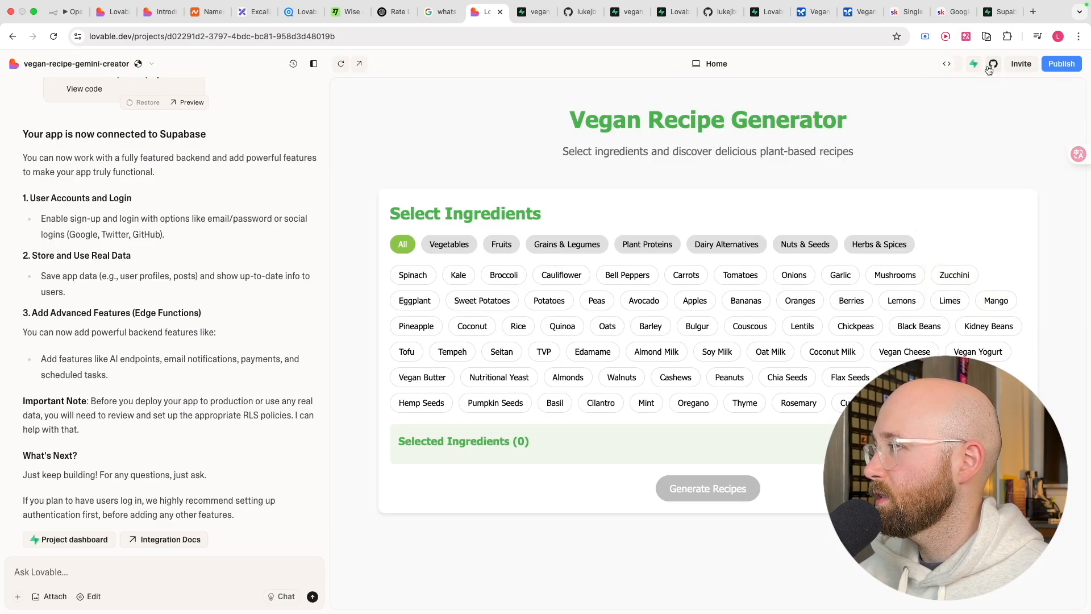
pyautogui.click(1060, 63)
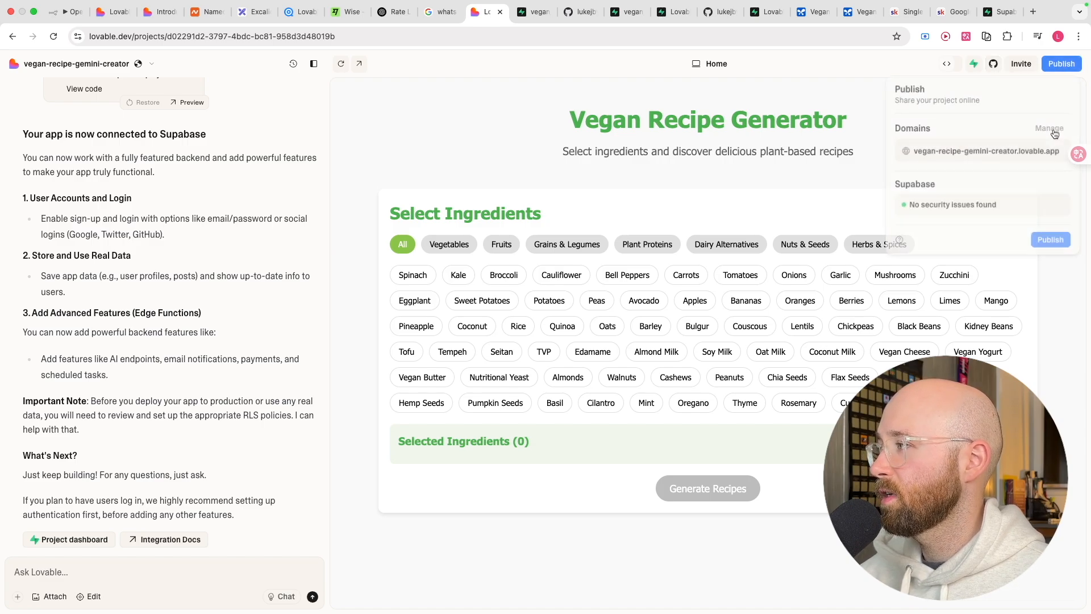
pyautogui.click(1050, 128)
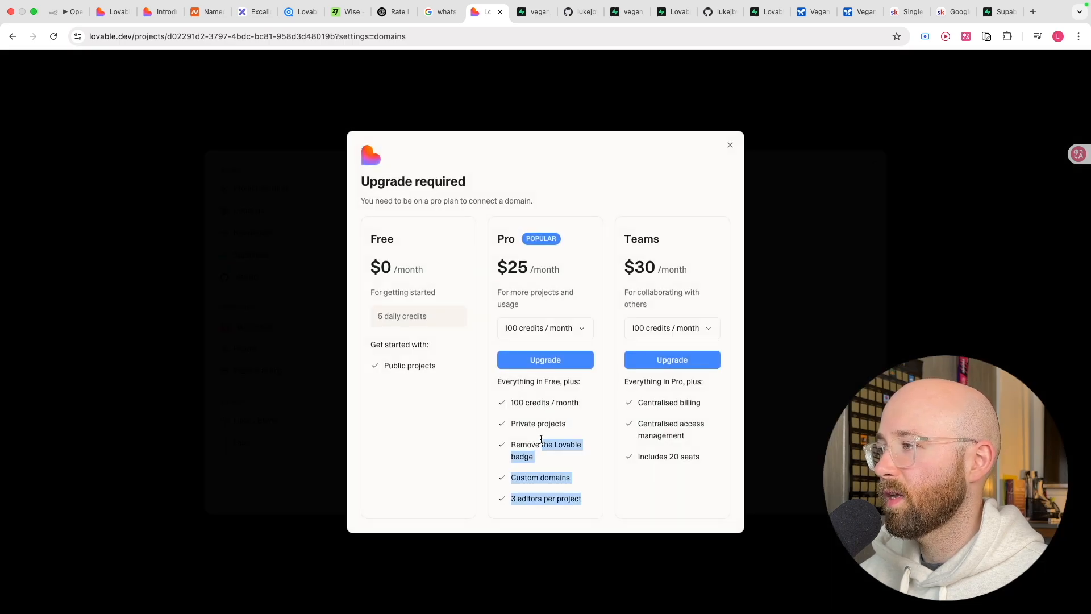
pyautogui.click(729, 145)
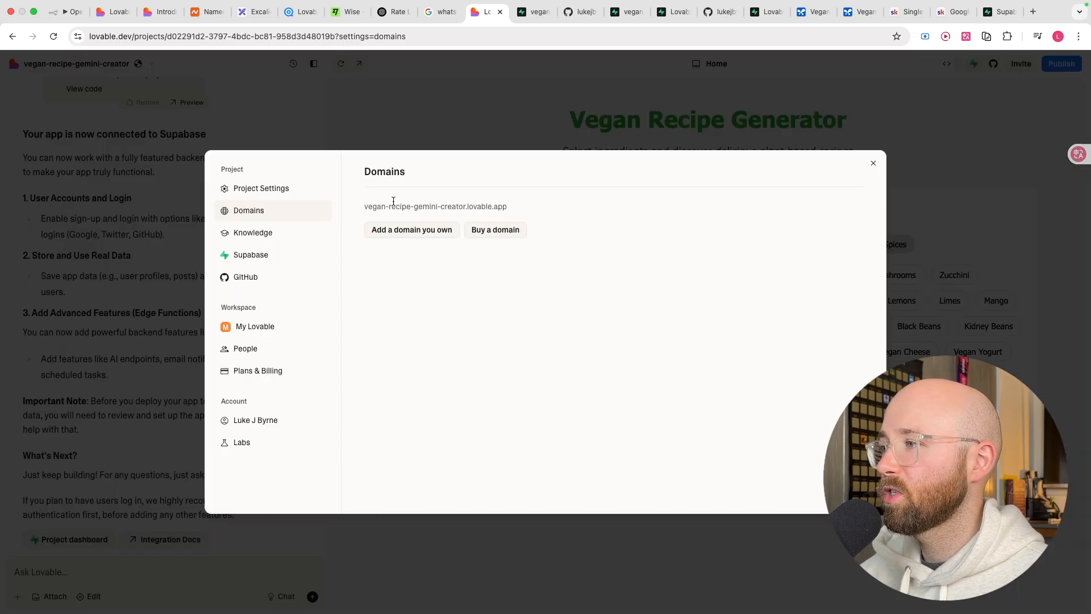
pyautogui.click(410, 229)
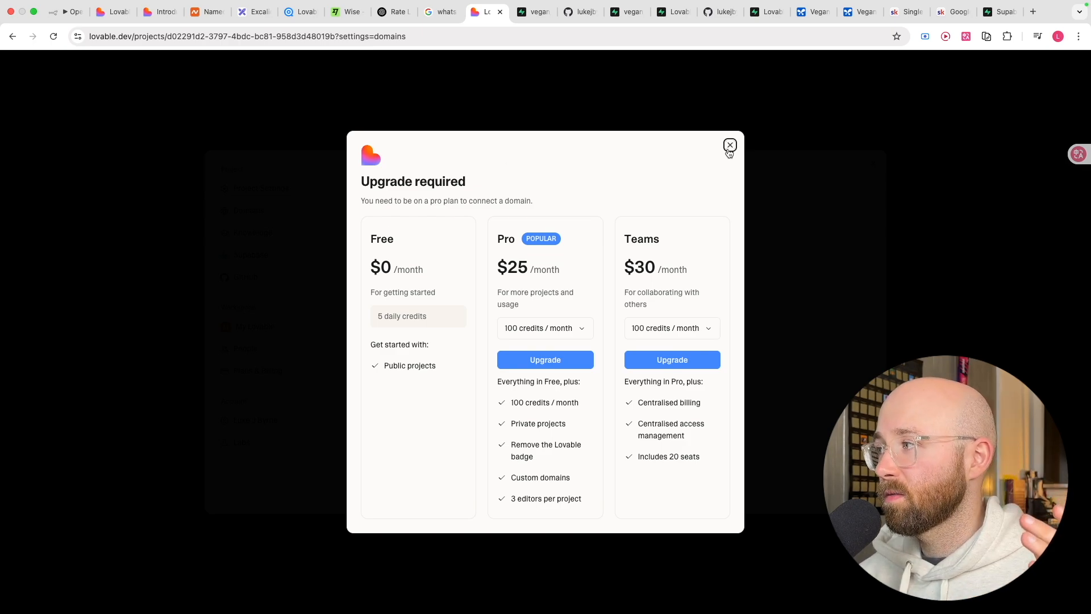
pyautogui.click(729, 145)
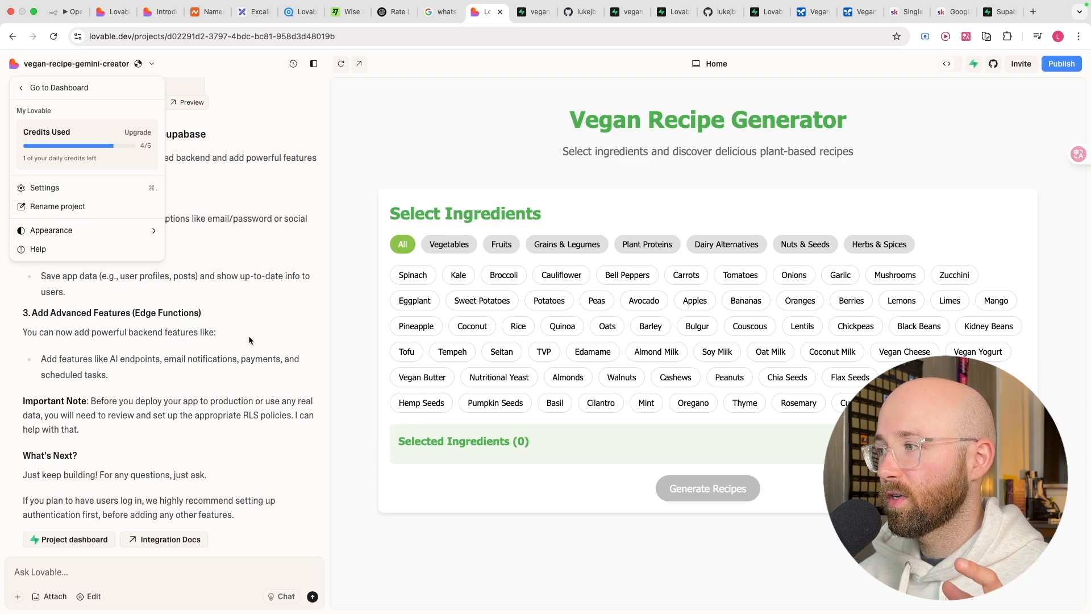
pyautogui.moveTo(501, 158)
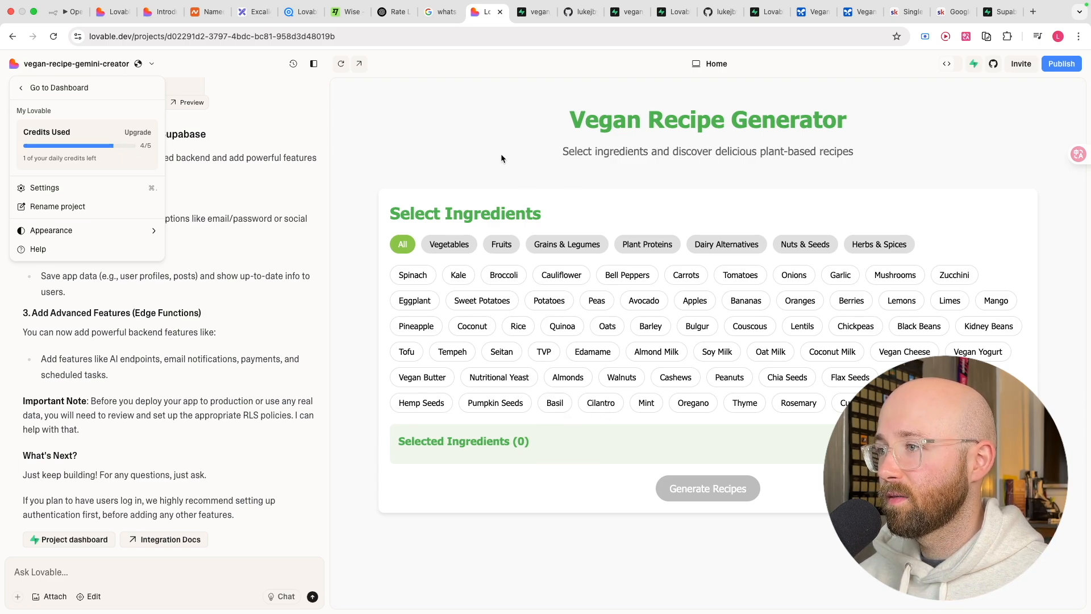
pyautogui.click(639, 242)
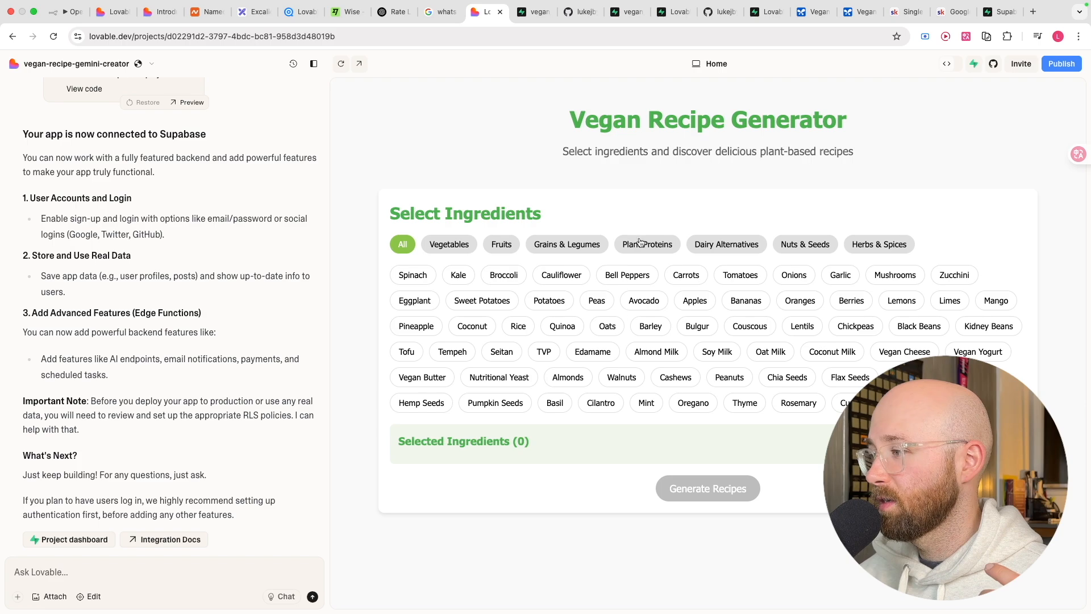
pyautogui.moveTo(552, 295)
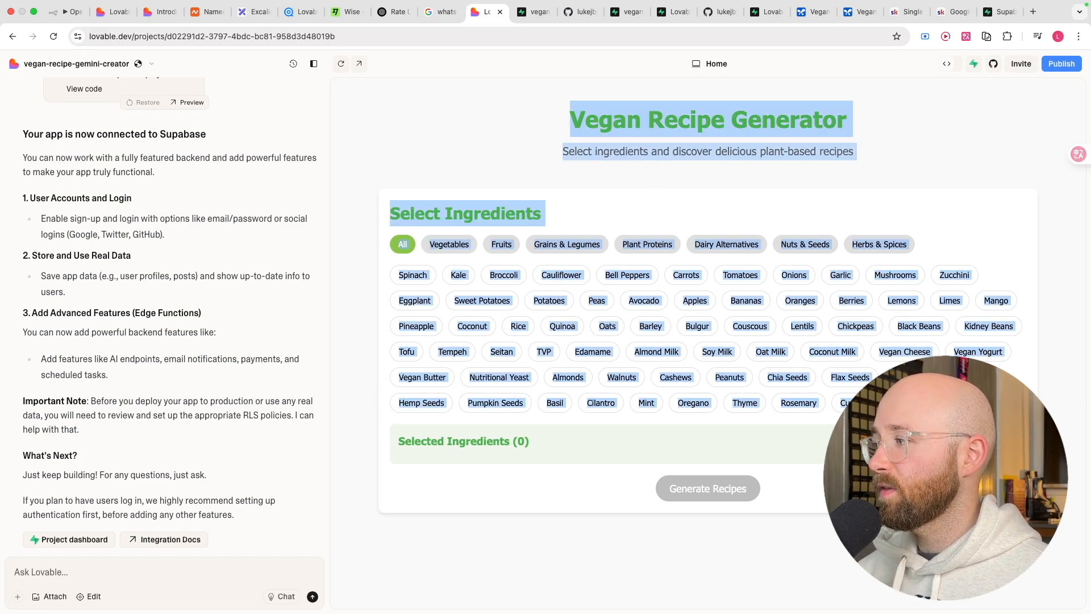
# - Pick six ingredients, generate recipes, check the code view, and retry after the generation error
pyautogui.click(419, 279)
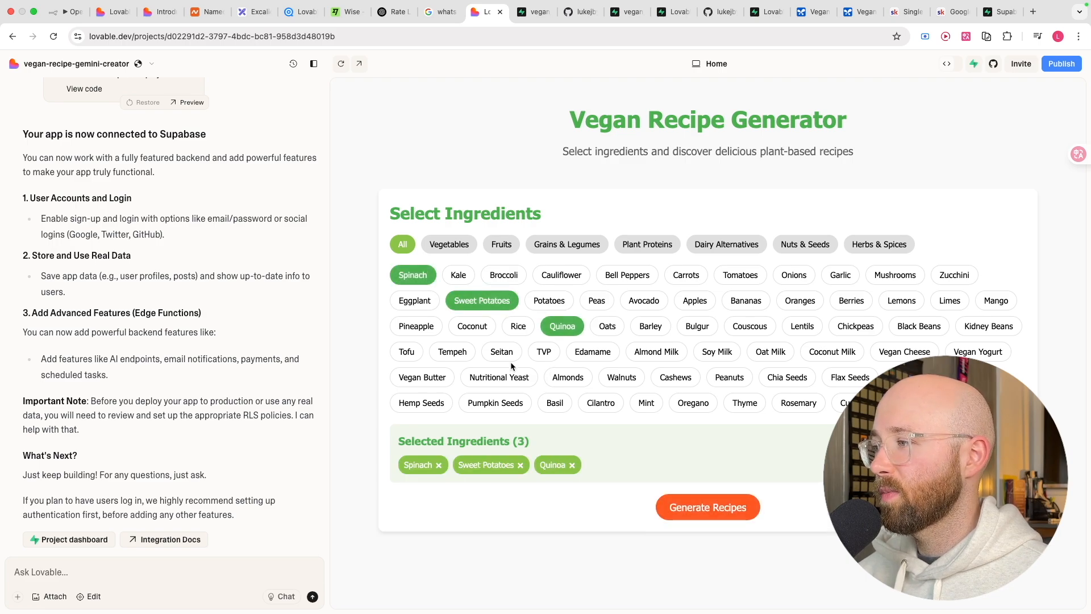
pyautogui.click(707, 507)
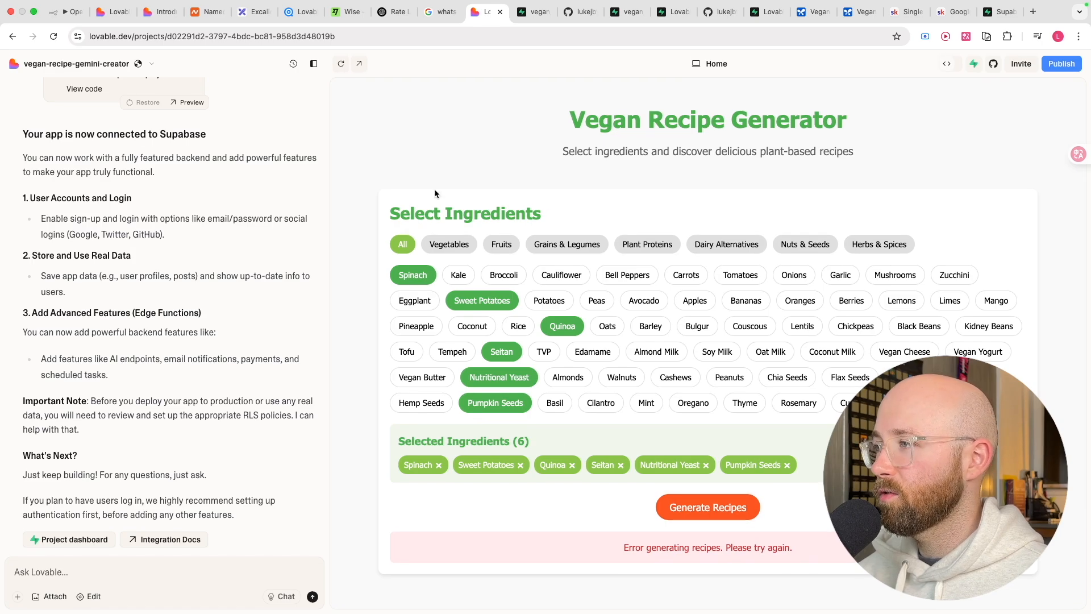
pyautogui.click(954, 63)
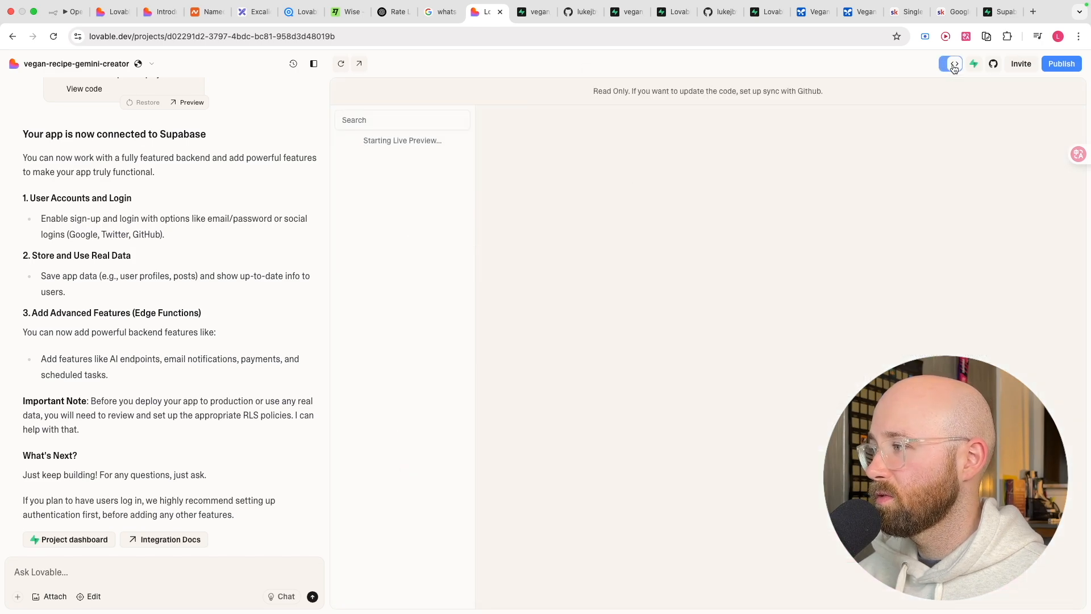
pyautogui.click(954, 63)
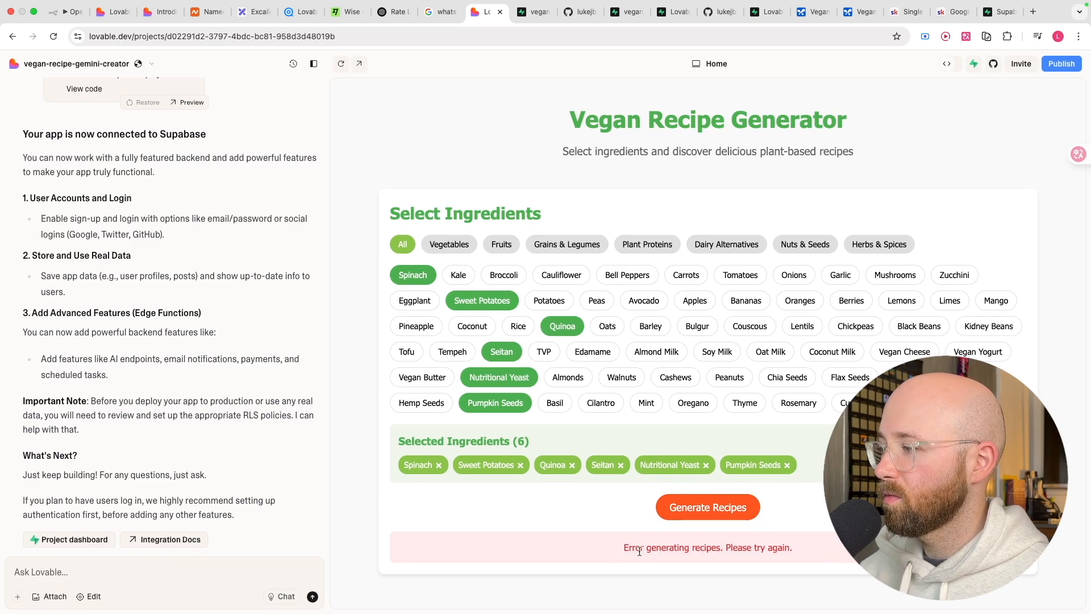
pyautogui.click(707, 506)
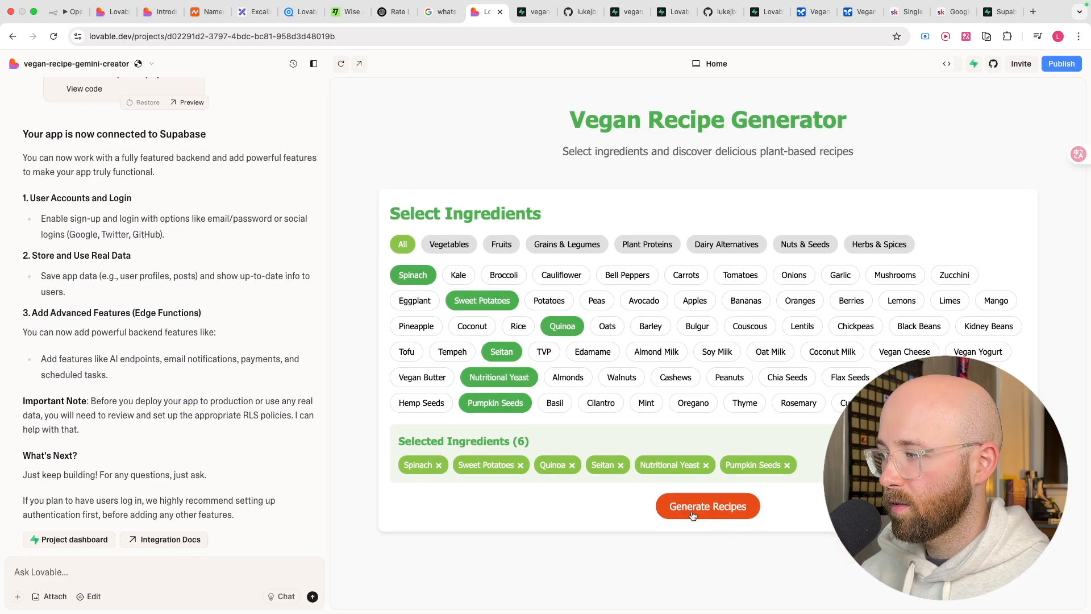
pyautogui.click(707, 506)
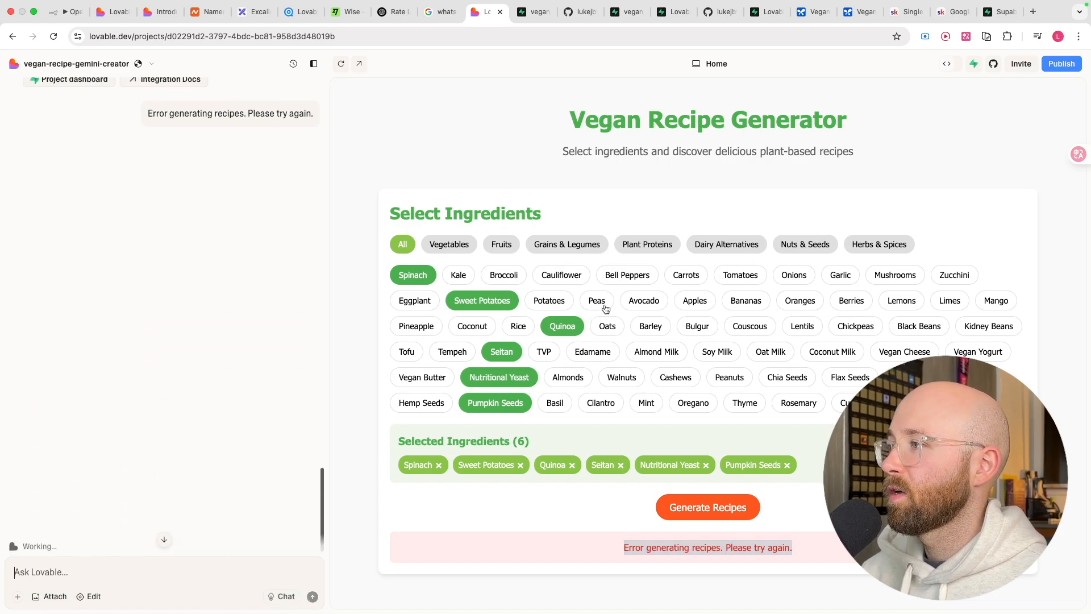
pyautogui.click(861, 12)
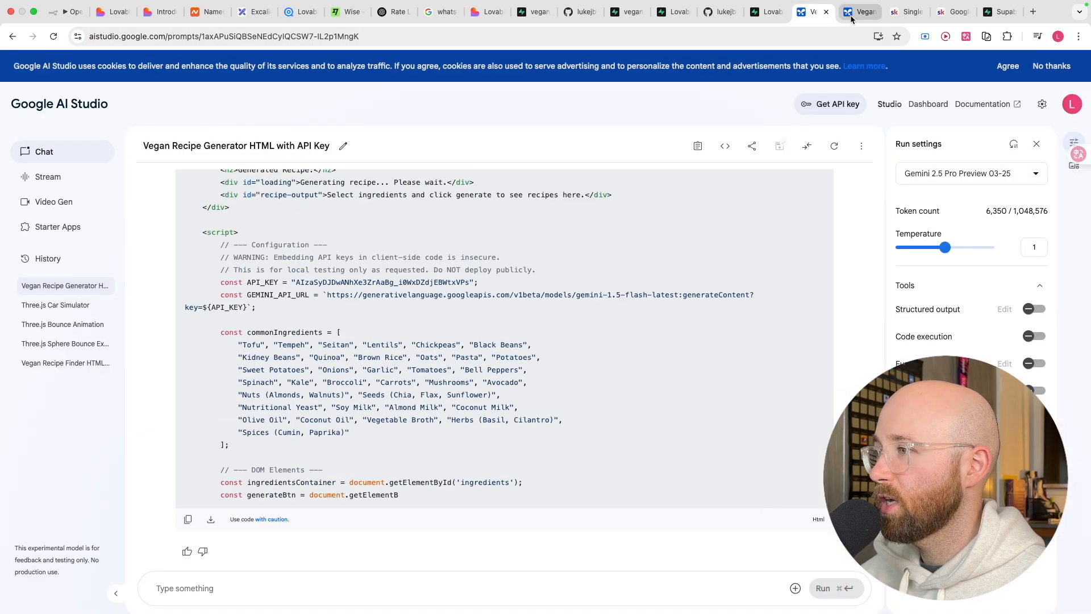
# - Download Gemini's Vegan Recipe Generator HTML file from the end of the code block
pyautogui.scroll(-3)
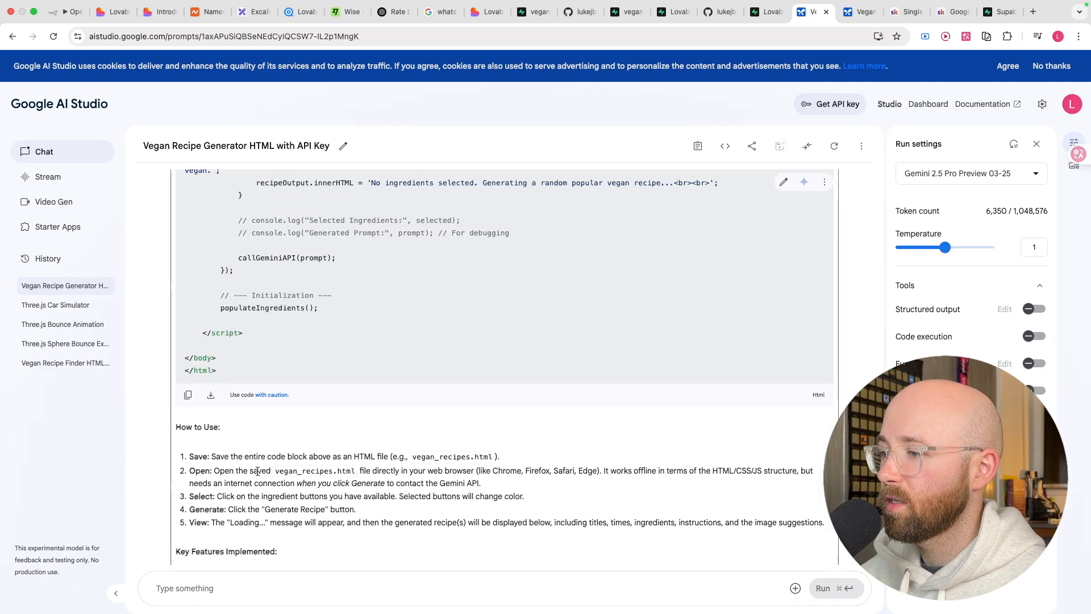
pyautogui.scroll(-3)
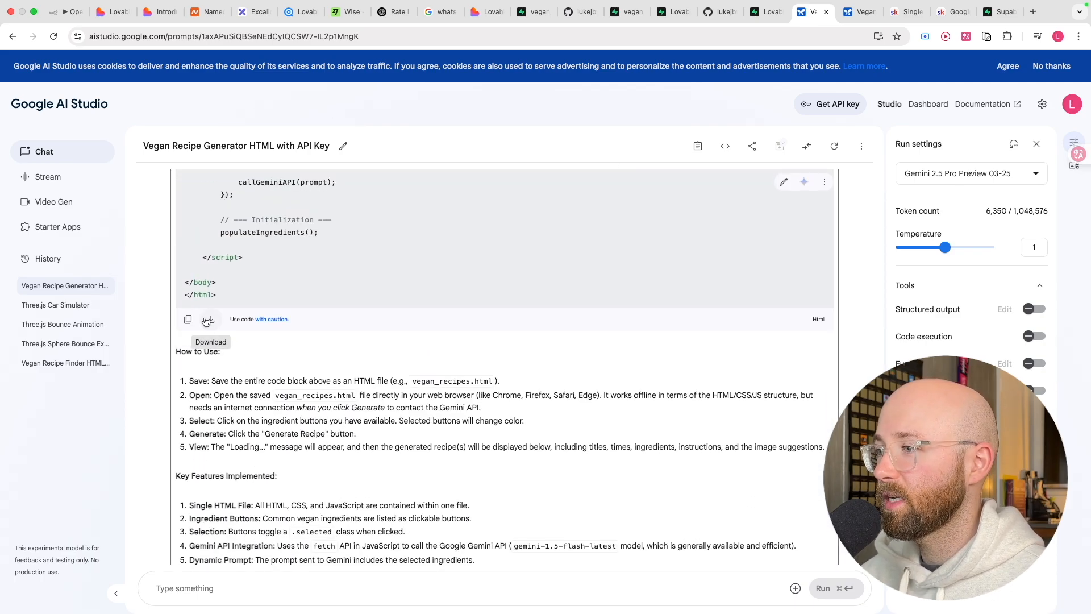
pyautogui.click(208, 318)
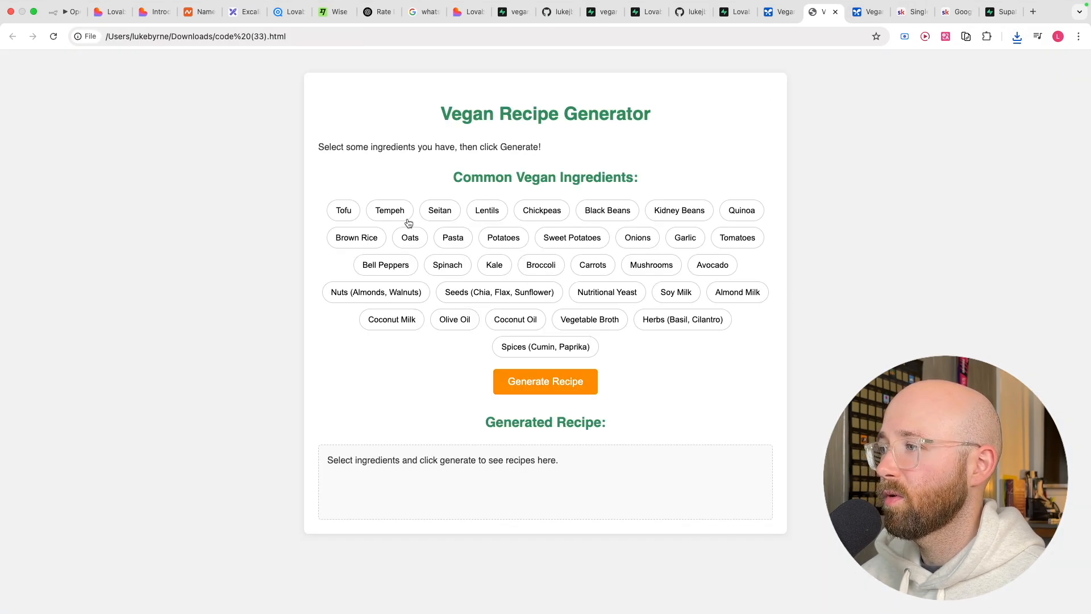
# - Select Tofu among seven ingredients, generate recipes, and scroll through the two results
pyautogui.click(409, 237)
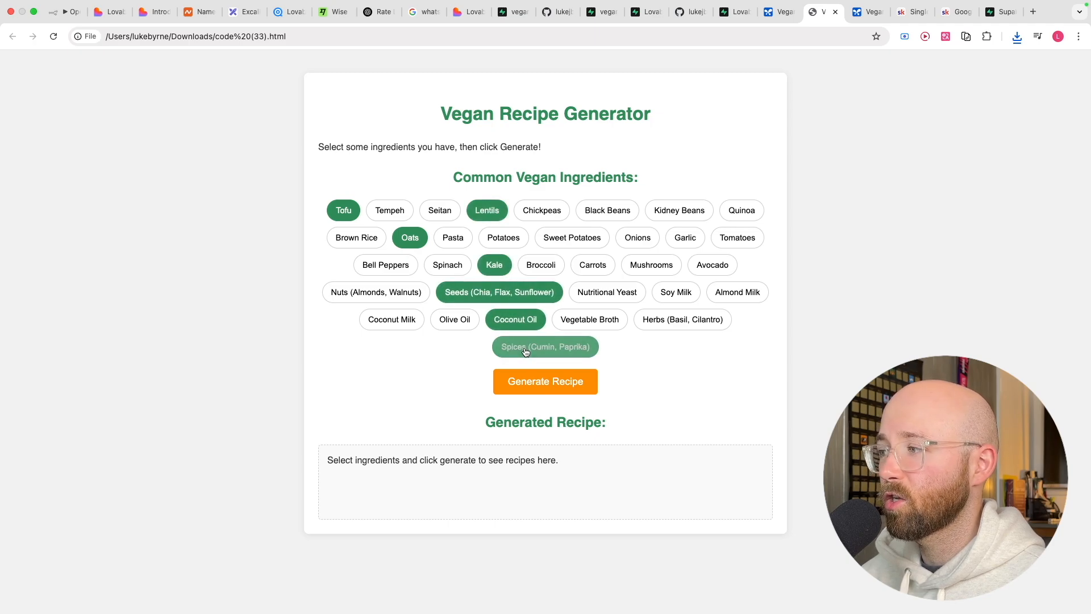
pyautogui.click(545, 381)
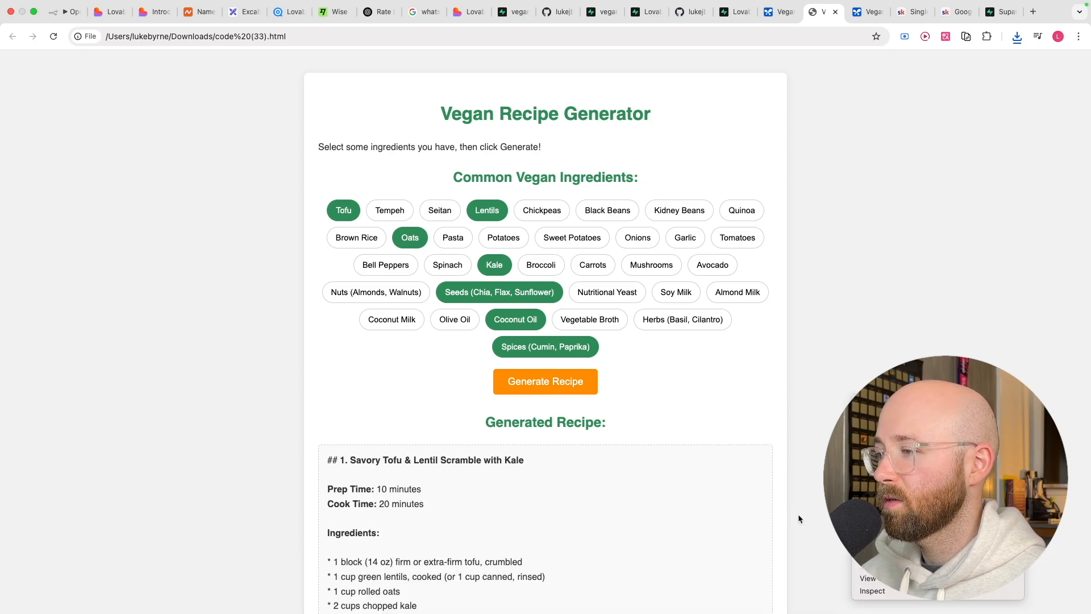
pyautogui.scroll(-3)
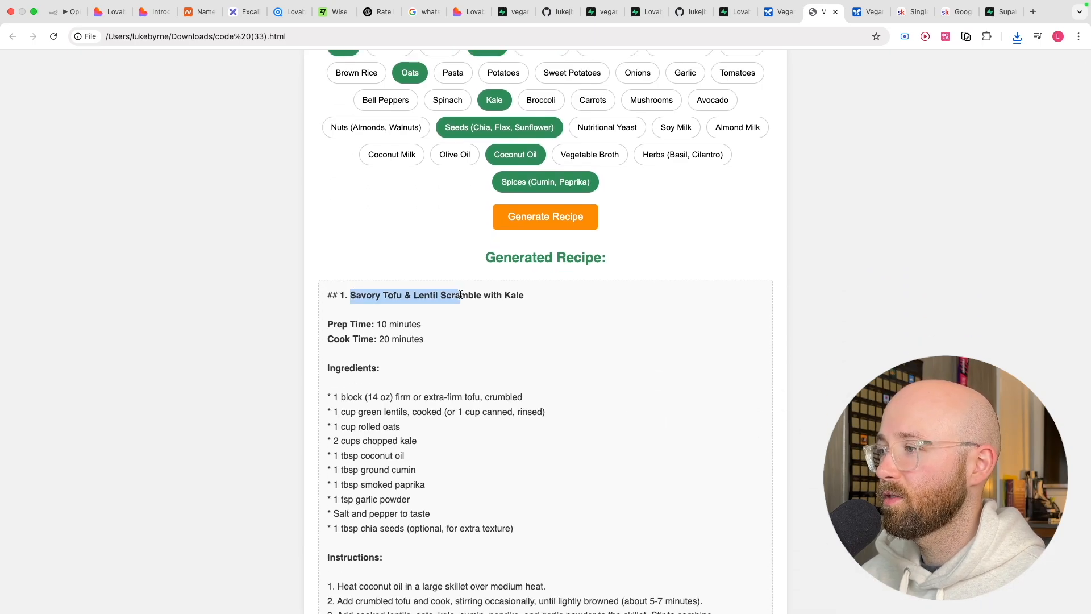
pyautogui.scroll(-3)
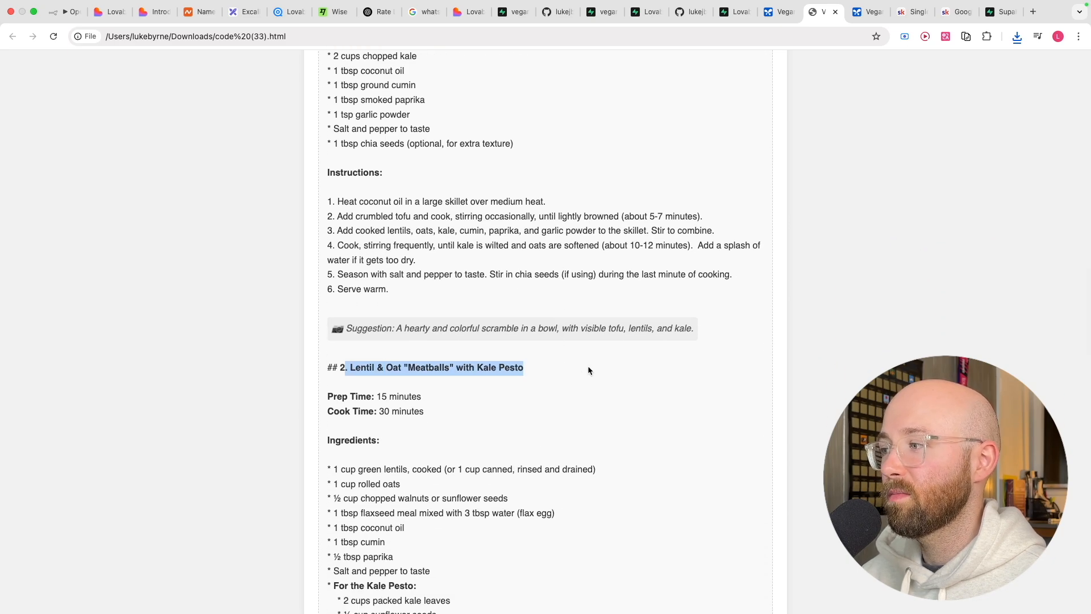
pyautogui.scroll(3)
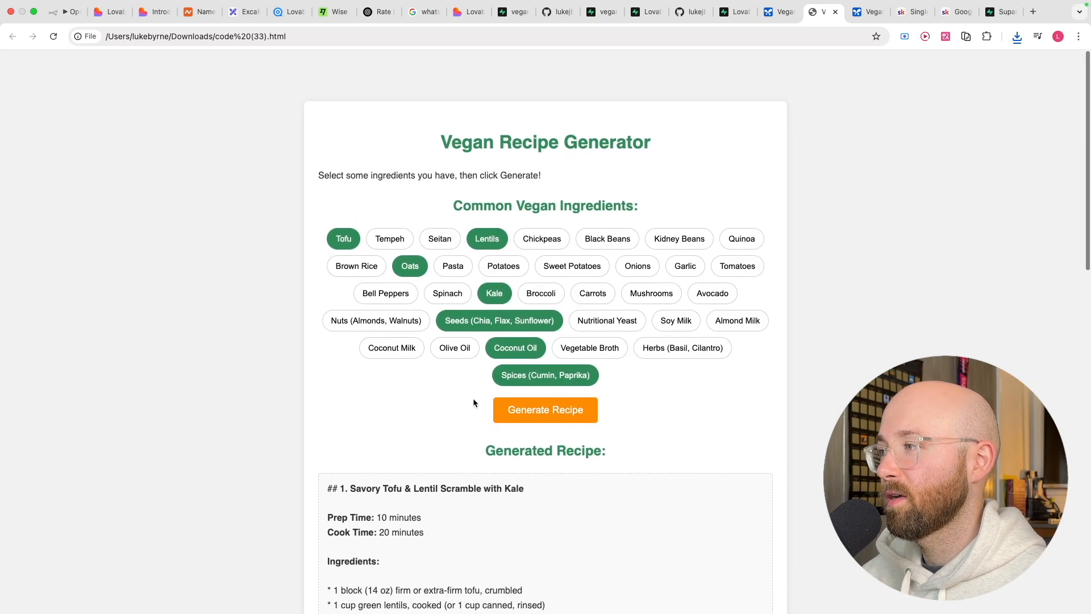
pyautogui.scroll(-3)
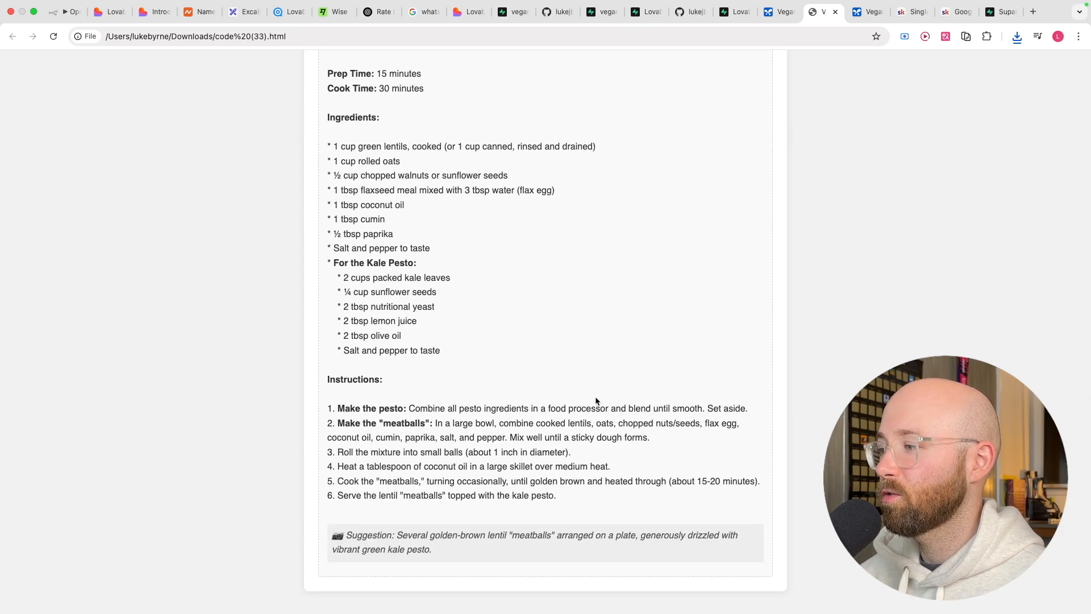
pyautogui.click(466, 12)
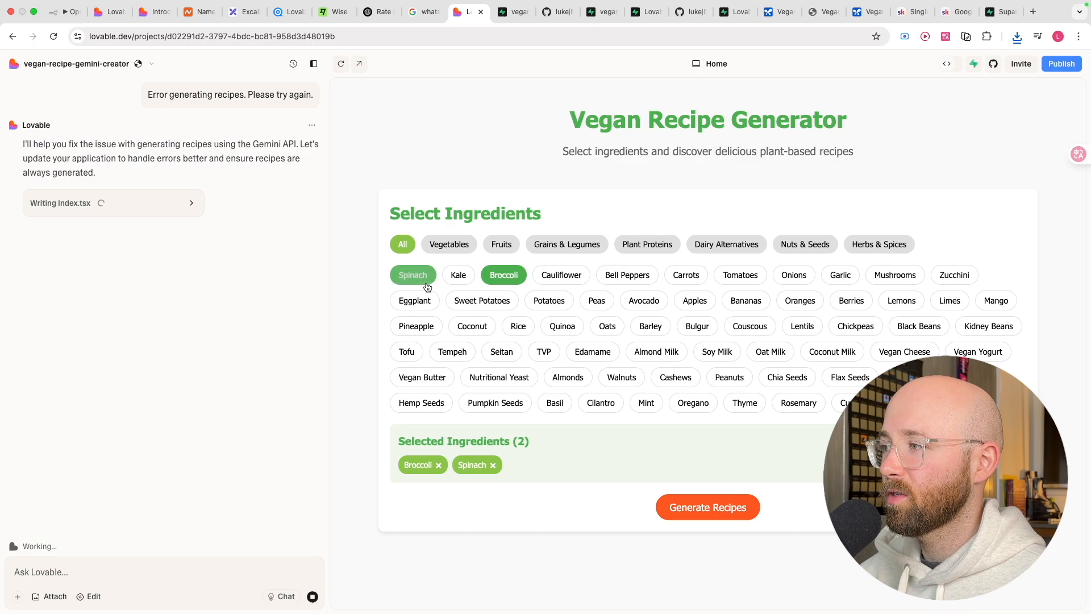
# - Add Mint to the ingredients and retry generation, which shows the error again
pyautogui.click(645, 402)
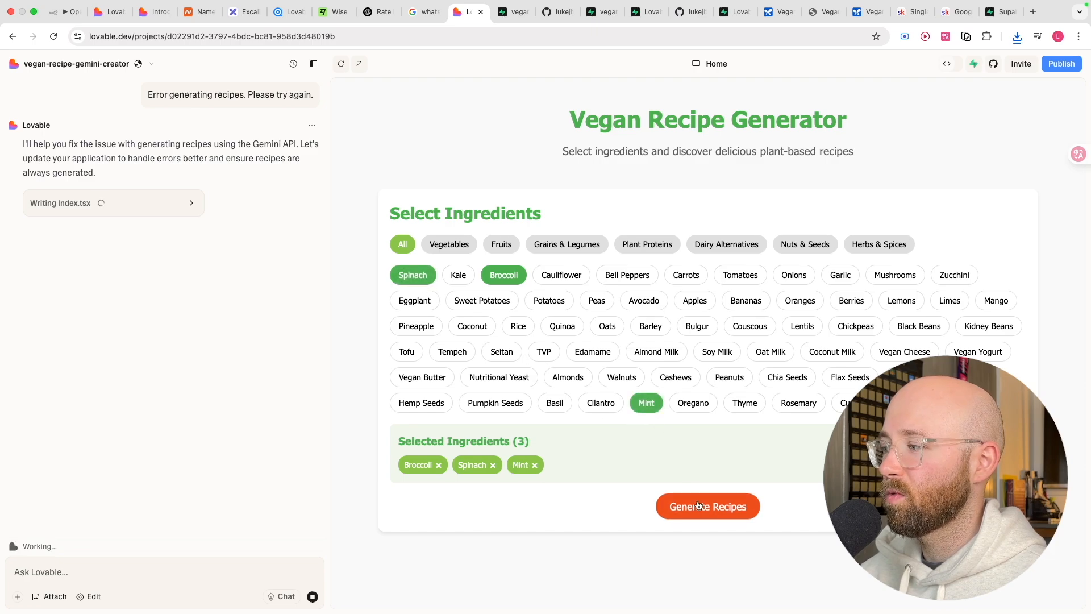
pyautogui.click(707, 506)
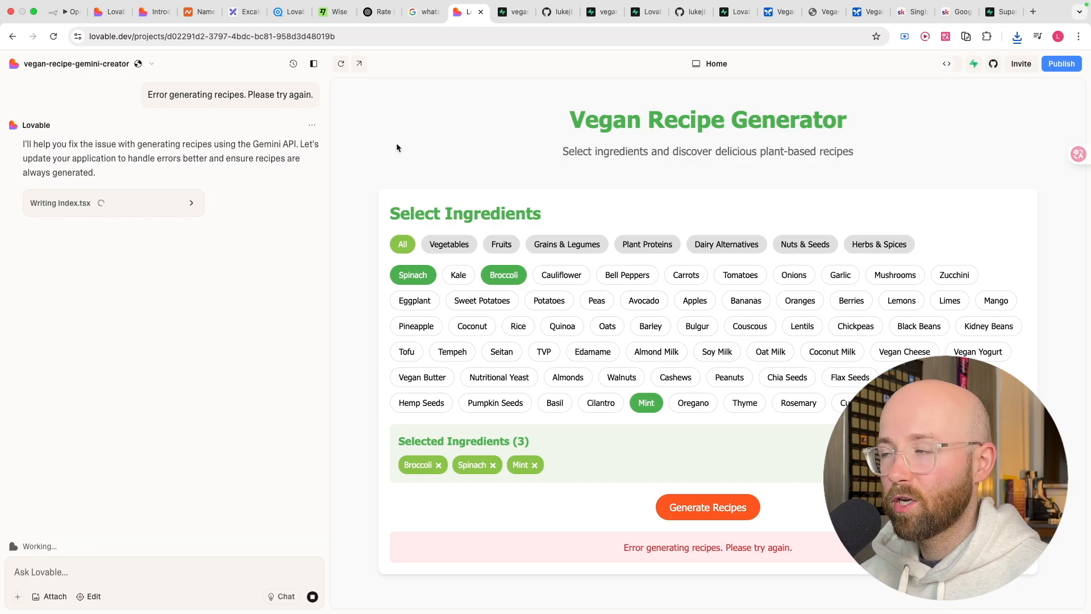
pyautogui.click(243, 12)
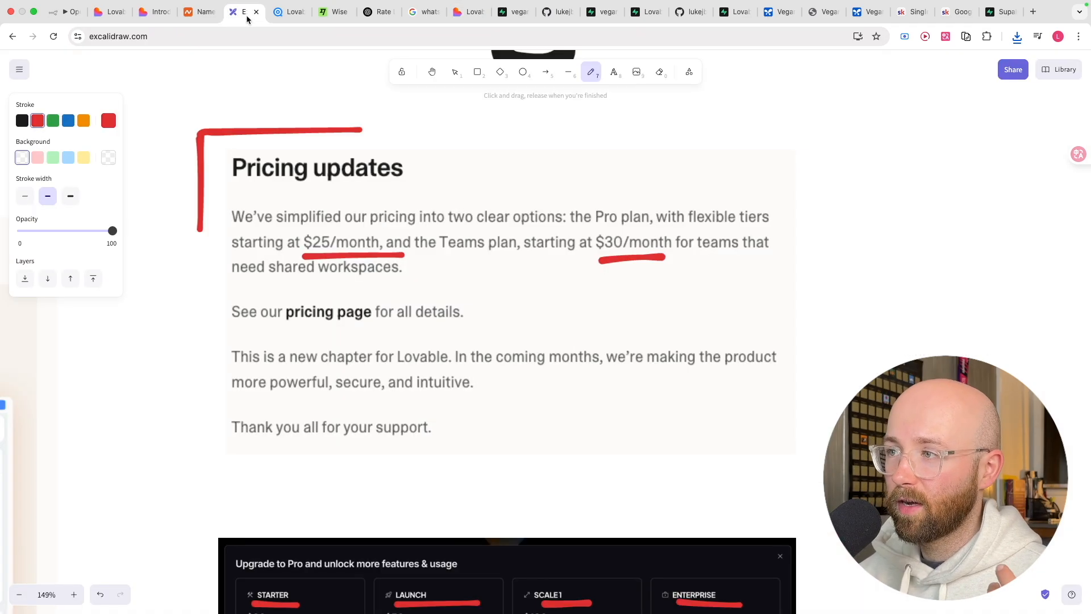
# - Sketch the tool box and product arrow, writing the $5 and $30 prices in orange
pyautogui.scroll(-3)
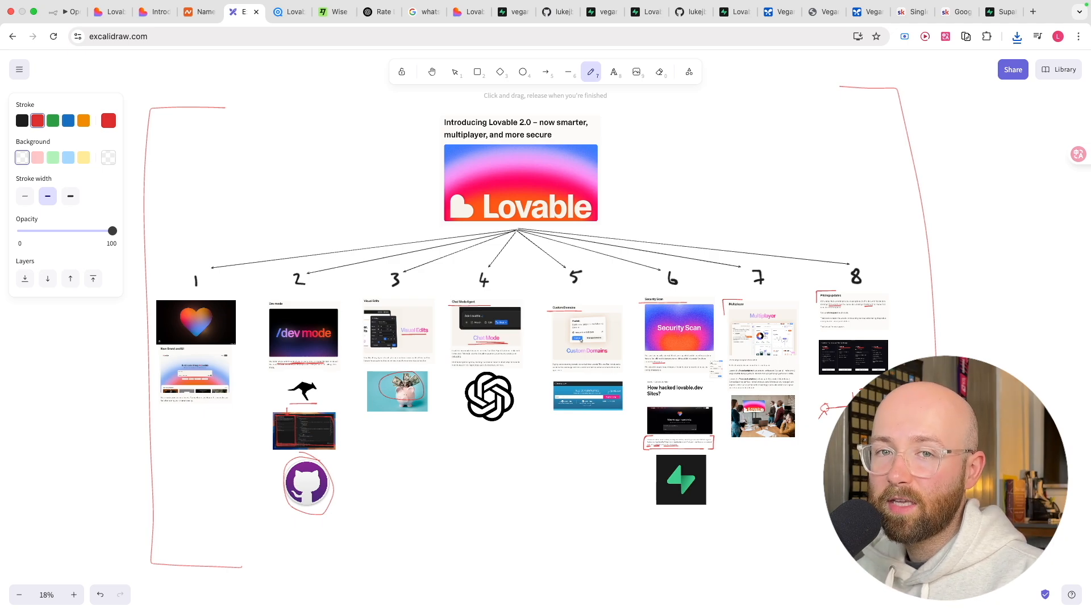
pyautogui.scroll(-3)
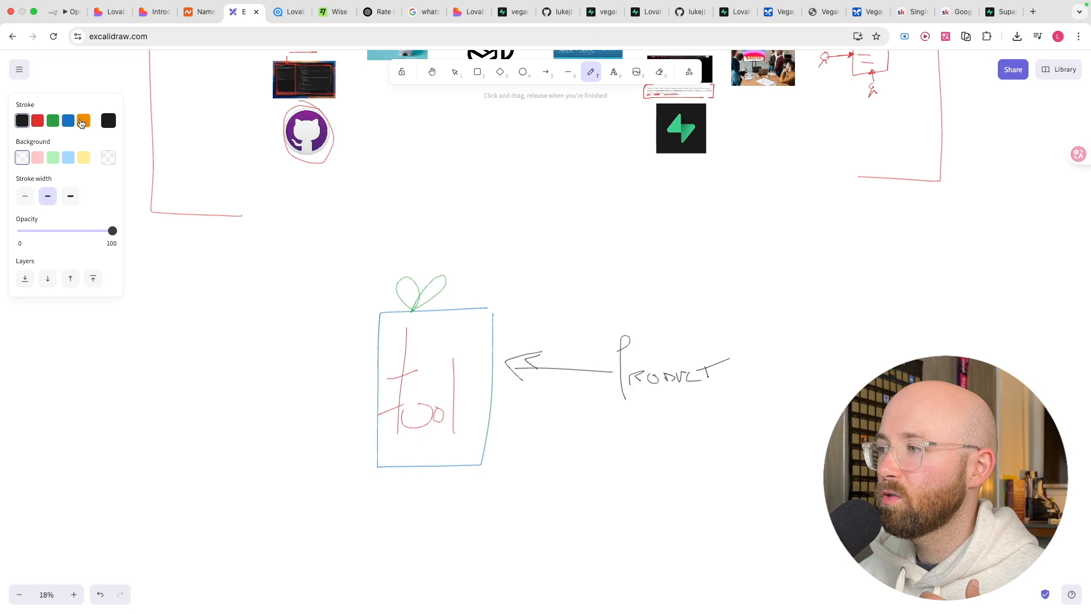
pyautogui.click(83, 121)
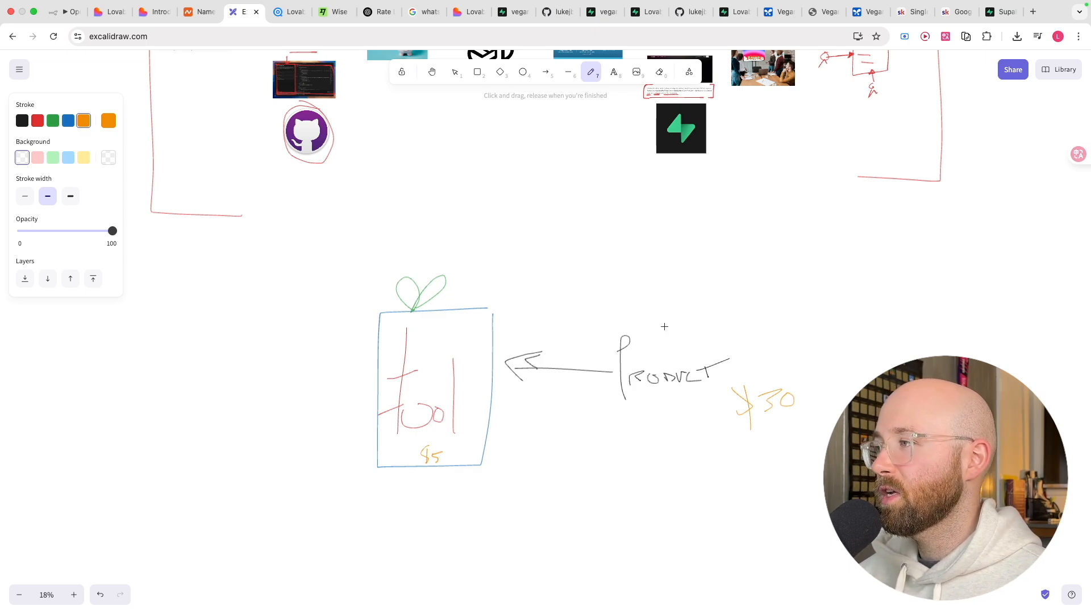
pyautogui.click(767, 12)
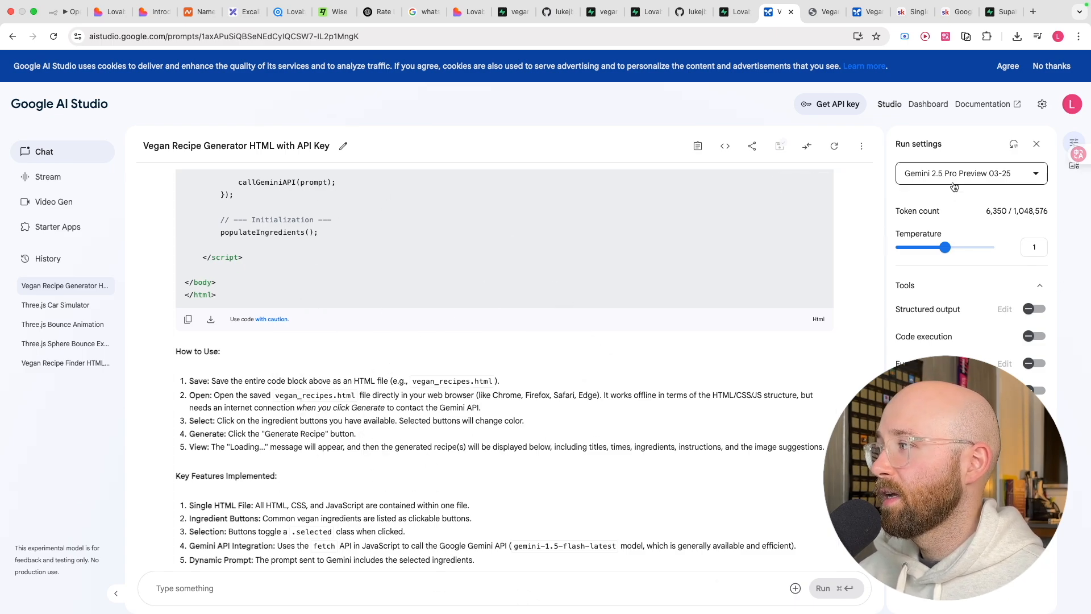
# - Open the model dropdown to view Gemini 2.5 Flash Preview 04-17 details
pyautogui.click(968, 173)
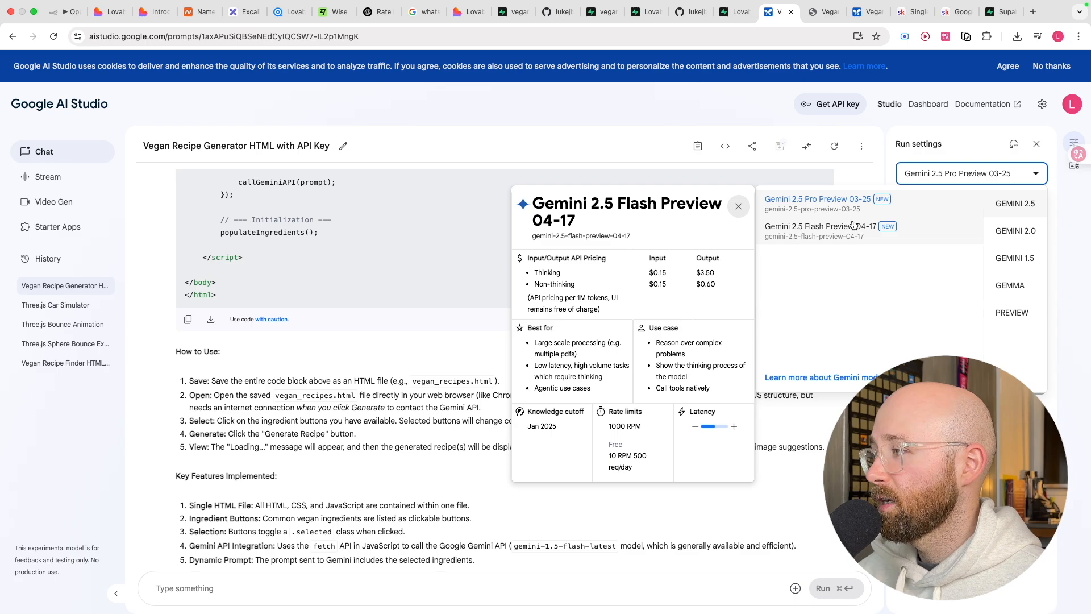
pyautogui.moveTo(898, 236)
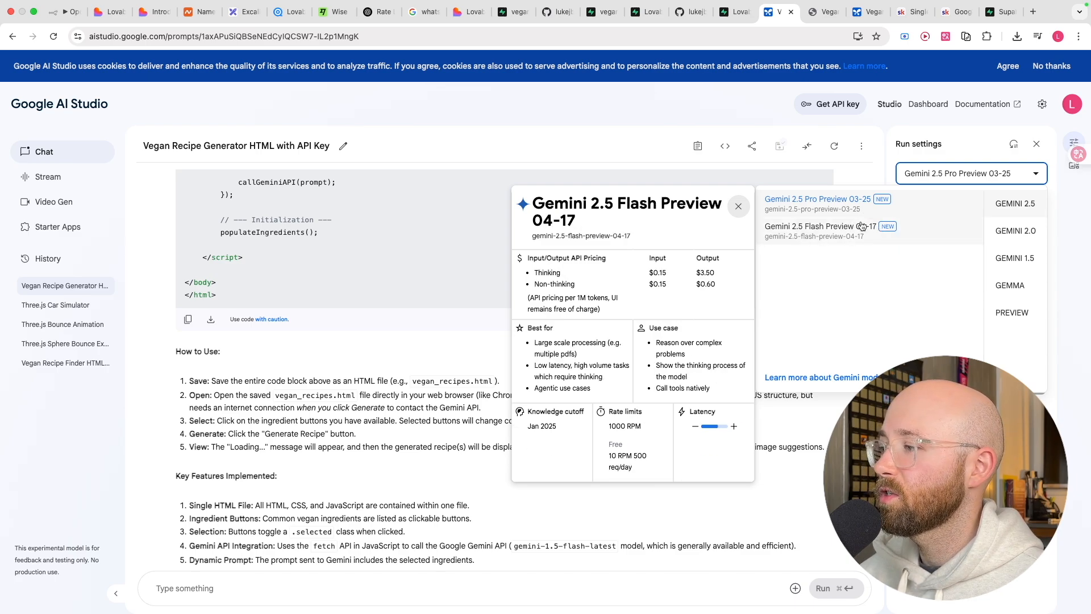
pyautogui.moveTo(835, 265)
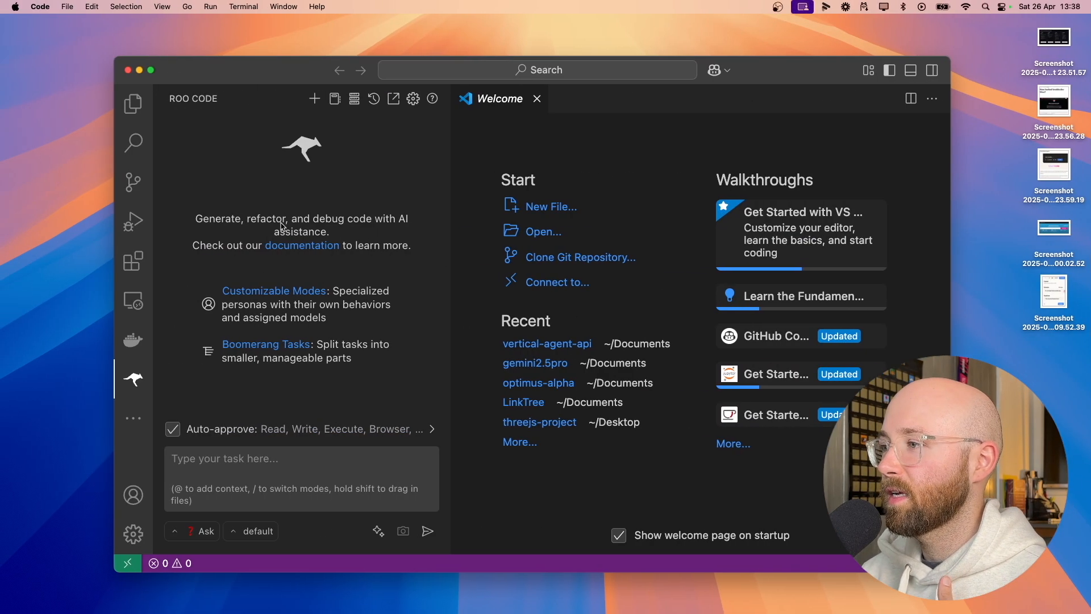
# - Set Roo Code's provider to Google Gemini with model gemini-2.5-flash-preview-04-17 and save
pyautogui.click(413, 98)
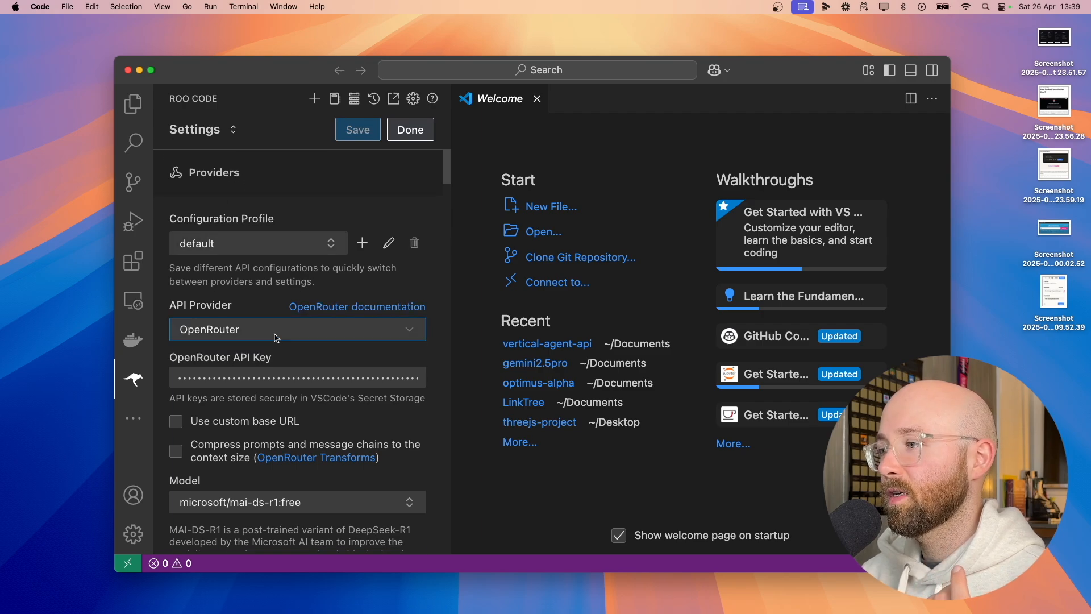
pyautogui.click(297, 329)
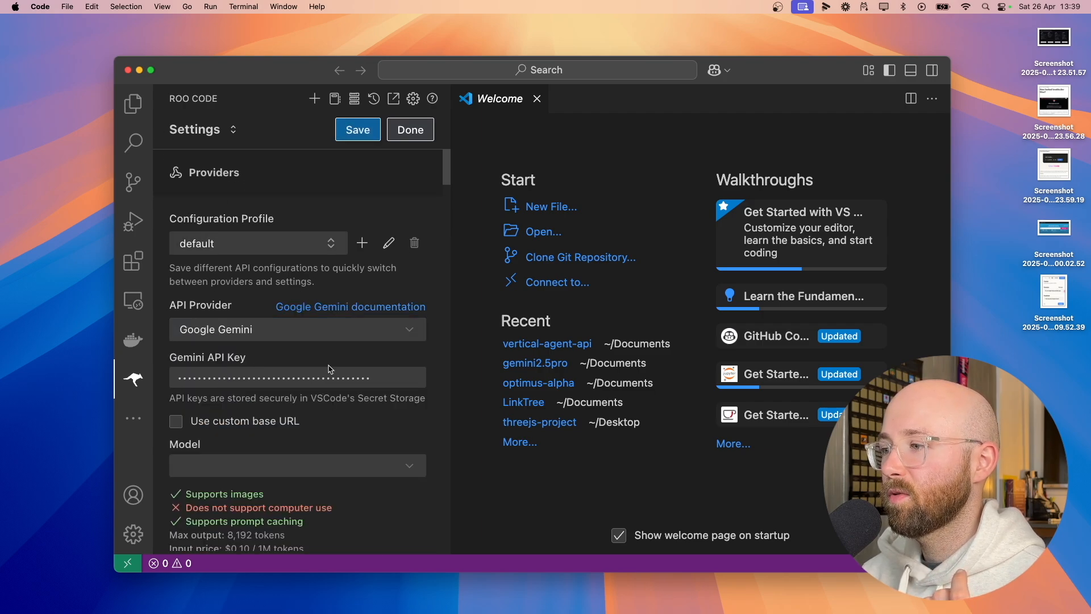
pyautogui.click(297, 465)
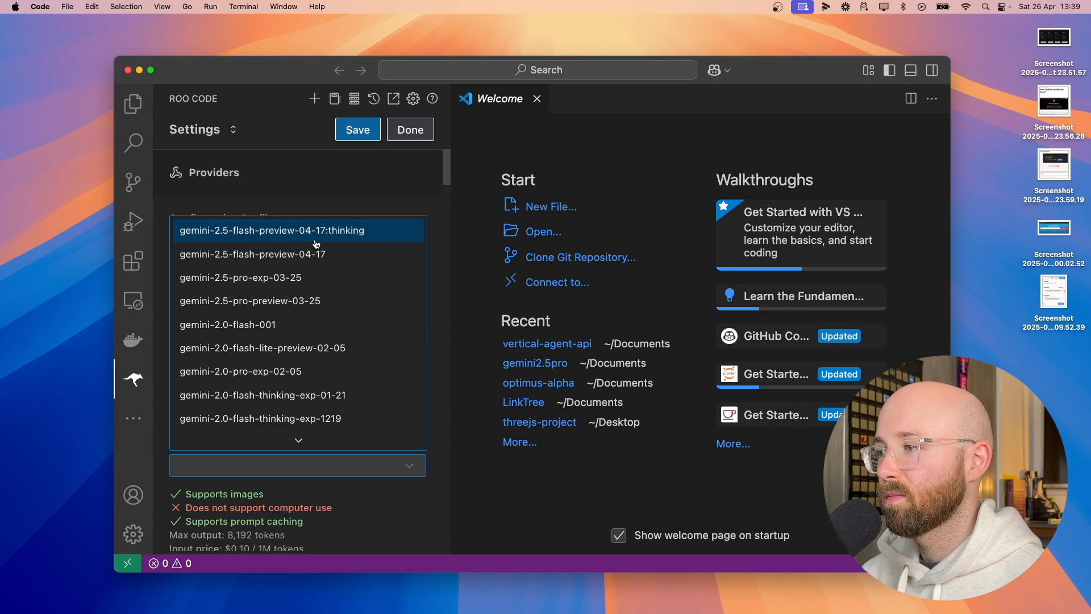
pyautogui.click(252, 253)
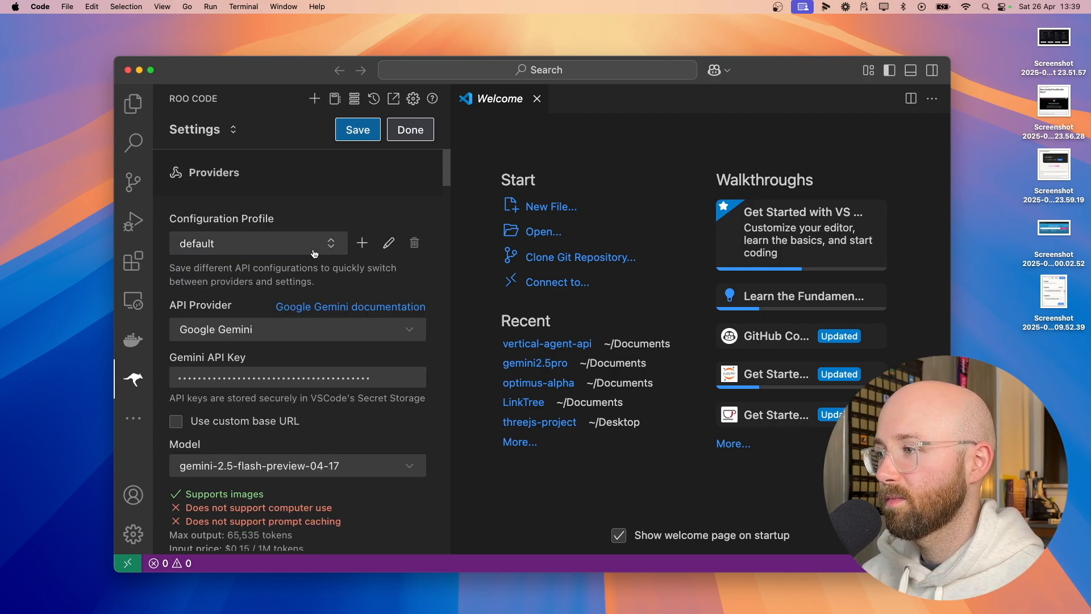
pyautogui.moveTo(336, 179)
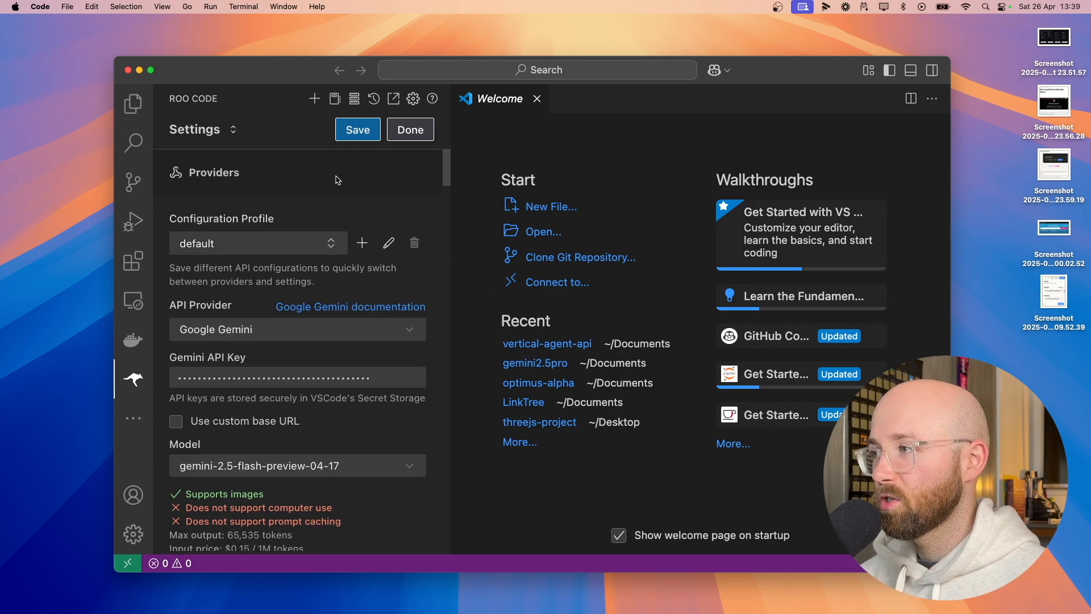
pyautogui.click(409, 130)
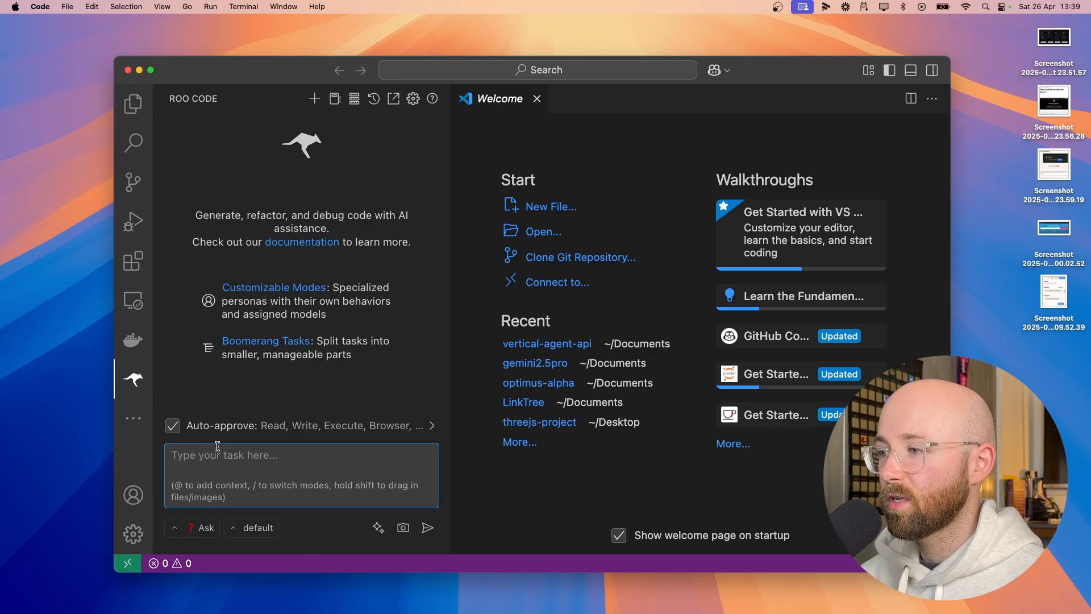
pyautogui.moveTo(499, 313)
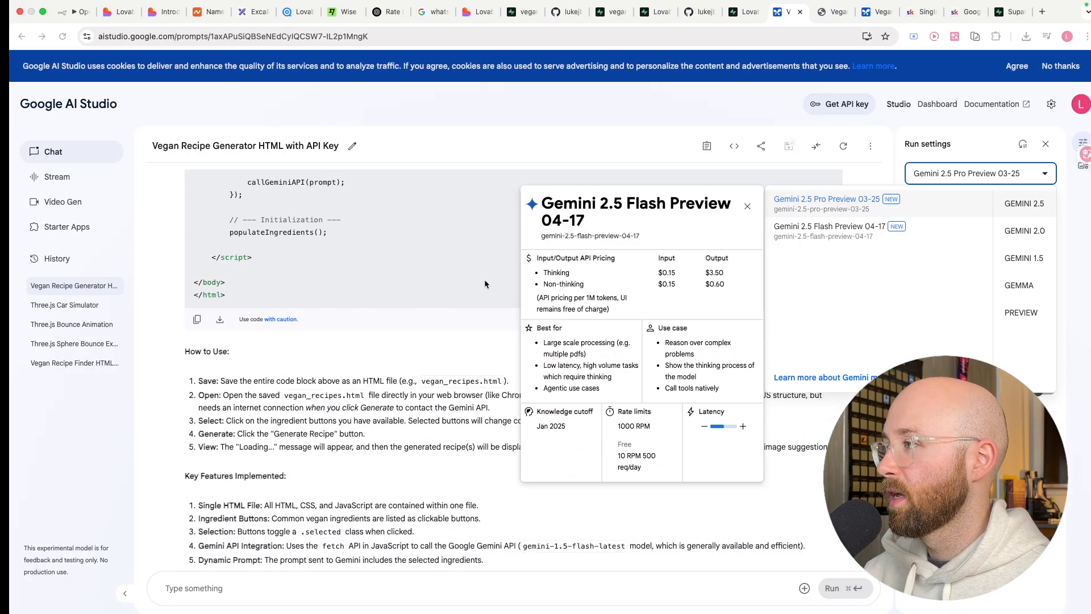
# - Check the reloaded Lovable preview showing Selected Ingredients (0)
pyautogui.click(463, 12)
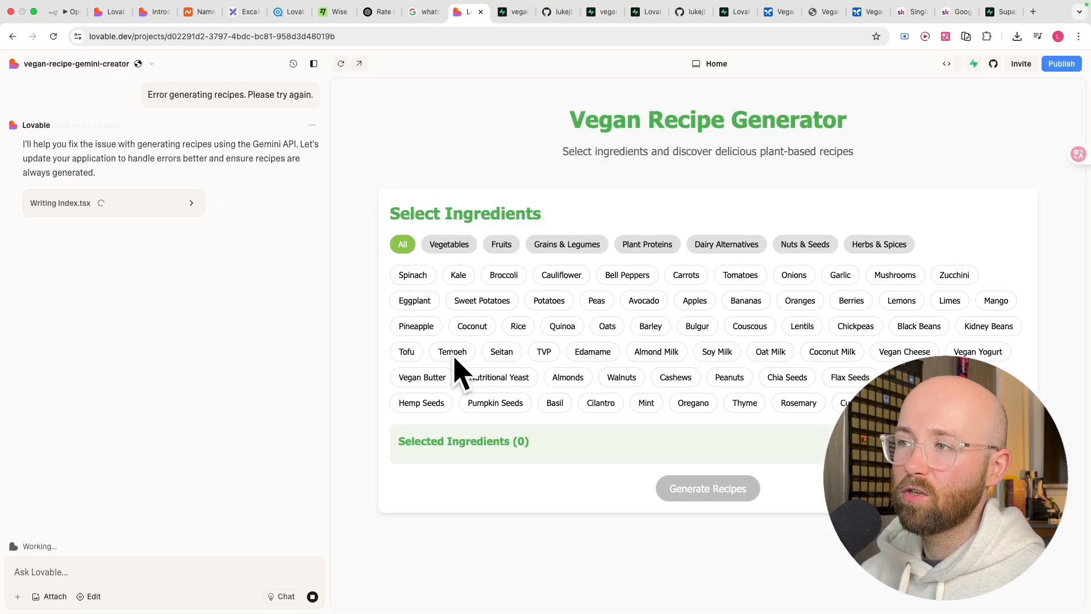
pyautogui.moveTo(216, 283)
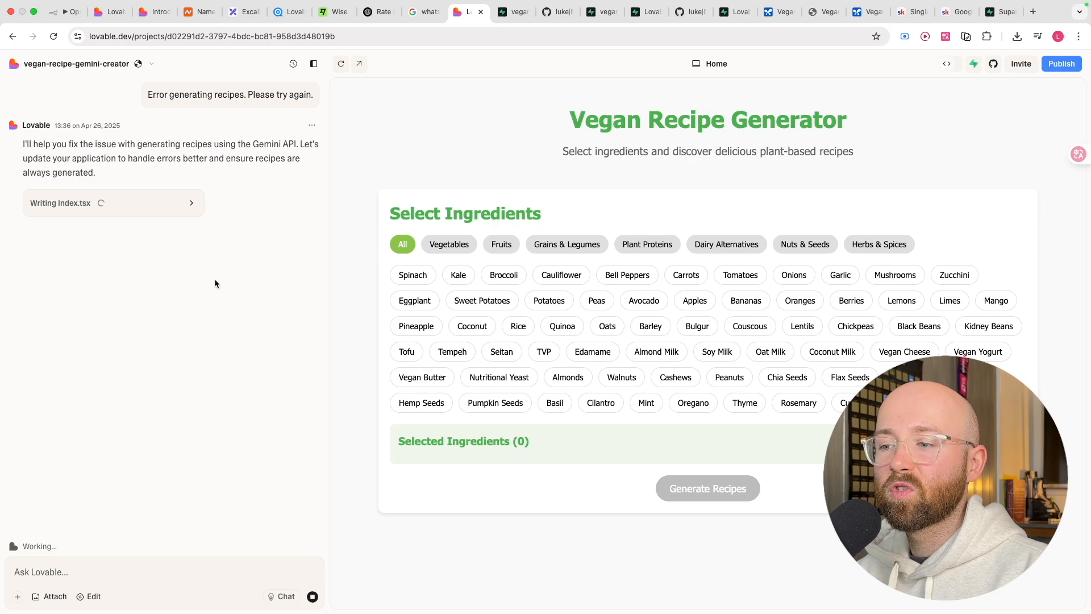
pyautogui.moveTo(1085, 111)
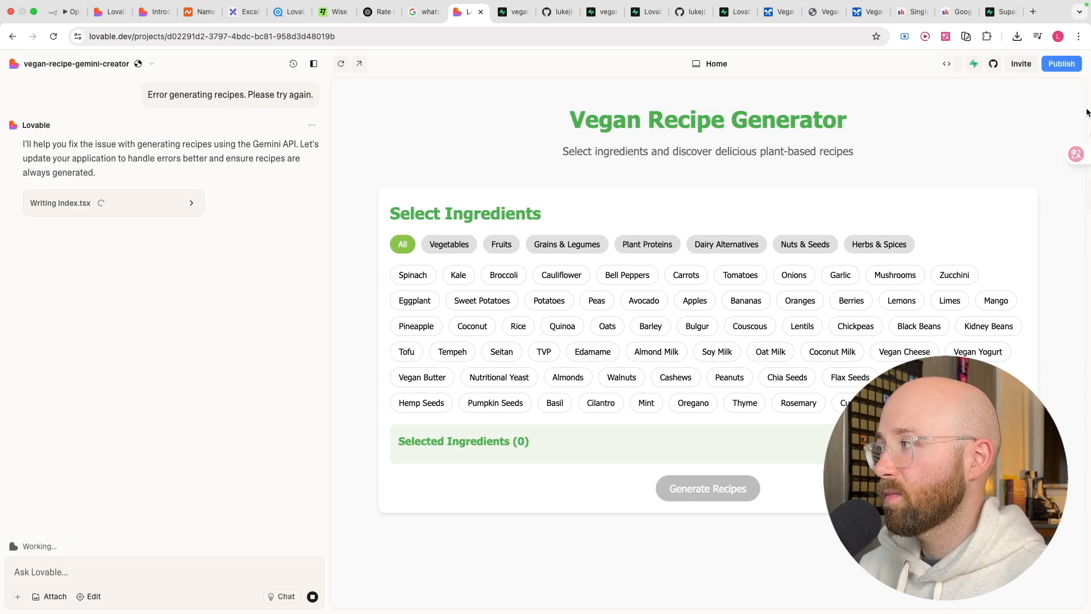
pyautogui.click(911, 12)
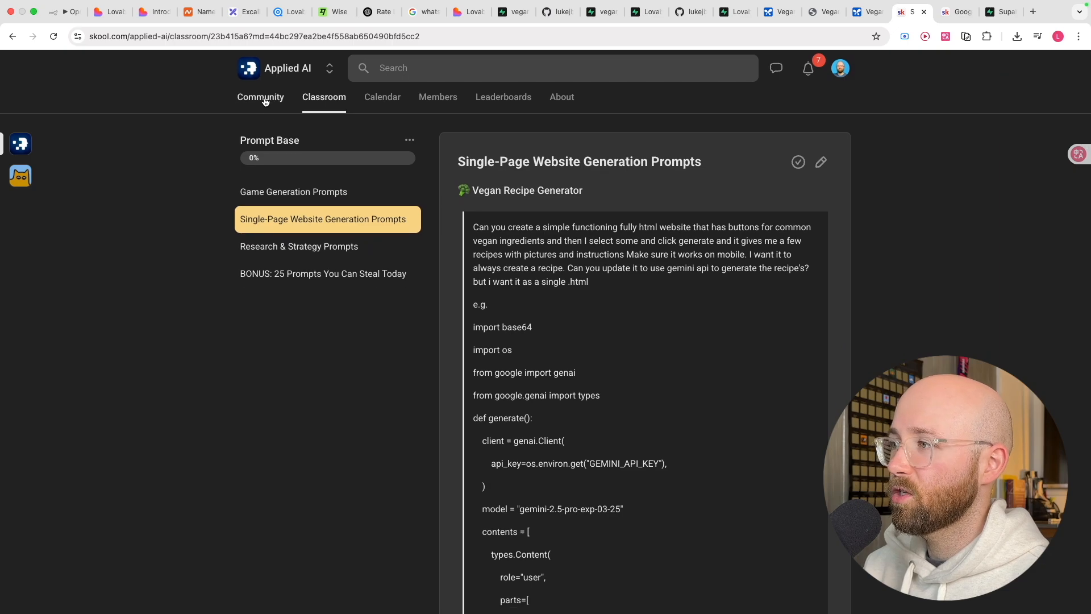
# - Go to Community and scroll the feed to open 'Lovable 2.0 Just Dropped'
pyautogui.click(260, 97)
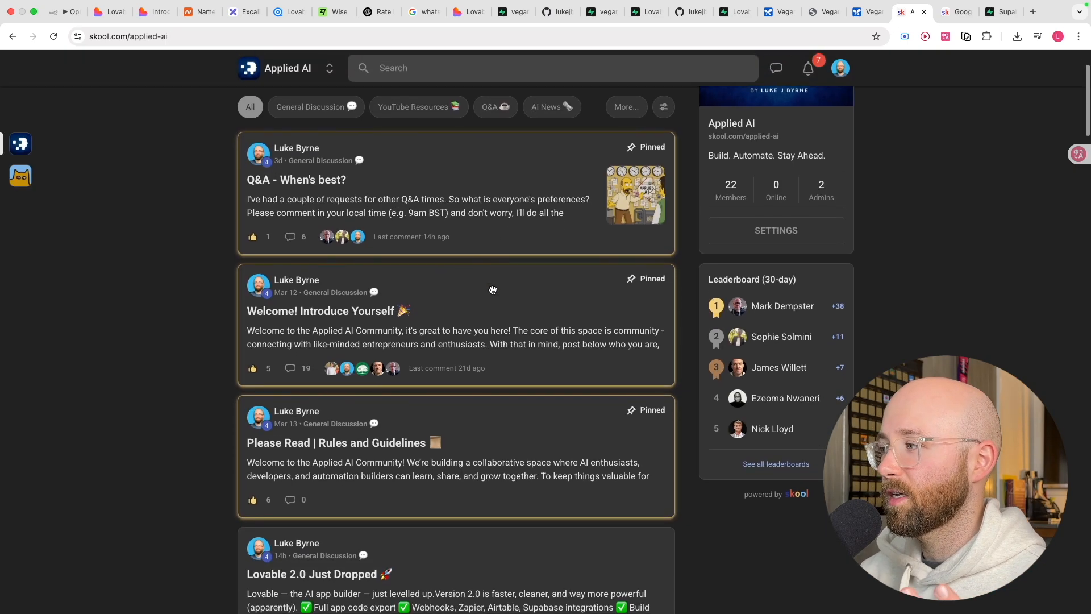
pyautogui.scroll(-3)
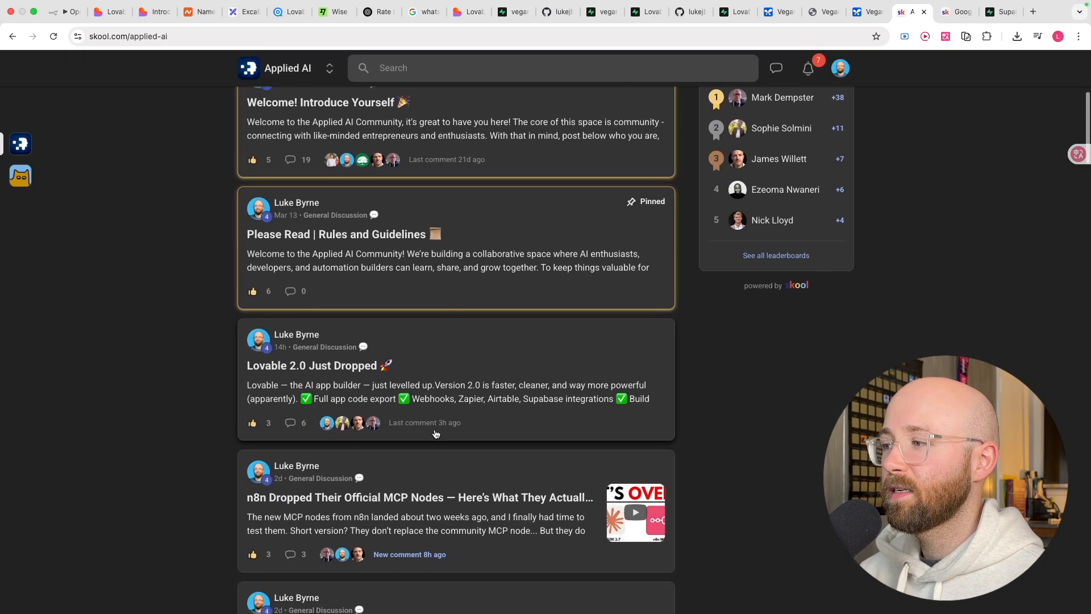
pyautogui.click(313, 366)
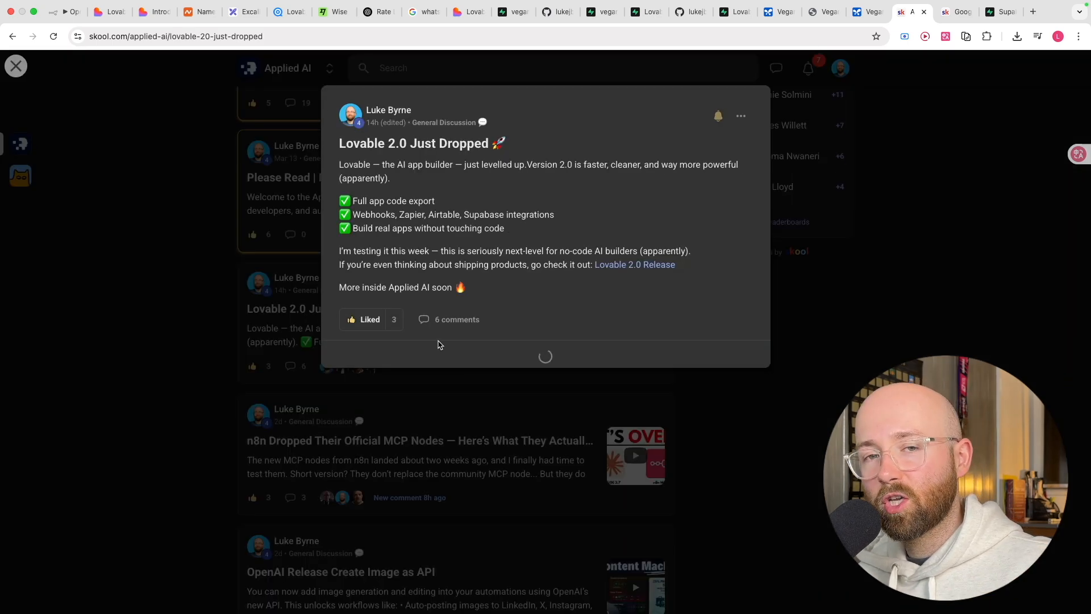